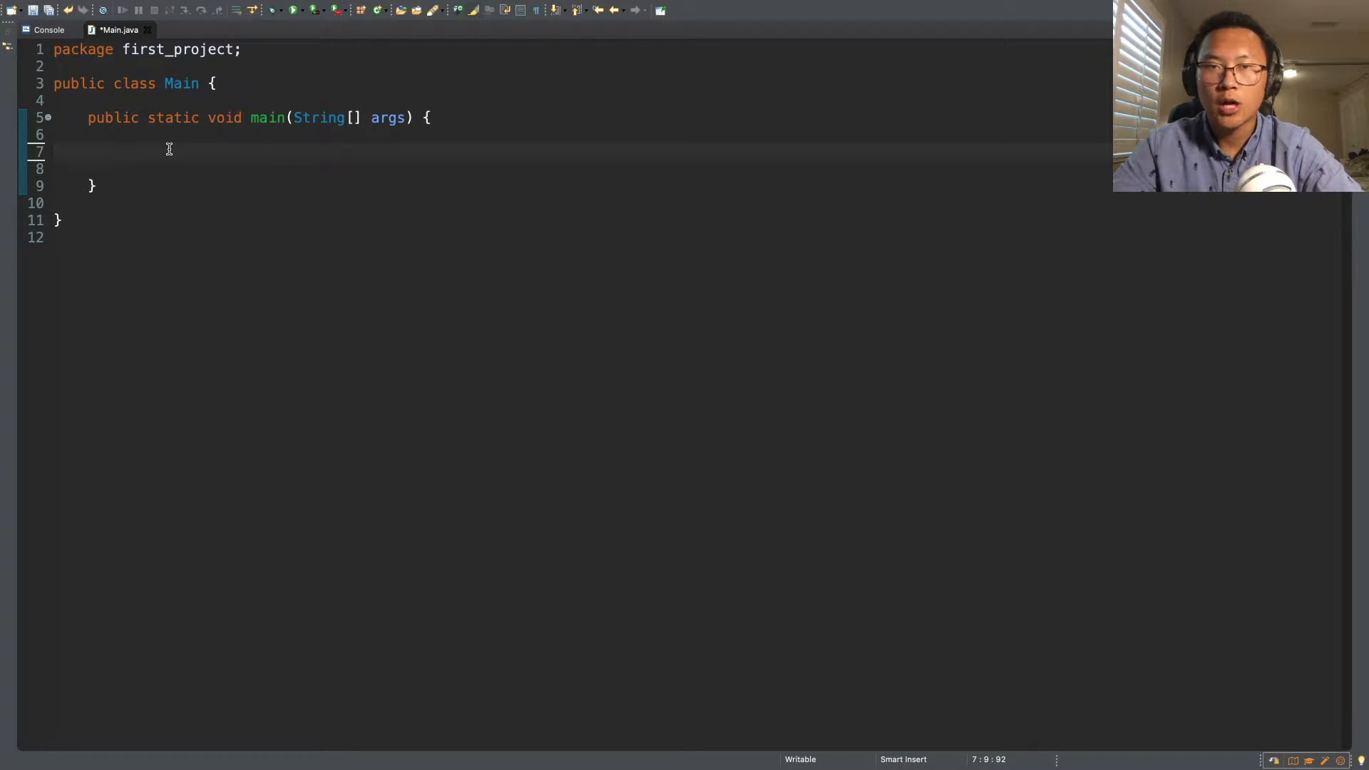
mouse_move(198, 140)
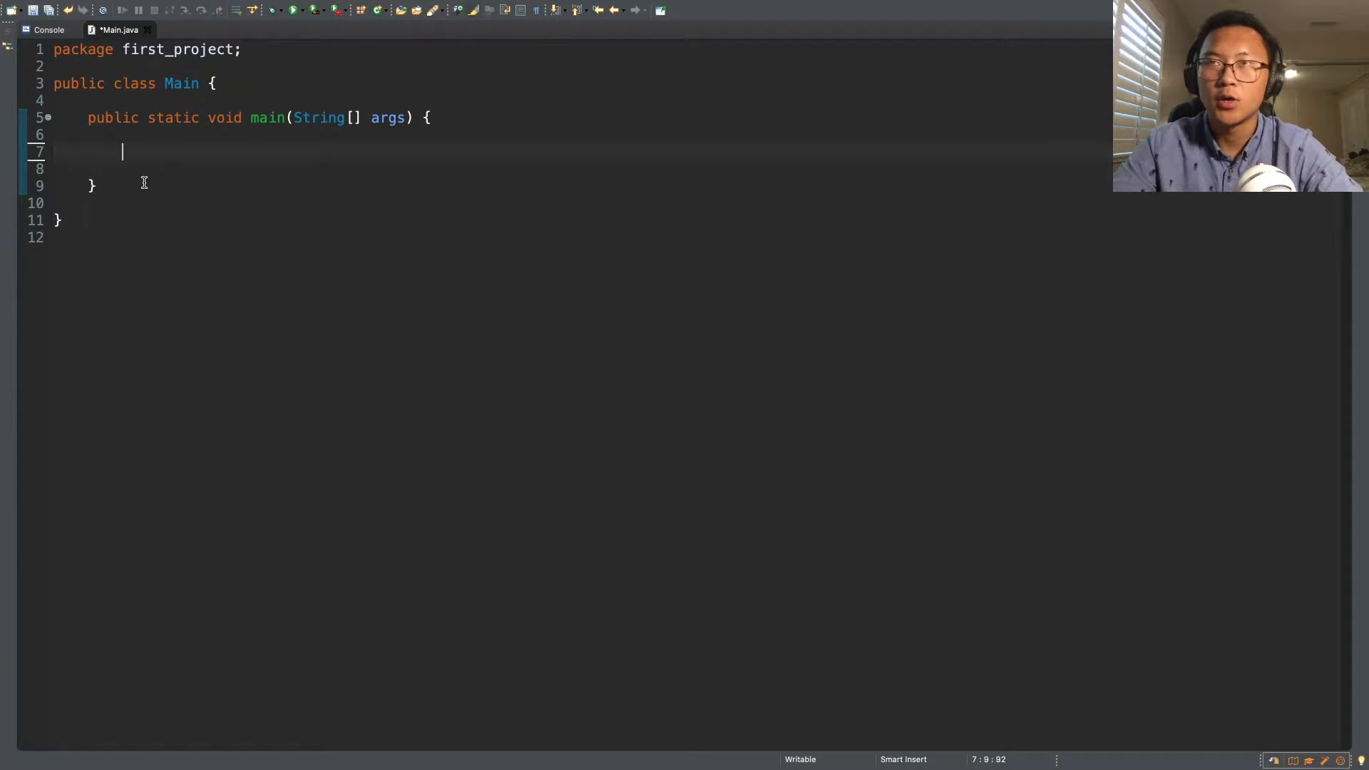
Declare 'int variable;' and assign 'variable = 0;' inside main
text(int va)
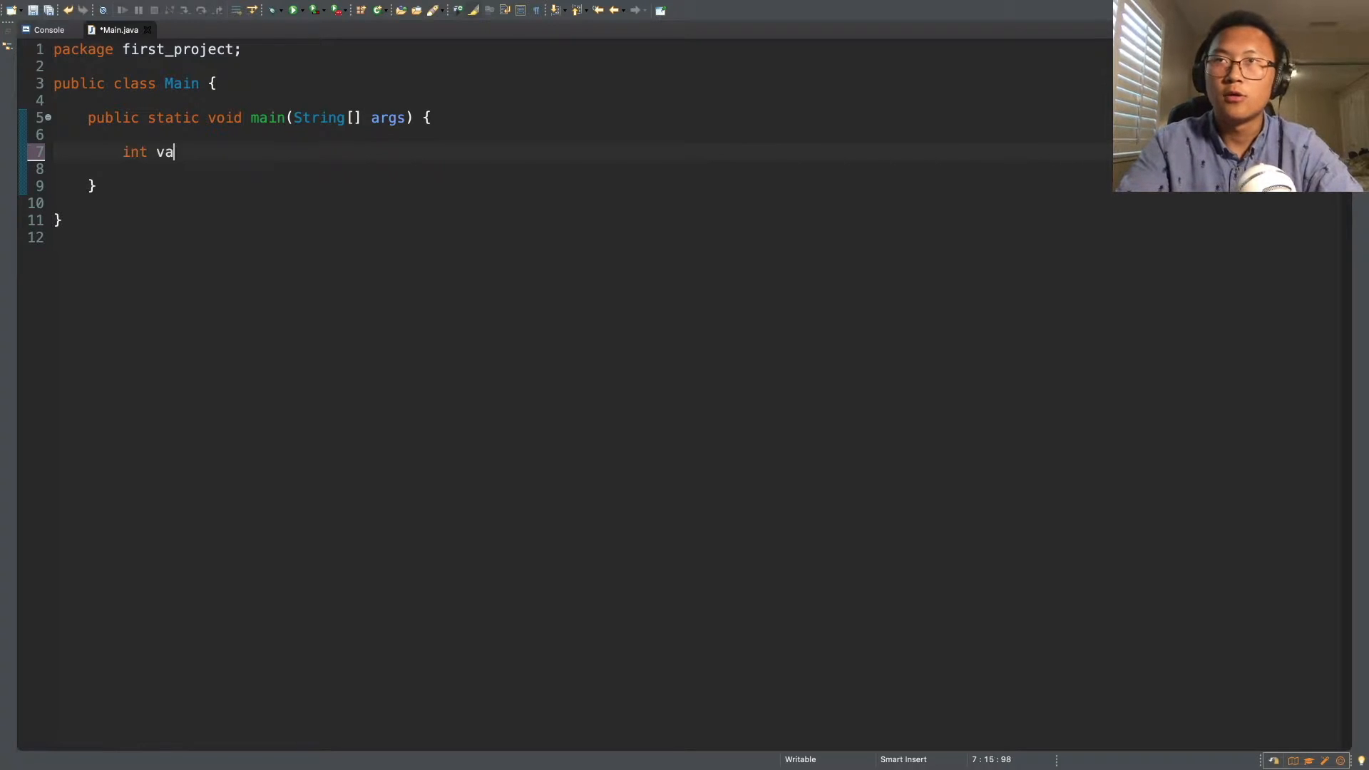
text(riab)
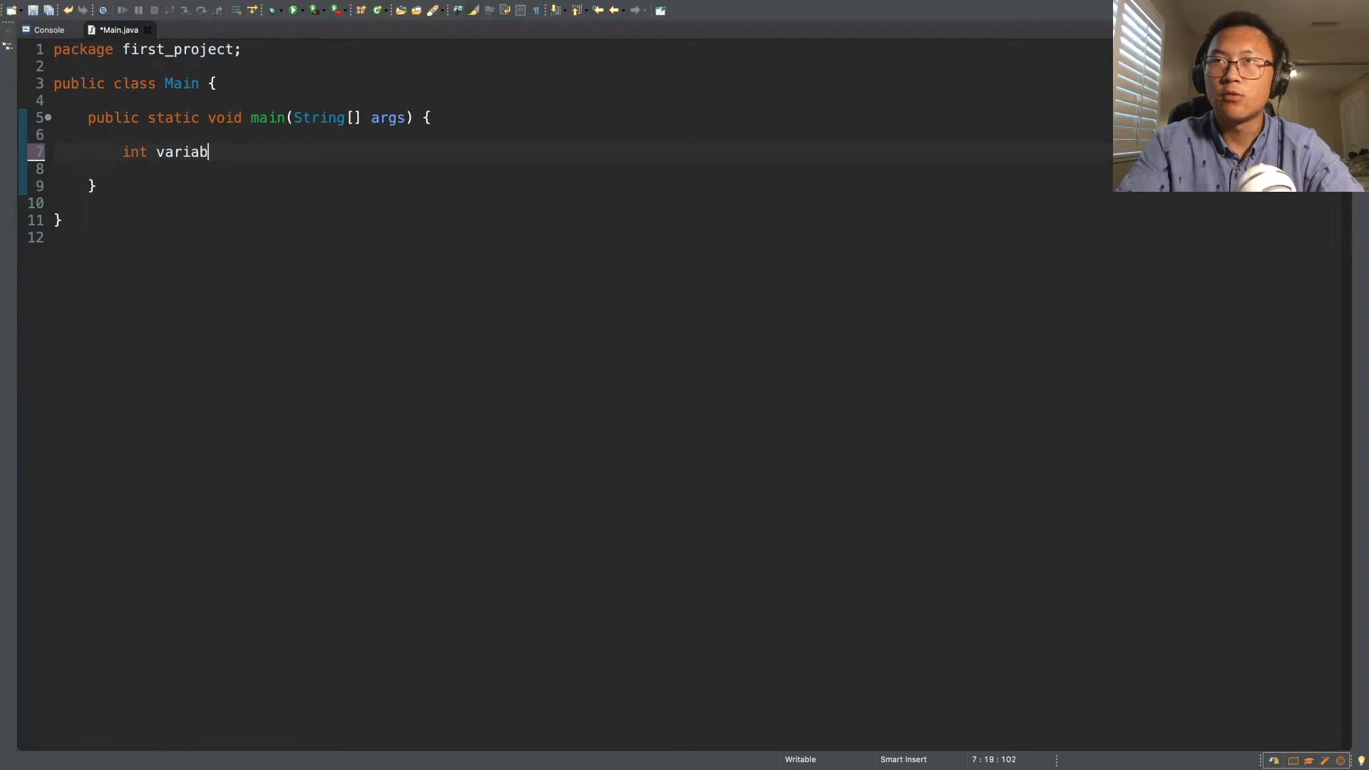
text(le)
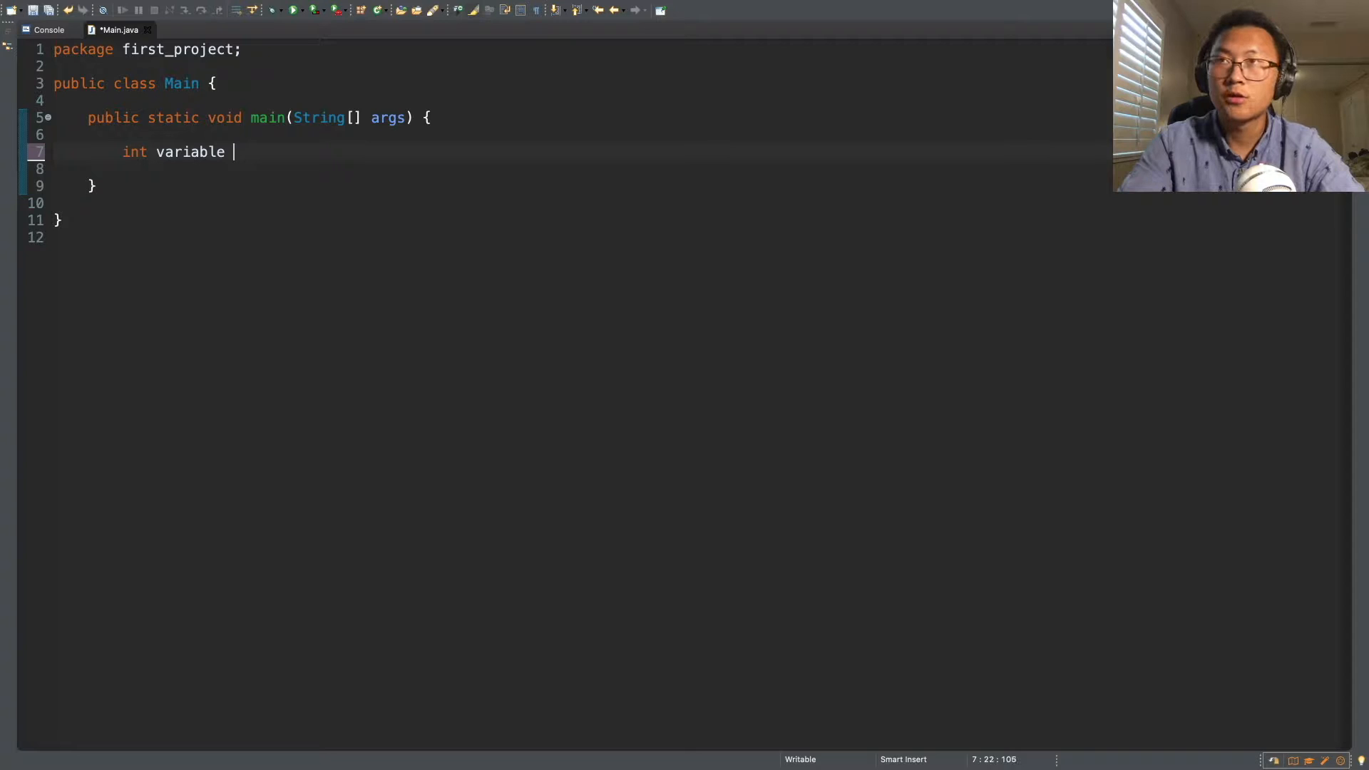
text(;)
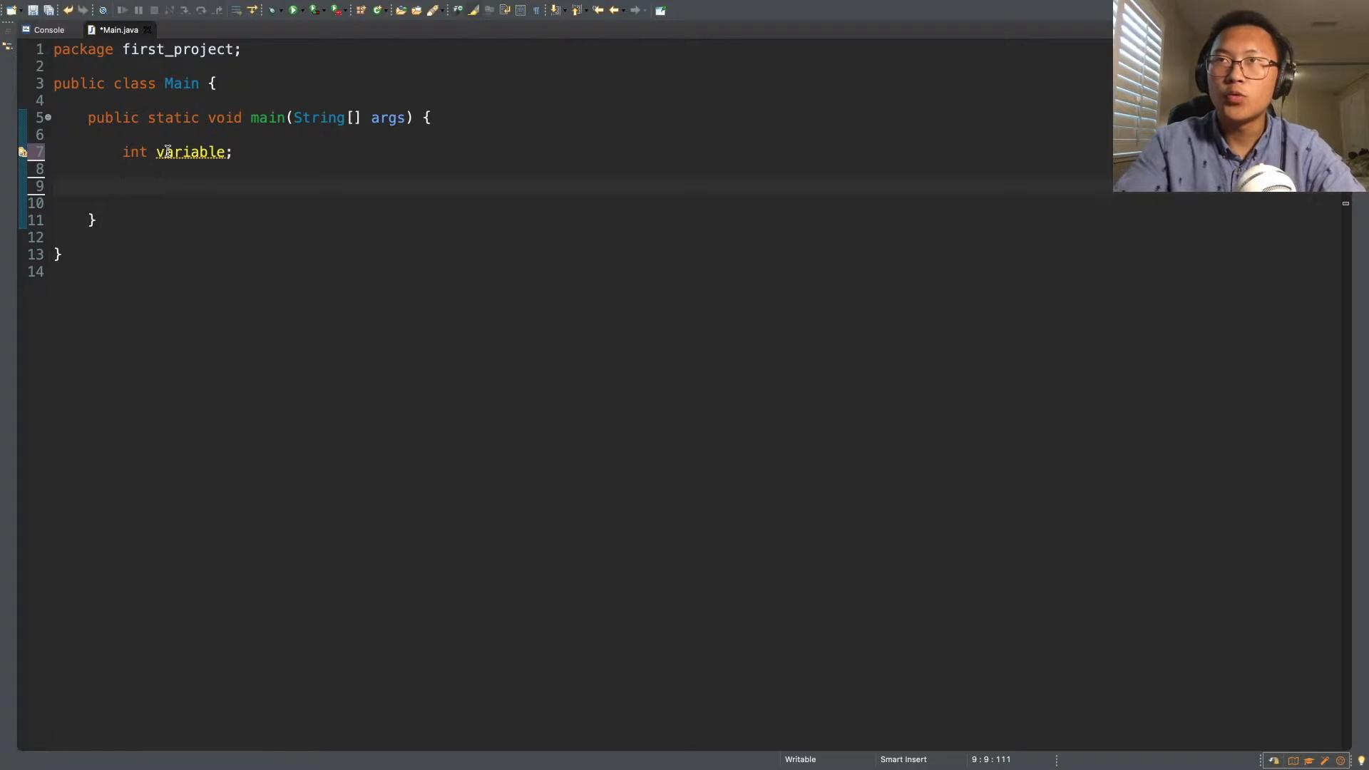
text(vari)
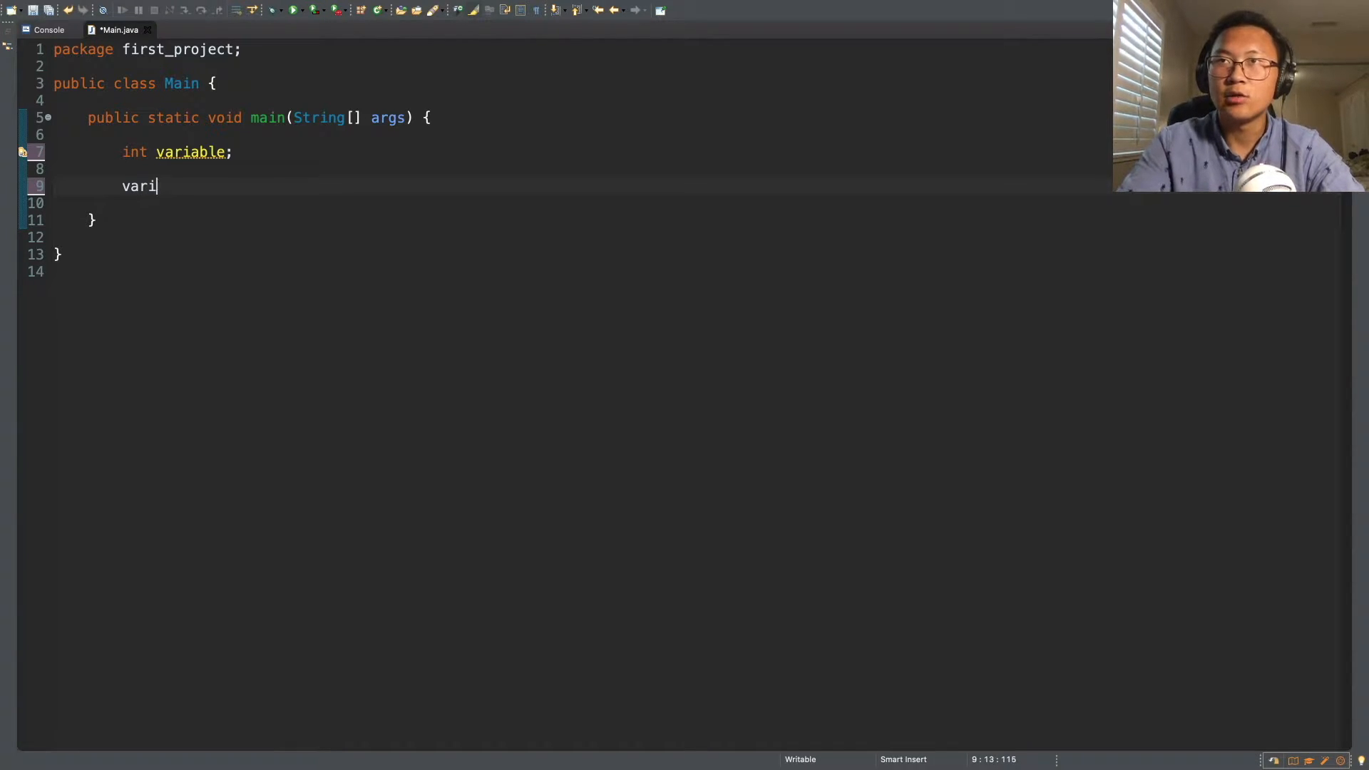
text(a)
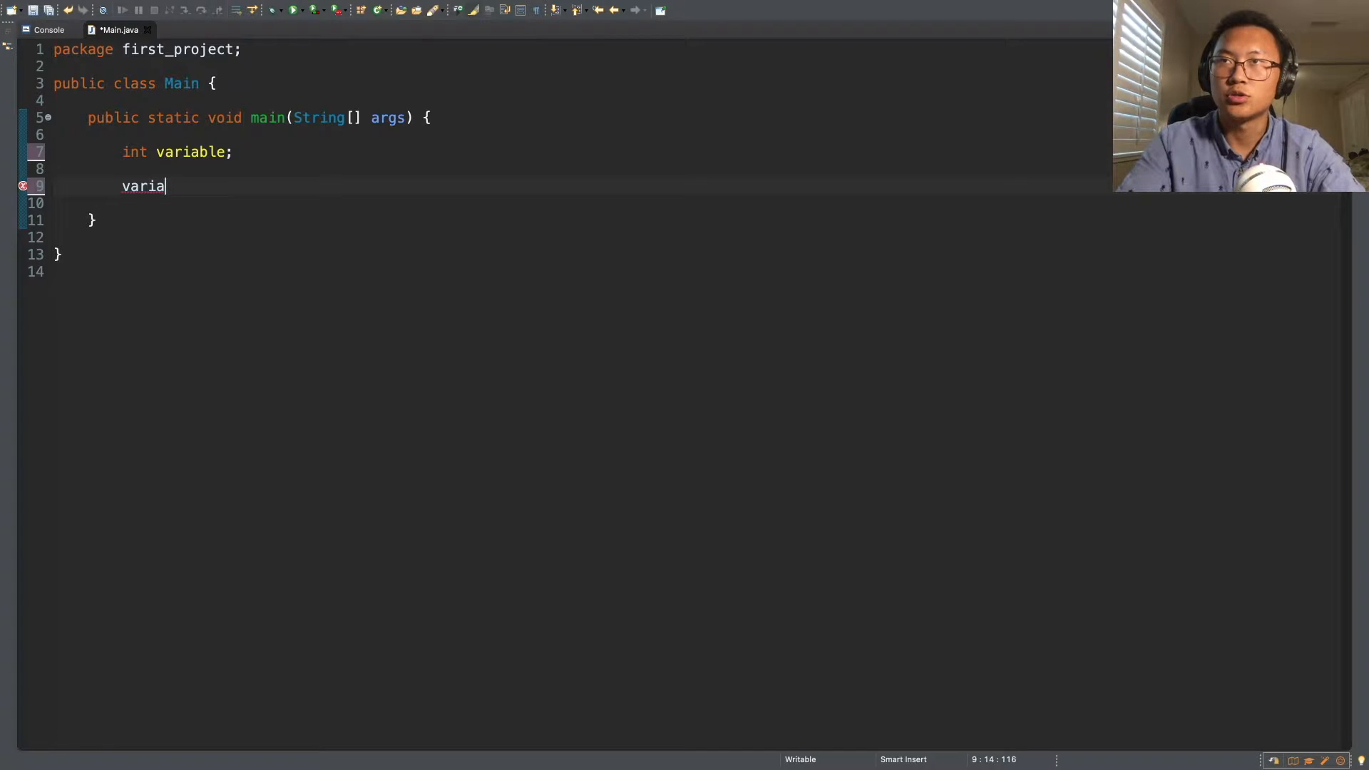
text(ble =)
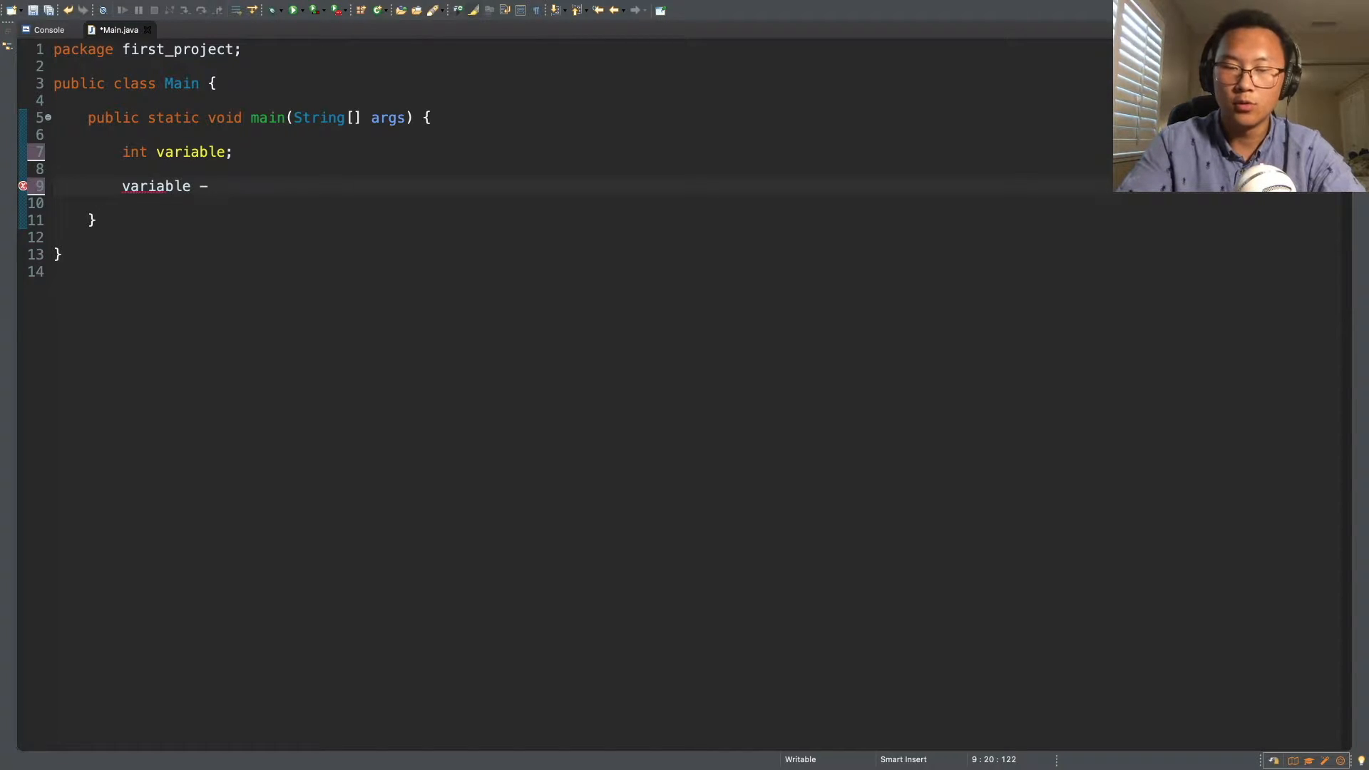
text(=)
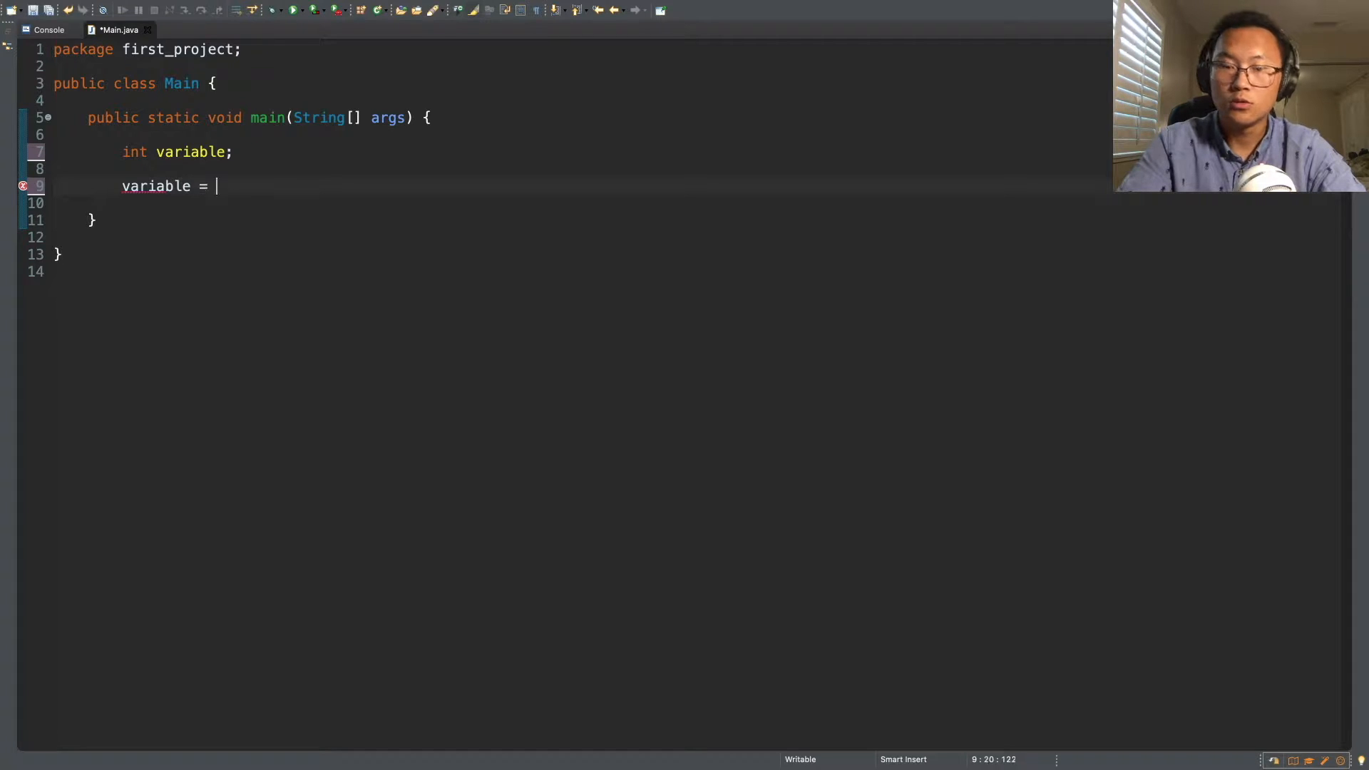
text(0)
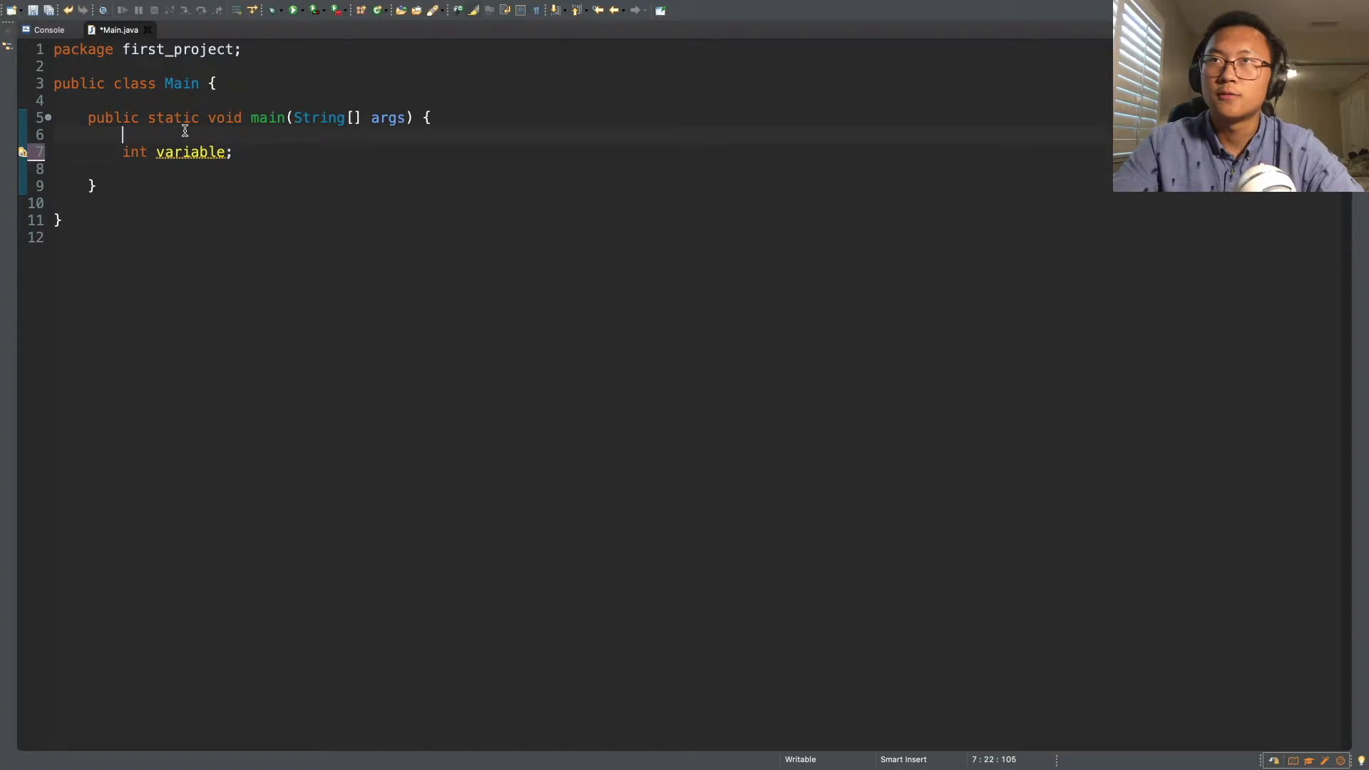
text(variable = 0;)
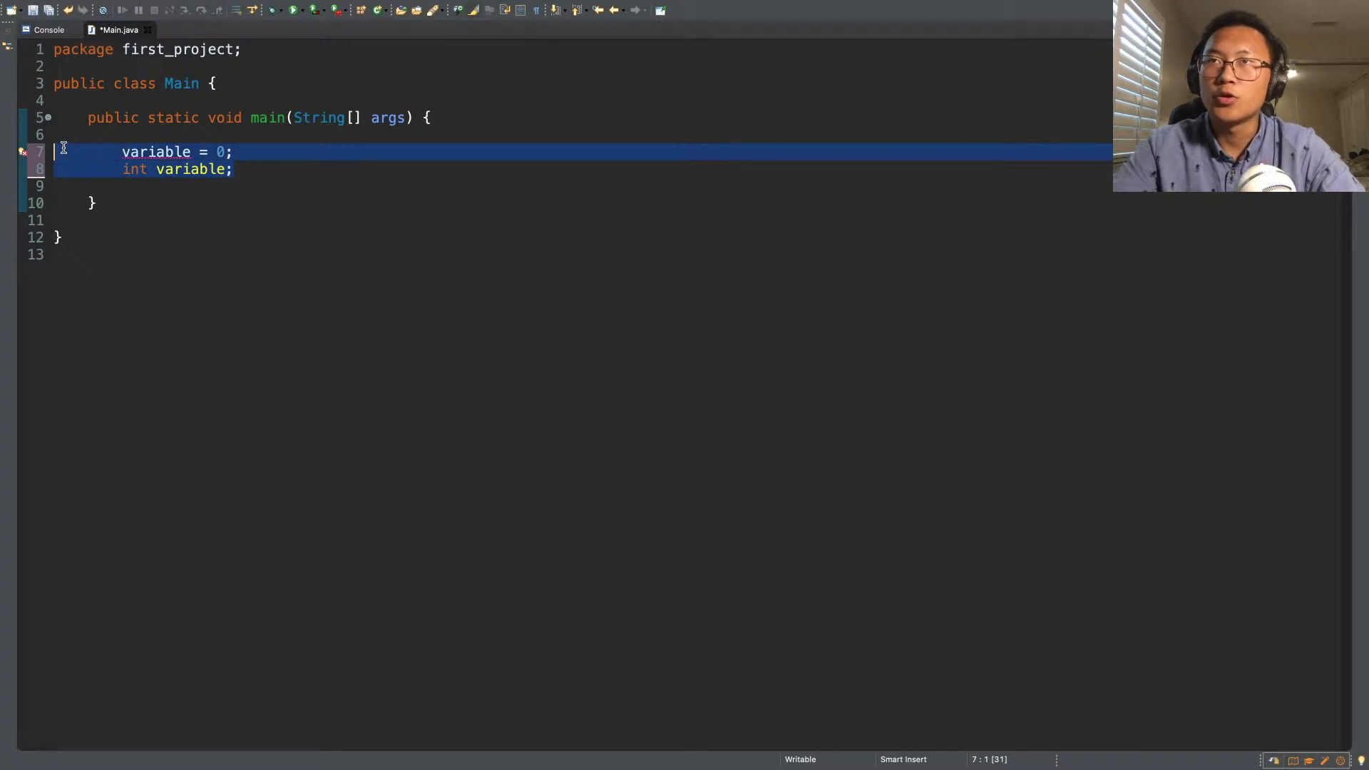
Delete the variable lines and add an empty if () { } skeleton in main
key(Delete)
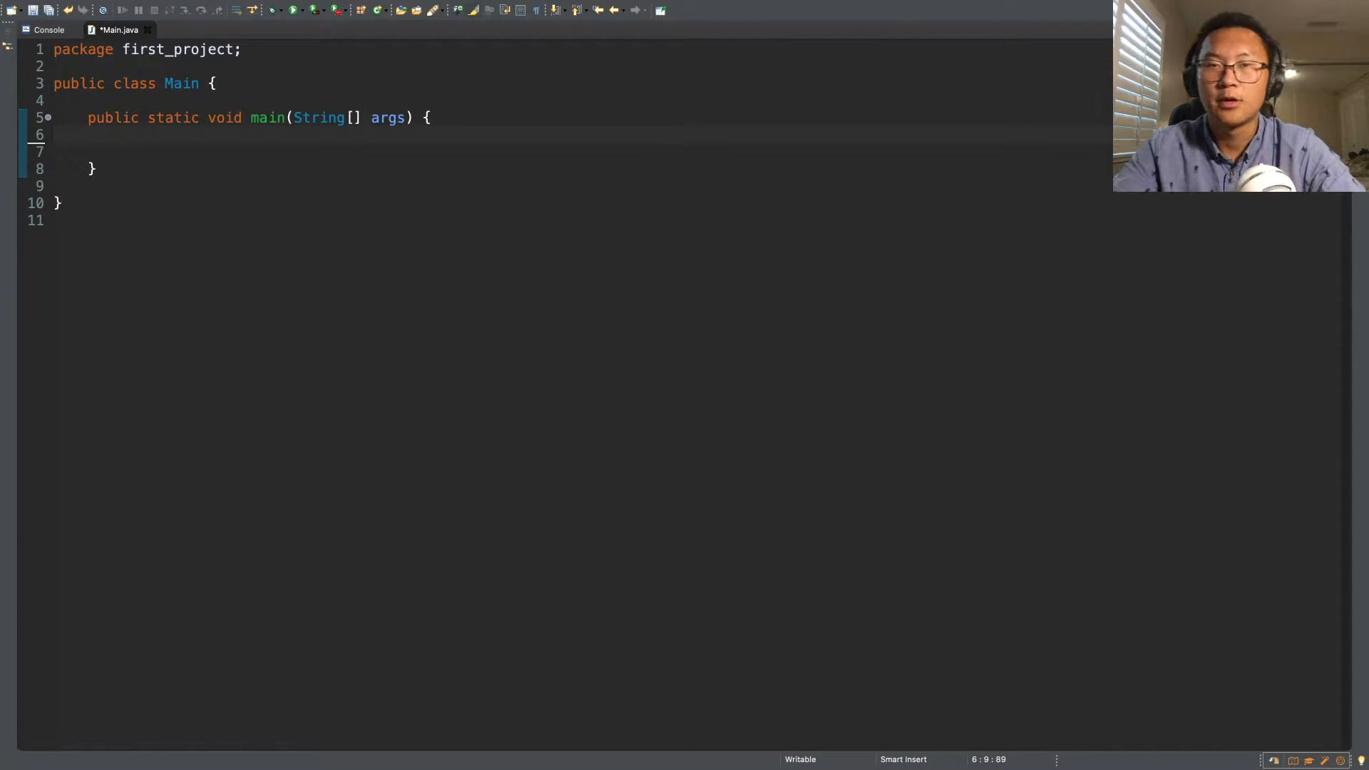
mouse_move(300, 323)
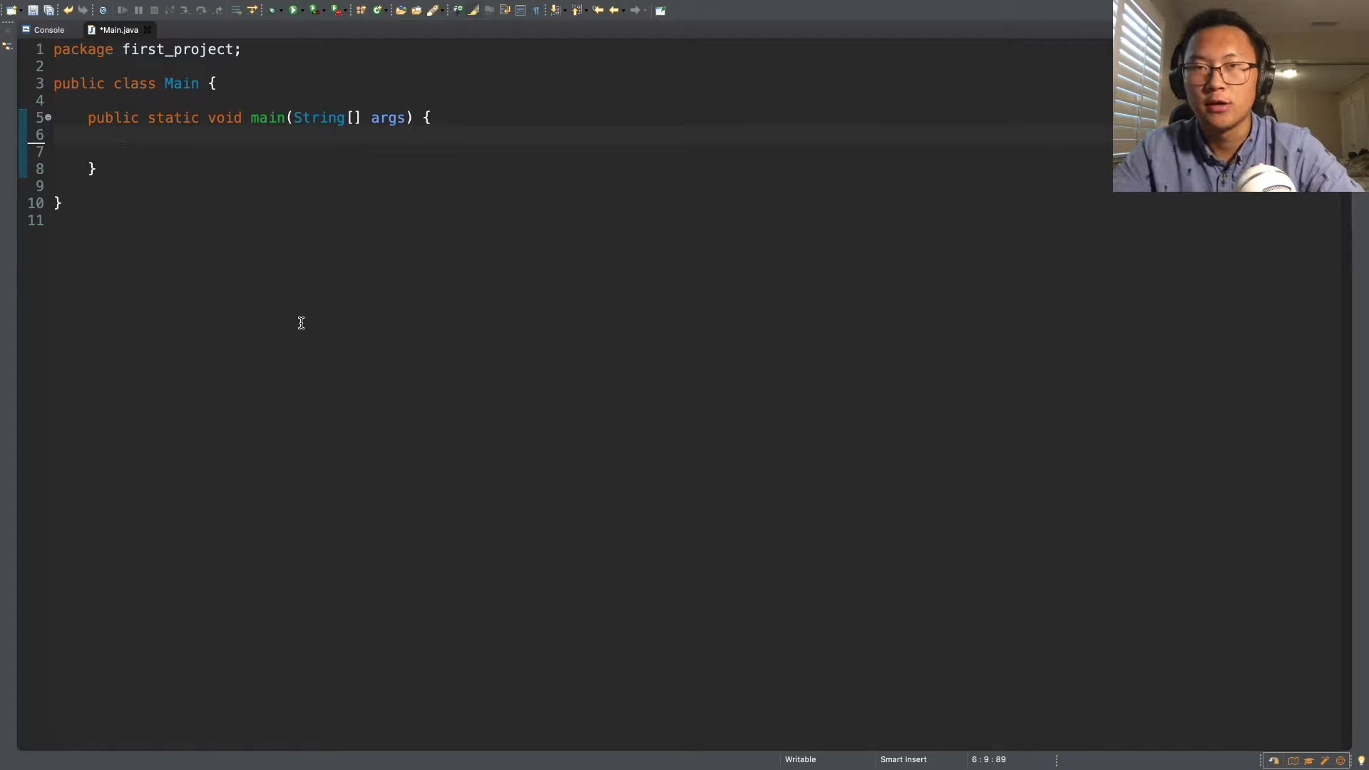
key(enter)
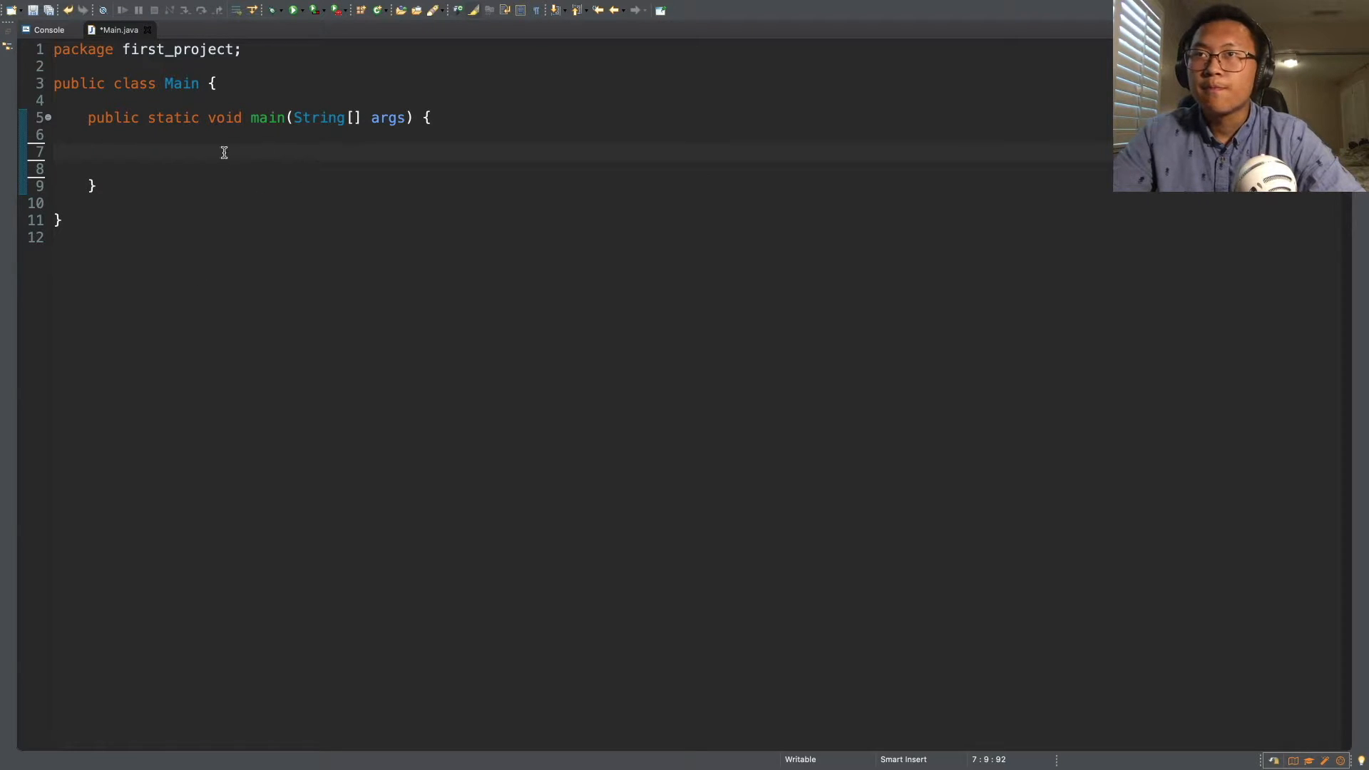
text(if)
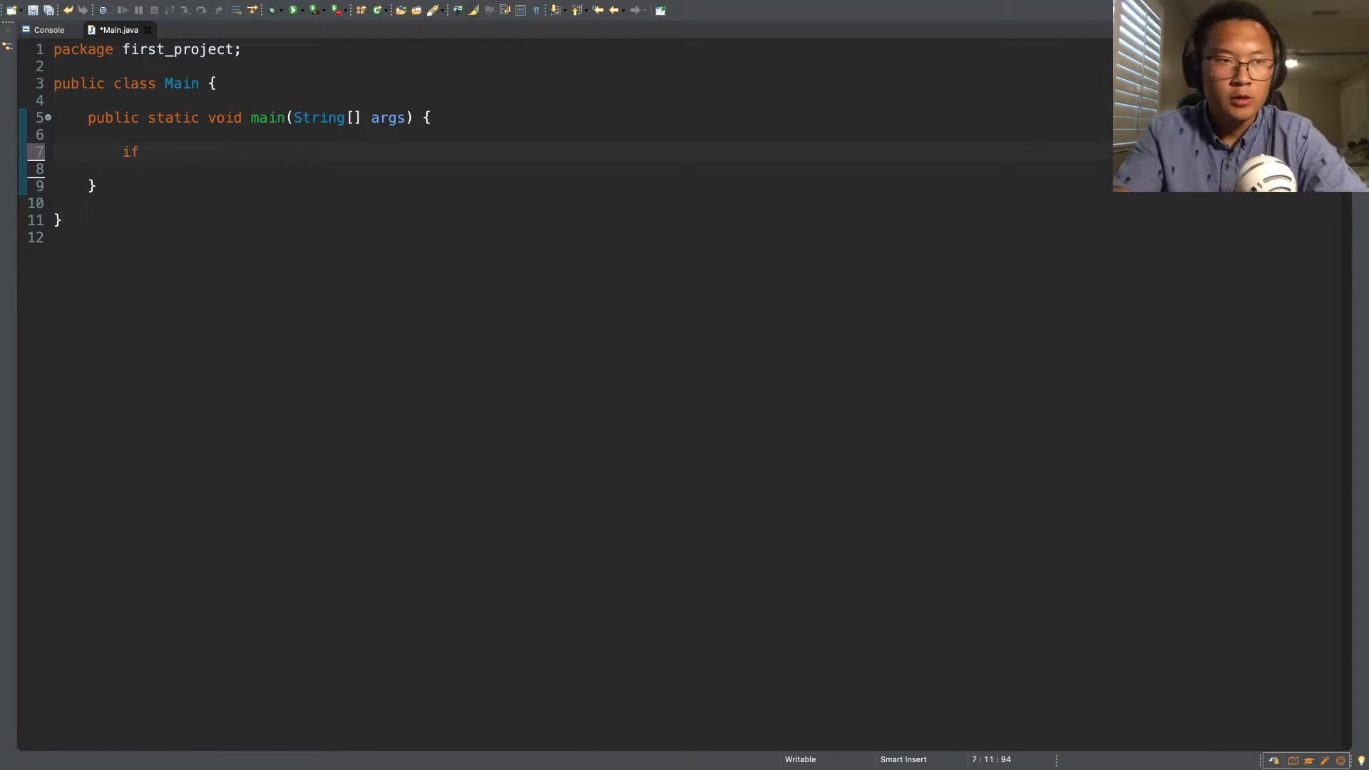
text(()P)
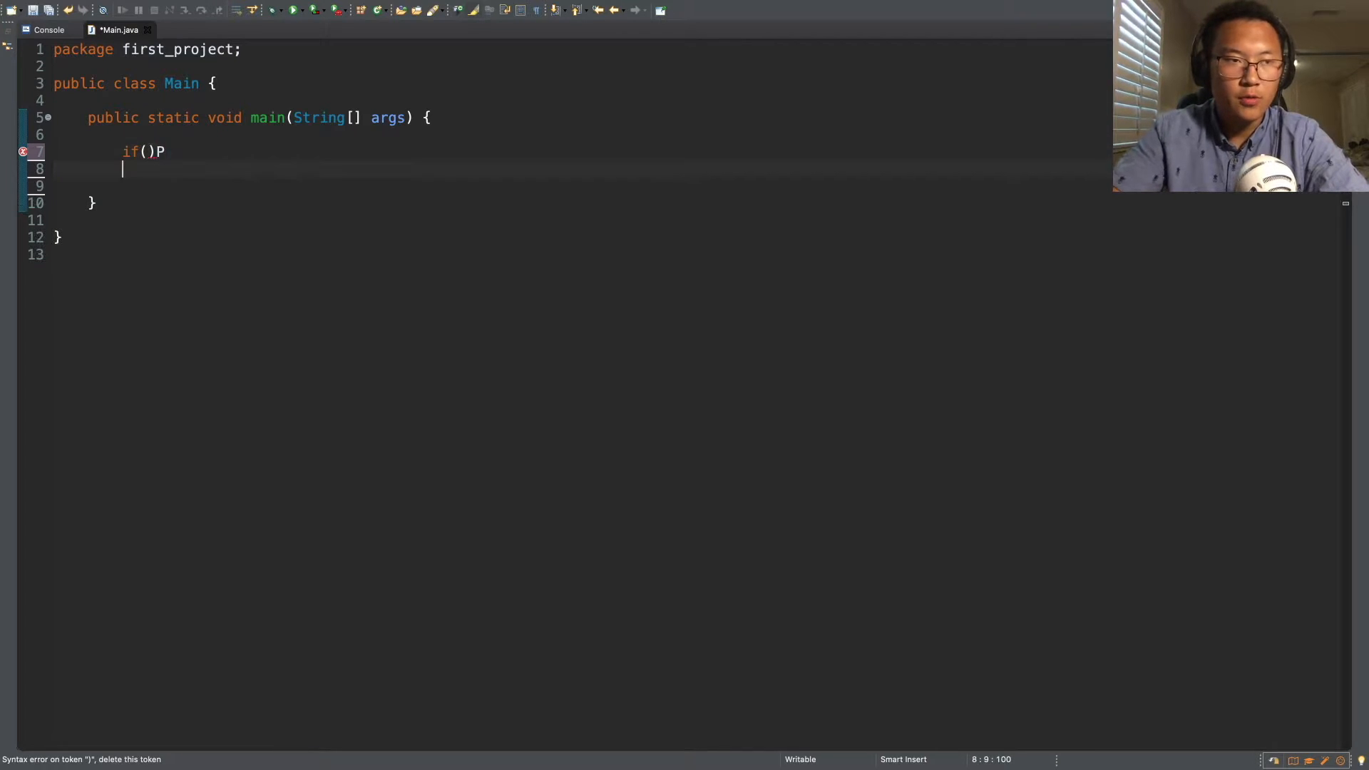
text({)
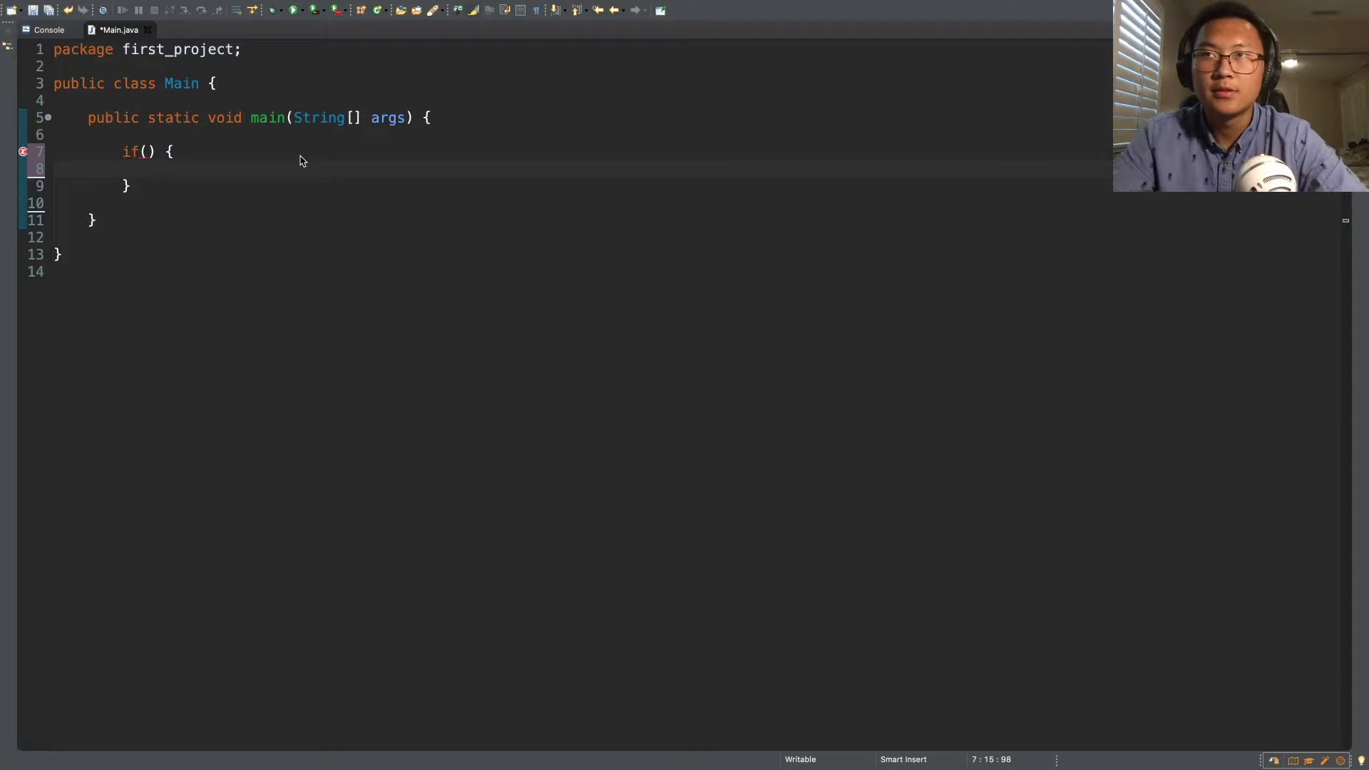
click(148, 151)
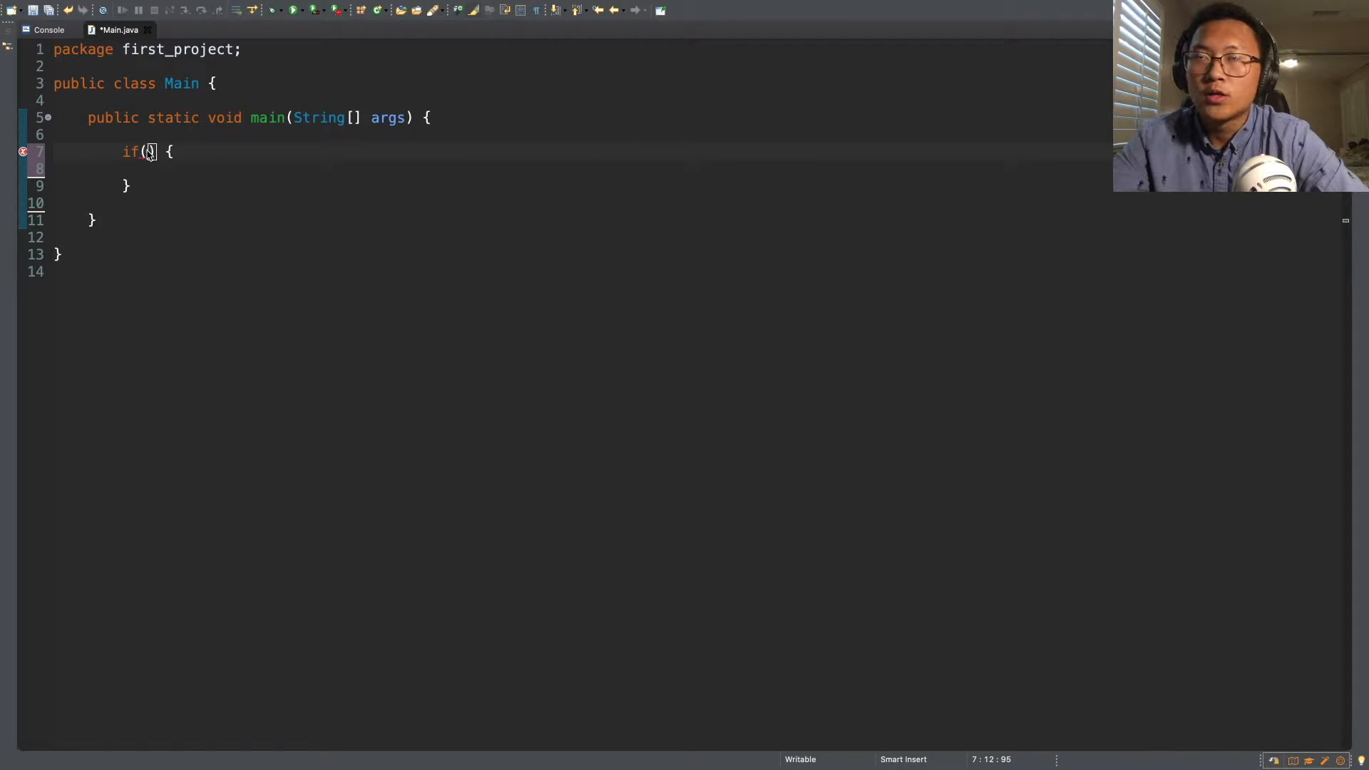
mouse_move(148, 159)
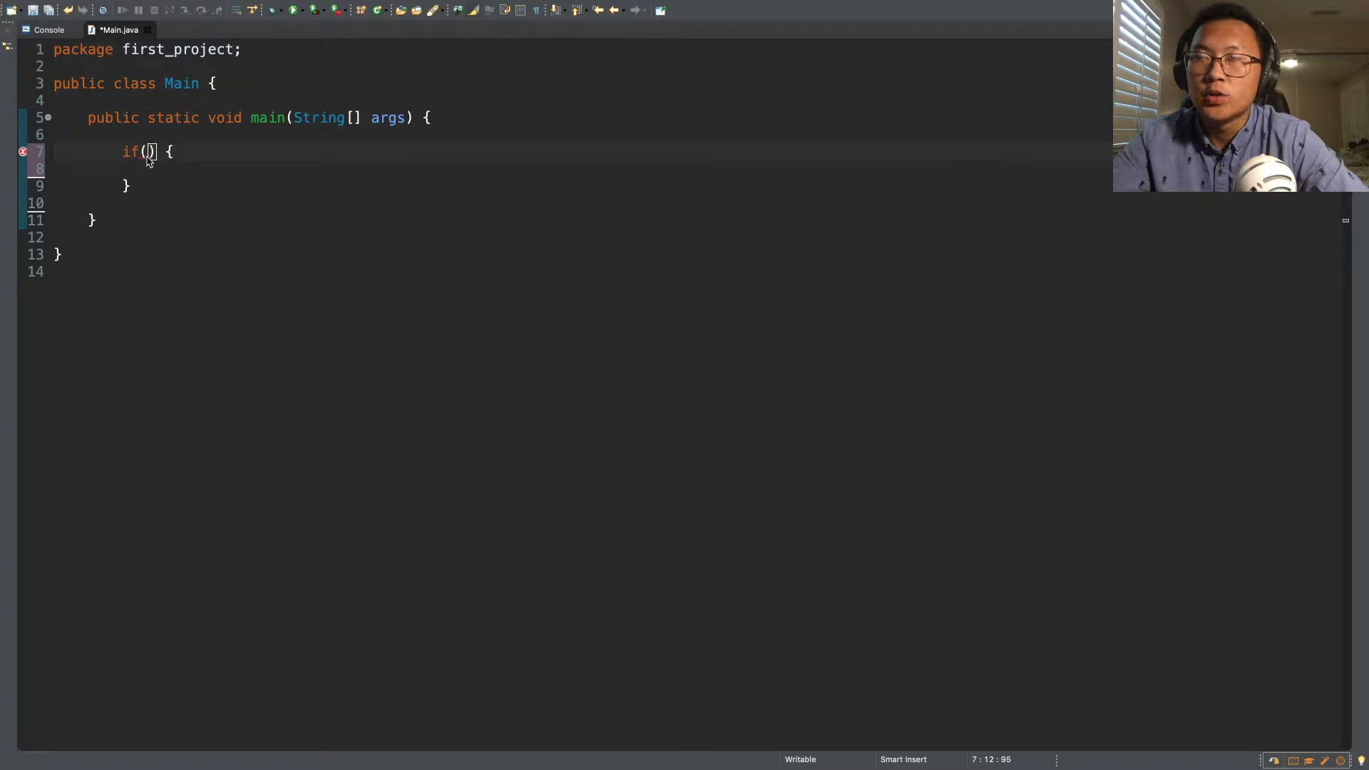
mouse_move(152, 175)
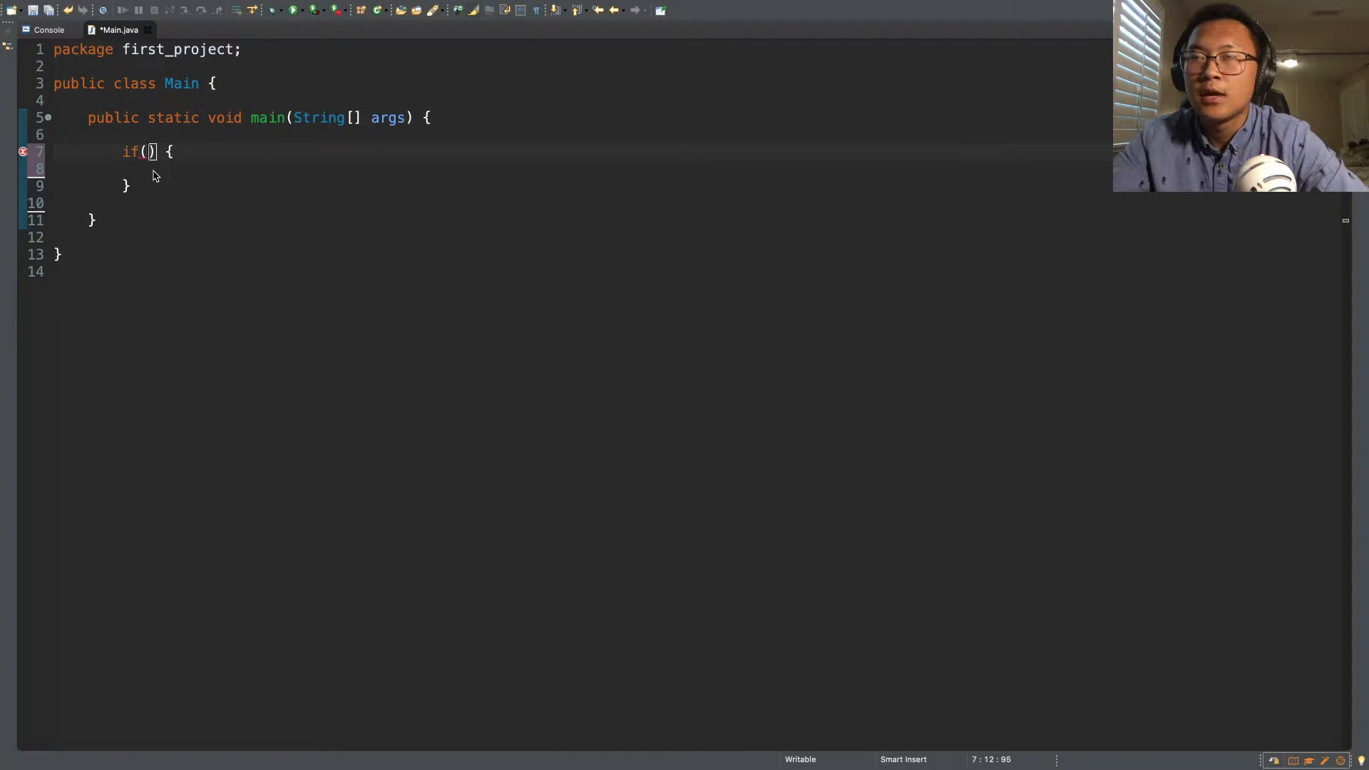
mouse_move(168, 174)
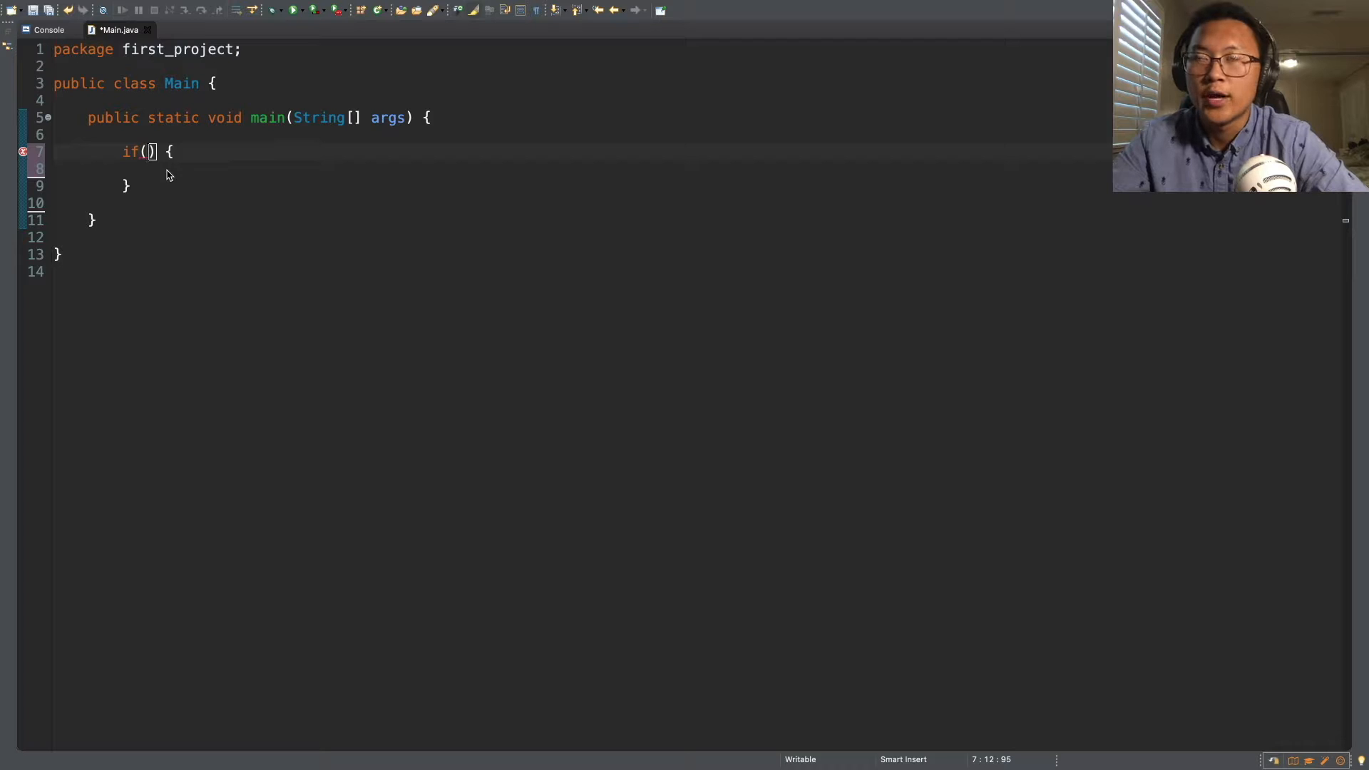
mouse_move(172, 184)
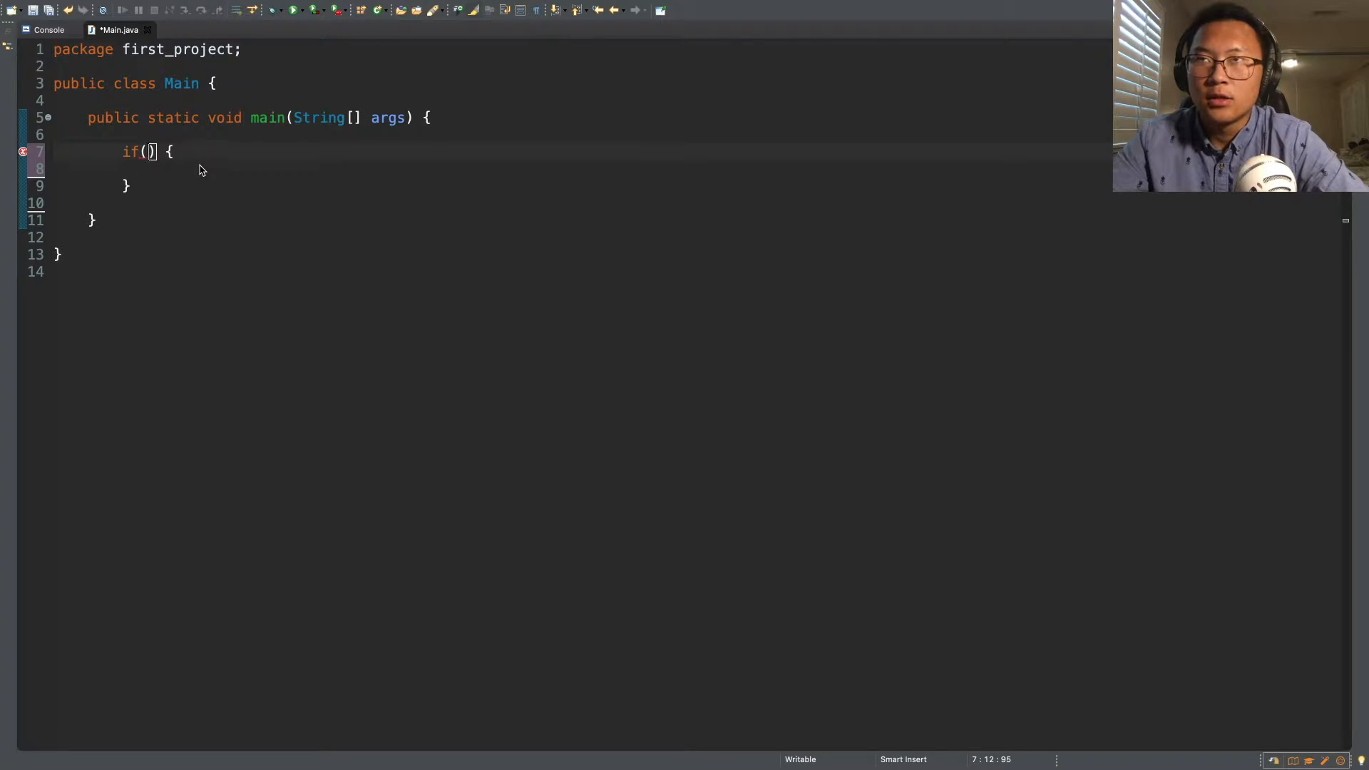
mouse_move(129, 183)
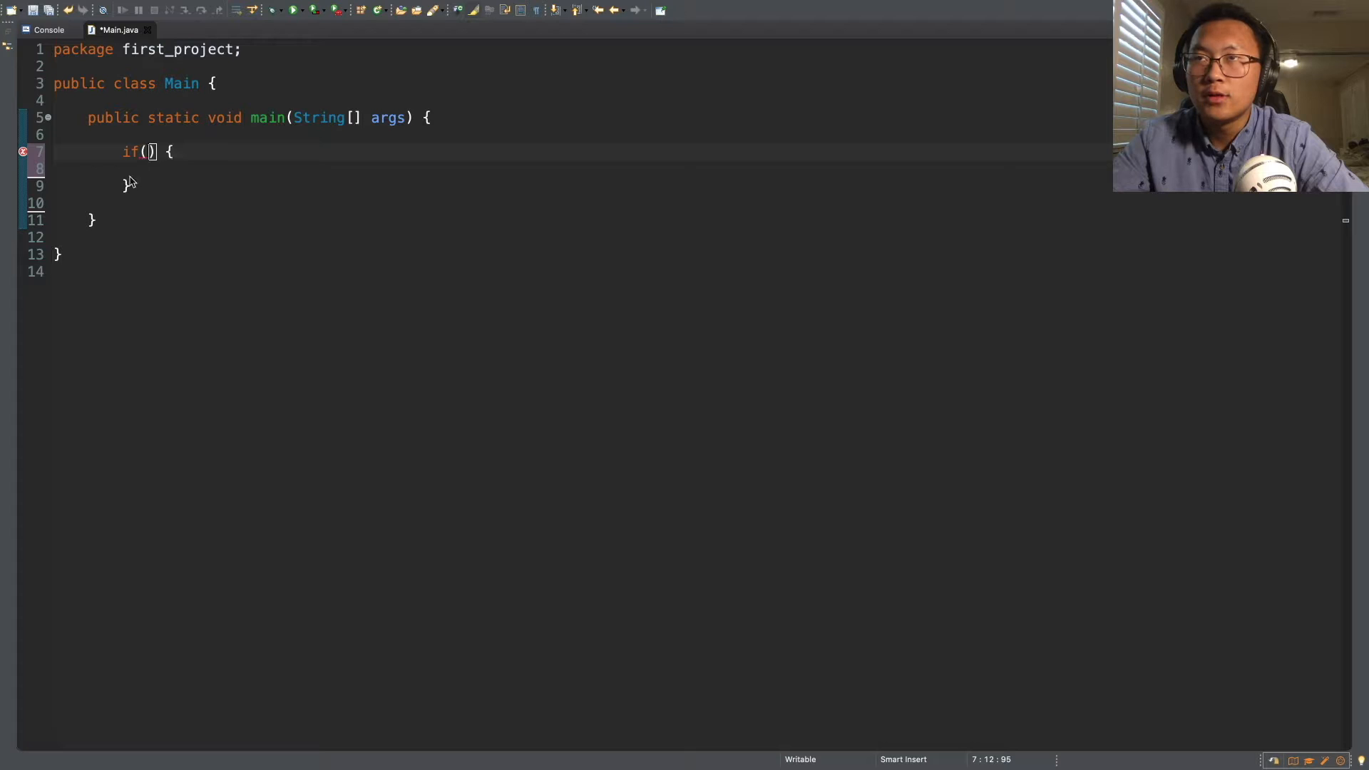
mouse_move(171, 180)
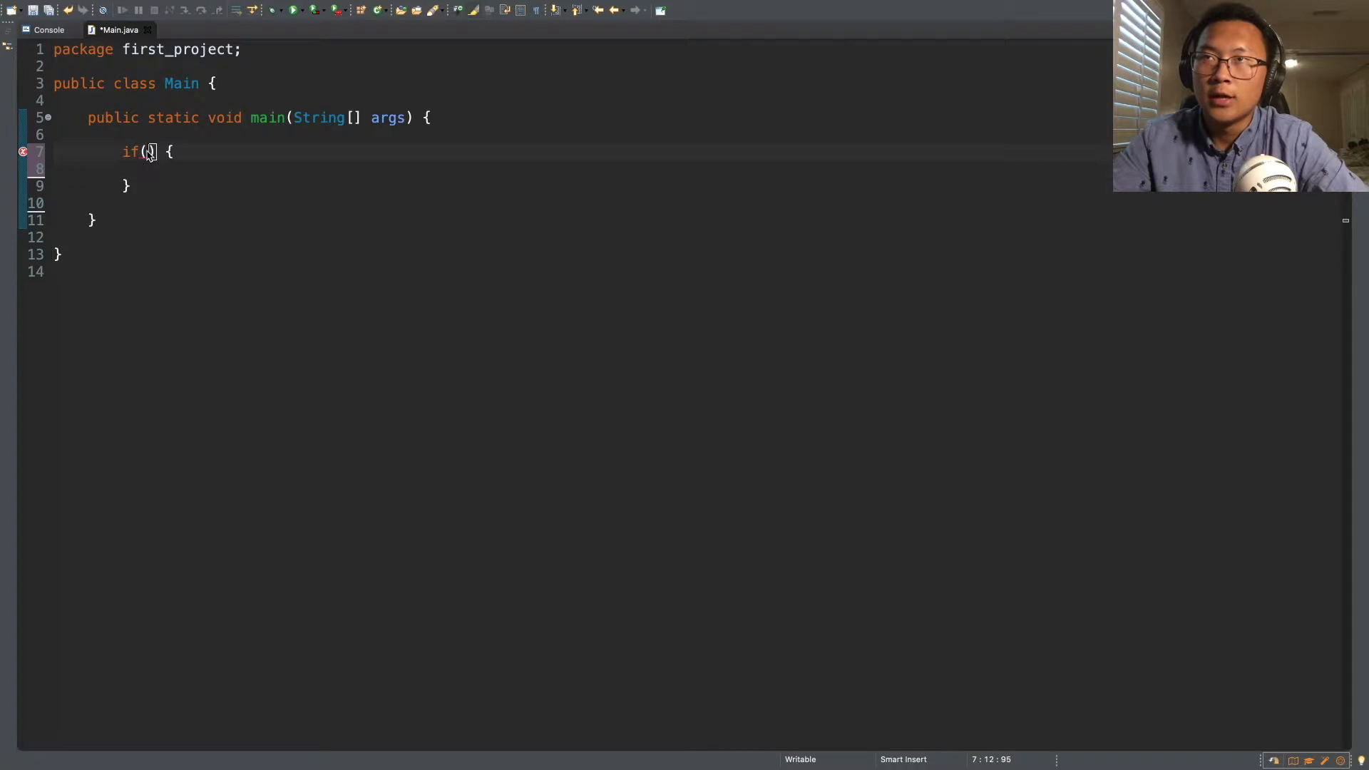
Set the if condition to 1 < 10 and print "The if statement runs" in its body
text(1 M)
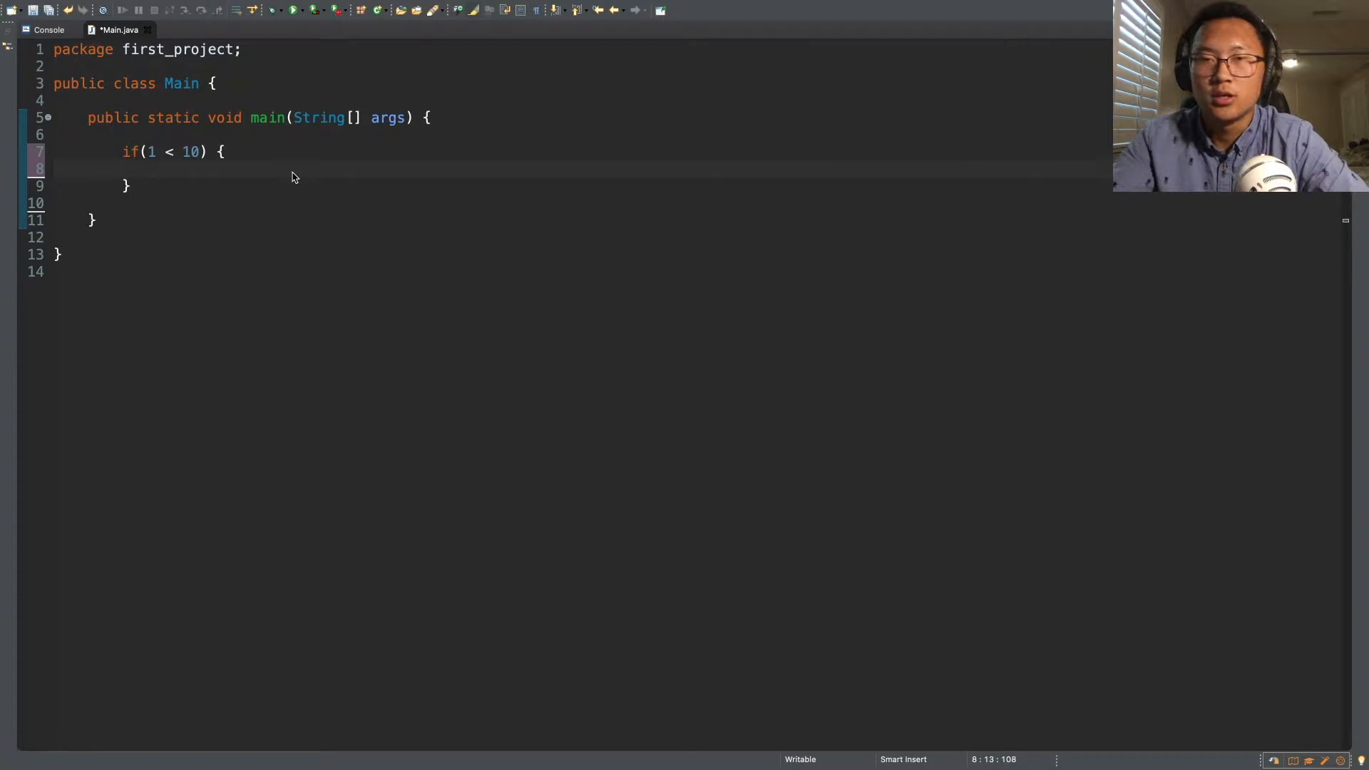
mouse_move(218, 154)
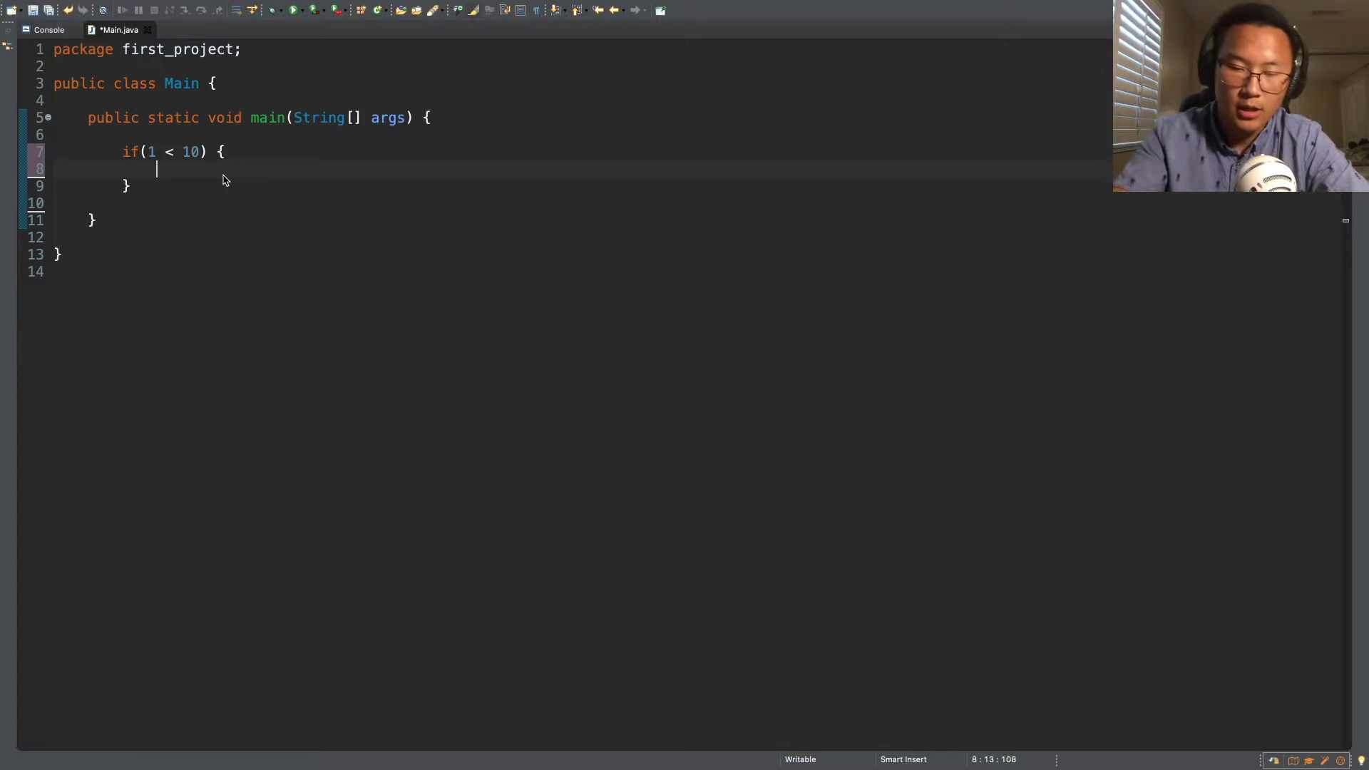
text(System.)
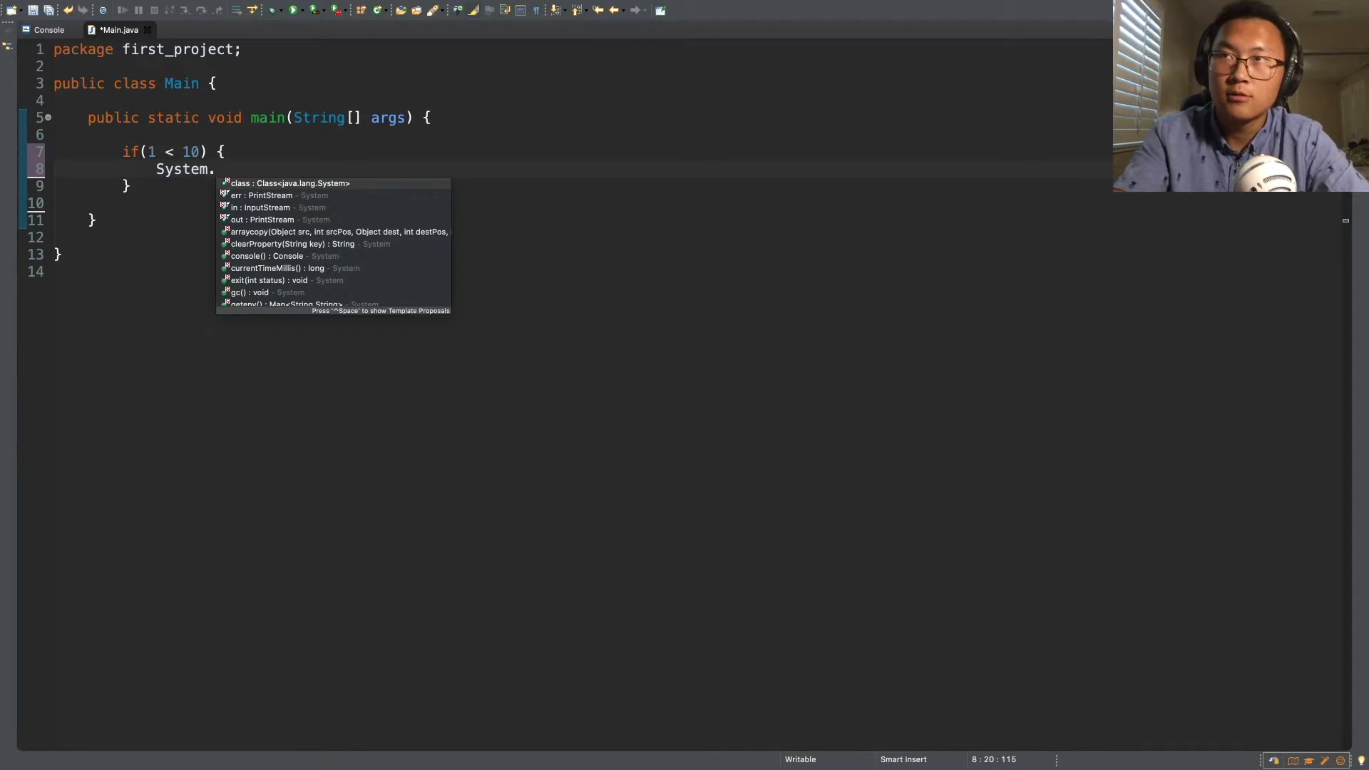
text(out.prin)
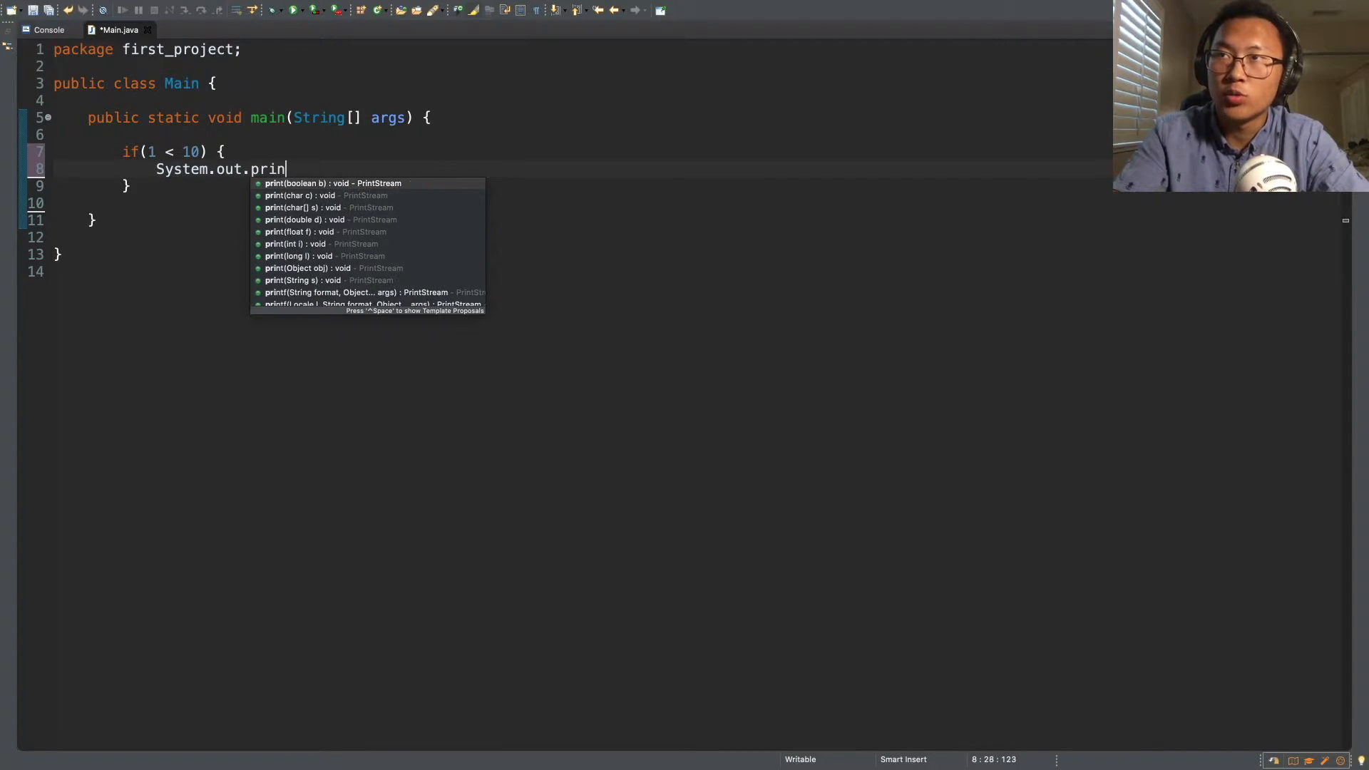
text(ln("The if)
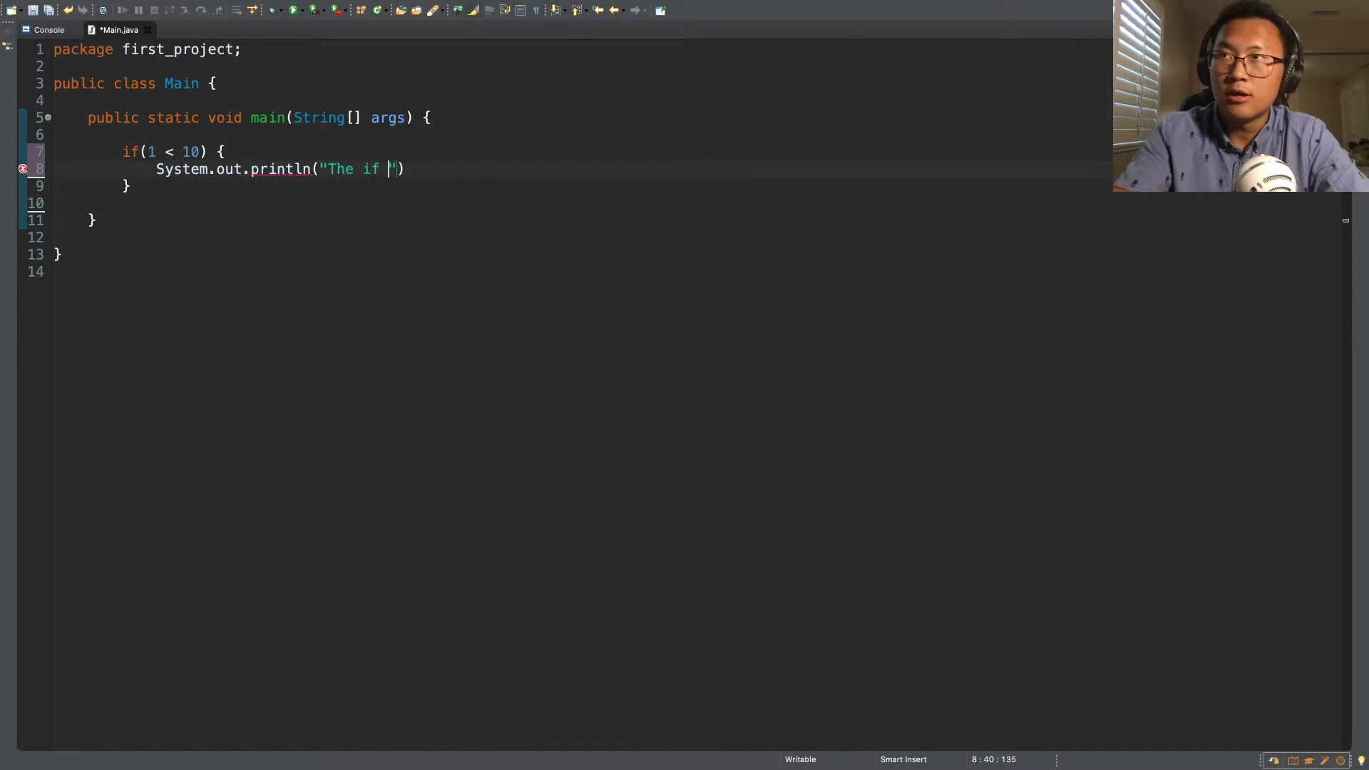
text(statement r)
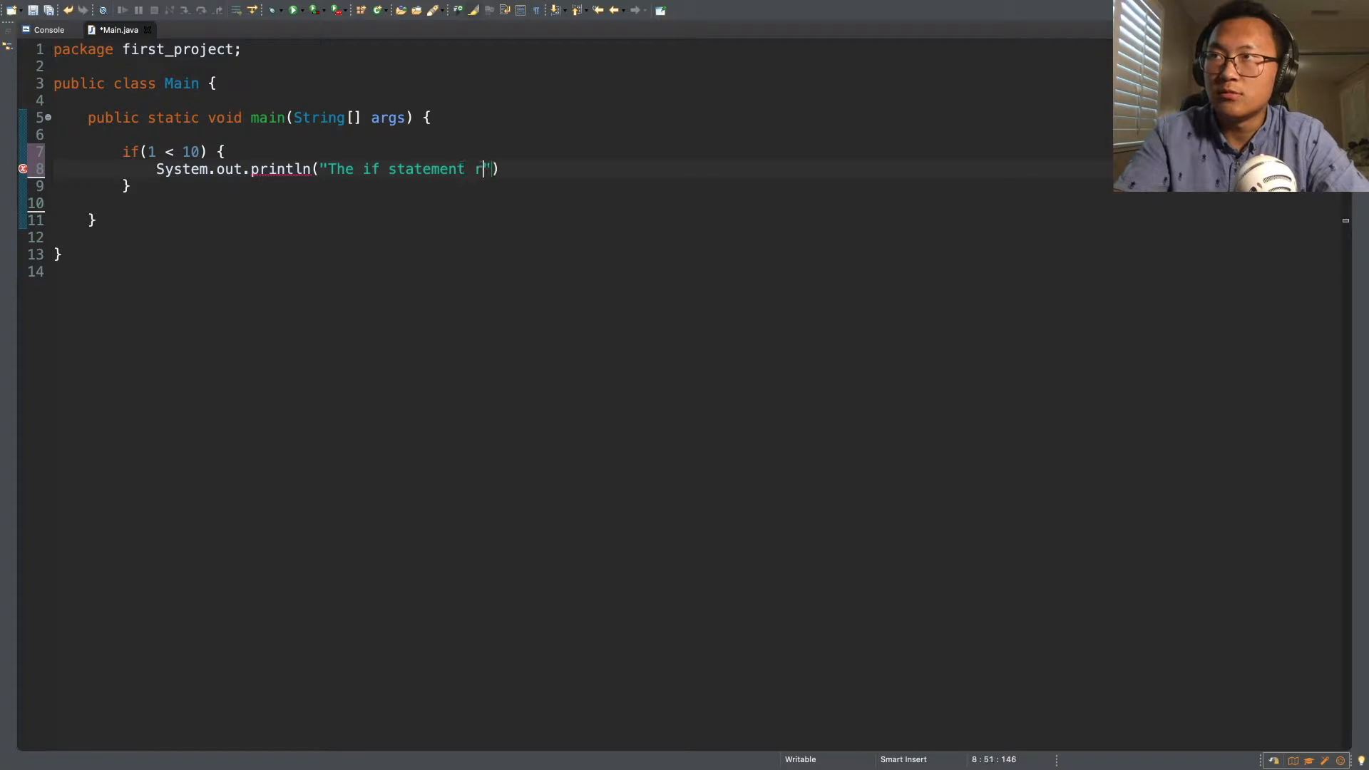
text(uns)
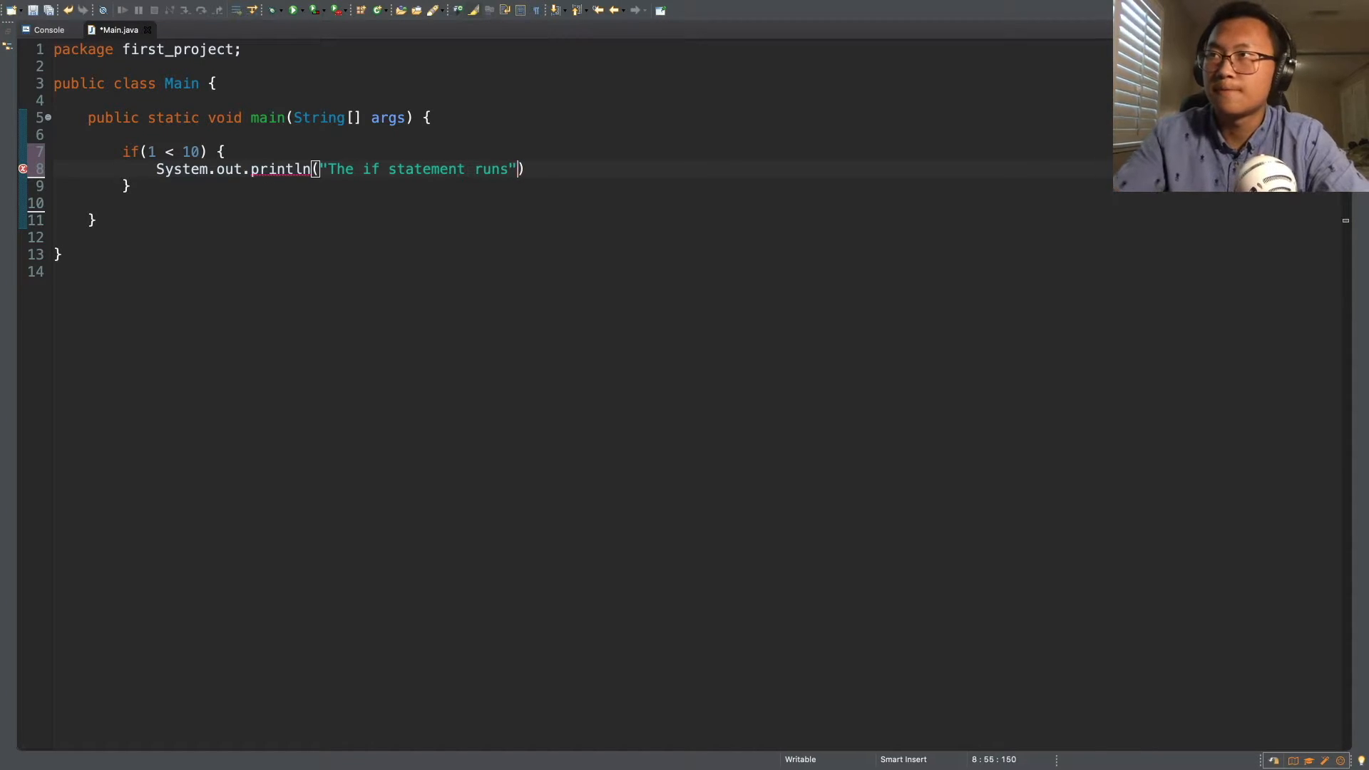
text(;)
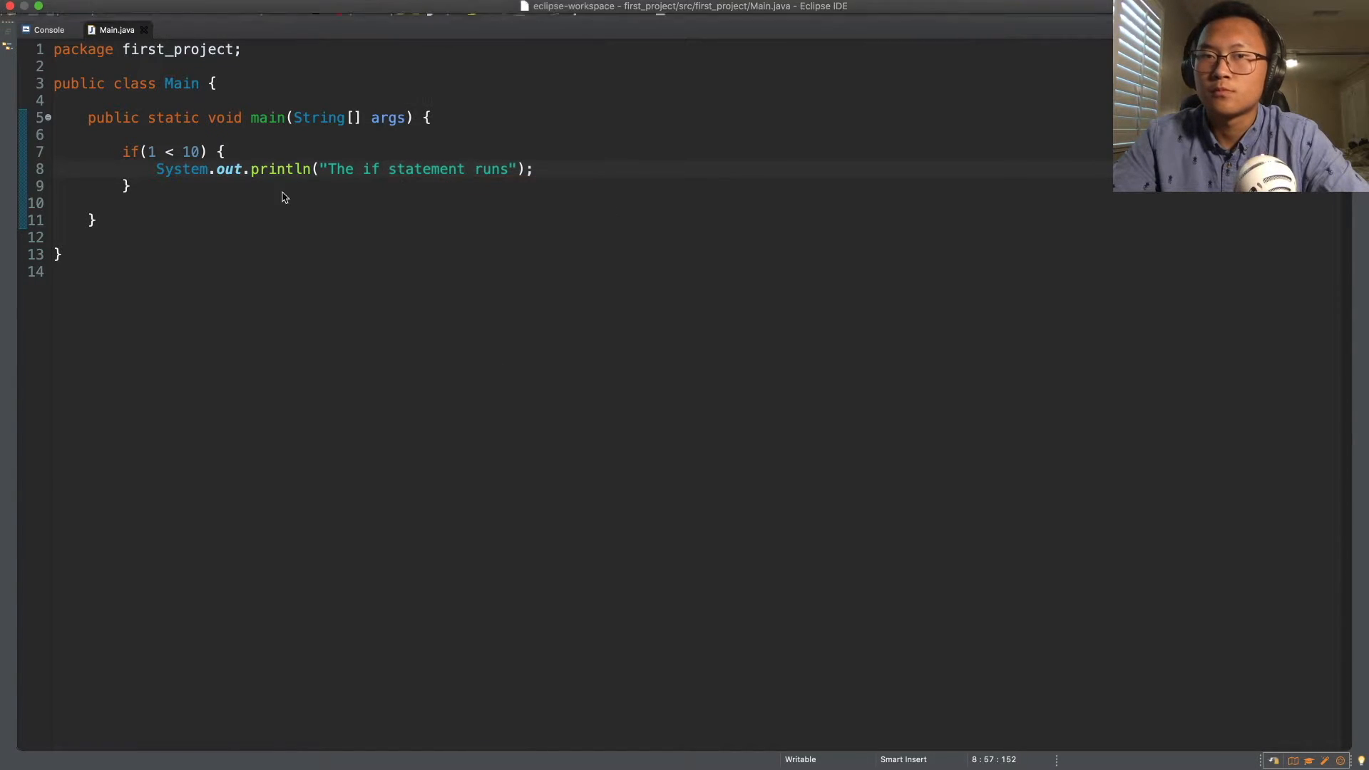
Run the program to print "The if statement runs", then return to Main.java
click(275, 10)
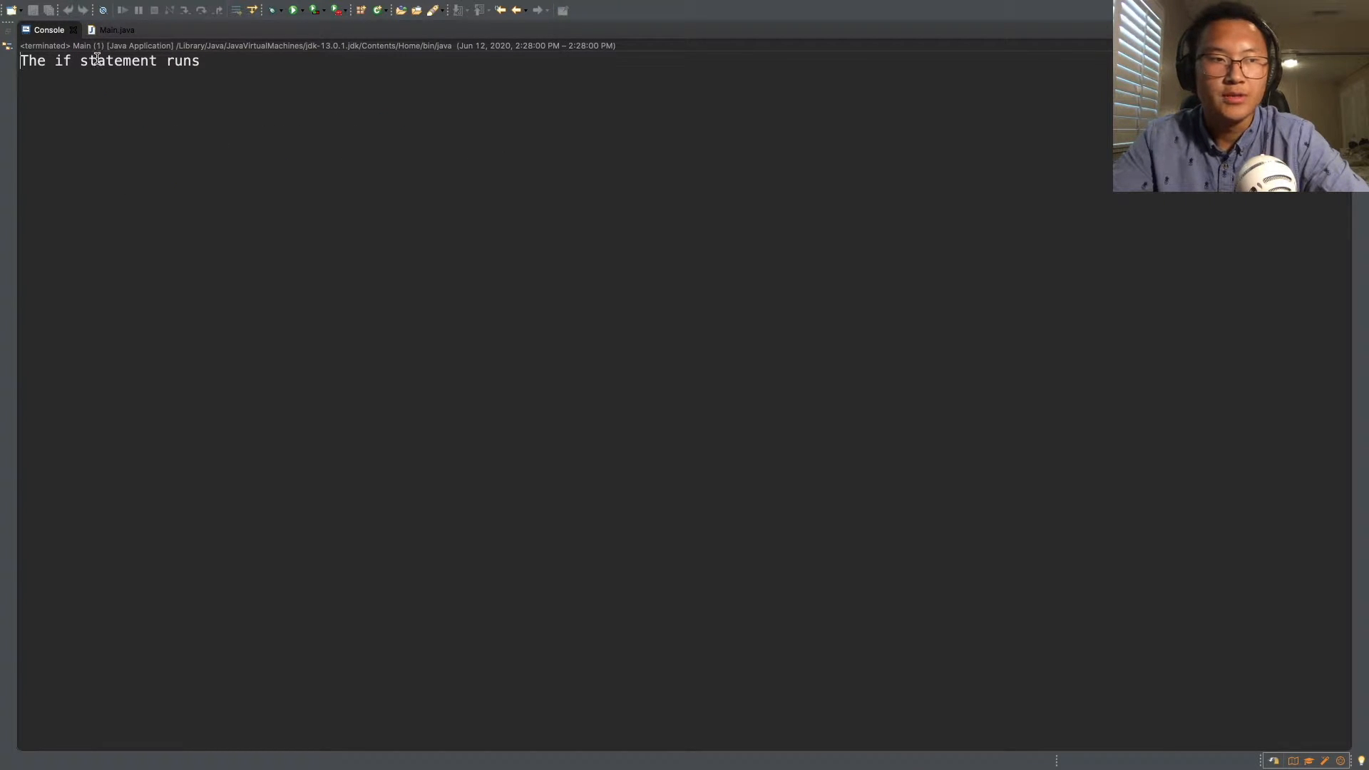
click(117, 28)
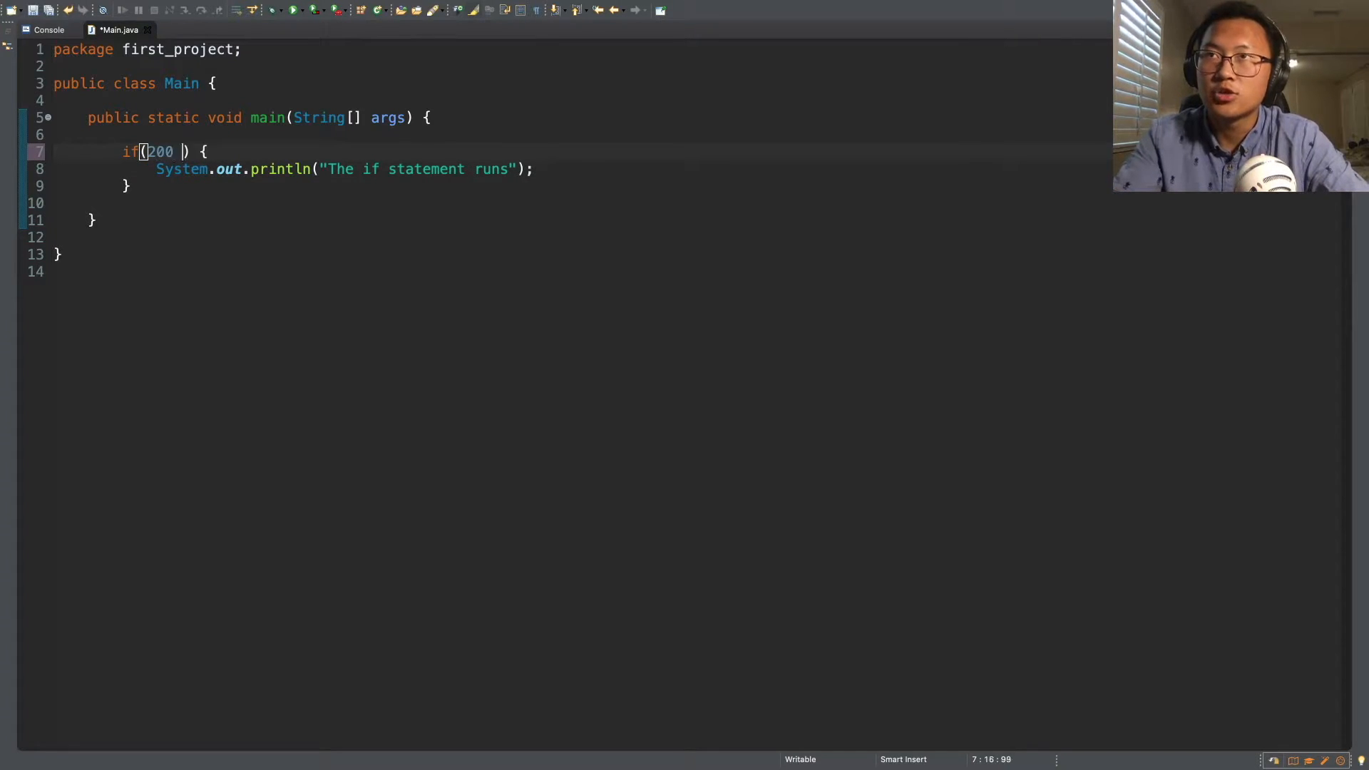
Change the if condition to 200 == 1, adding then removing a temporary 'int var = 2;' line
text(== 1)
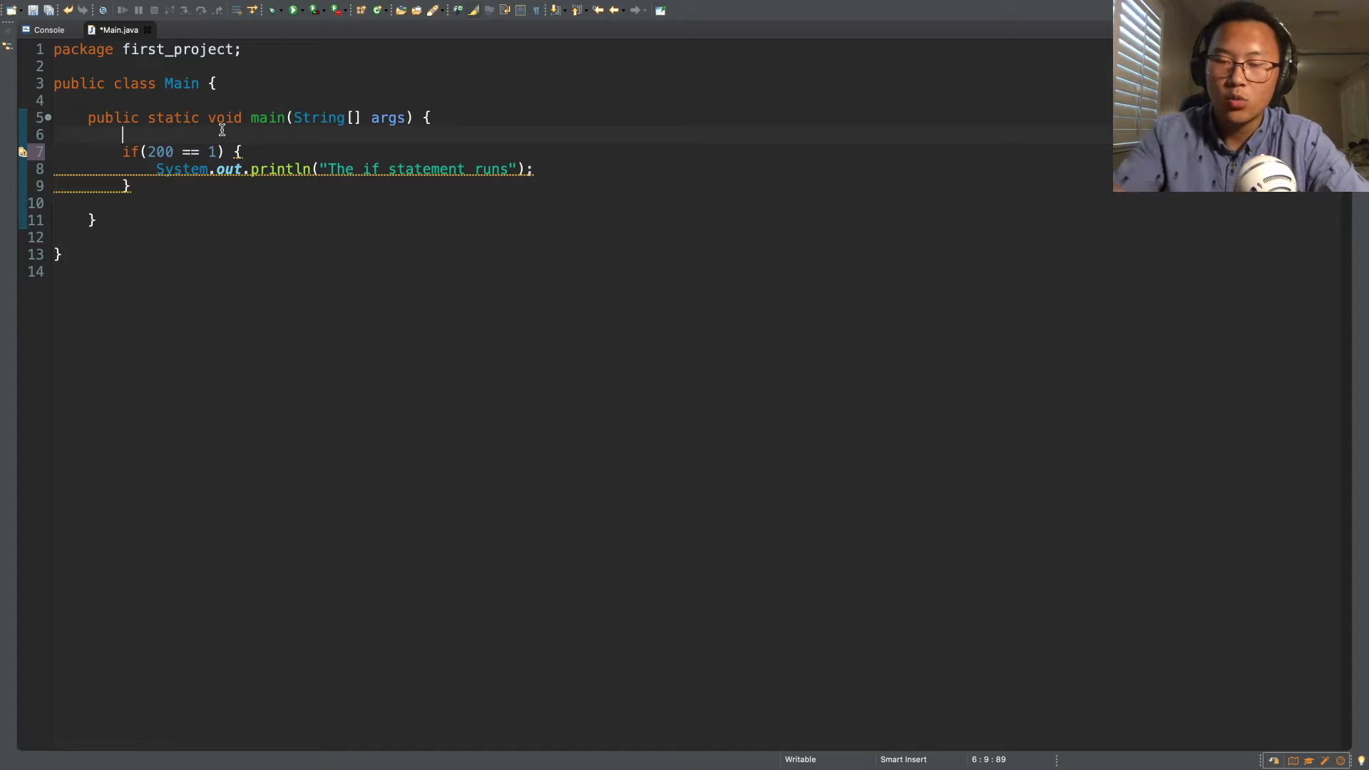
key(Enter)
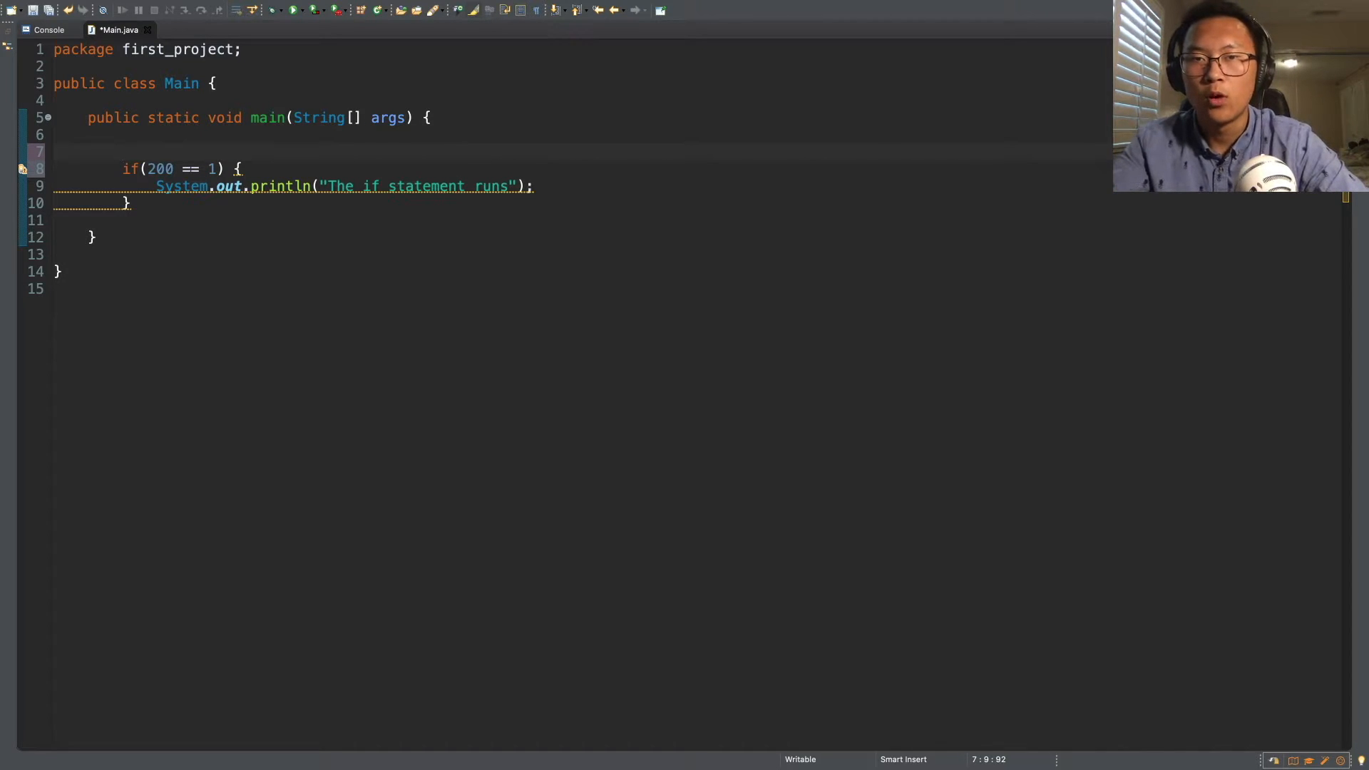
text(int)
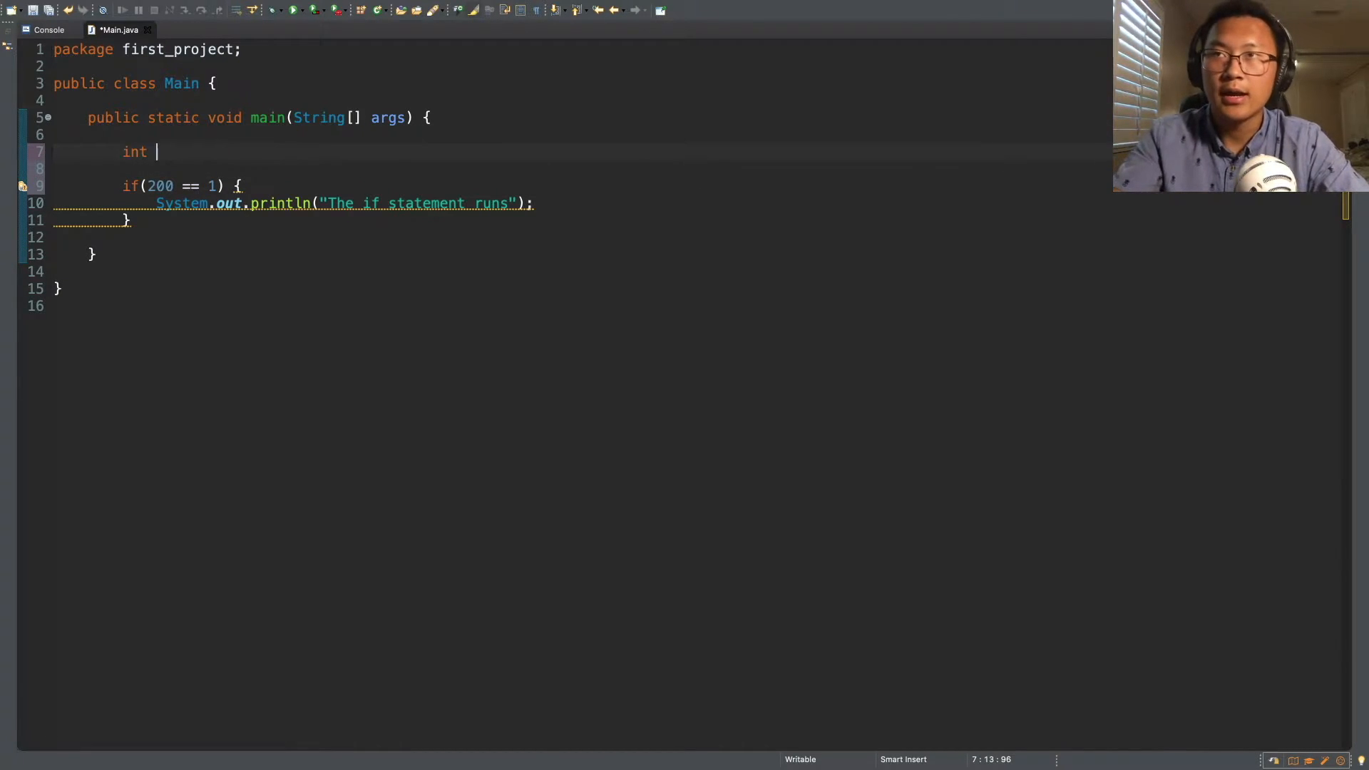
text(var =)
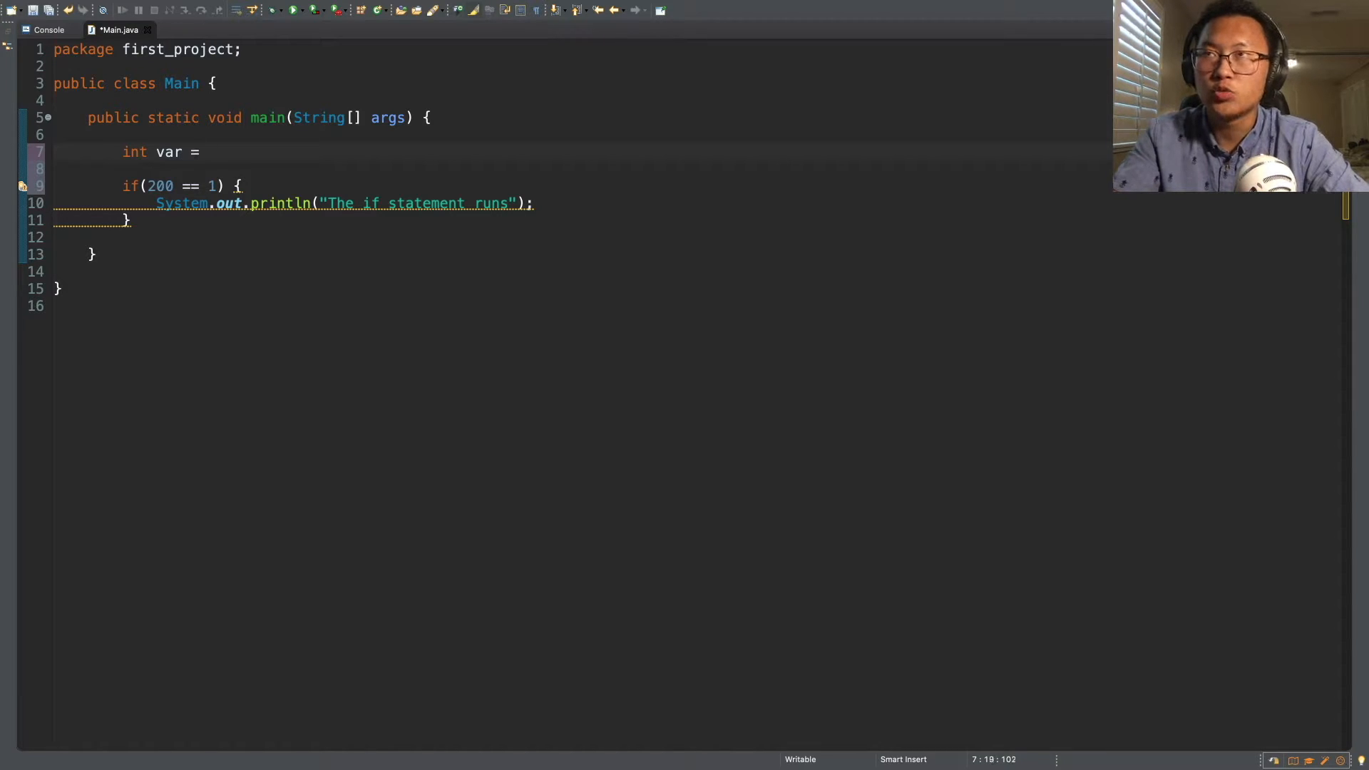
text(2;)
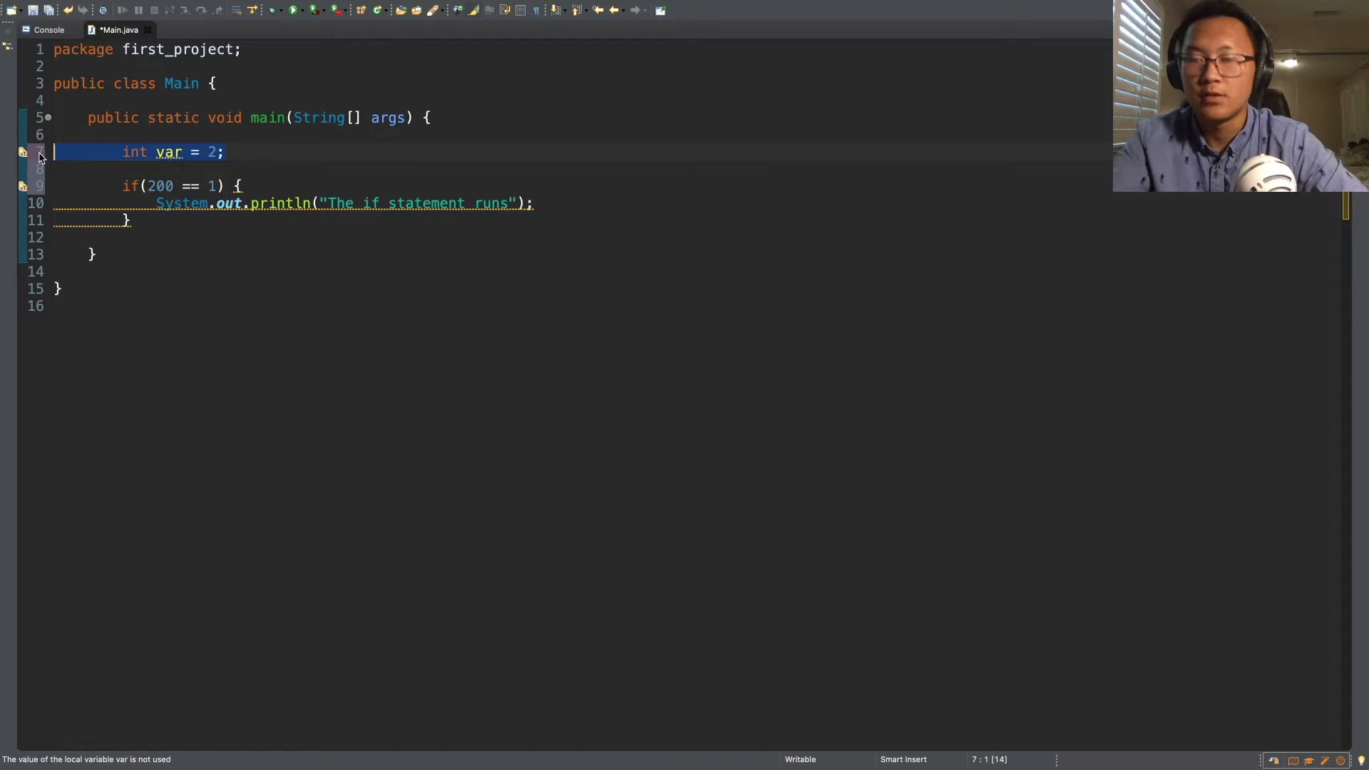
key(Delete)
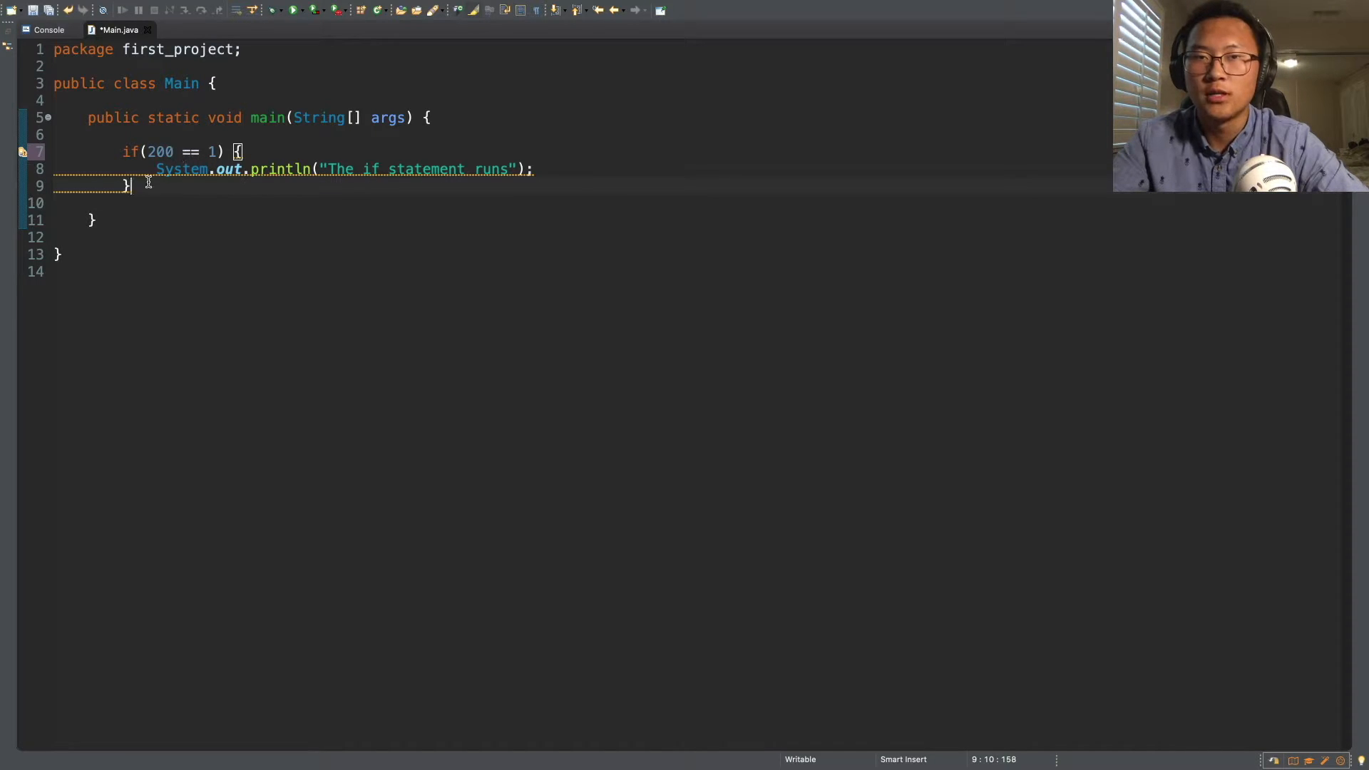
mouse_move(159, 195)
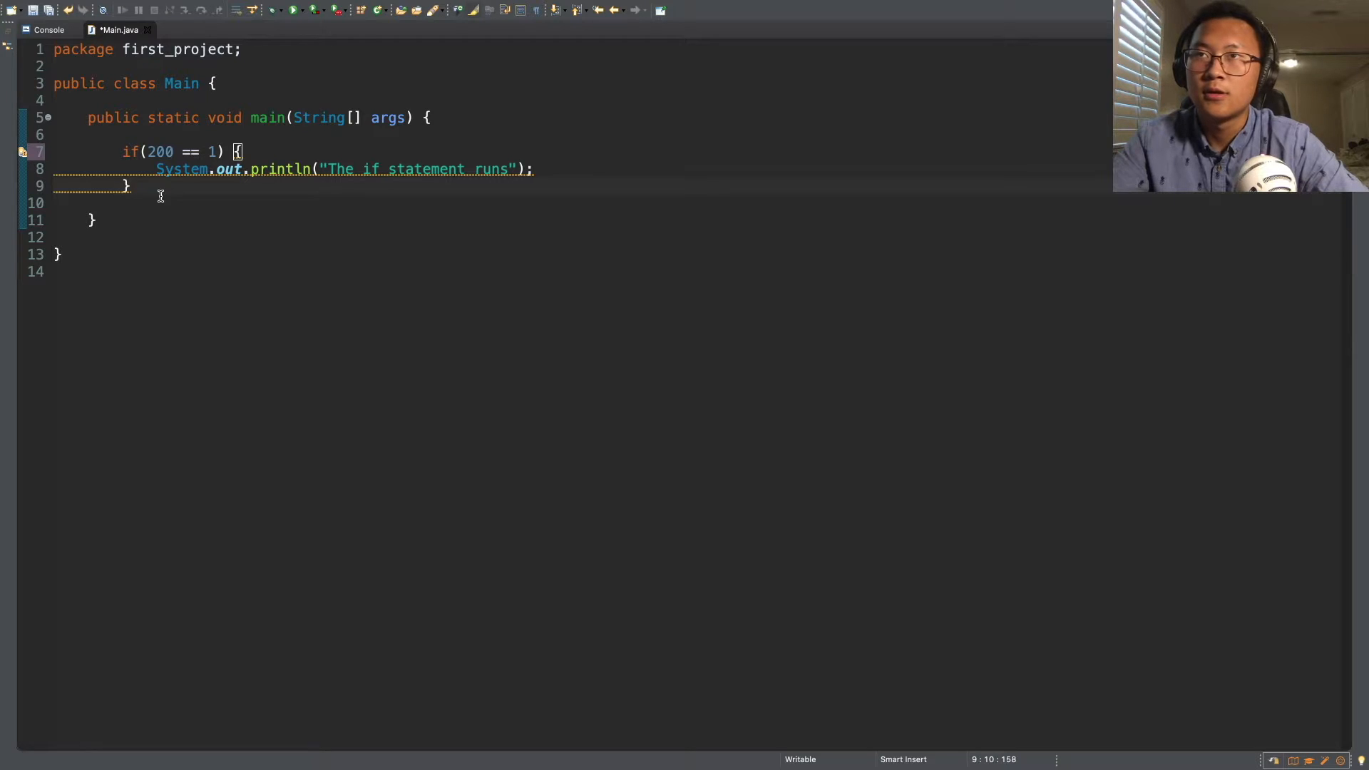
Start an else { block after the if and retype a value in the condition
text(e)
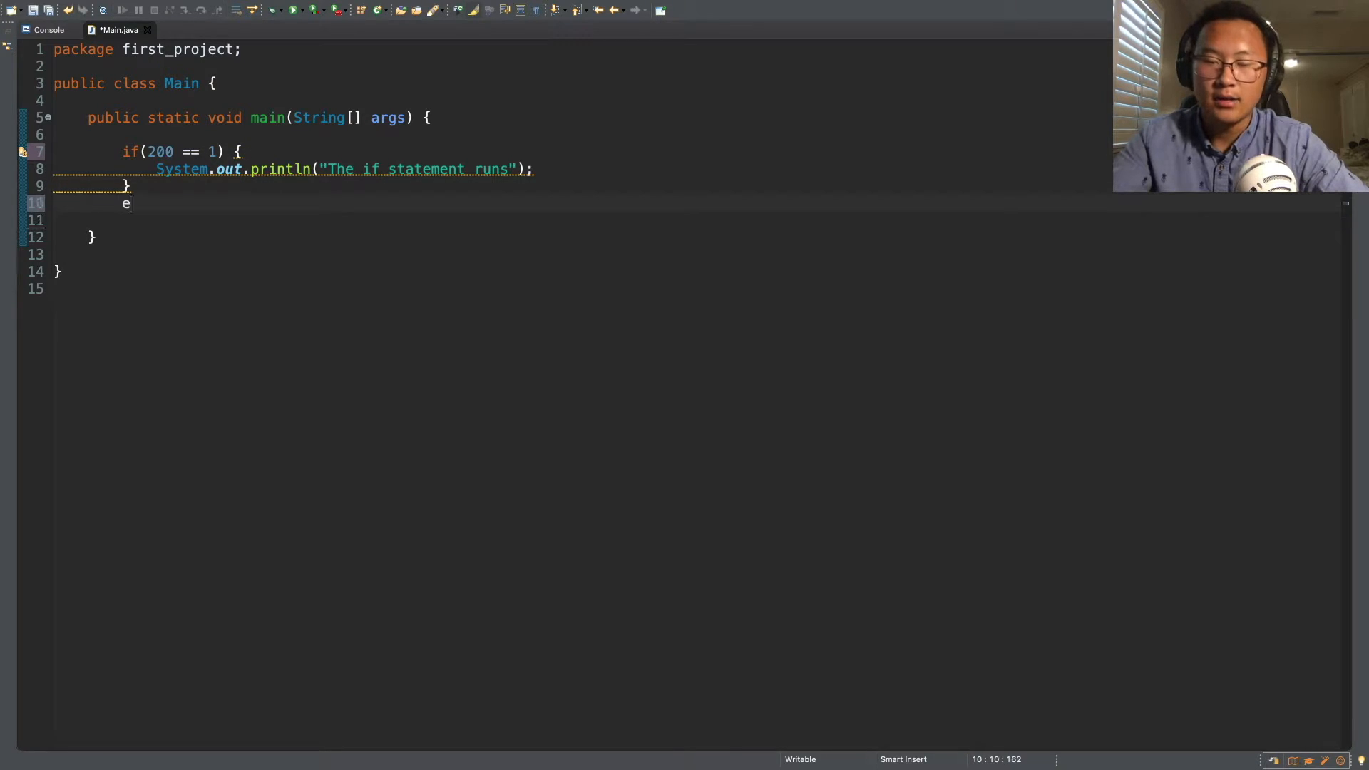
text(lse {)
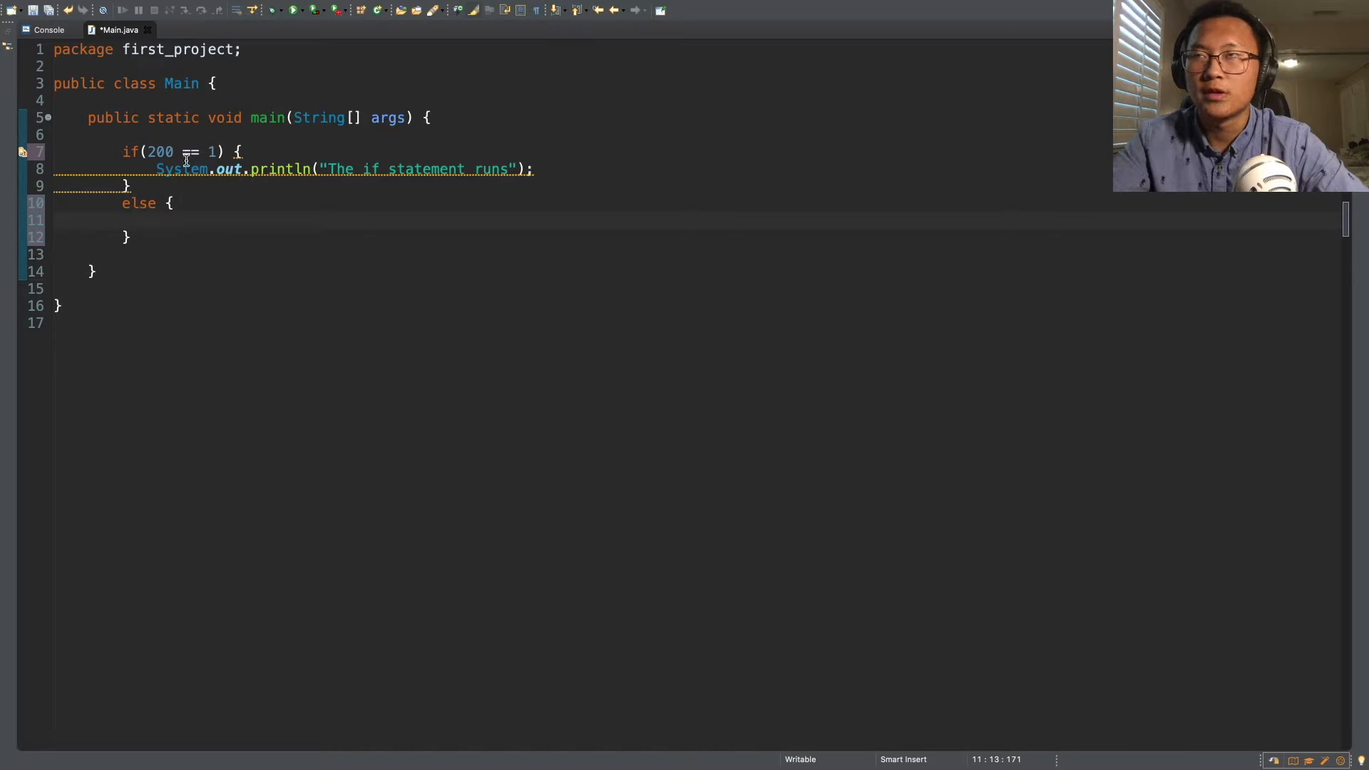
click(155, 219)
text(2)
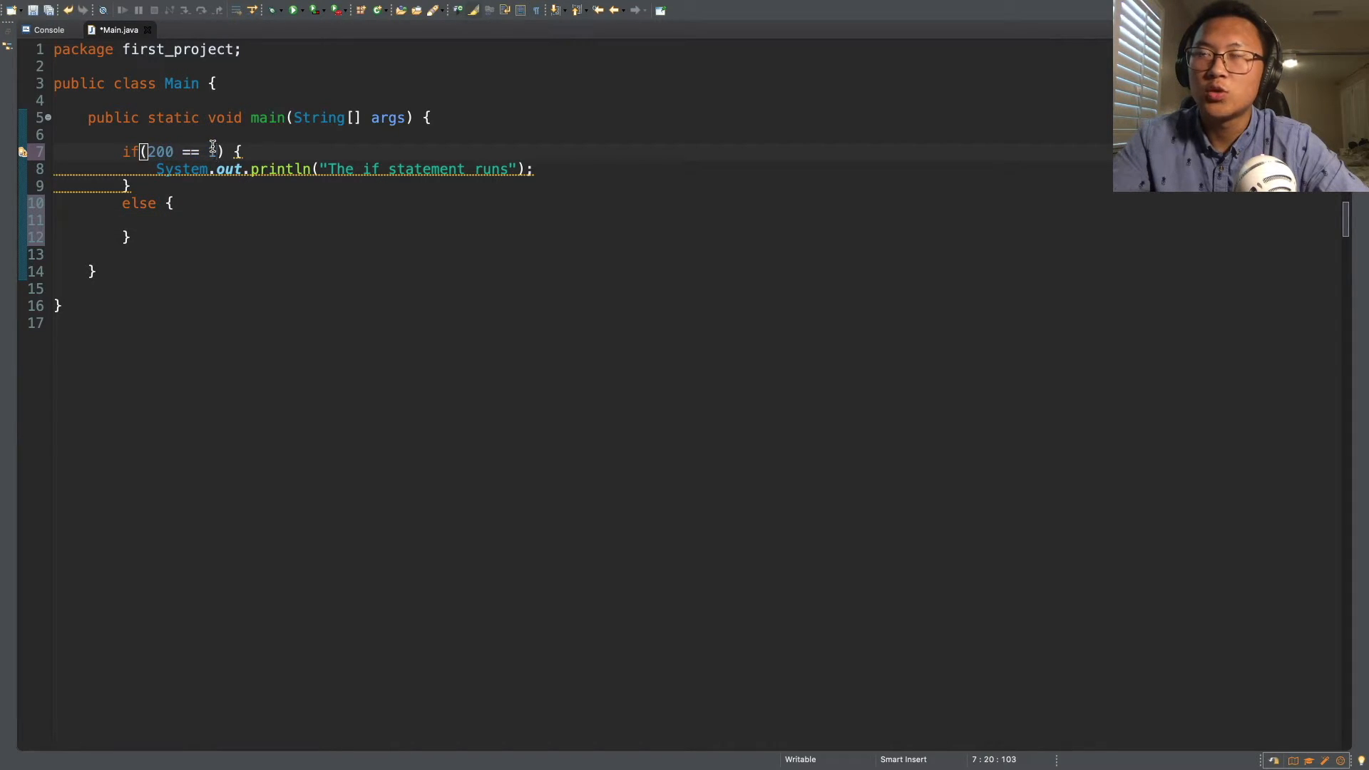
text(1)
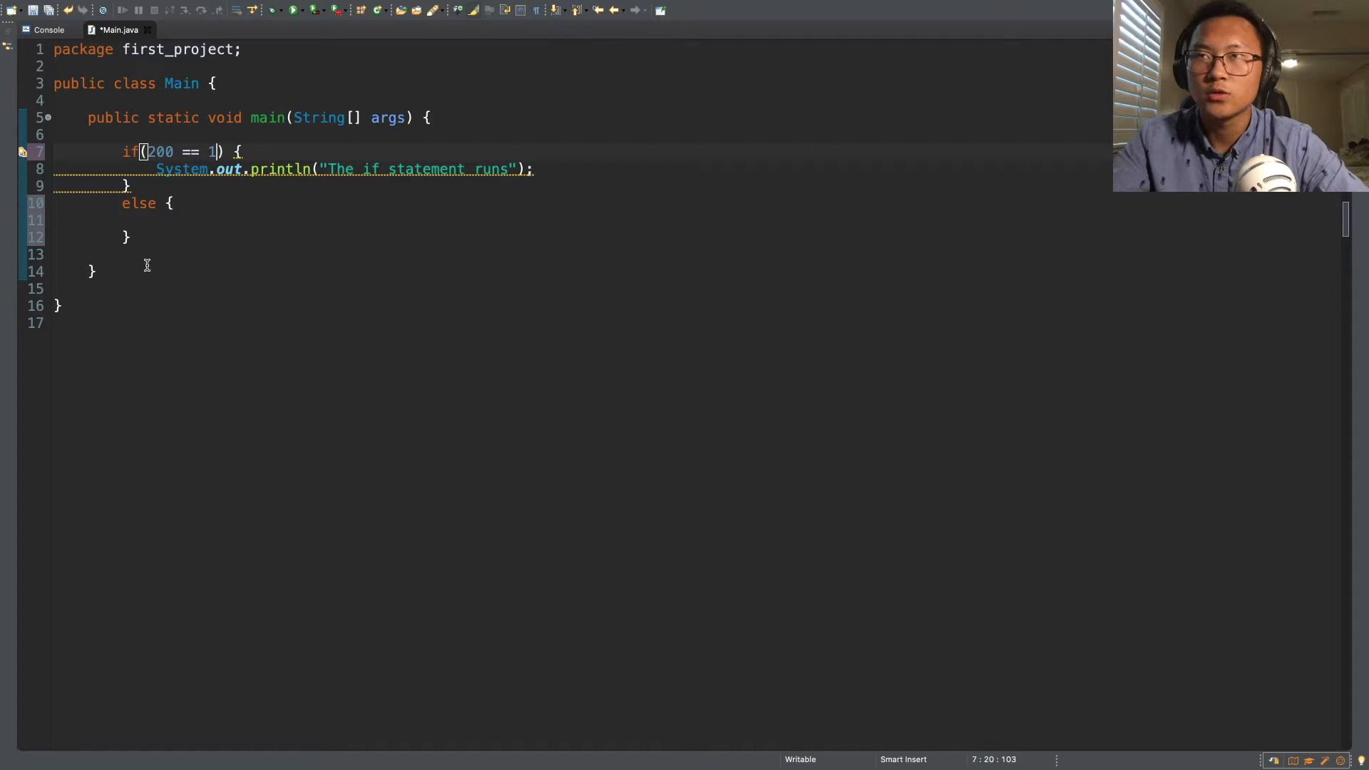
Print "The else statement runs" inside the else block, fixing a typo
click(181, 203)
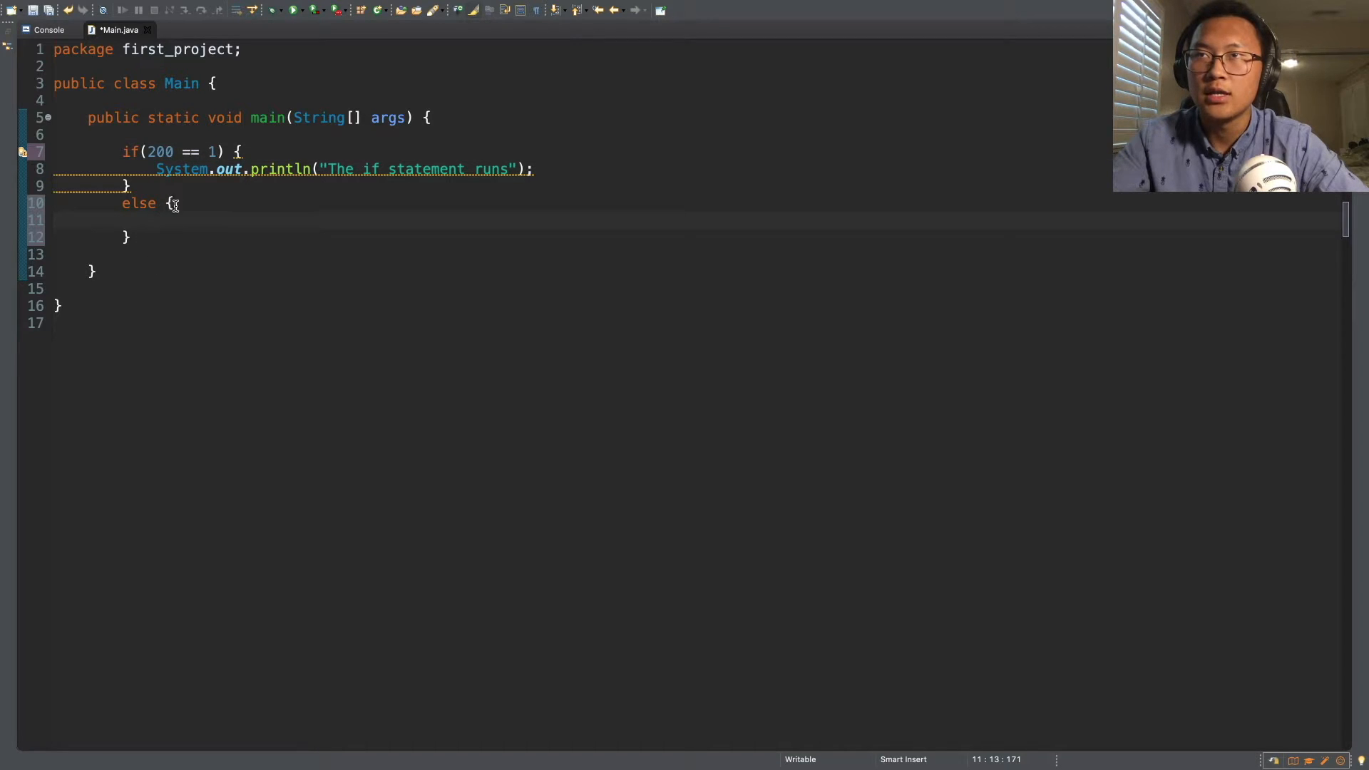
text(S)
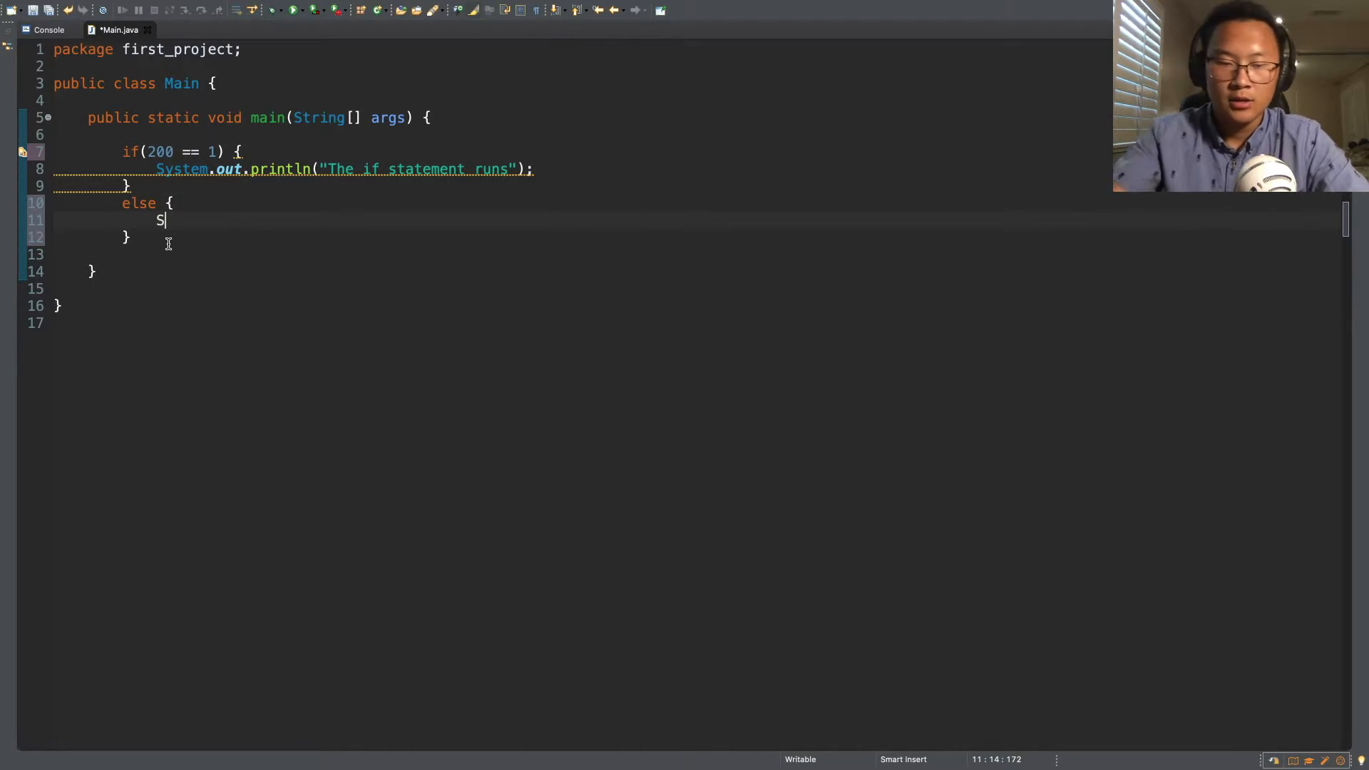
text(ystem.out)
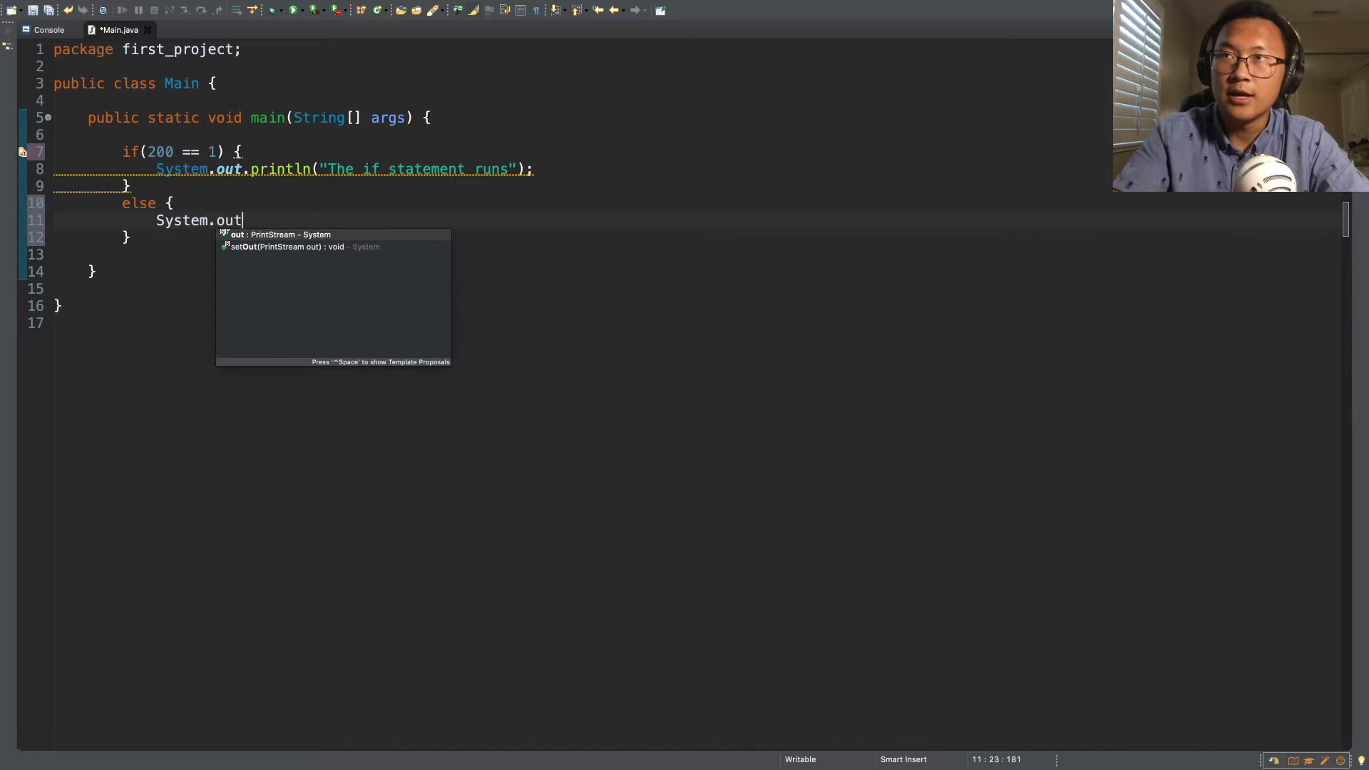
text(.println(")
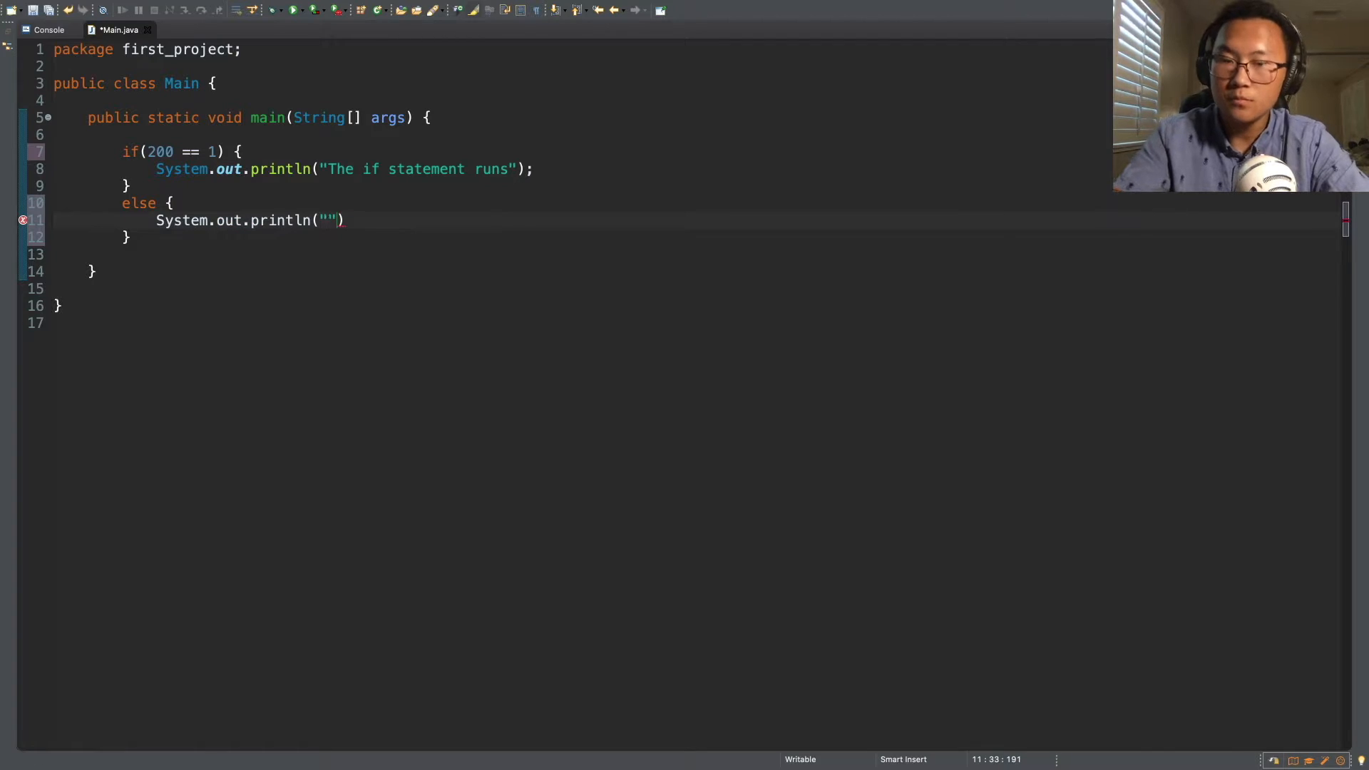
text(The else)
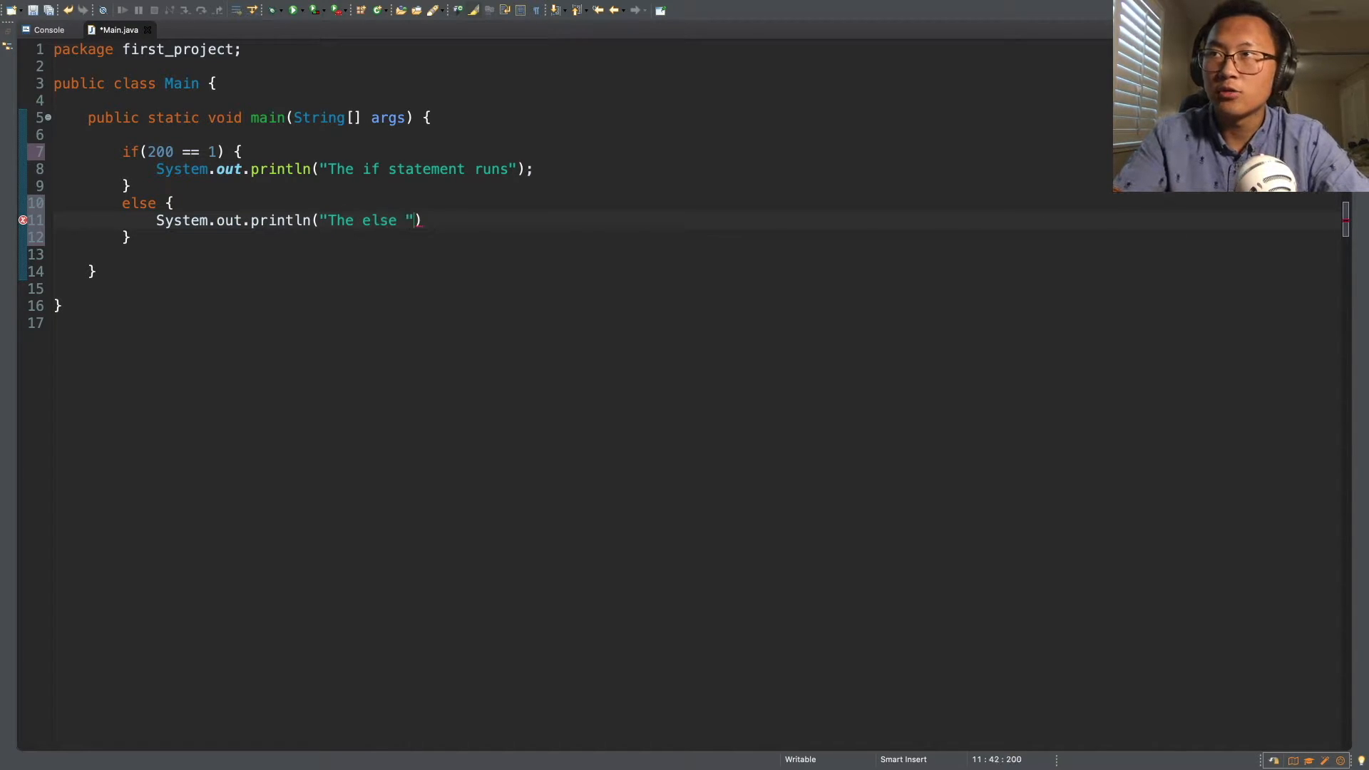
text(statement eruns)
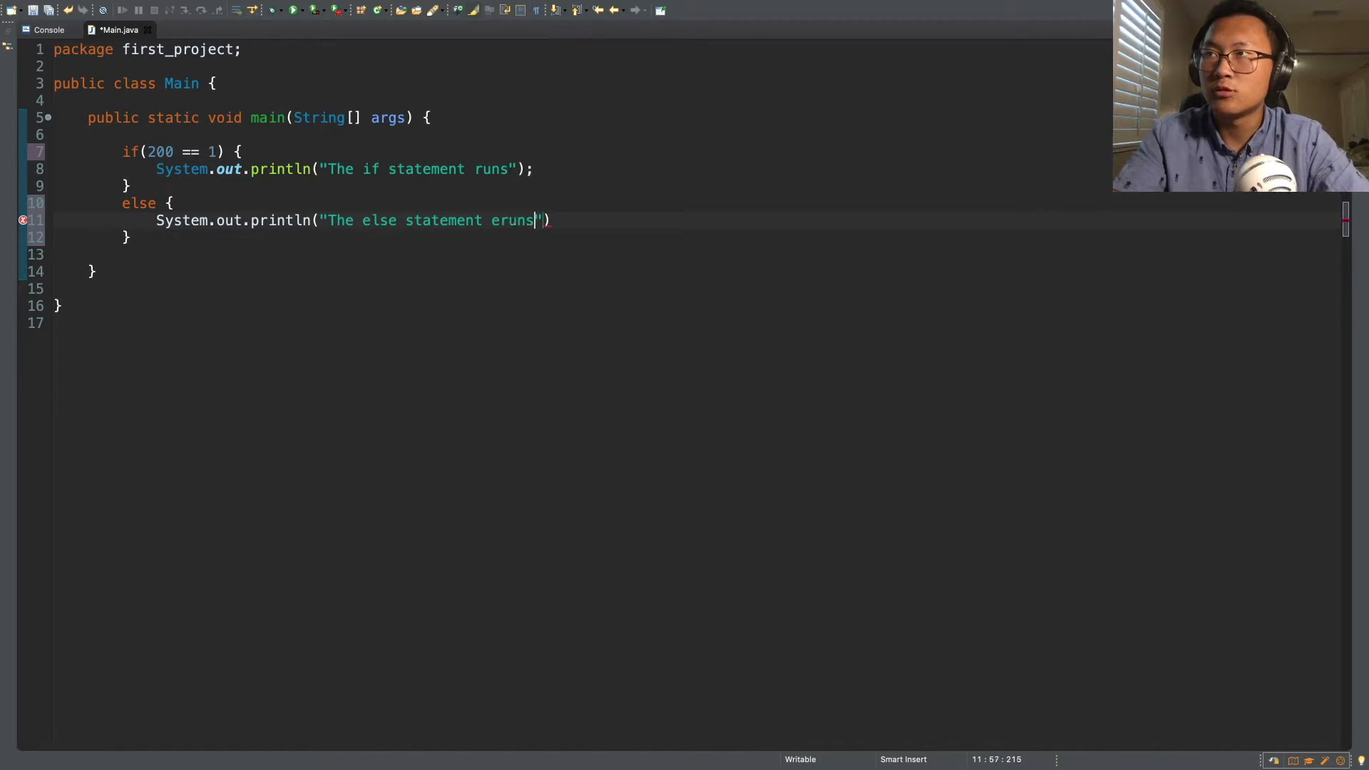
key(Backspace)
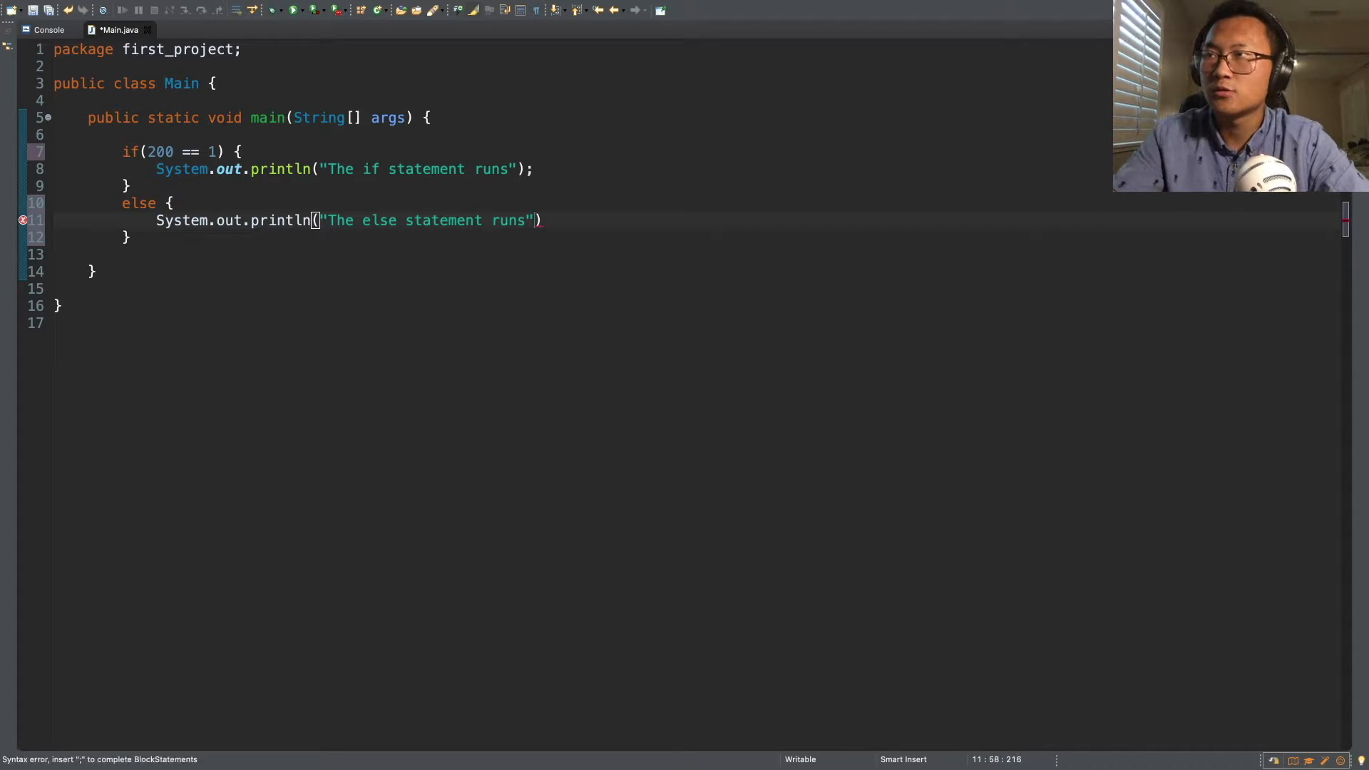
text(;)
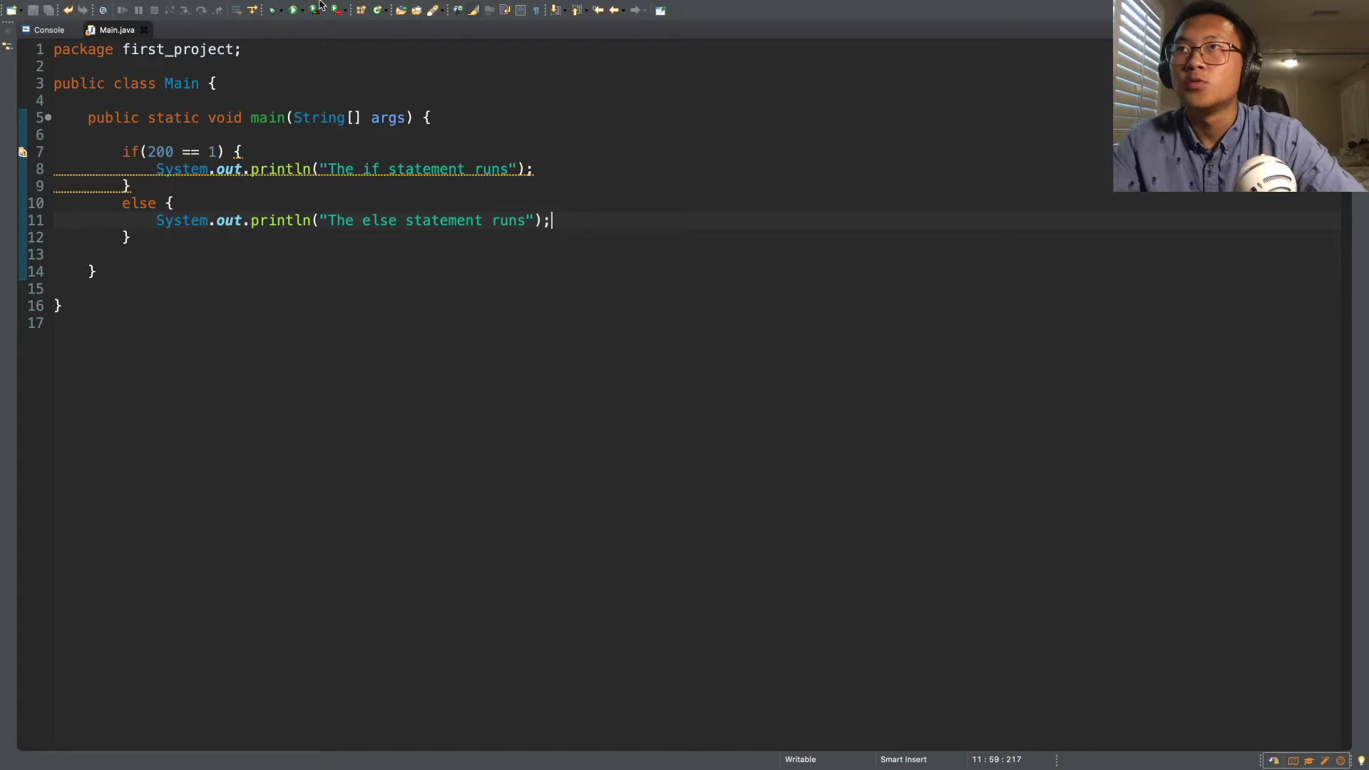
Run Main from the Run menu to print "The else statement runs", then return to the code
click(398, 8)
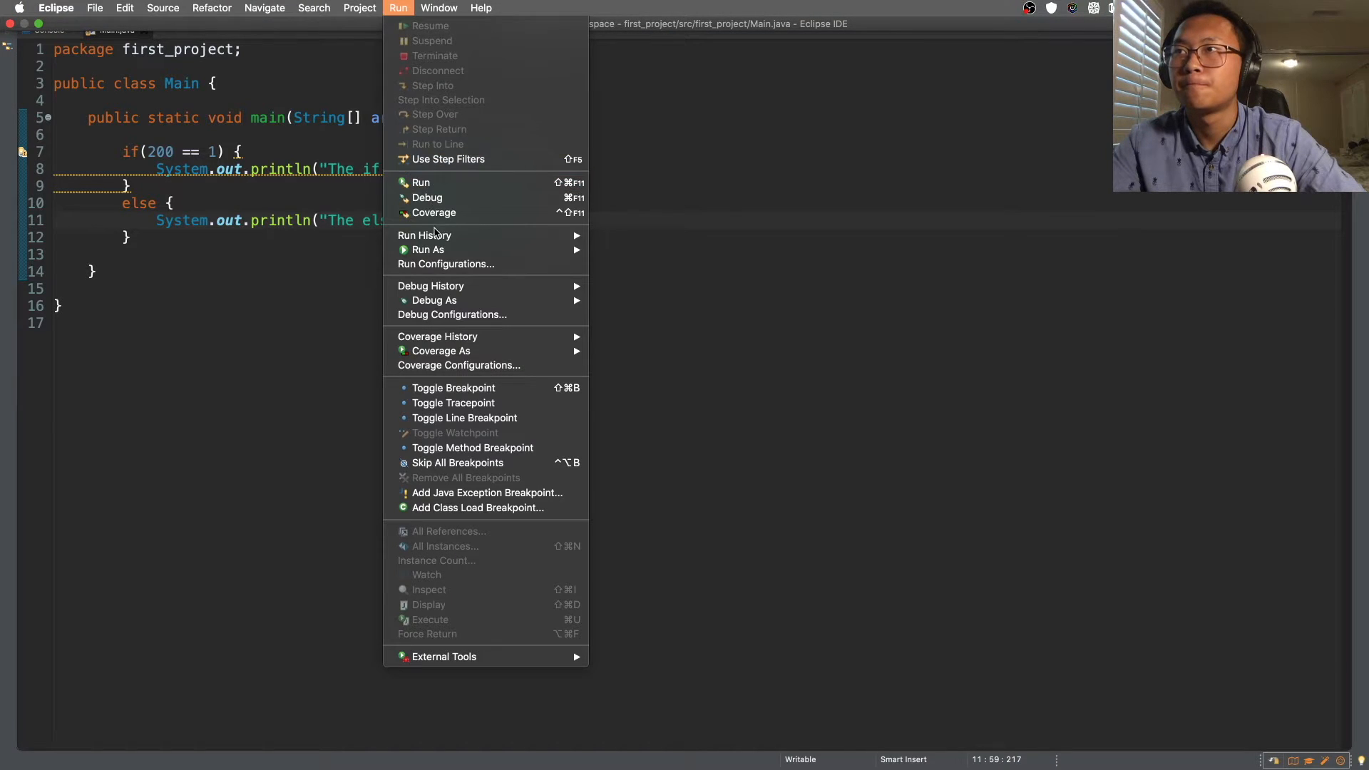
click(419, 182)
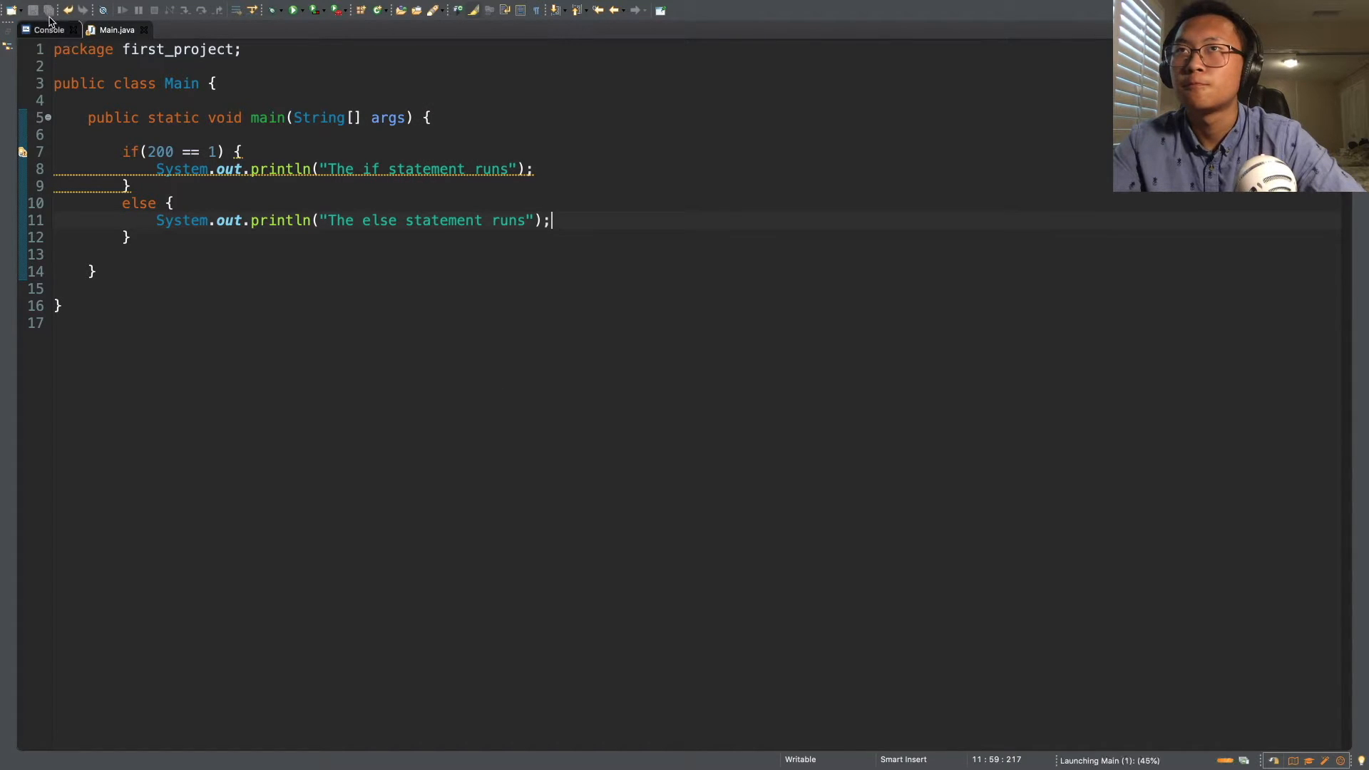
click(292, 9)
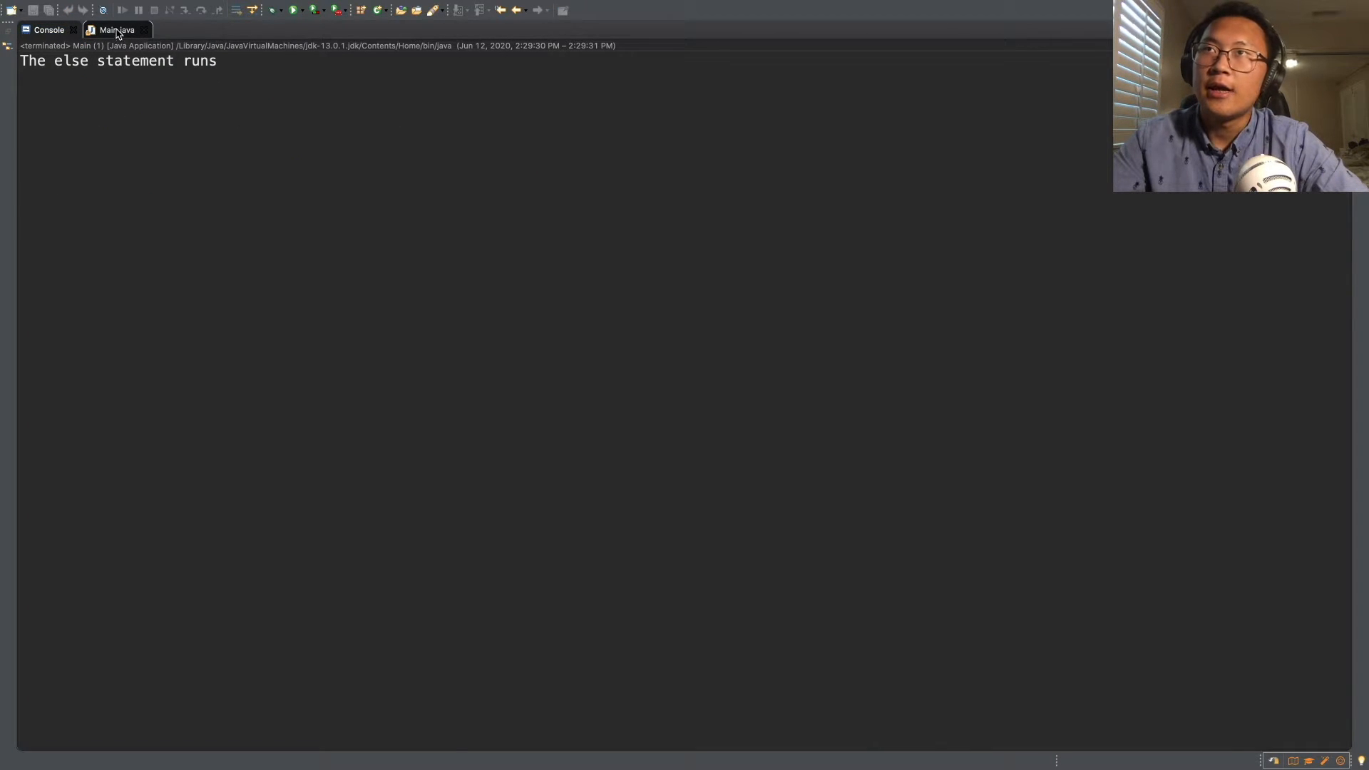
click(116, 29)
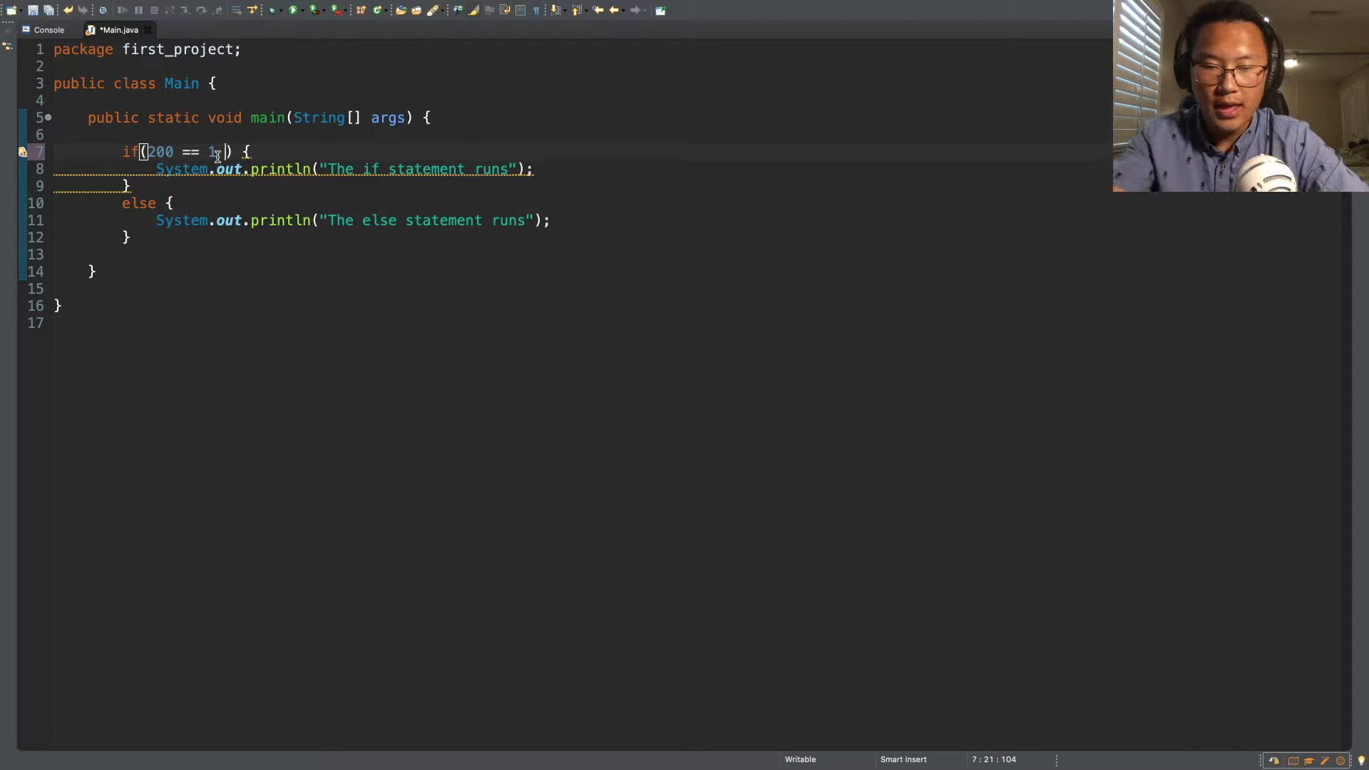
Extend the if condition with '&& 100 < 1000', giving 200 == 1 && 100 < 1000
text(&&)
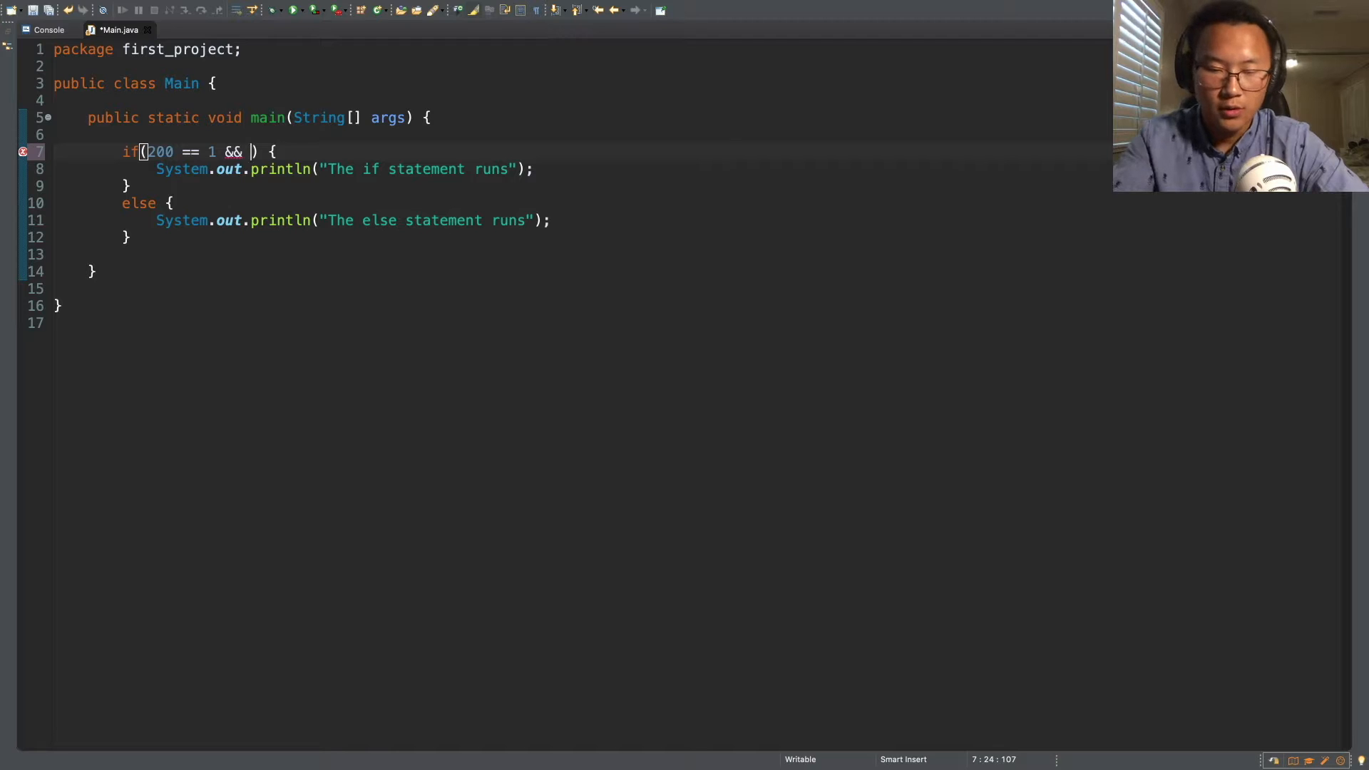
text(1)
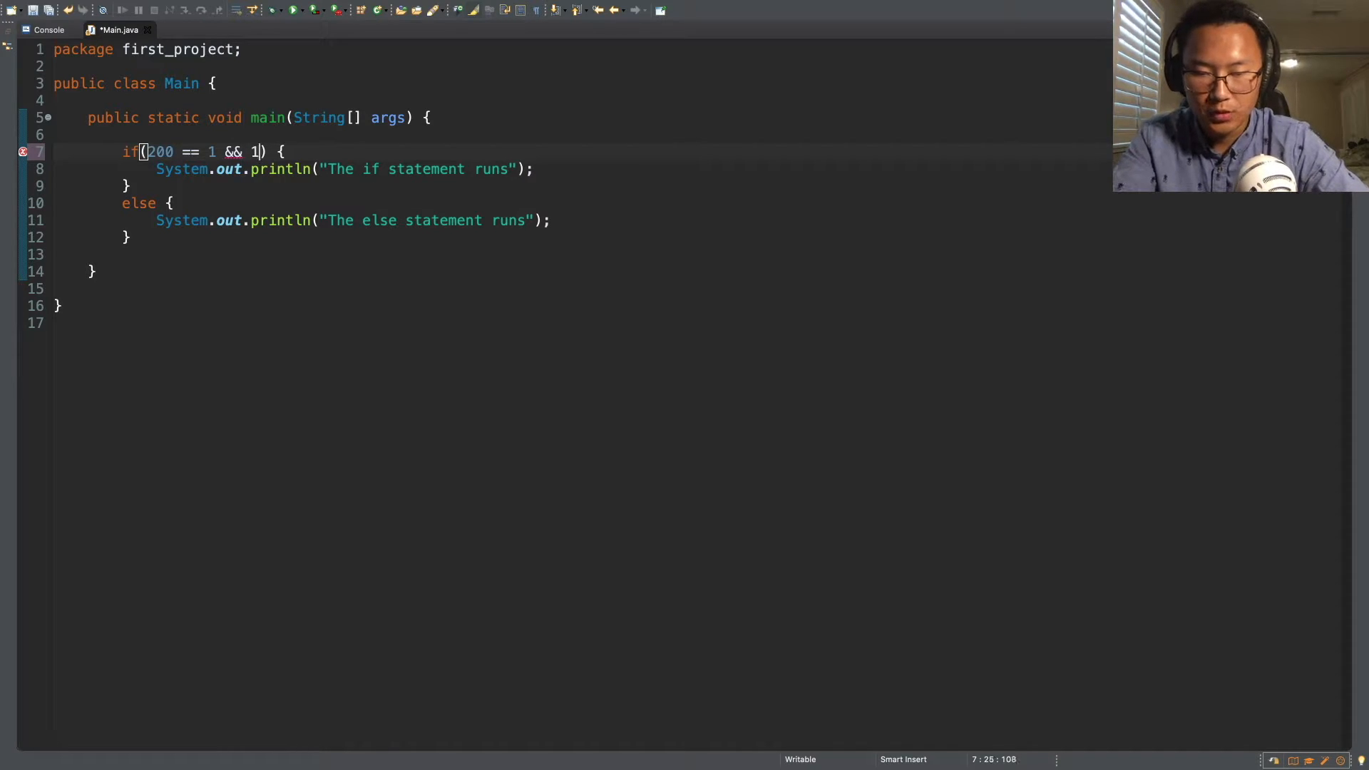
text(00 < 1000)
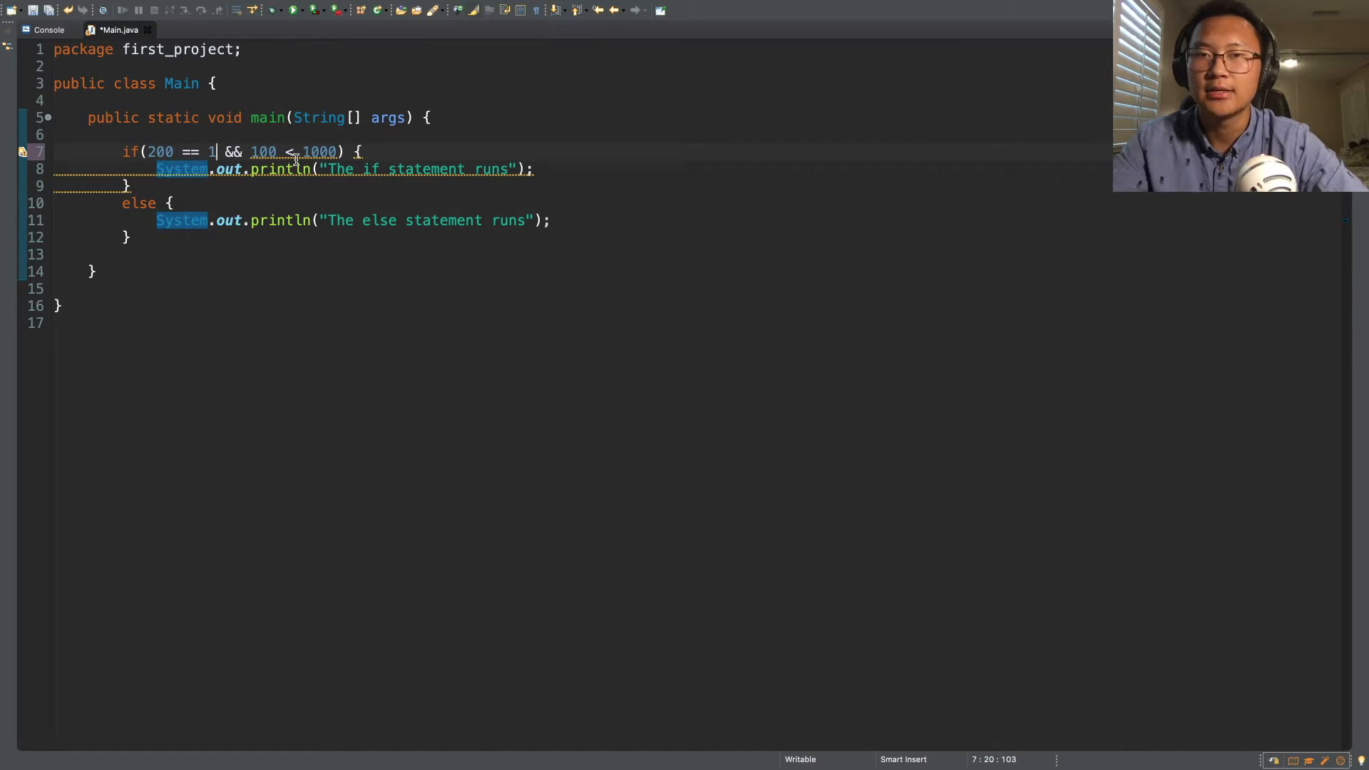
mouse_move(580, 181)
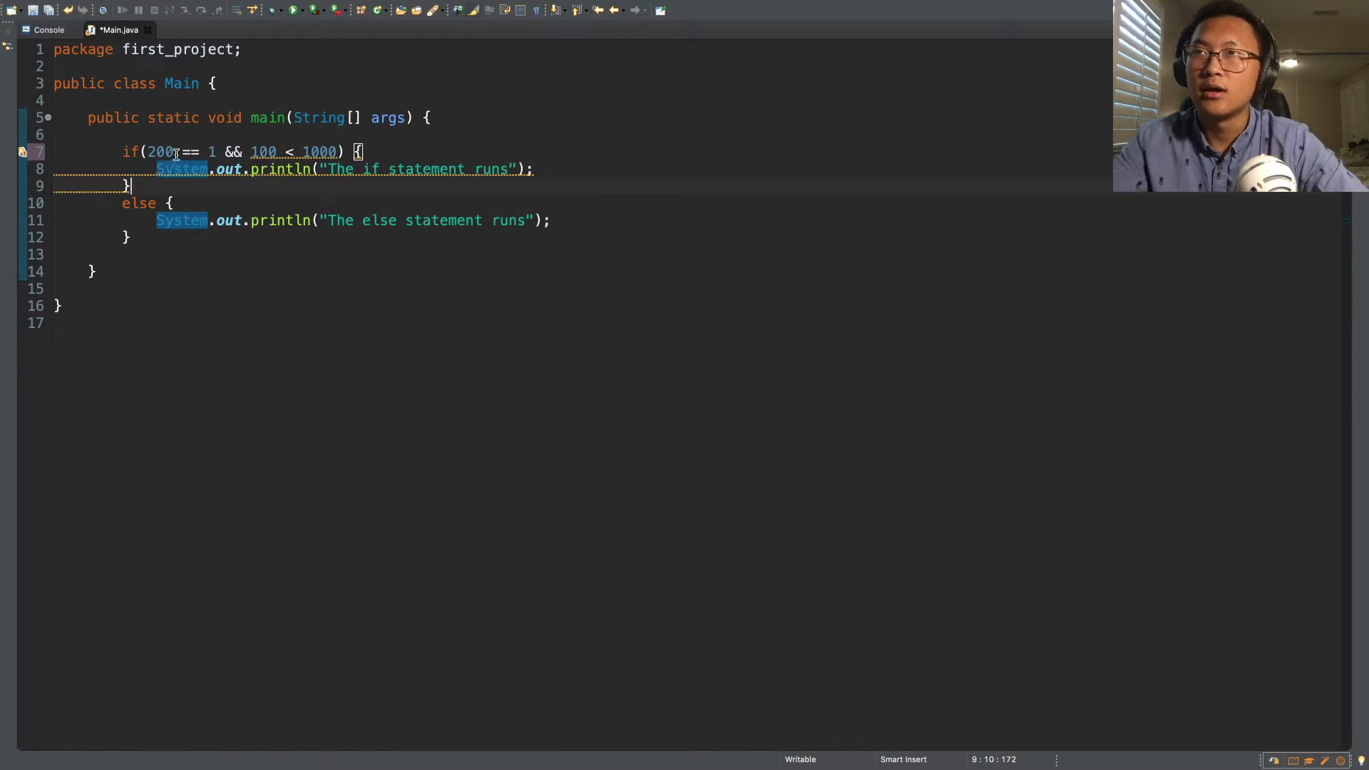
key(Backspace)
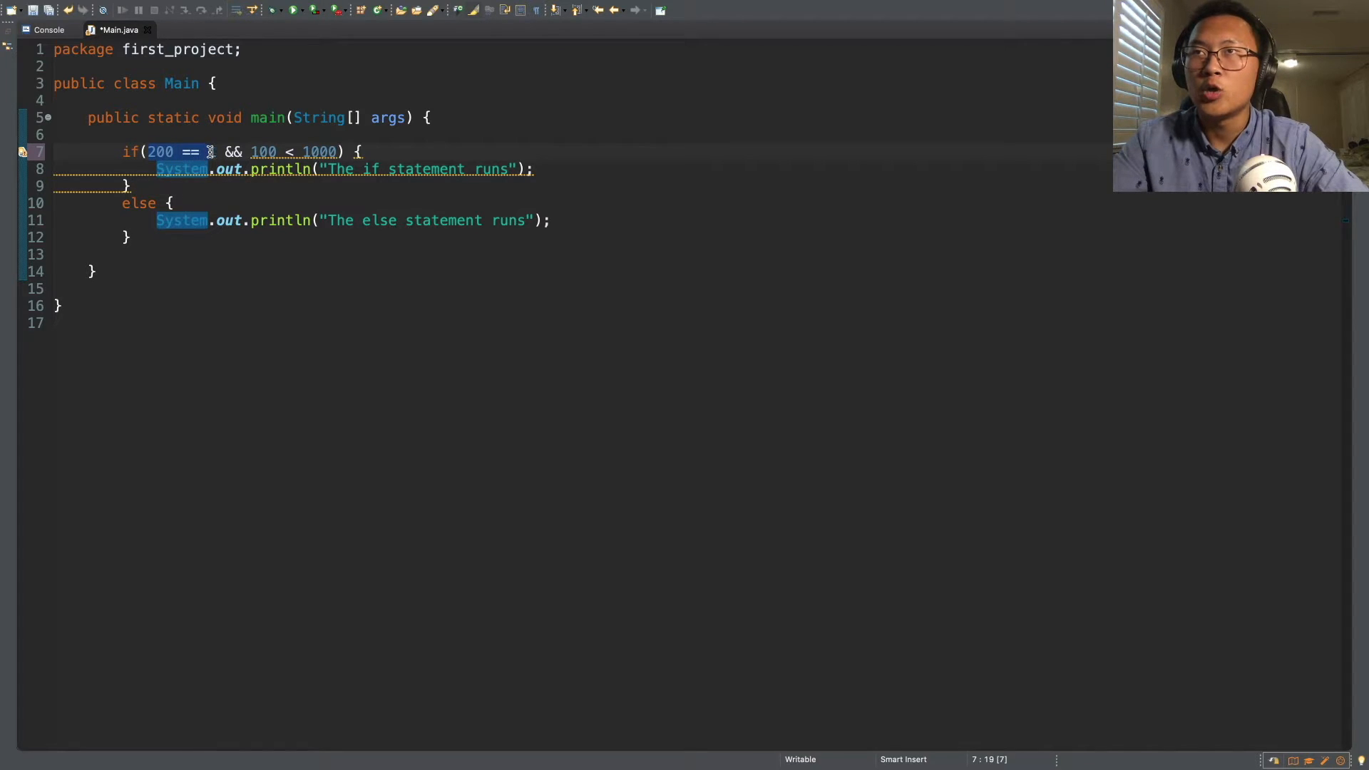
text(1)
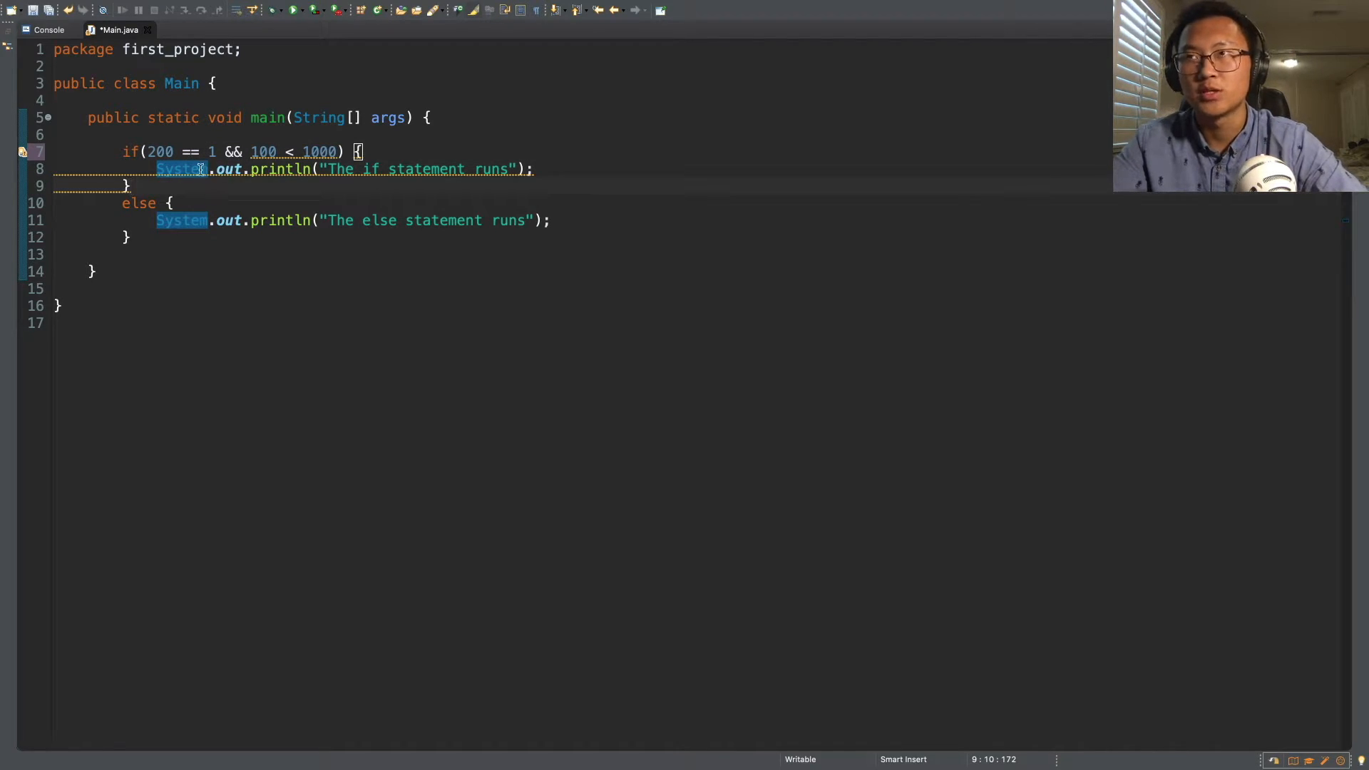
click(210, 151)
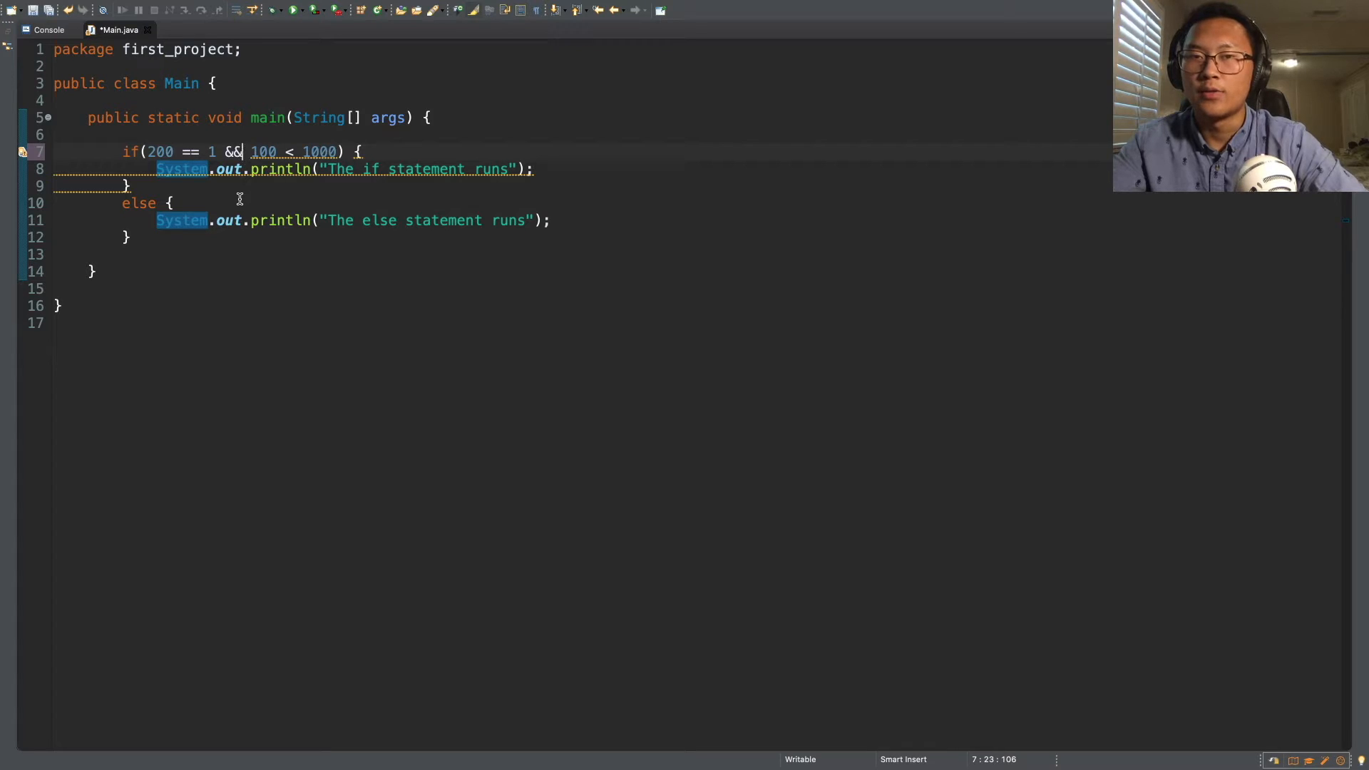
click(131, 237)
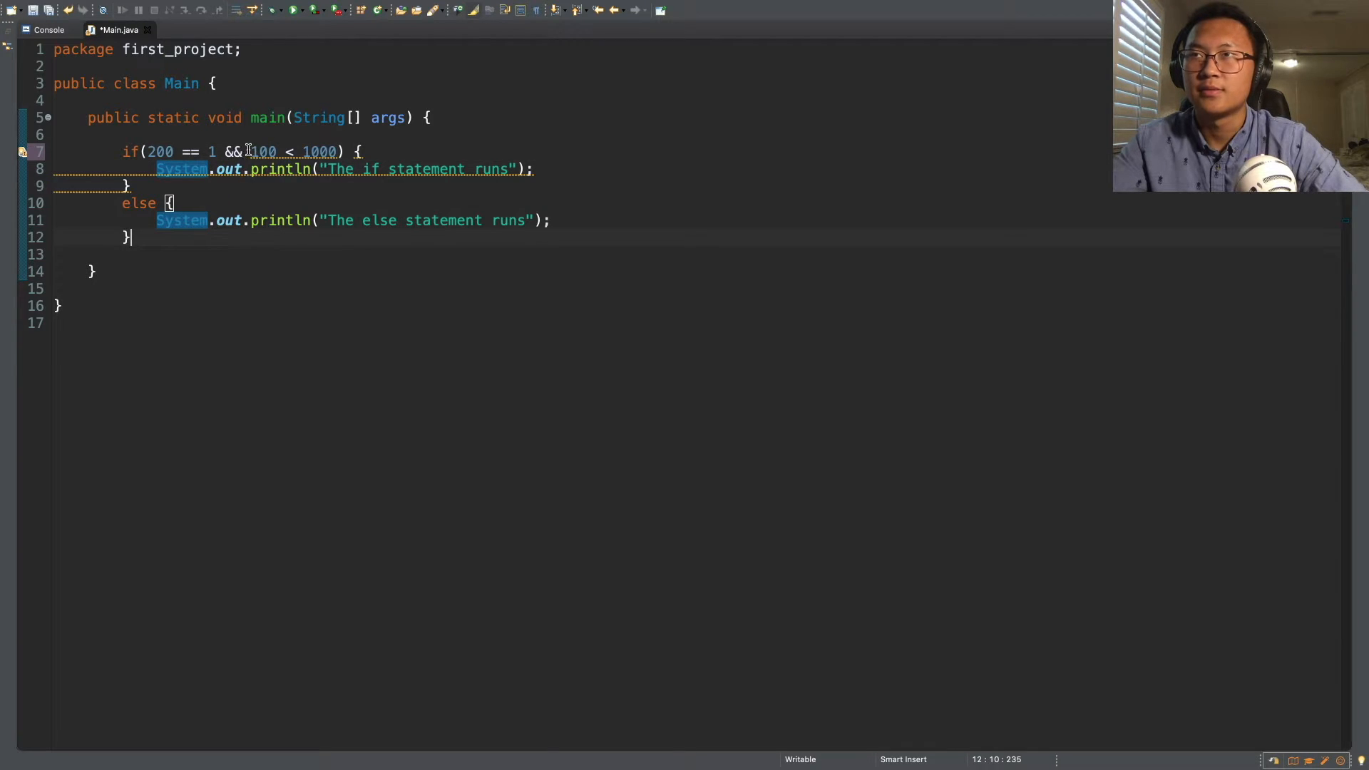
click(333, 151)
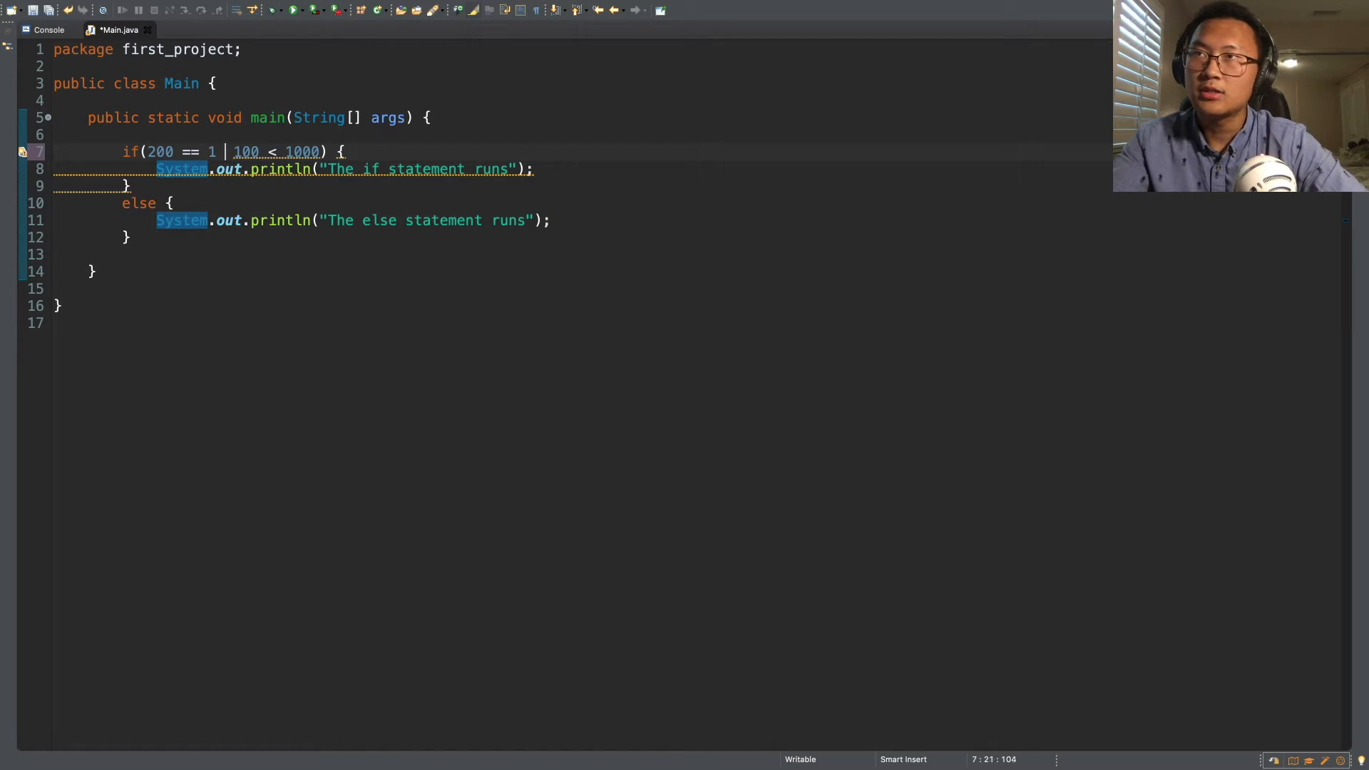
Swap && for || in the condition and run it, printing "The if statement runs"
text(||)
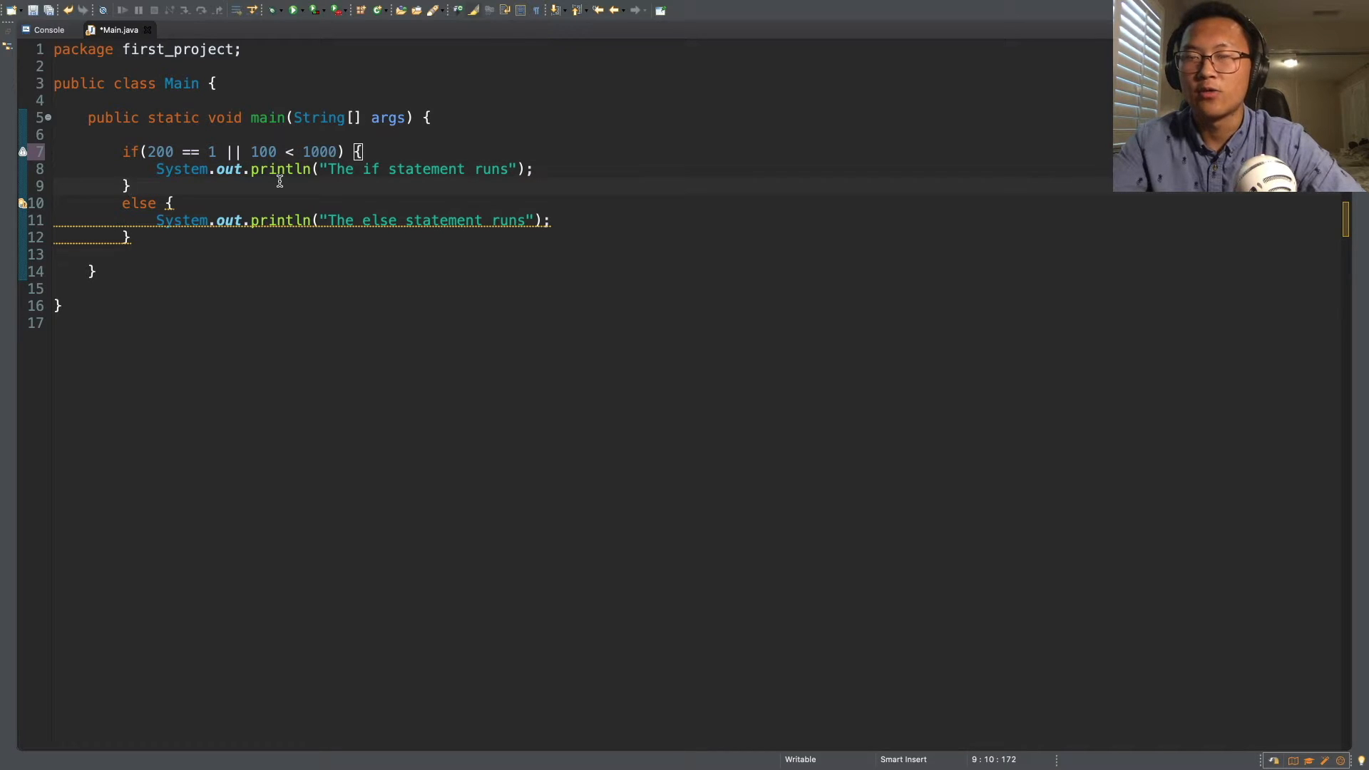
mouse_move(181, 151)
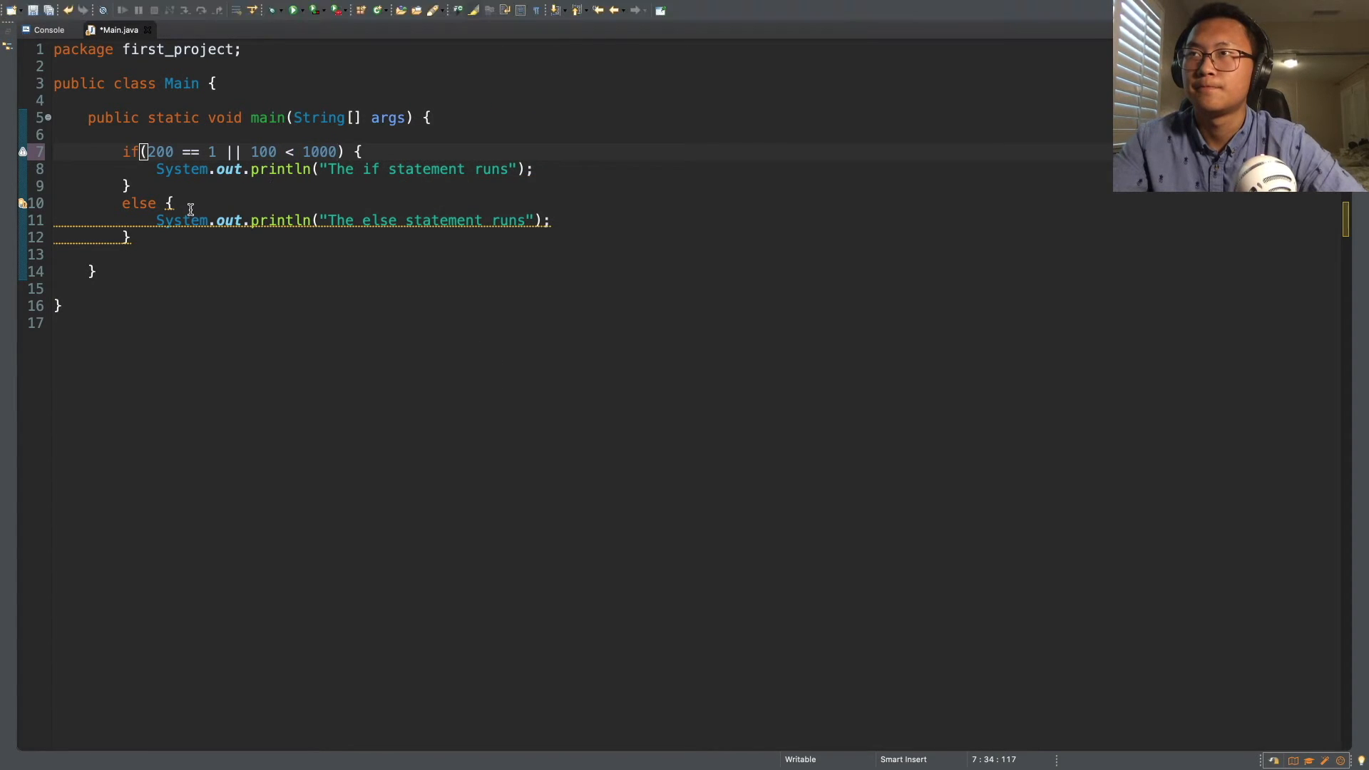
click(292, 9)
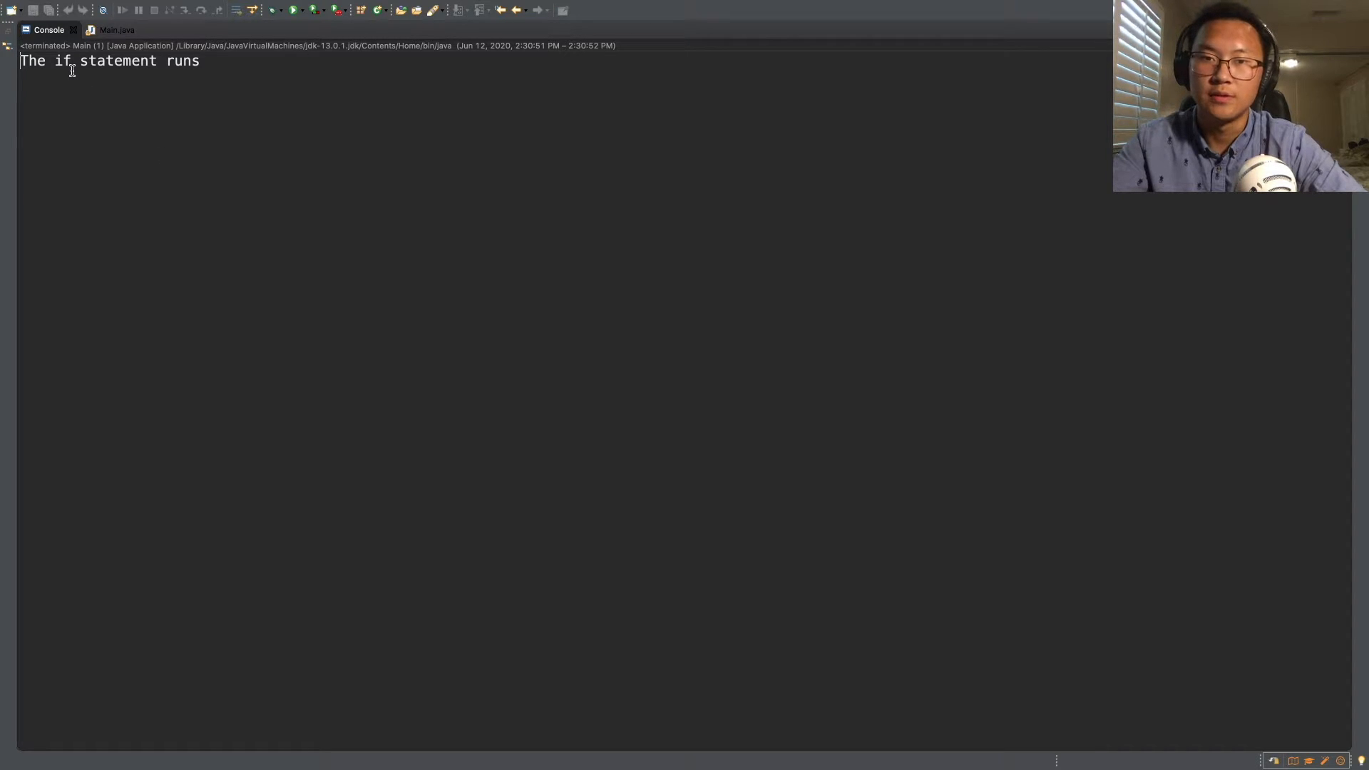
click(116, 28)
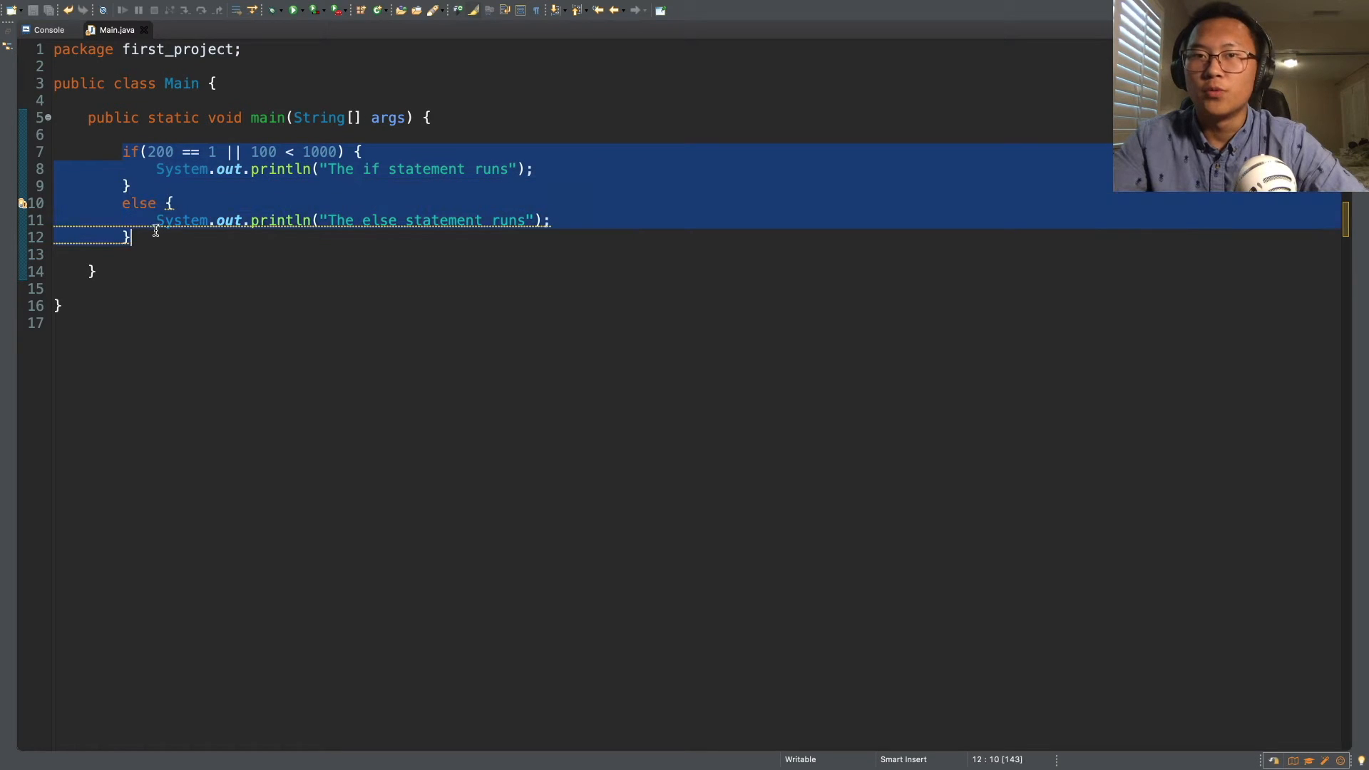
Delete the if-else block and write an empty for (int i = 0; i < 5; i++) loop
key(Delete)
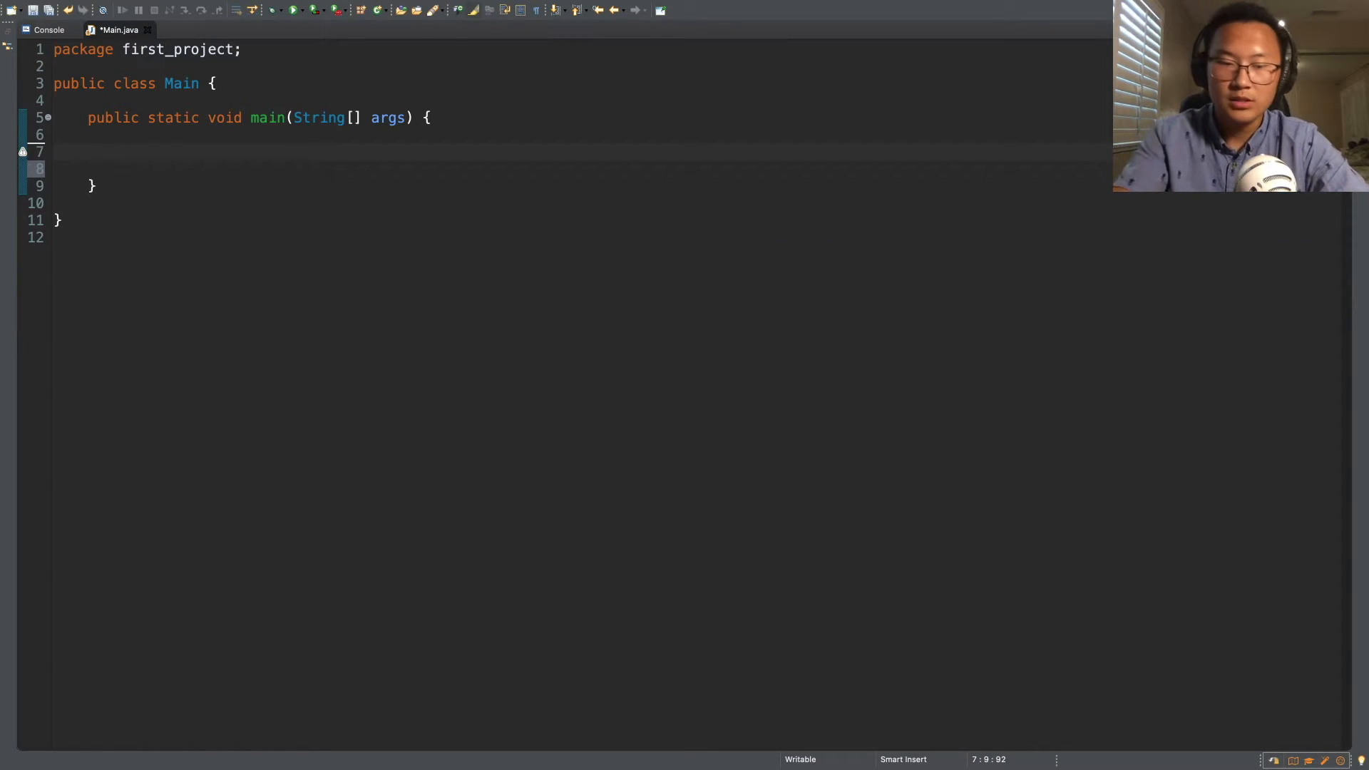
text(for(int i = 0; i ,)
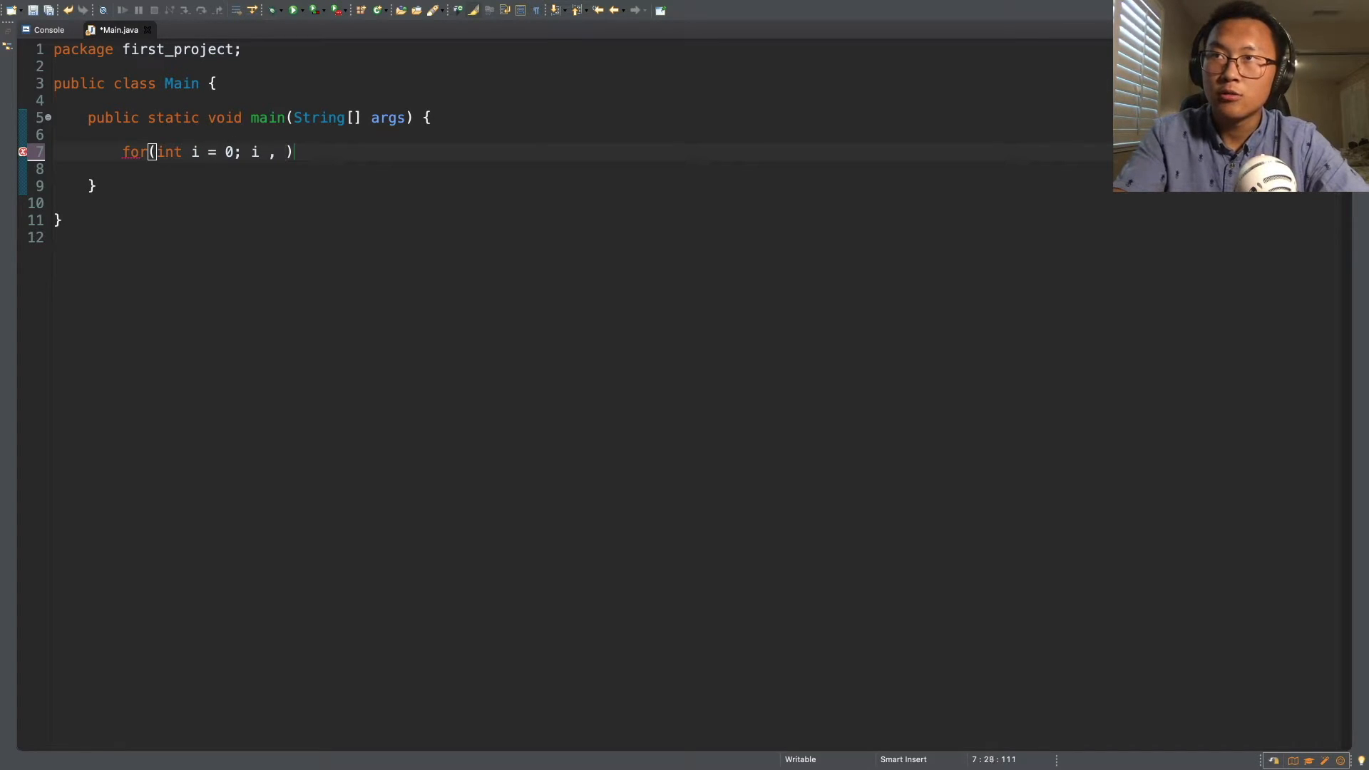
text(< 5)
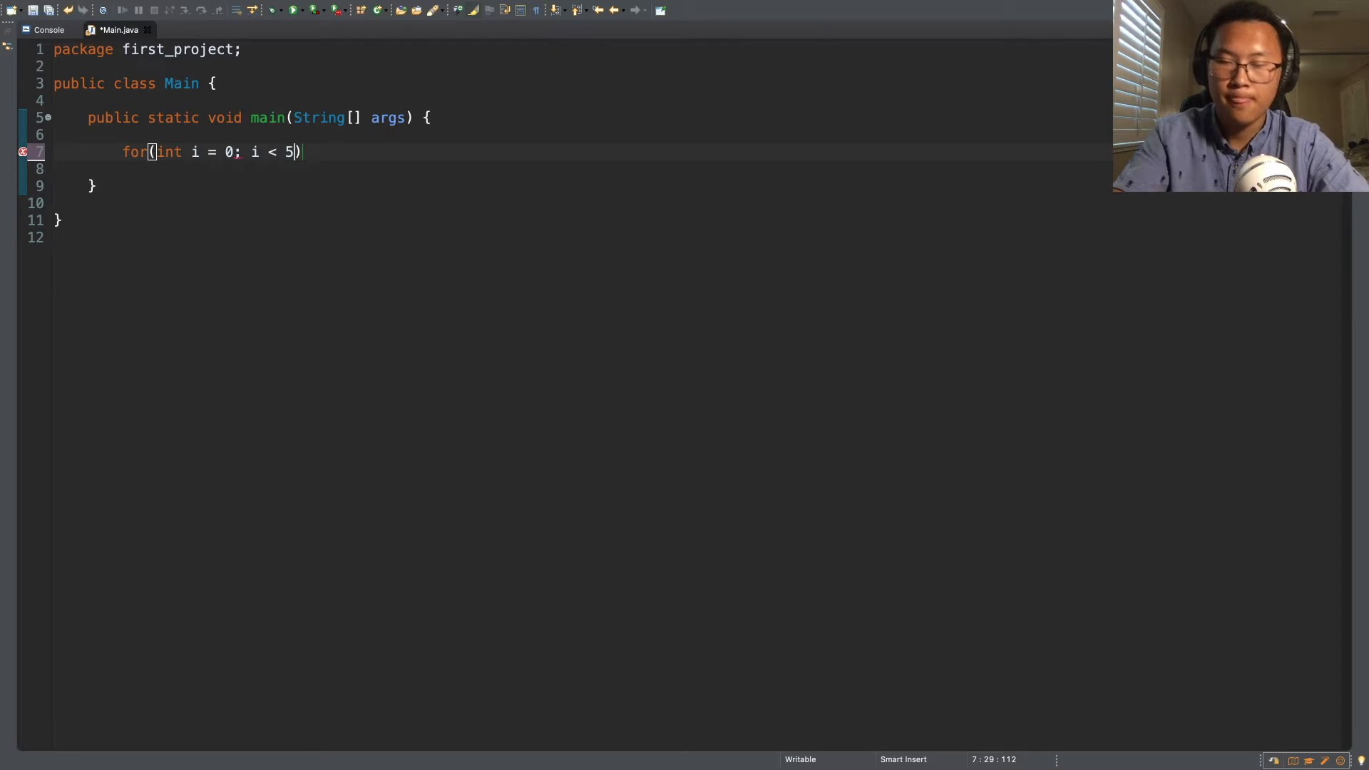
text(; i)
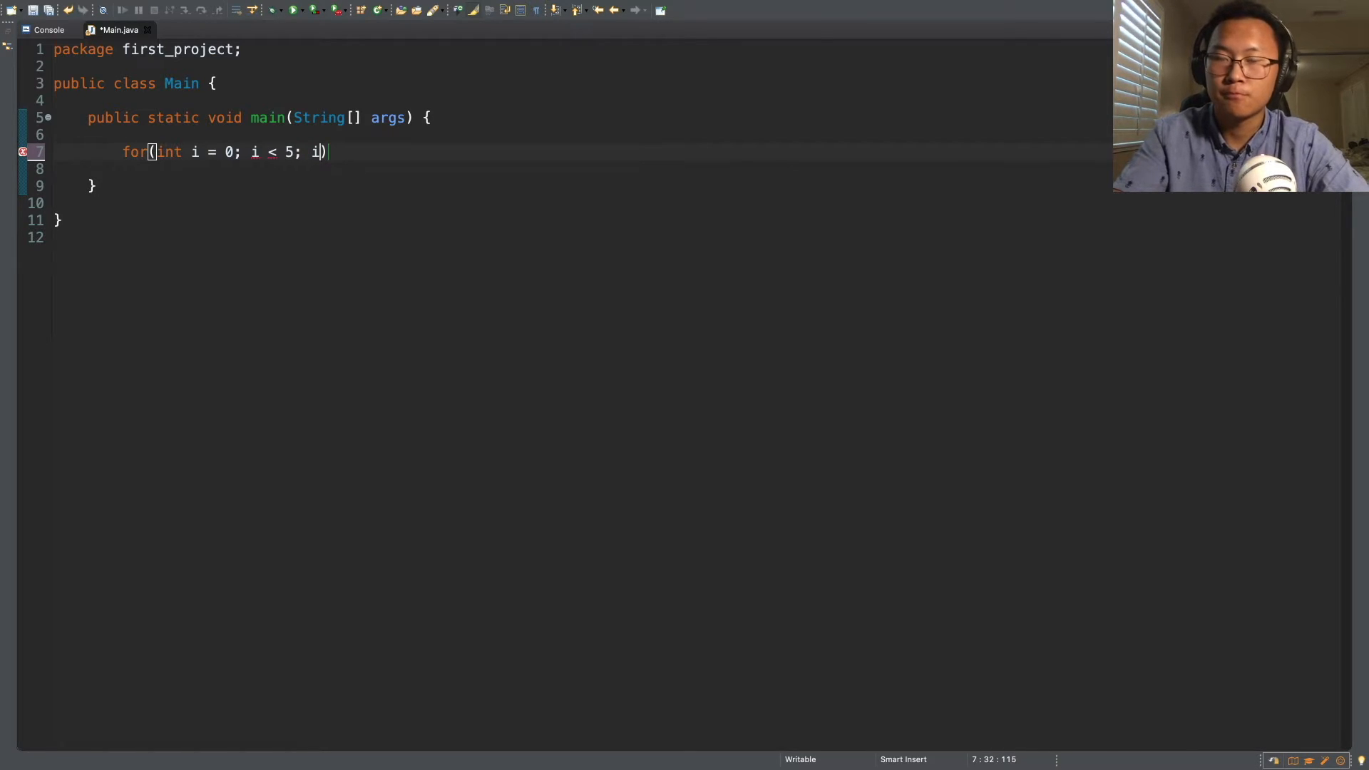
text(++) {)
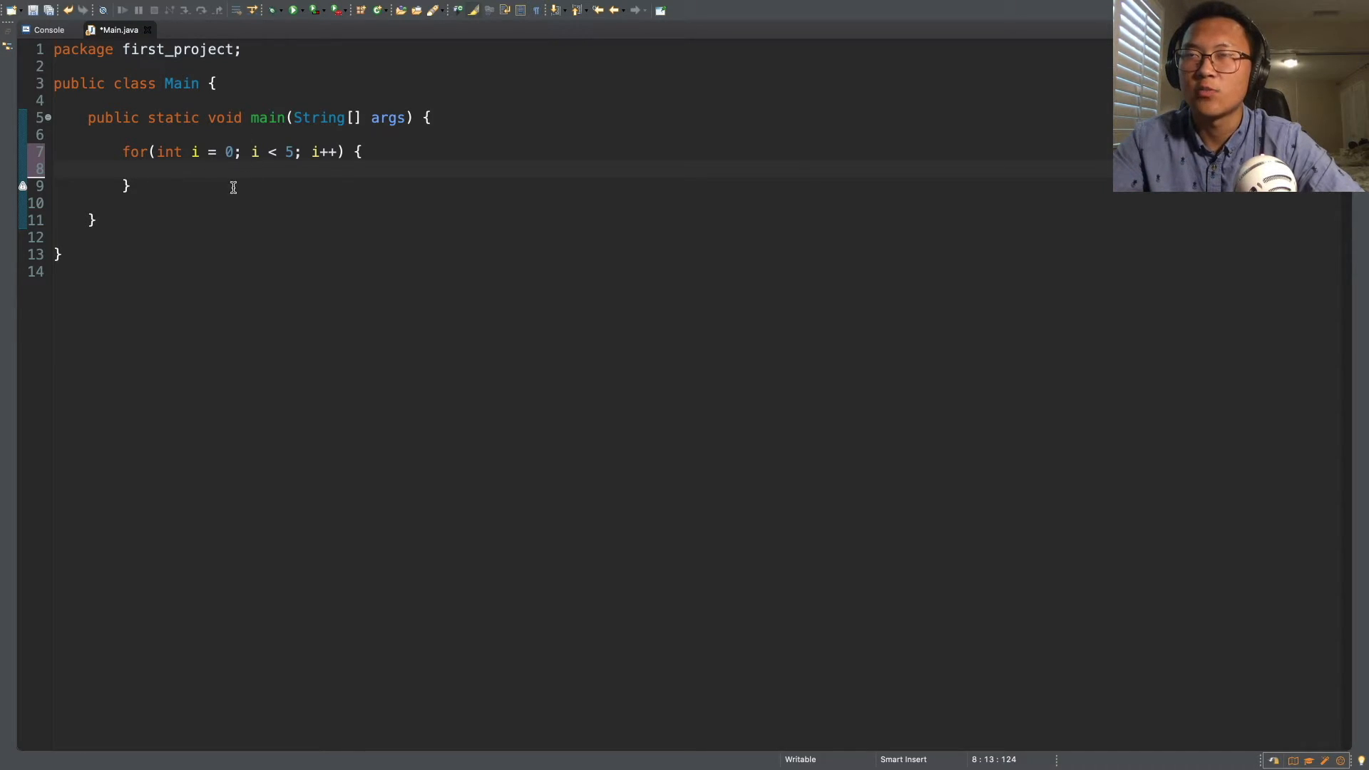
click(292, 151)
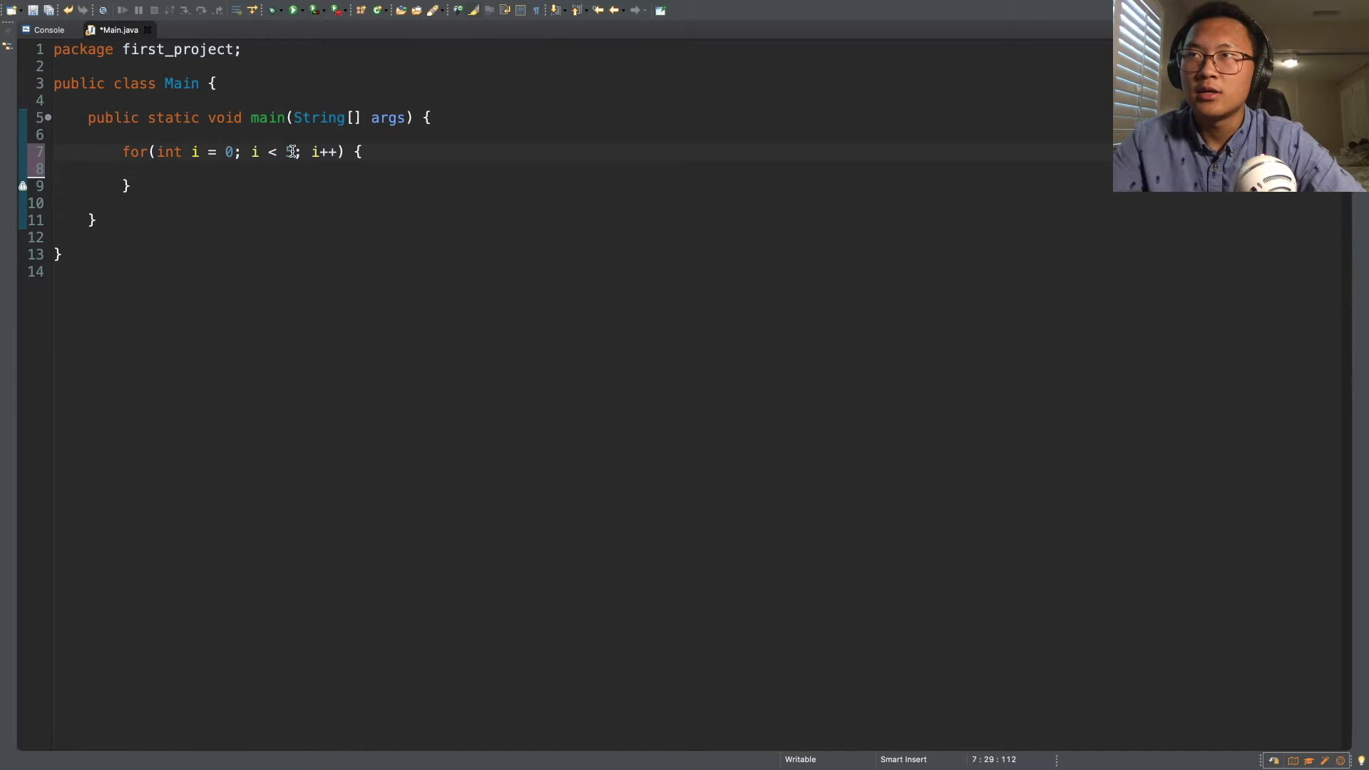
text(5)
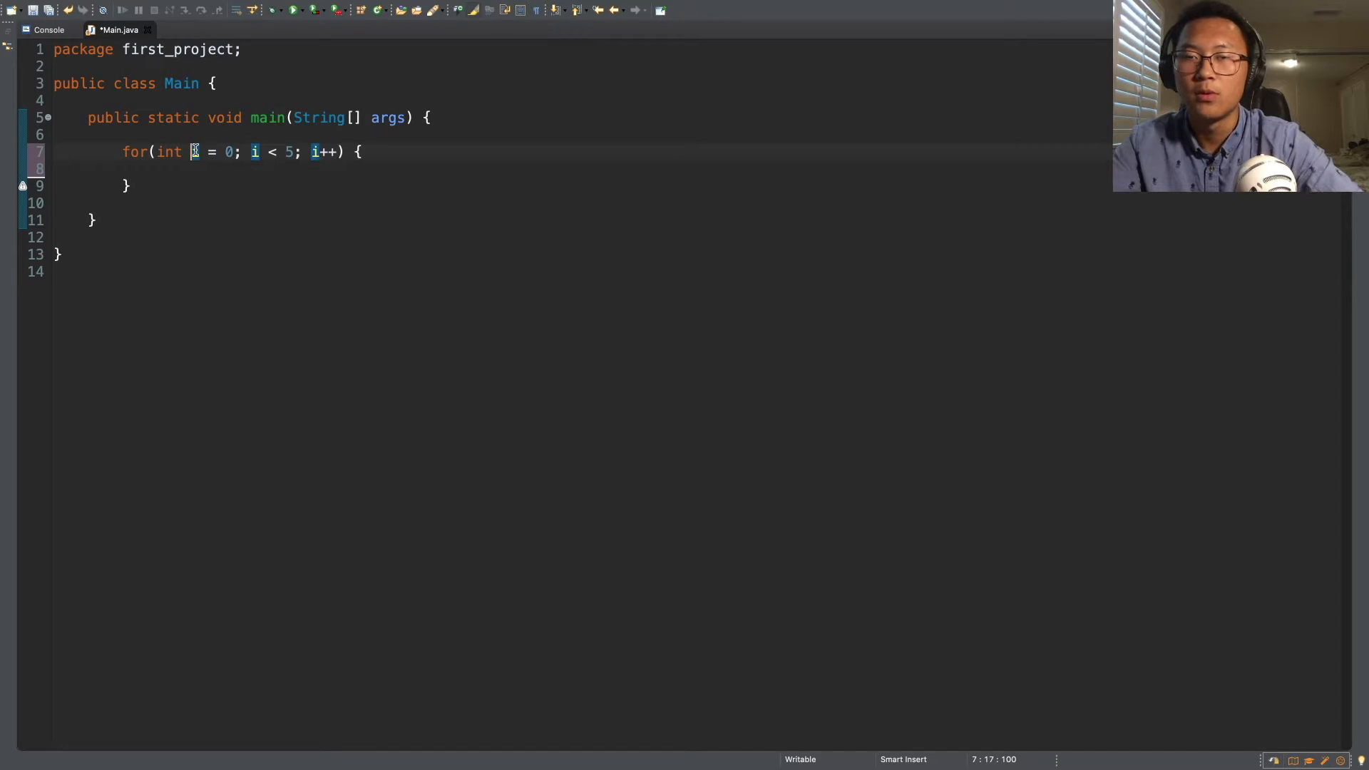
mouse_move(230, 151)
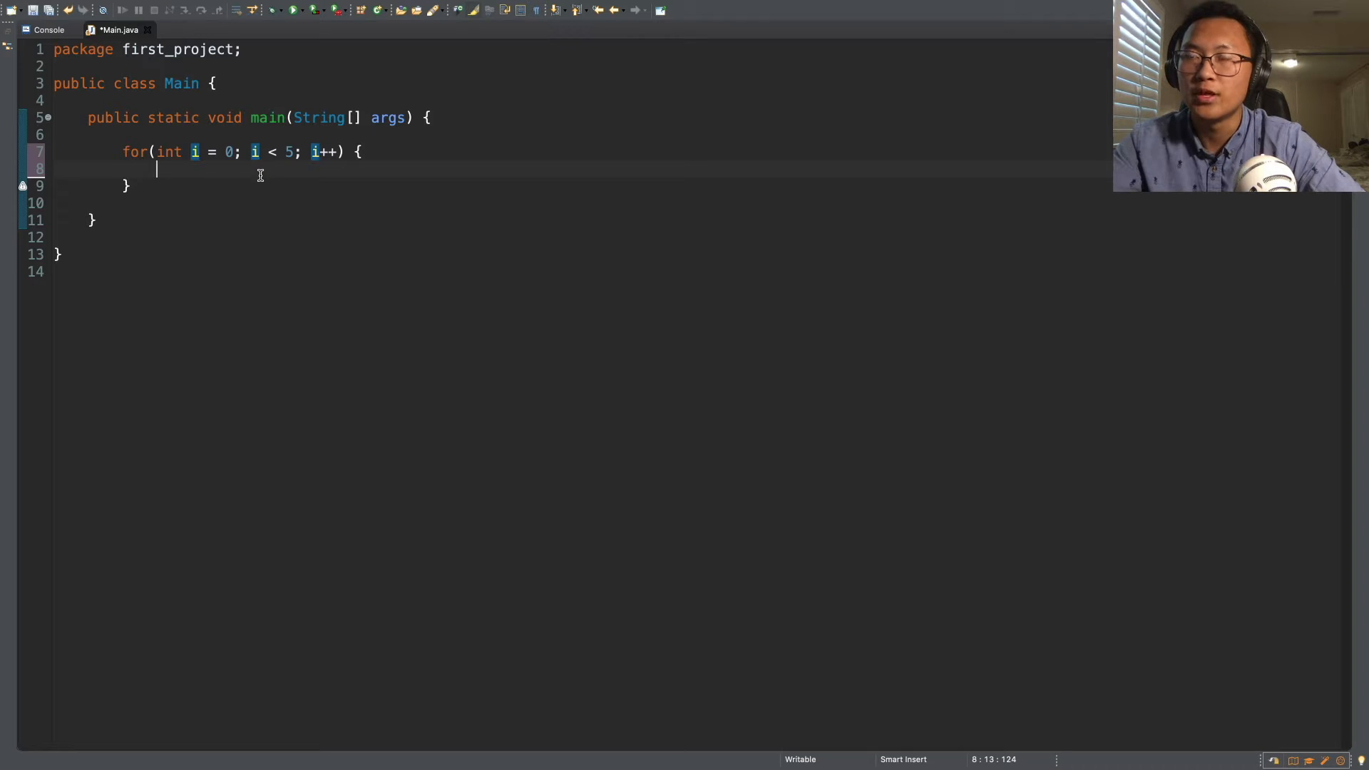
Add System.out.println("Loop"); inside the for loop body
text(S)
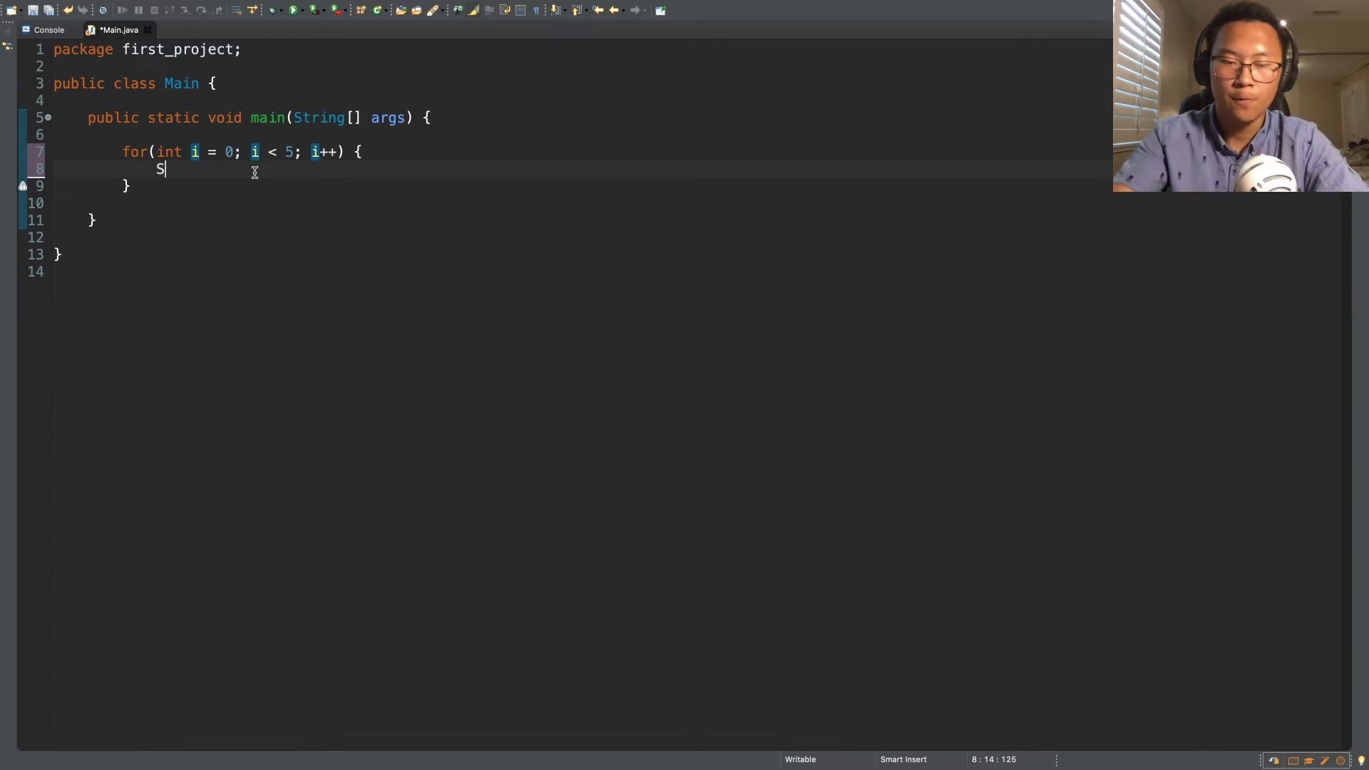
text(ystem.out.)
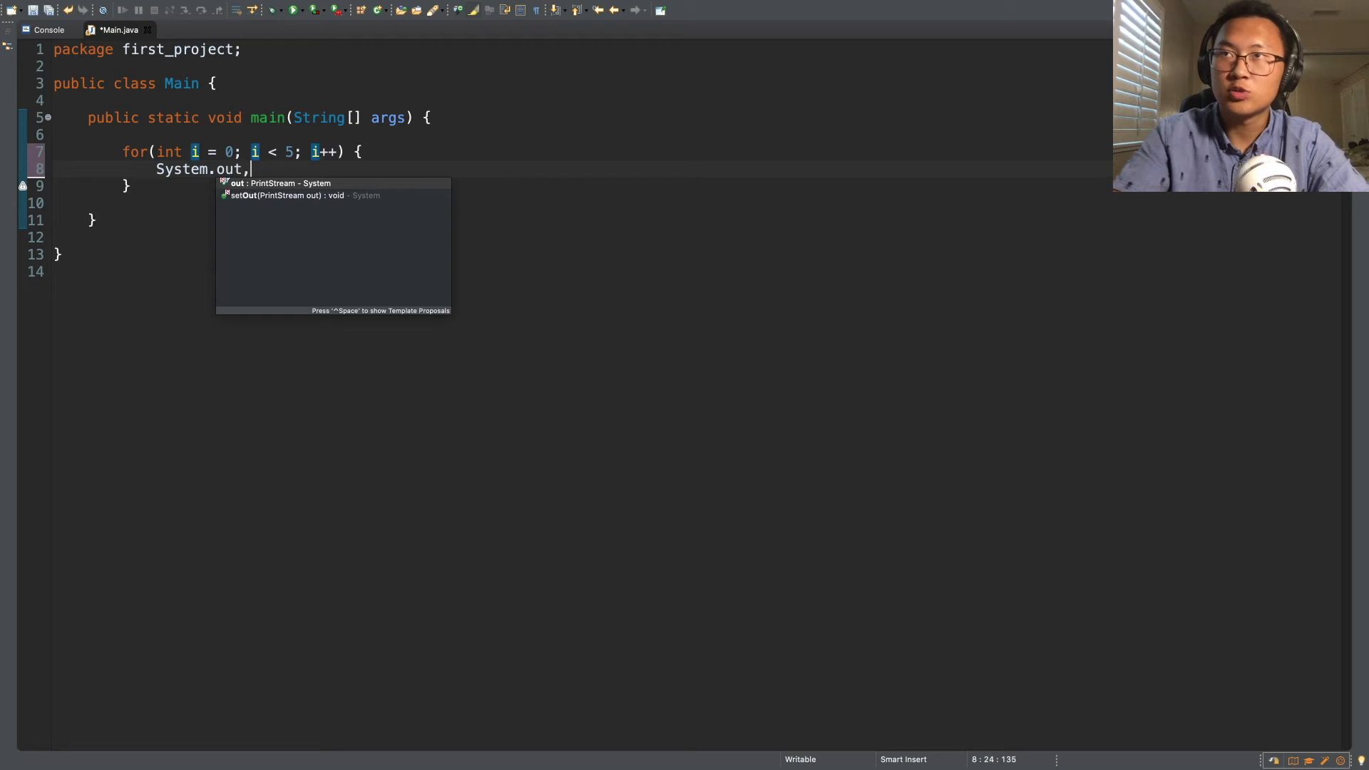
text(println()
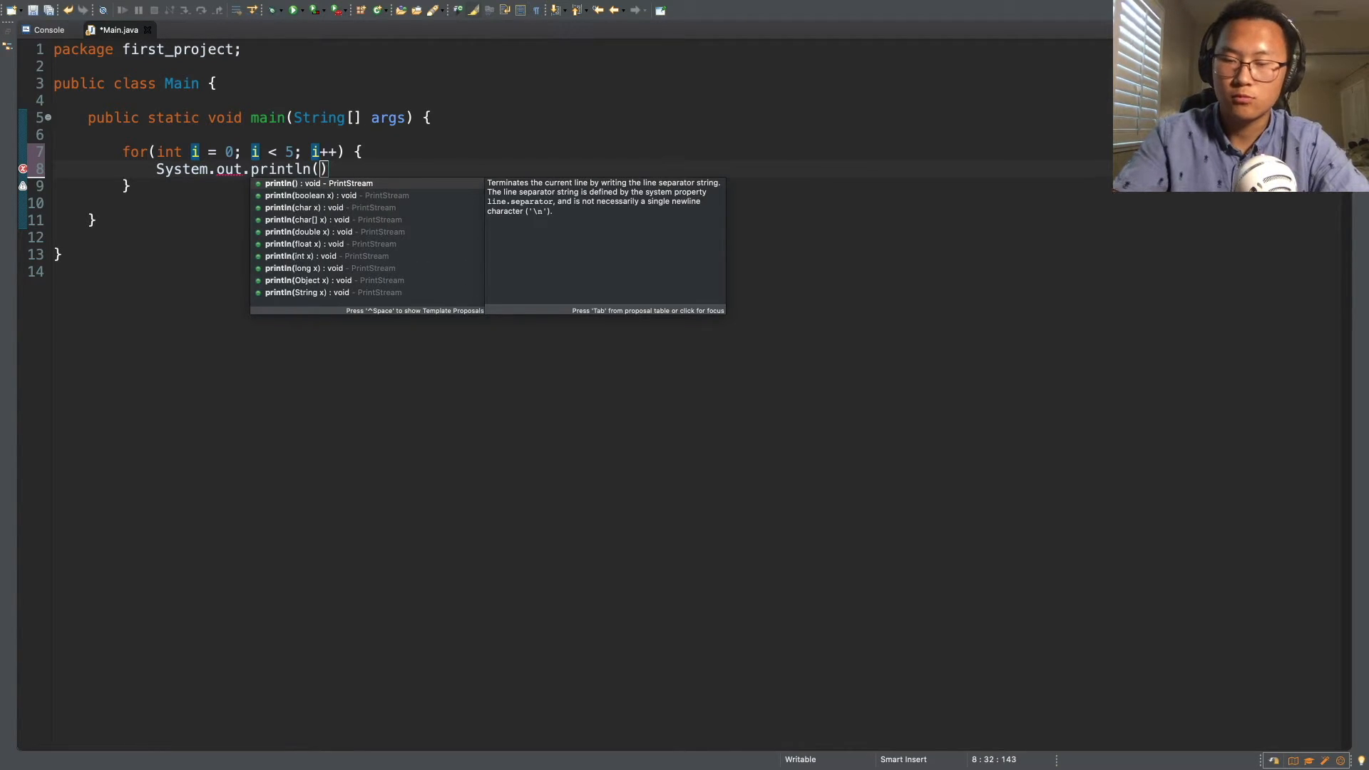
text("L")
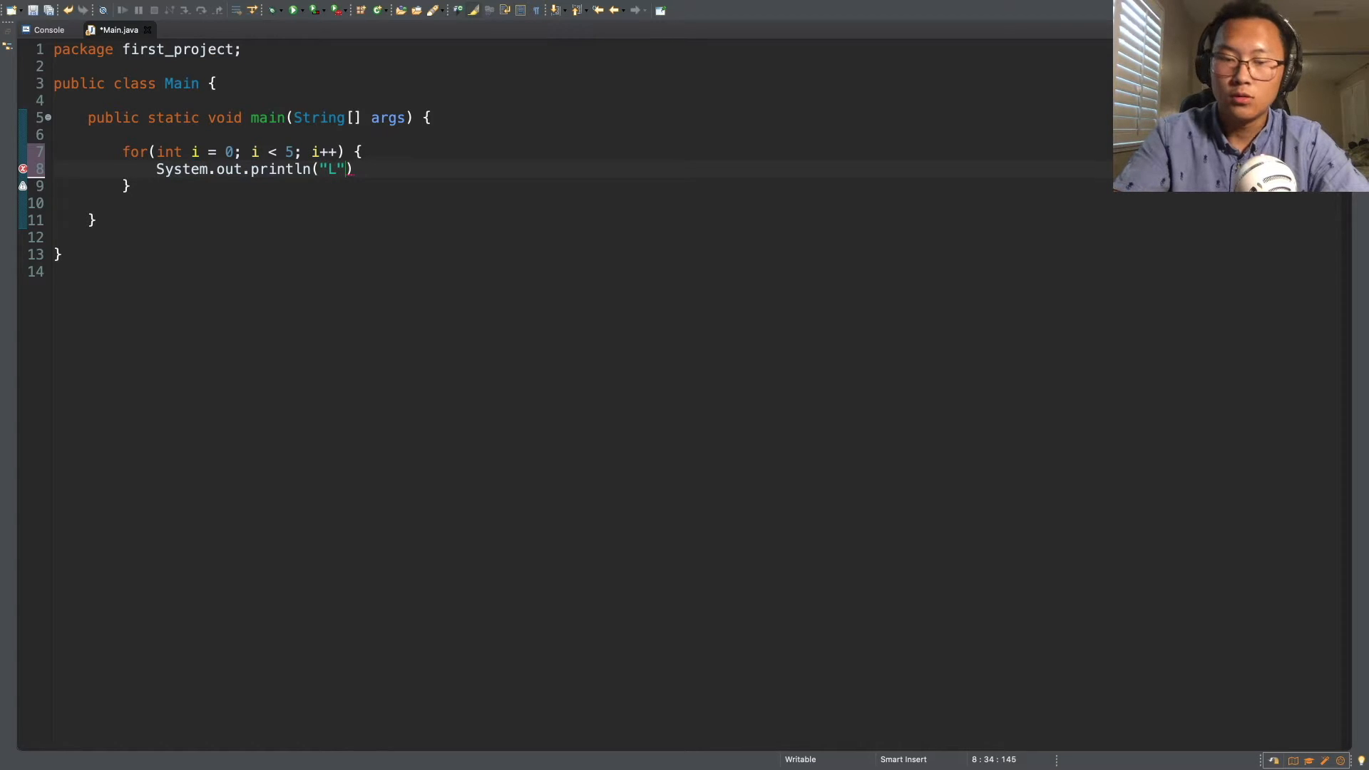
text(oop)
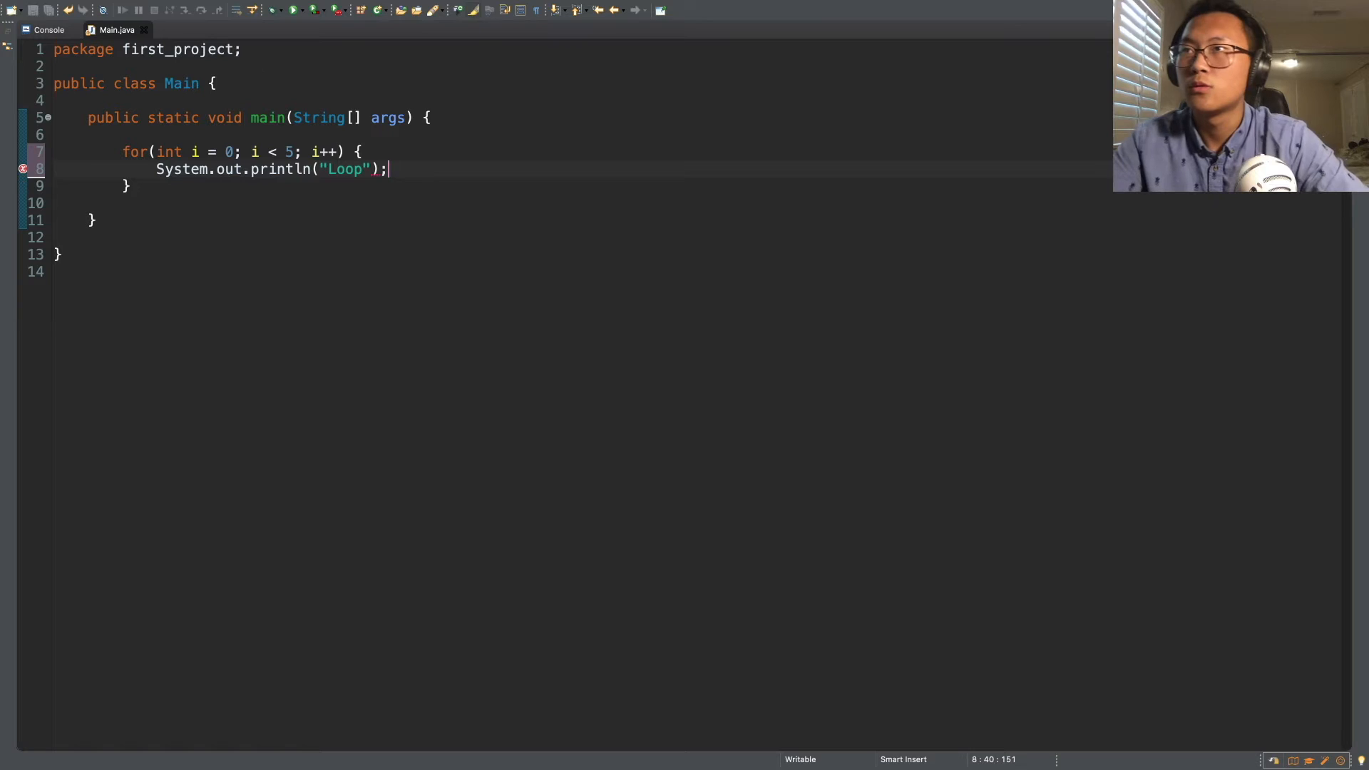
Save Main.java and run it, printing Loop five times, then return to the code
click(398, 7)
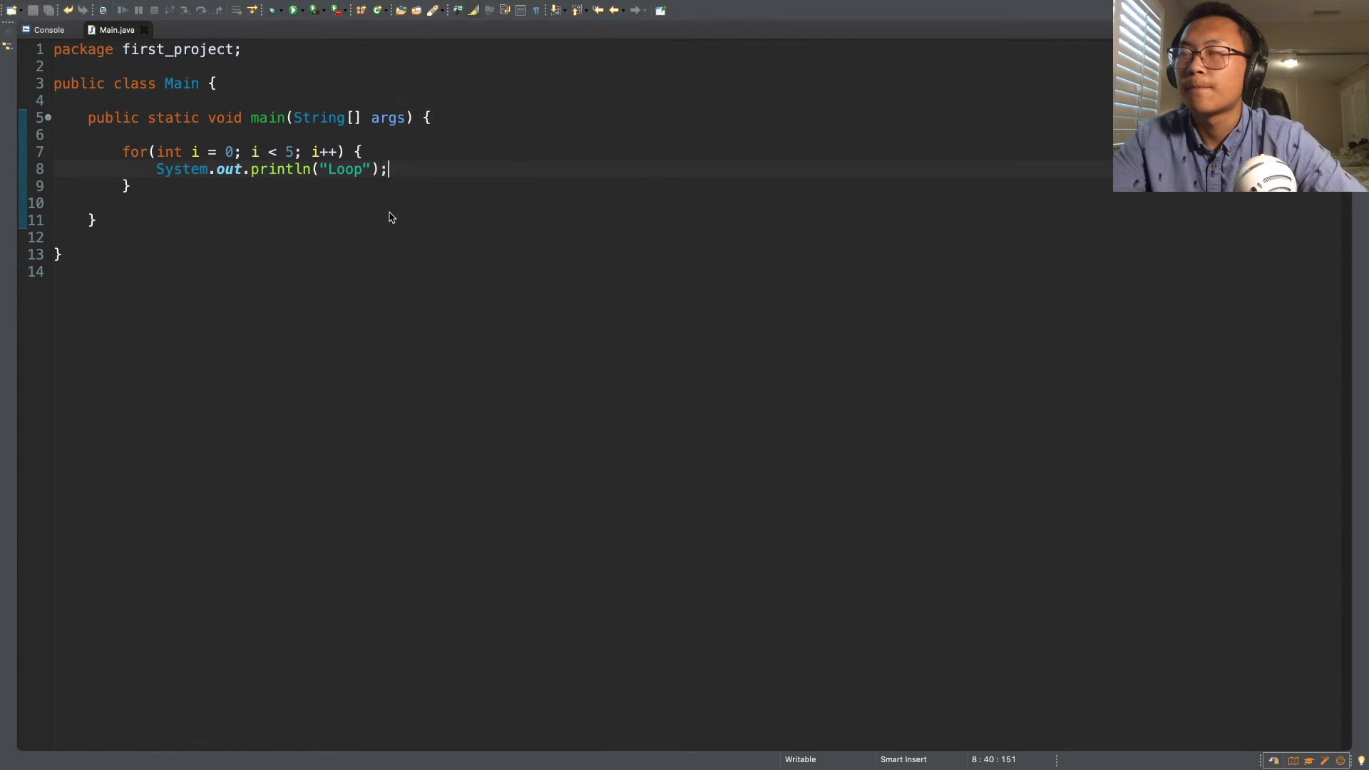
click(295, 9)
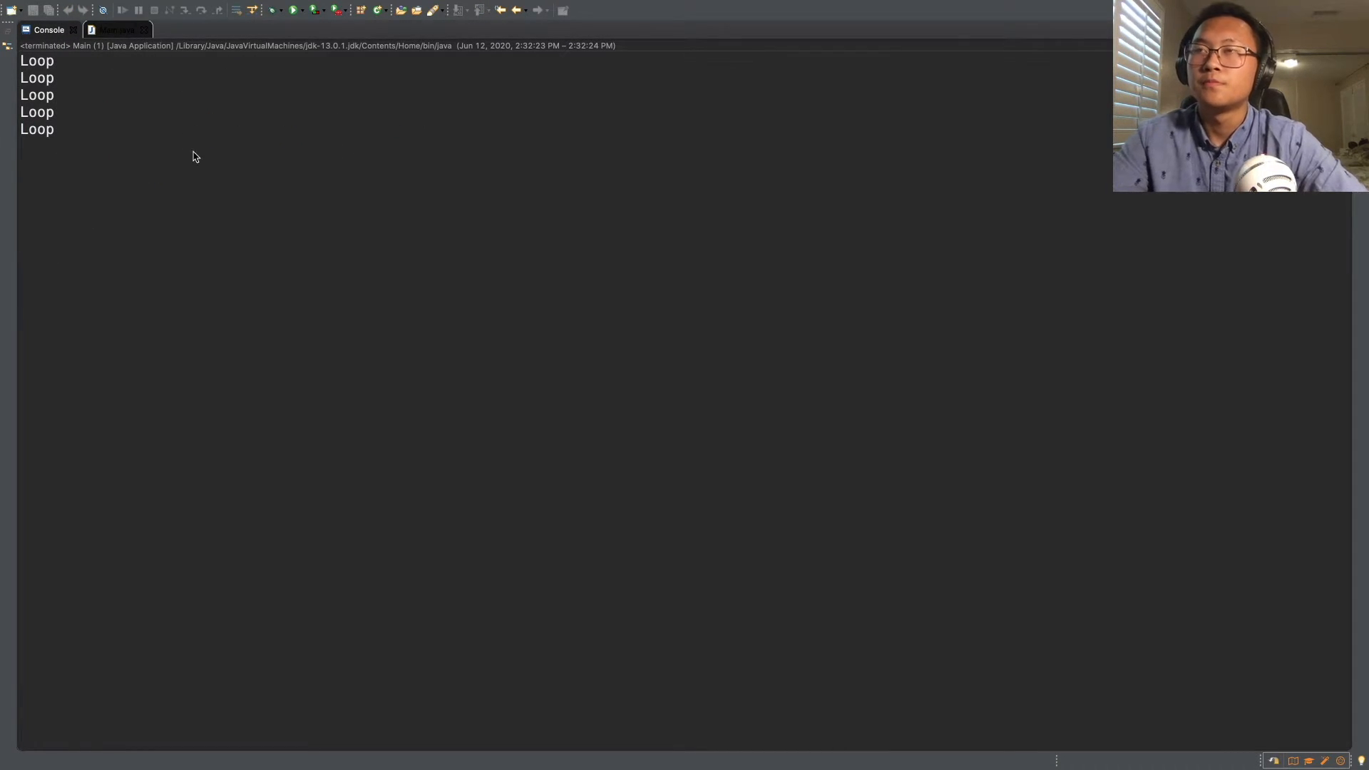
click(116, 28)
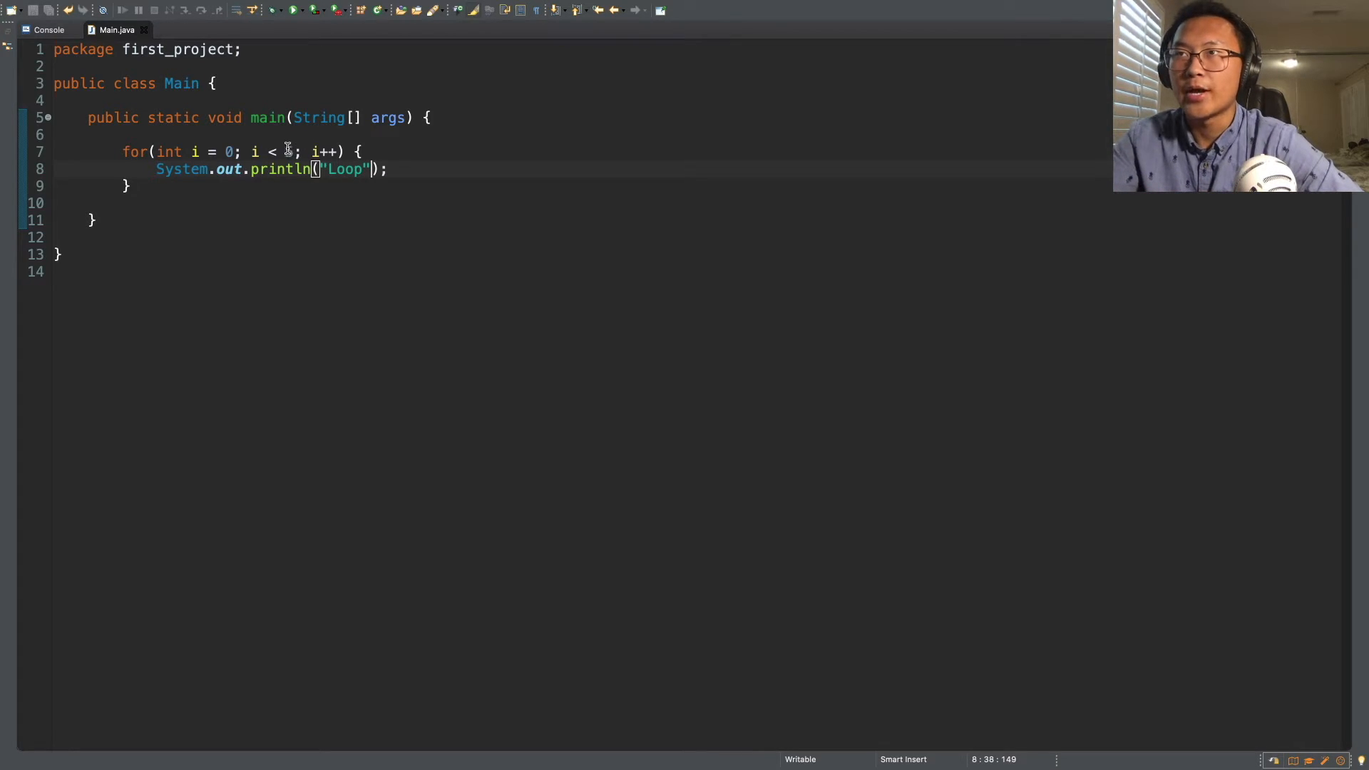
Change the for-loop limit from 5 to 100, run the program, and return to Main.java
text(100)
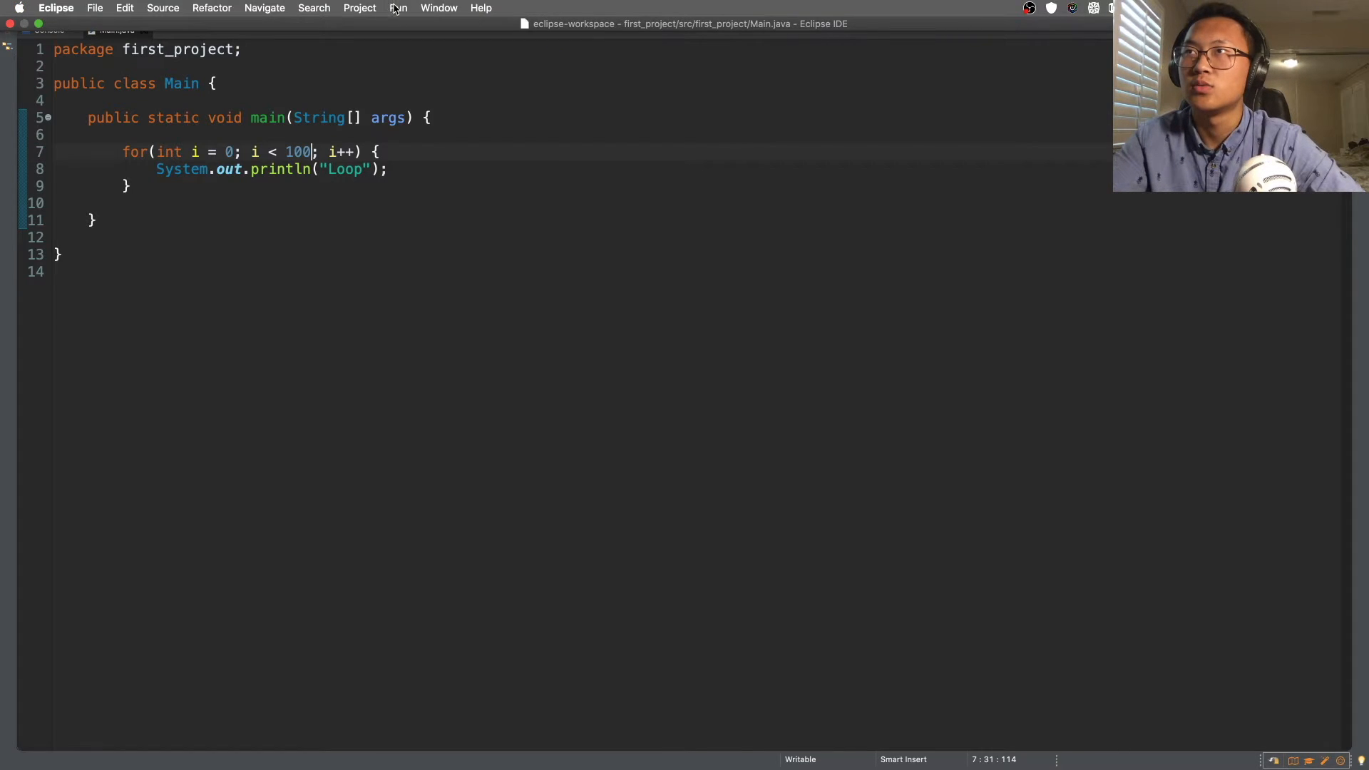
click(397, 8)
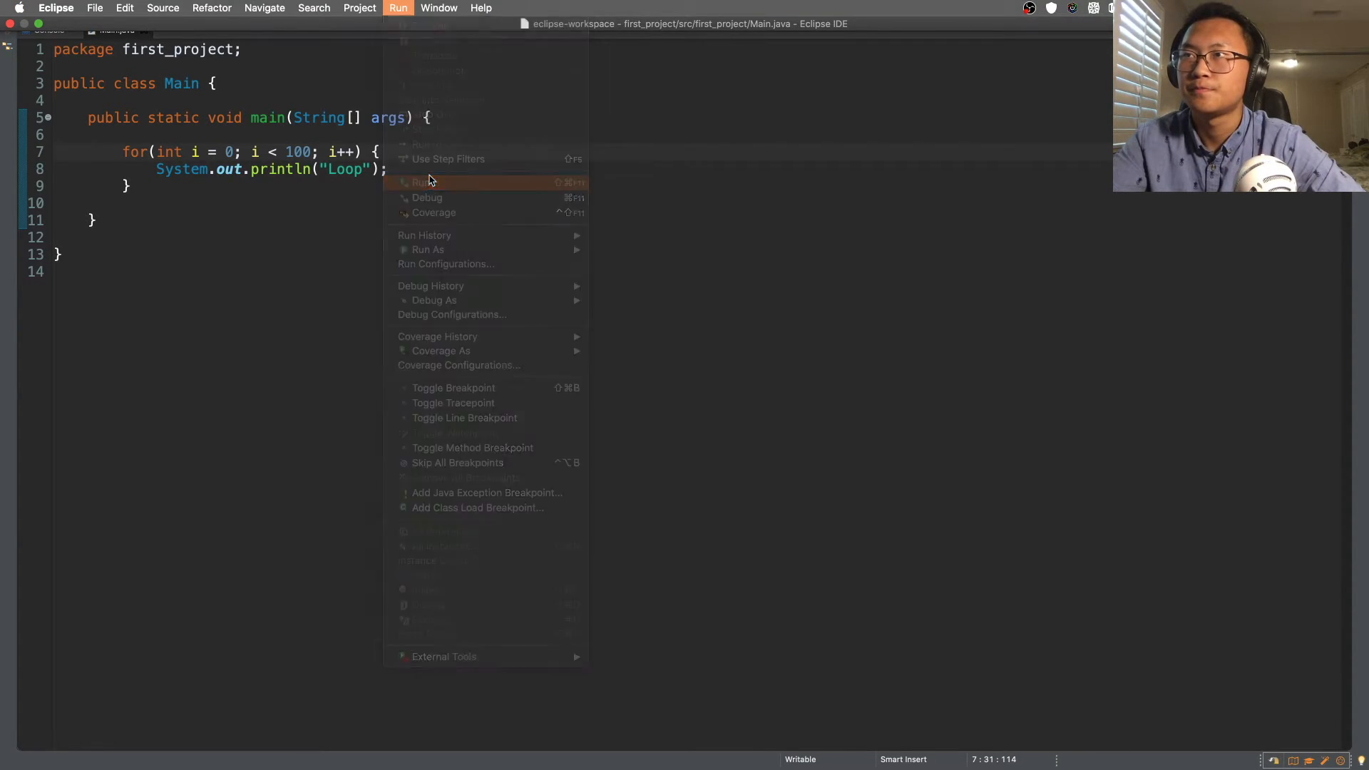
click(427, 183)
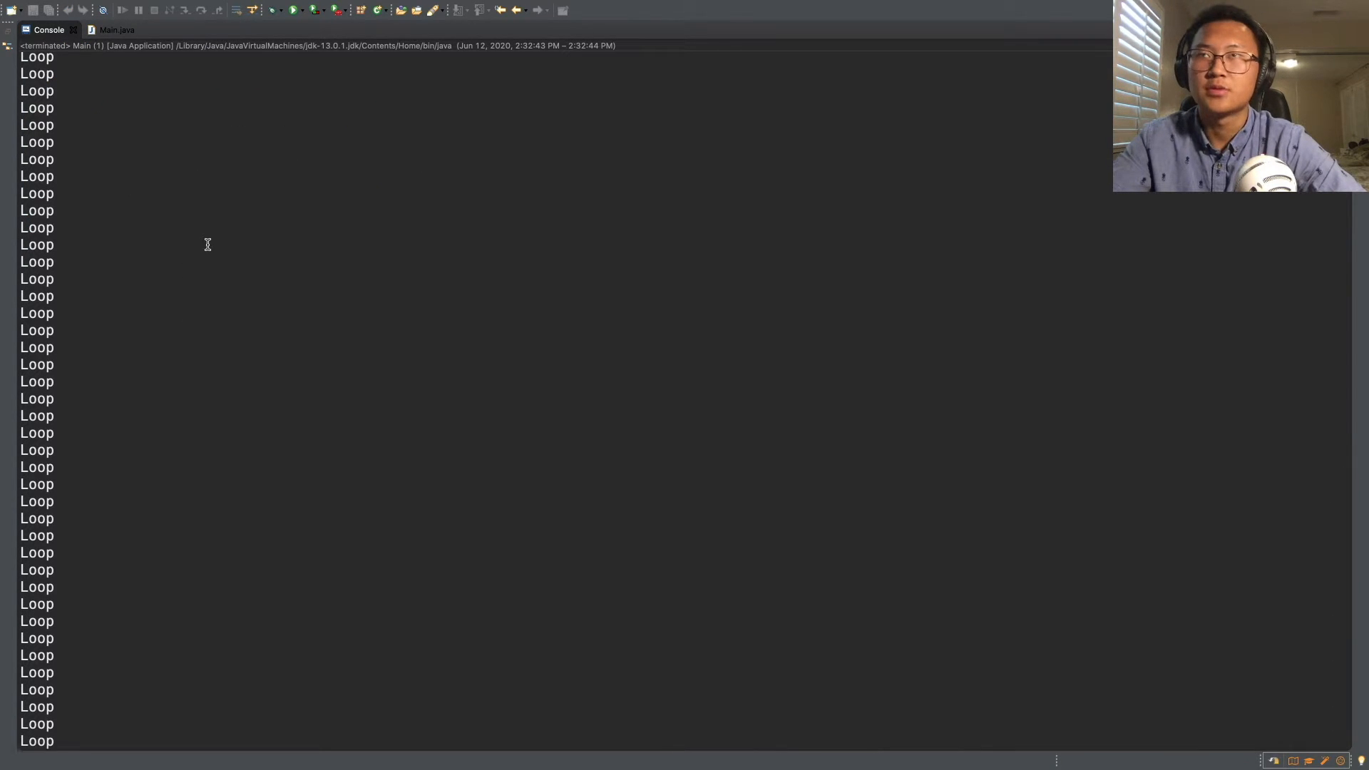
click(116, 29)
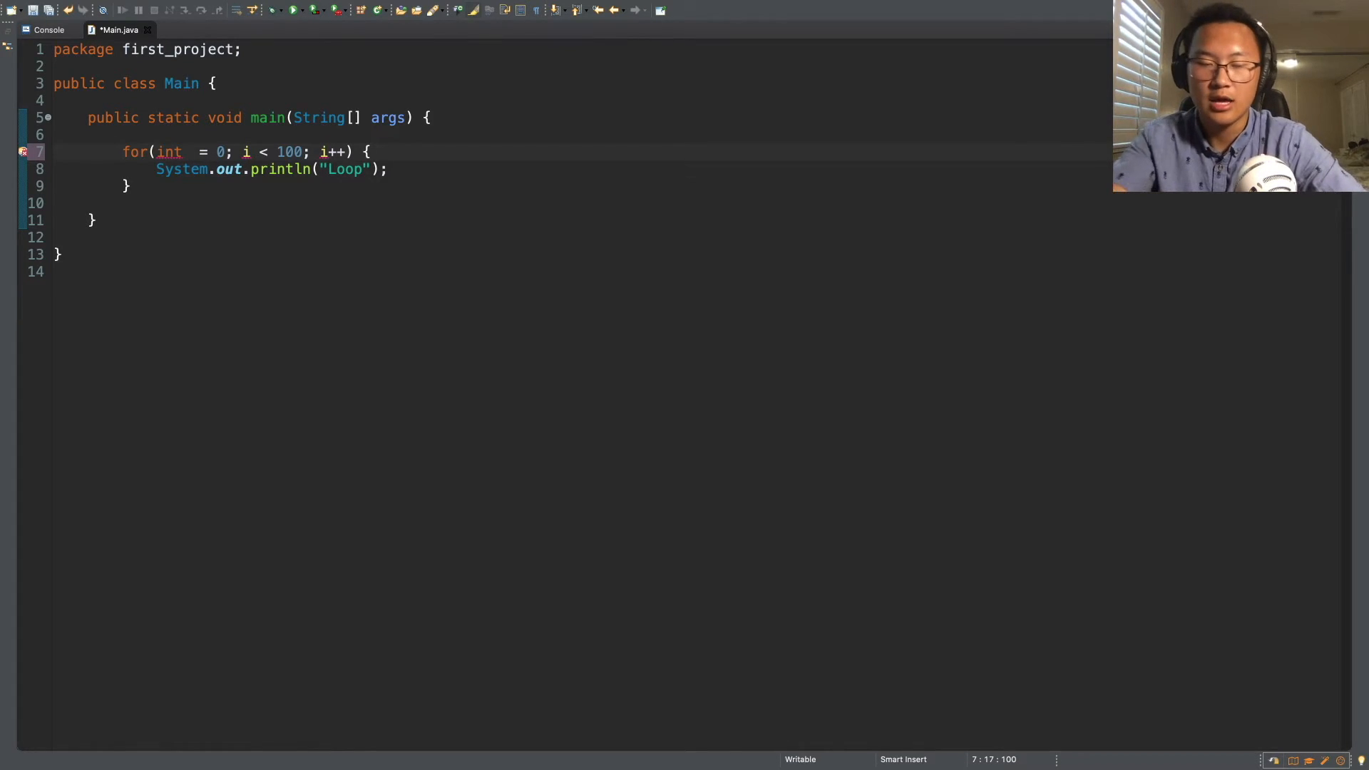
Rename the loop counter i to runtime in declaration, condition and increment
text(runtime)
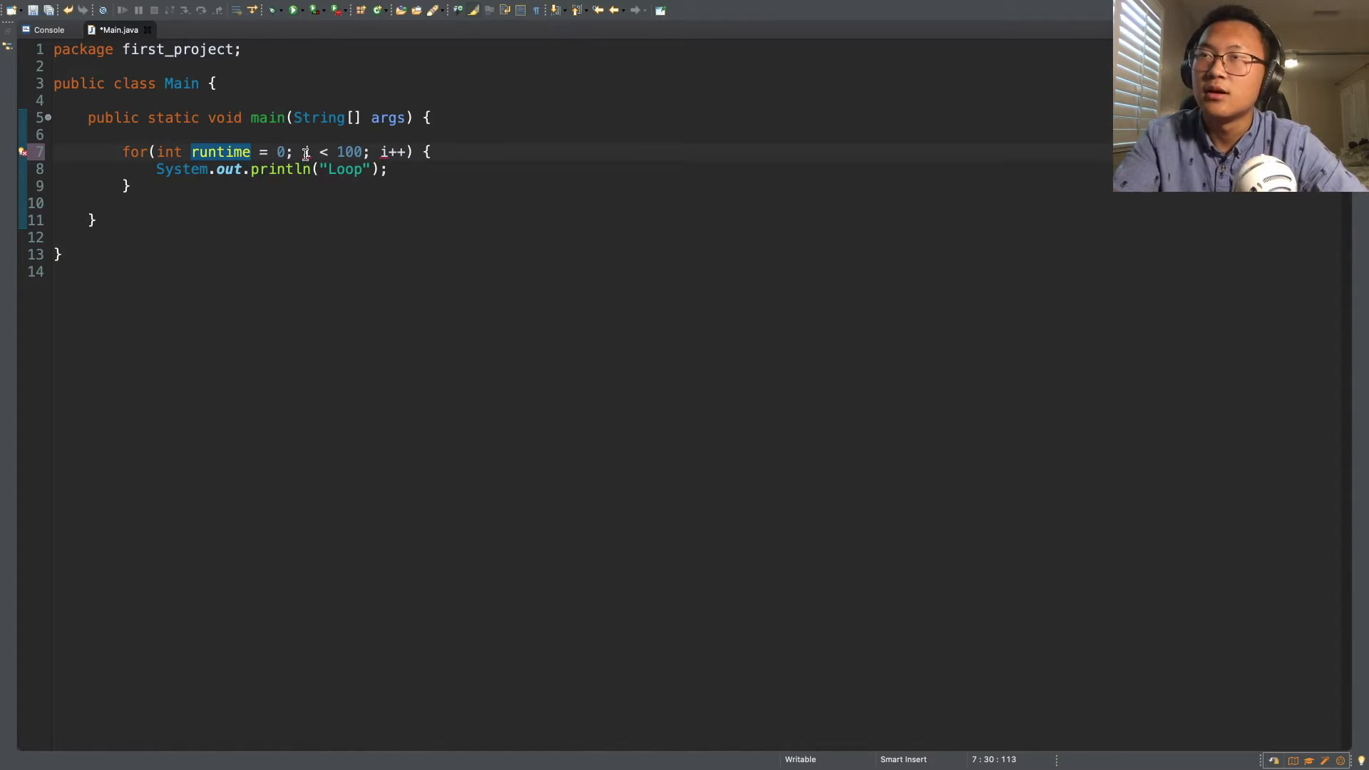
text(runti)
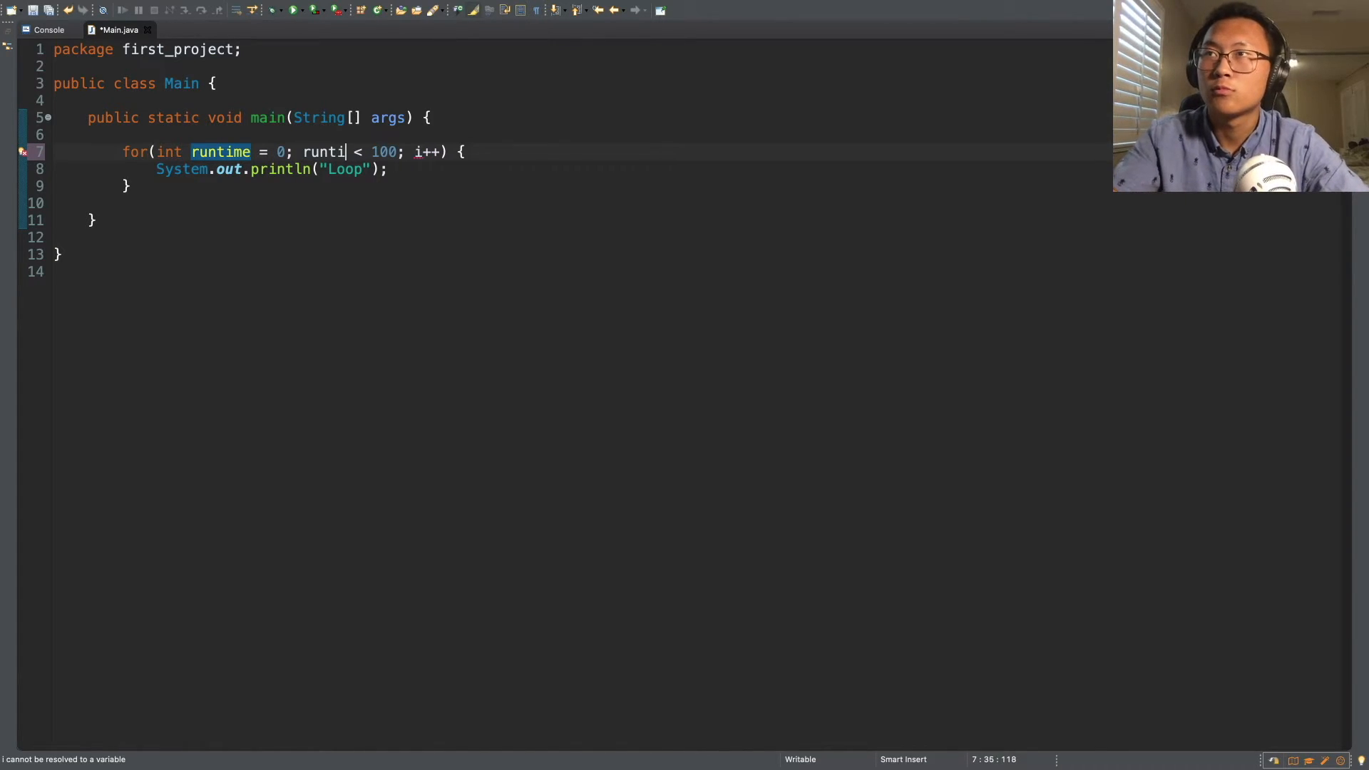
text(me)
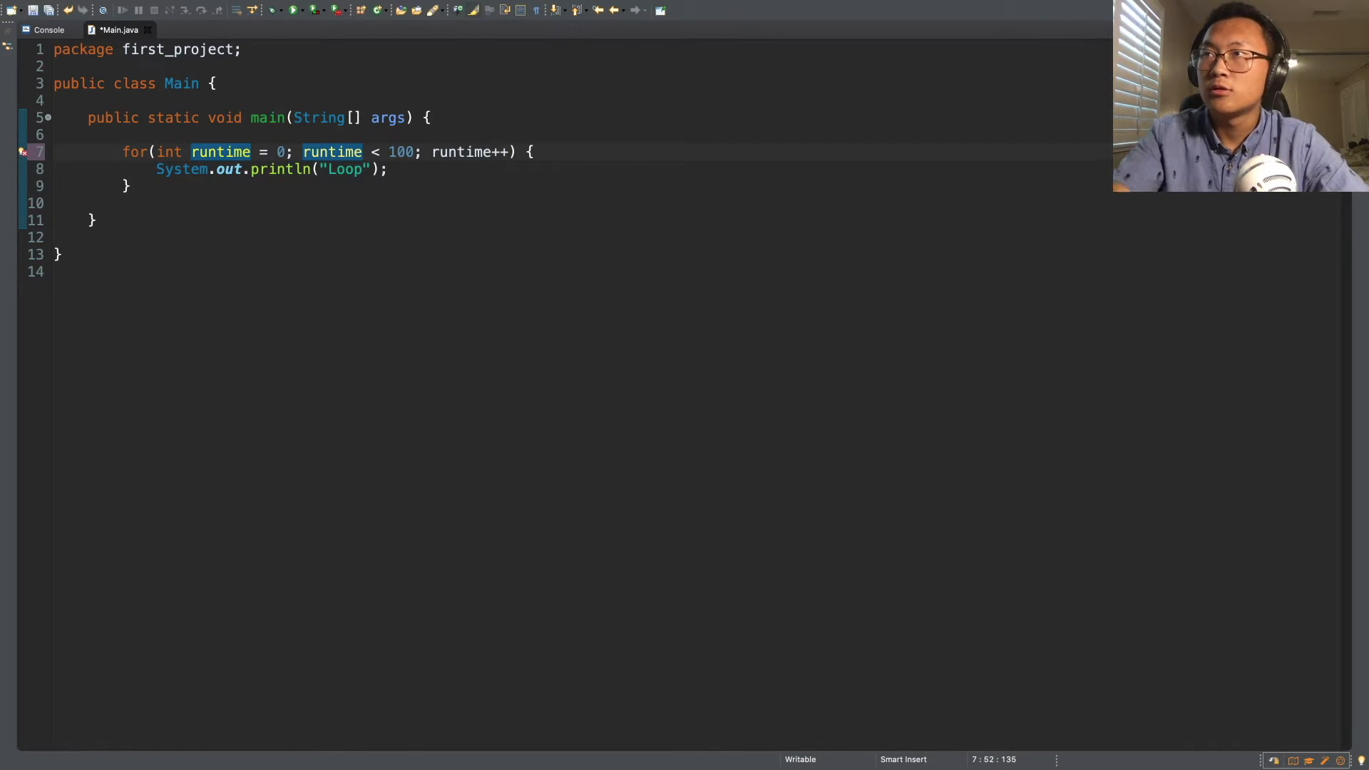
key(enter)
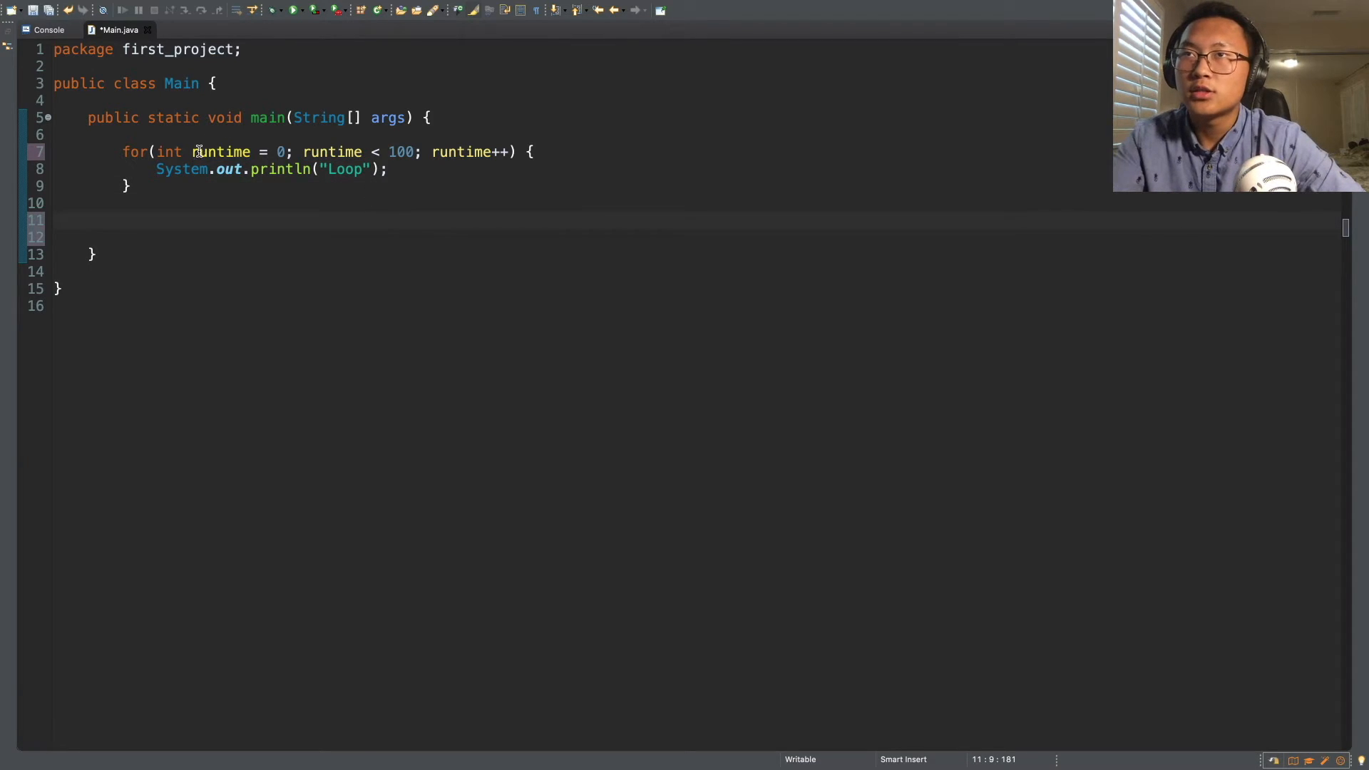
click(173, 181)
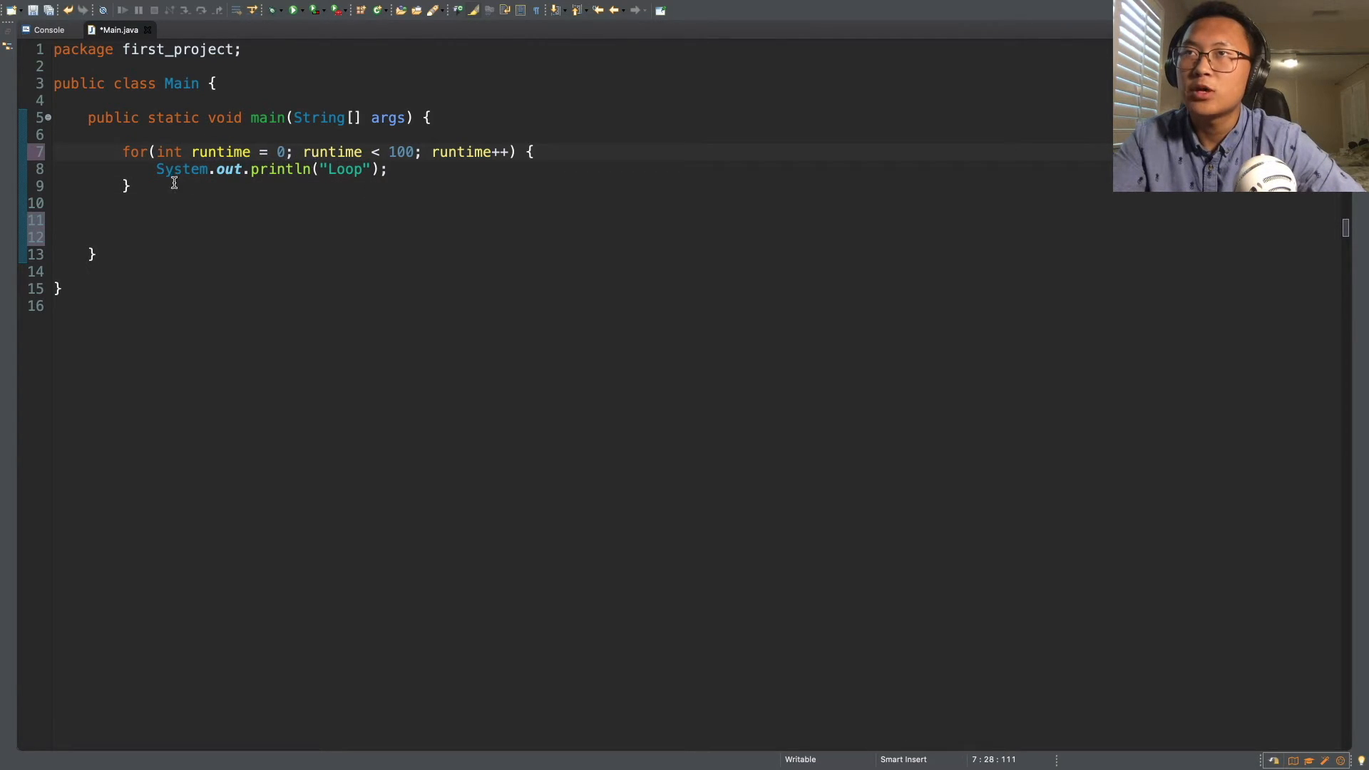
click(496, 152)
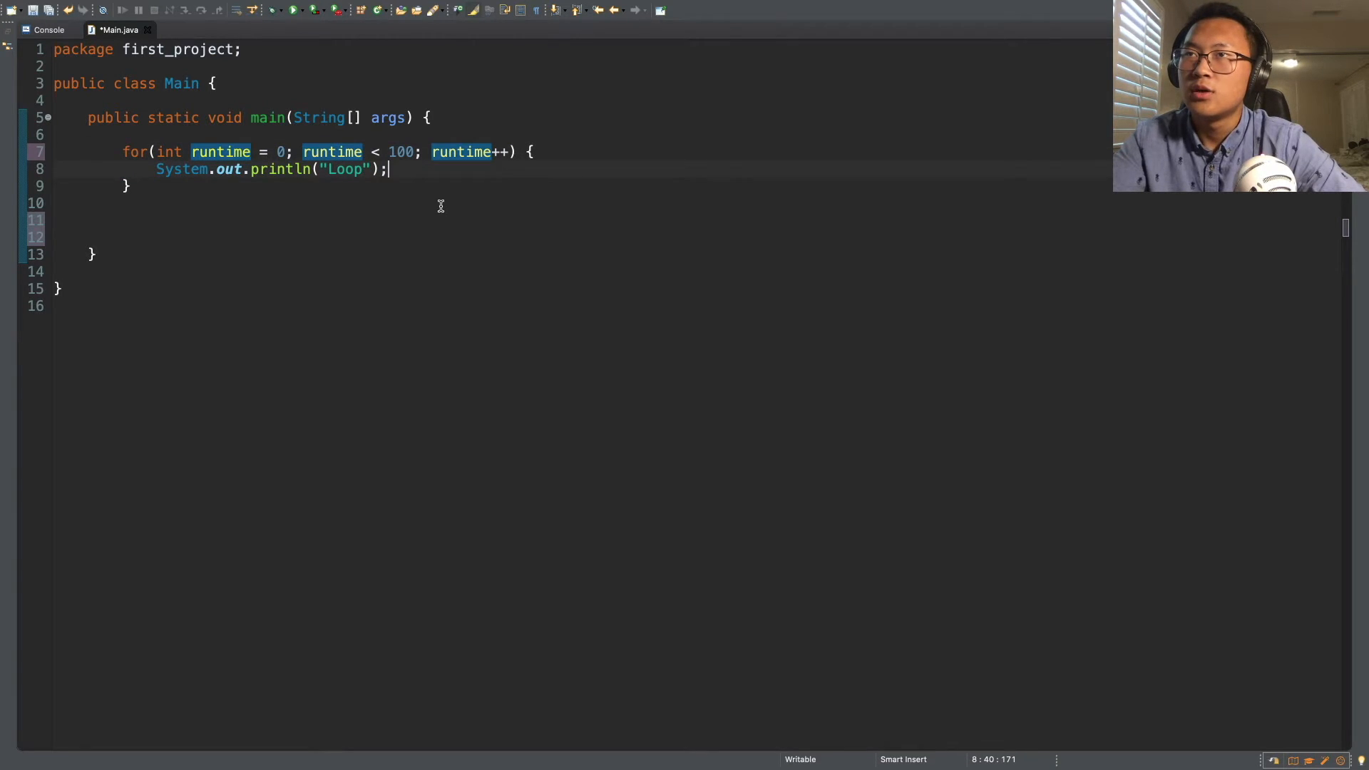
text(runt)
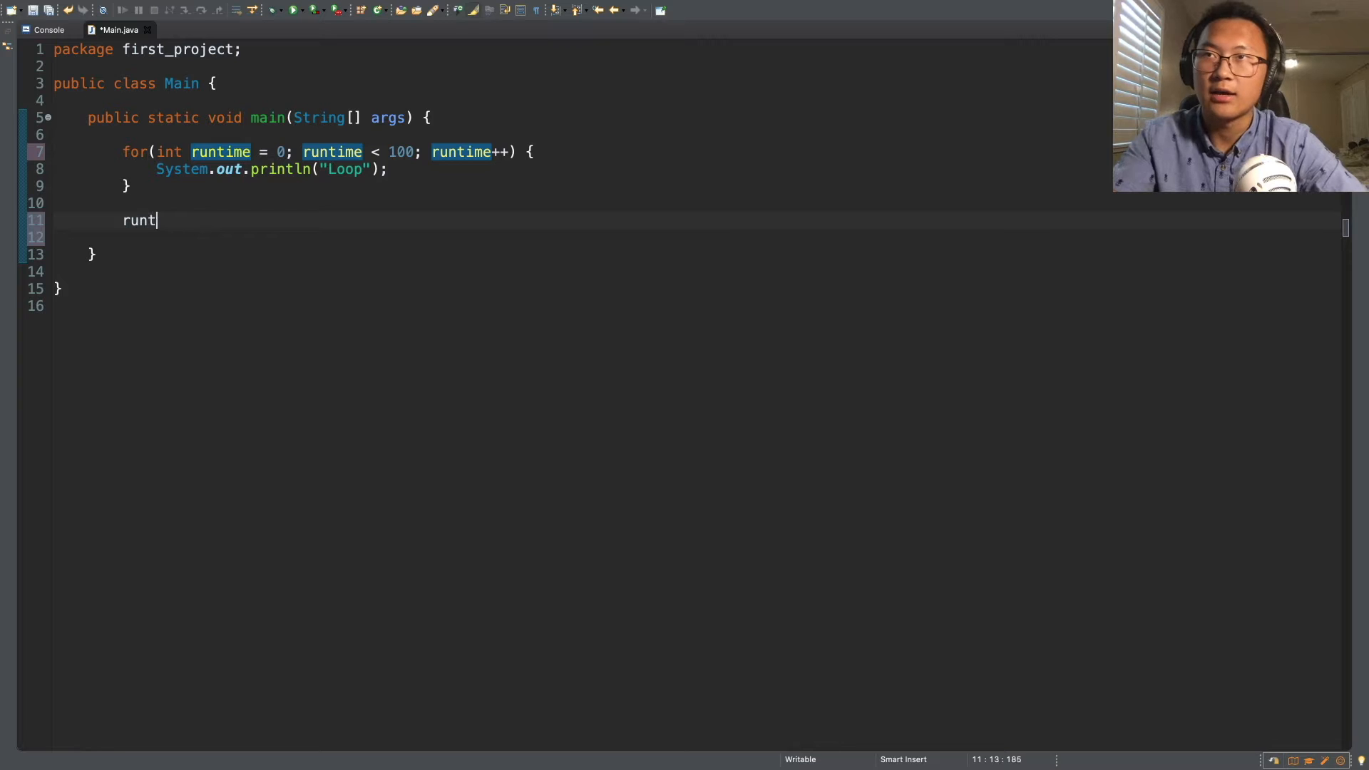
text(ime =)
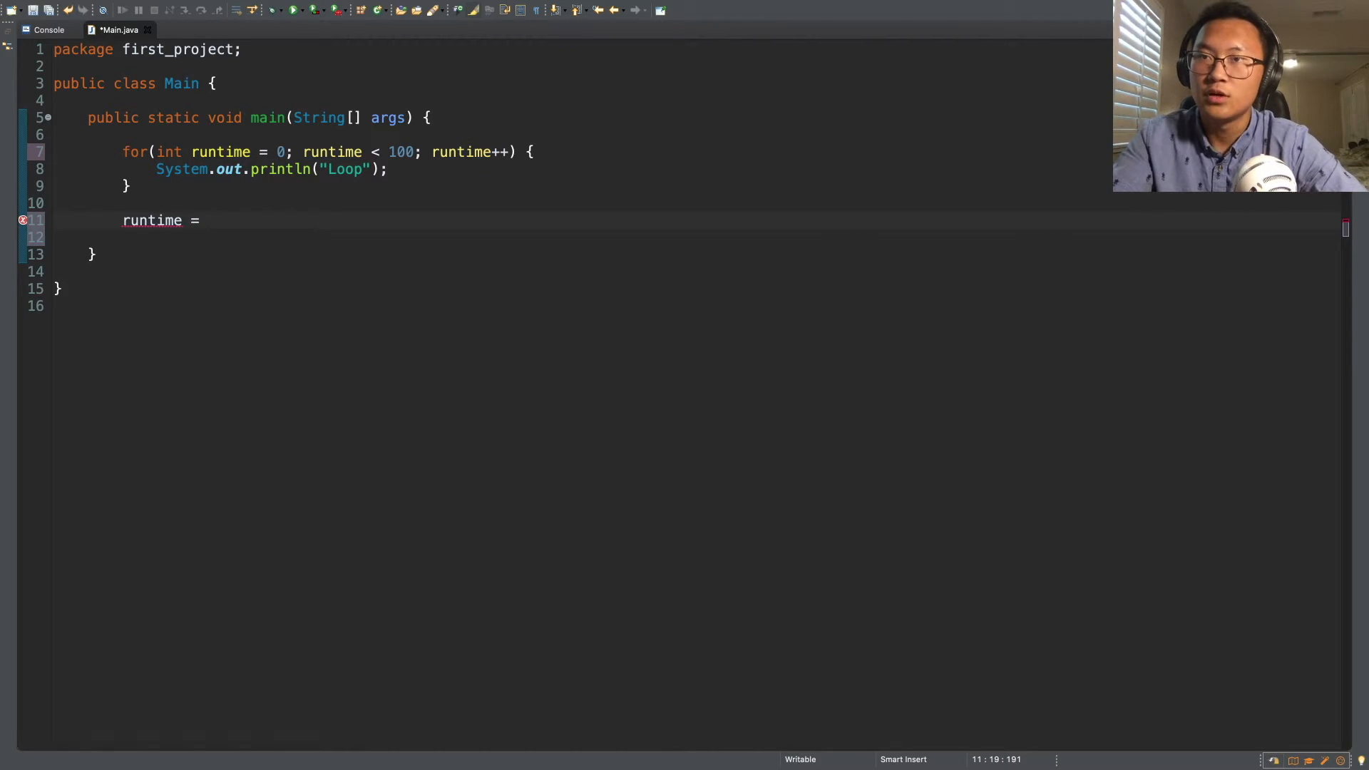
text(0;)
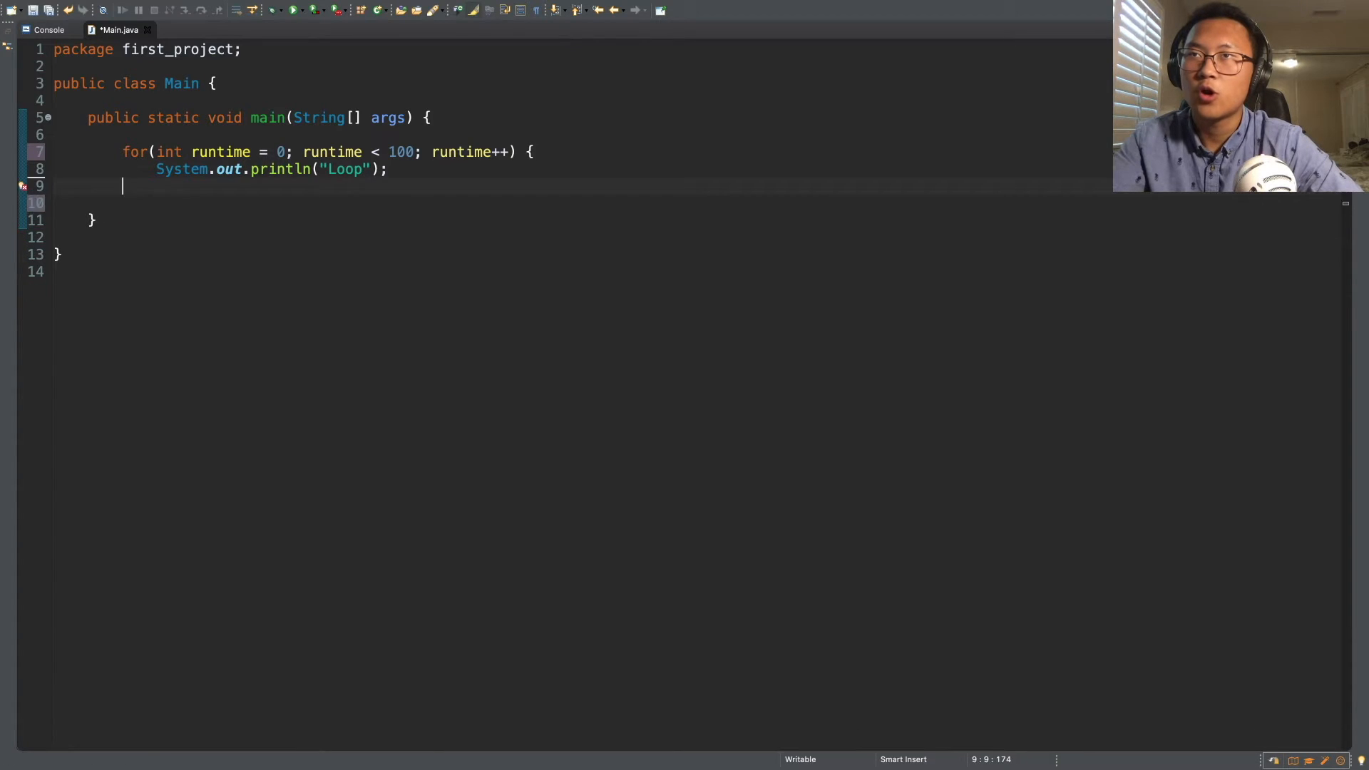
Make the loop print "Loop" + runtime, then run the program
text(})
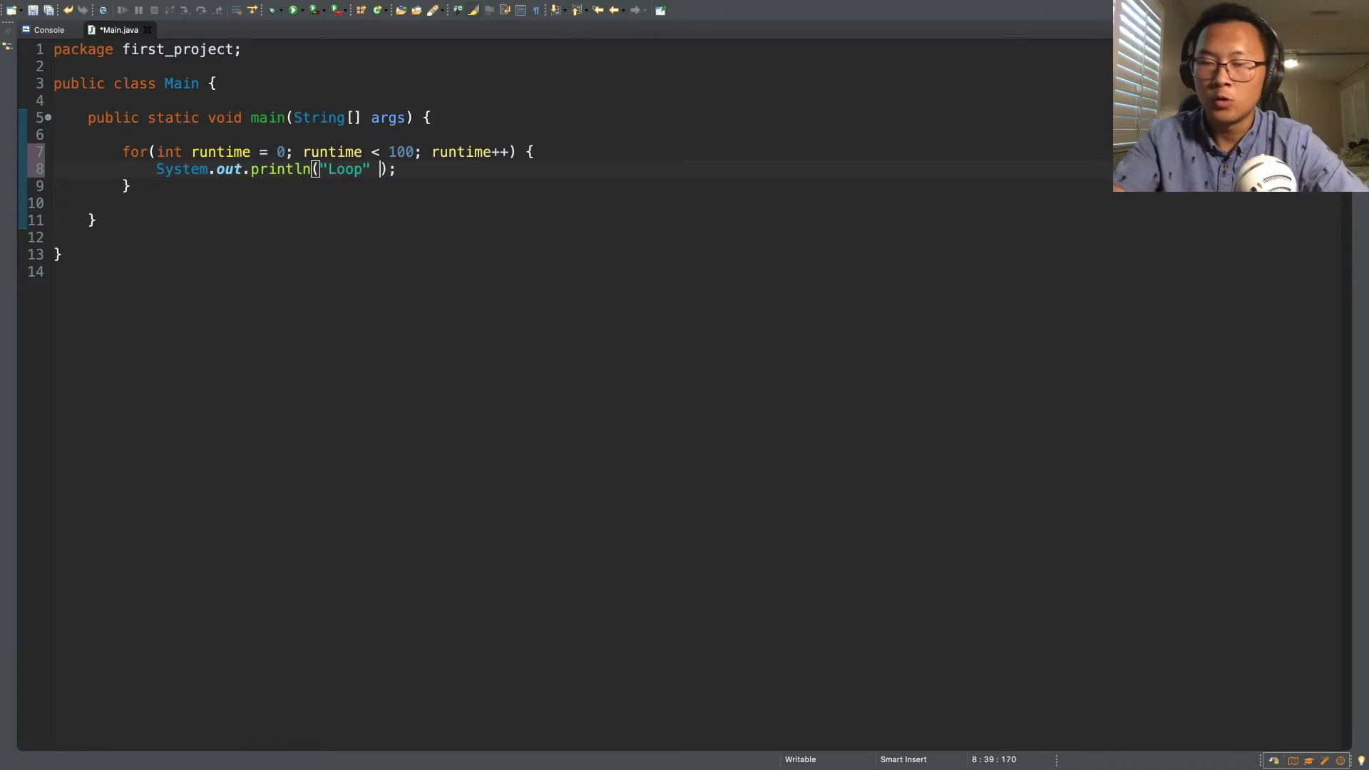
text(+ runti)
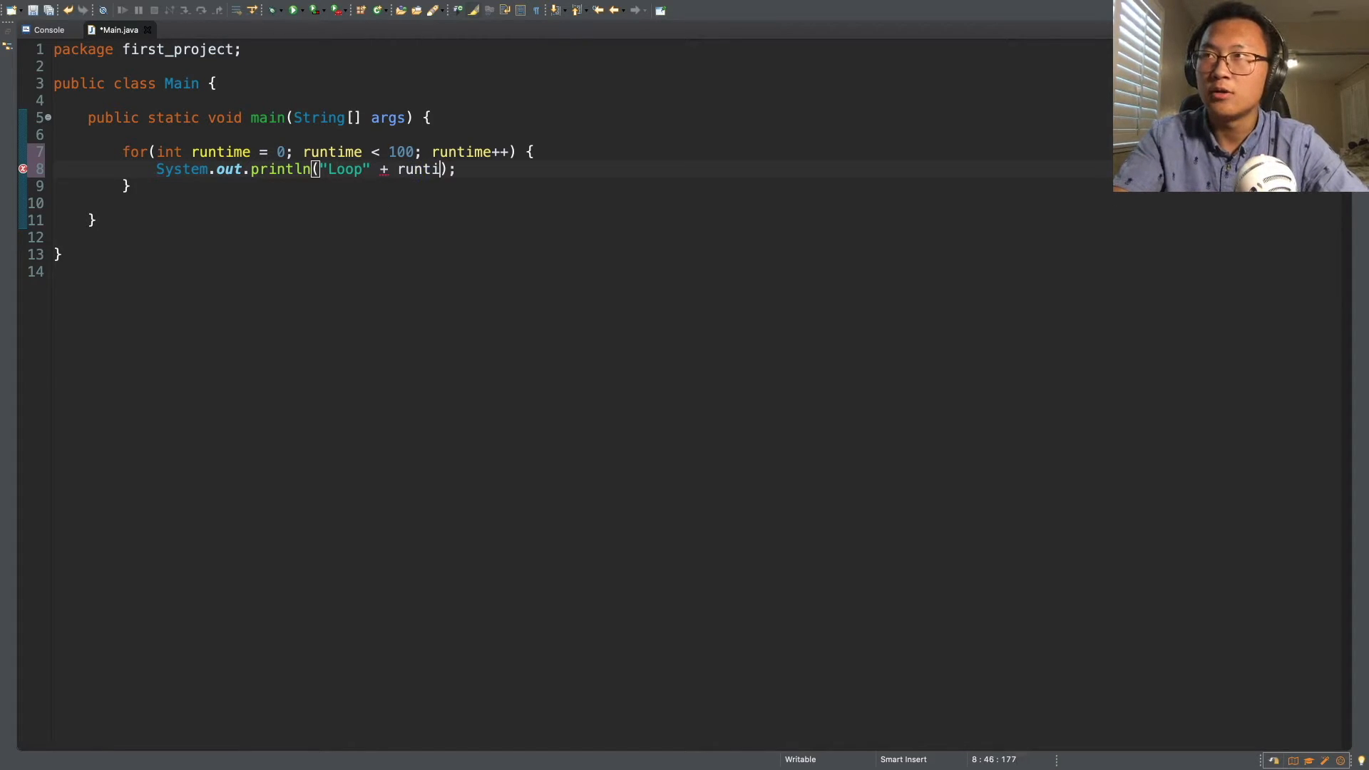
text(me)
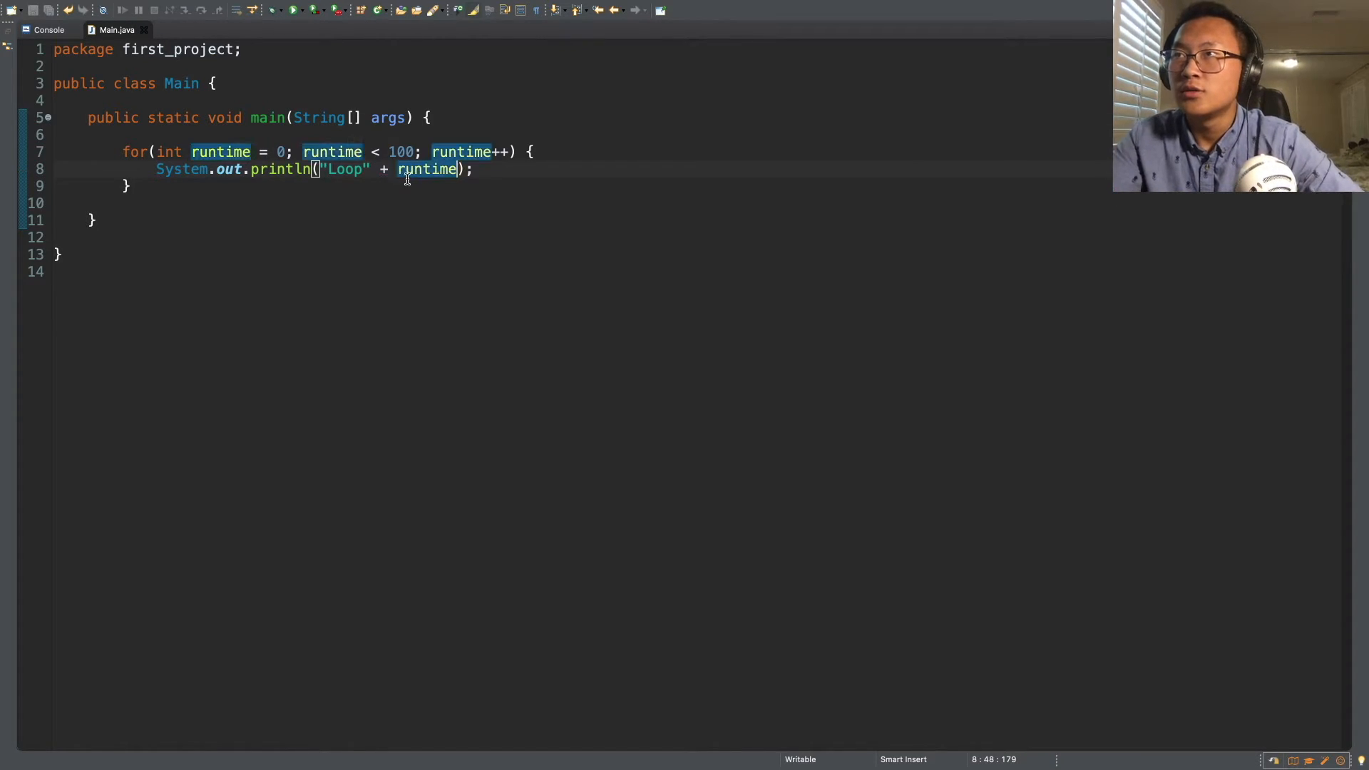
click(398, 8)
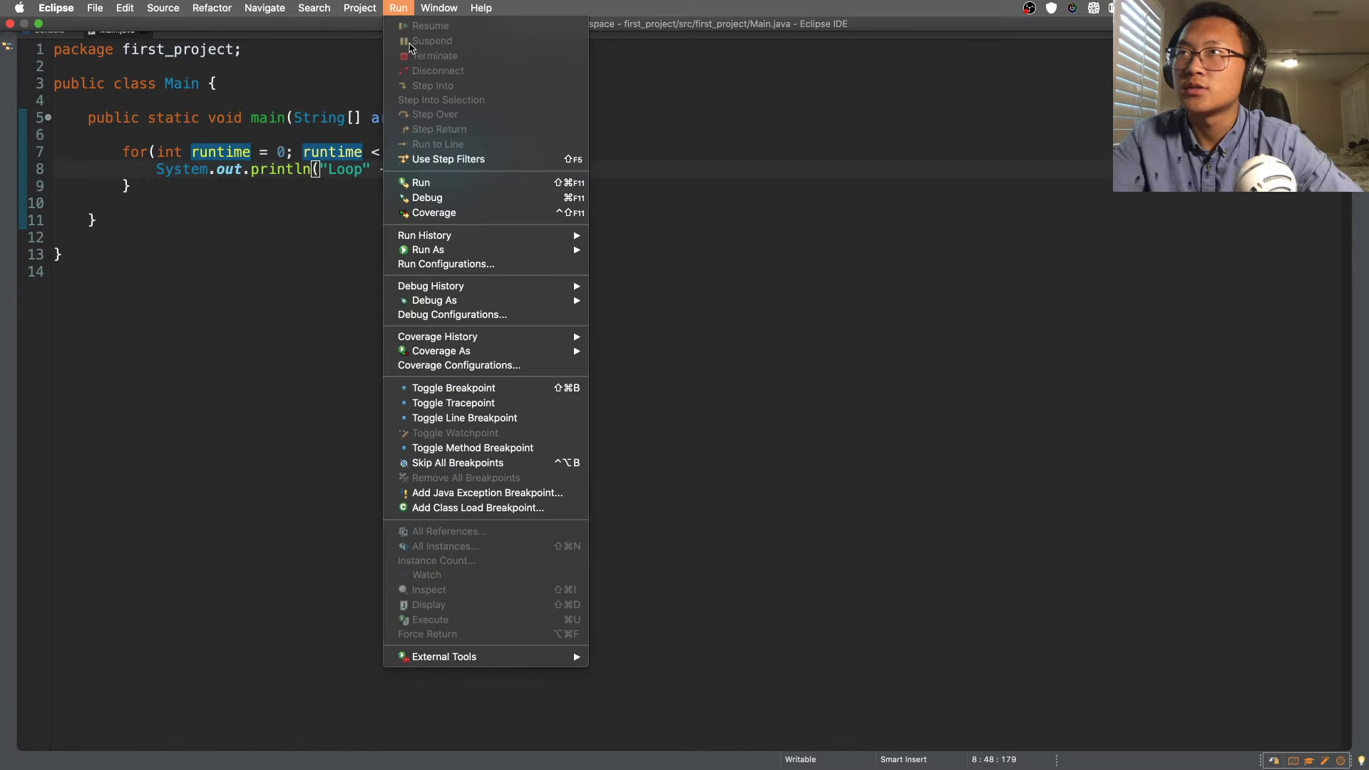
mouse_move(420, 182)
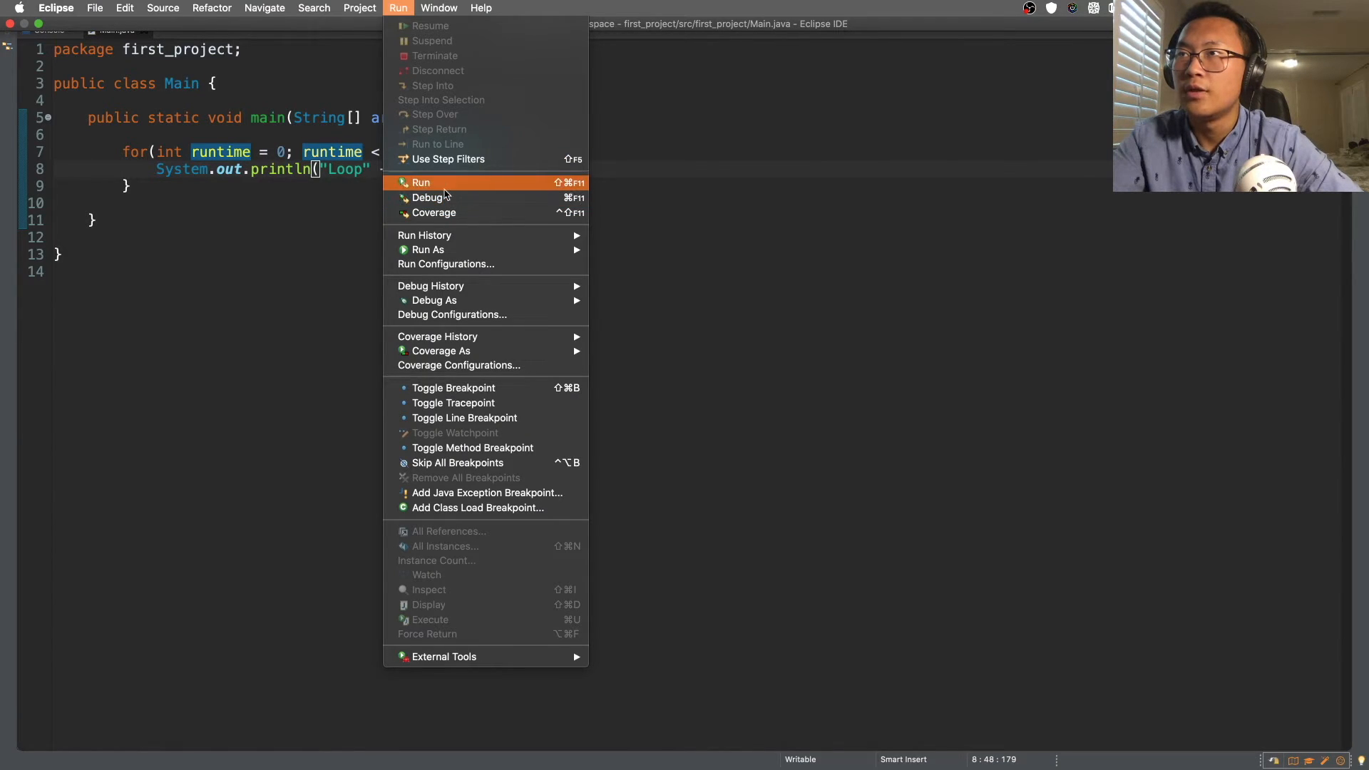
click(420, 183)
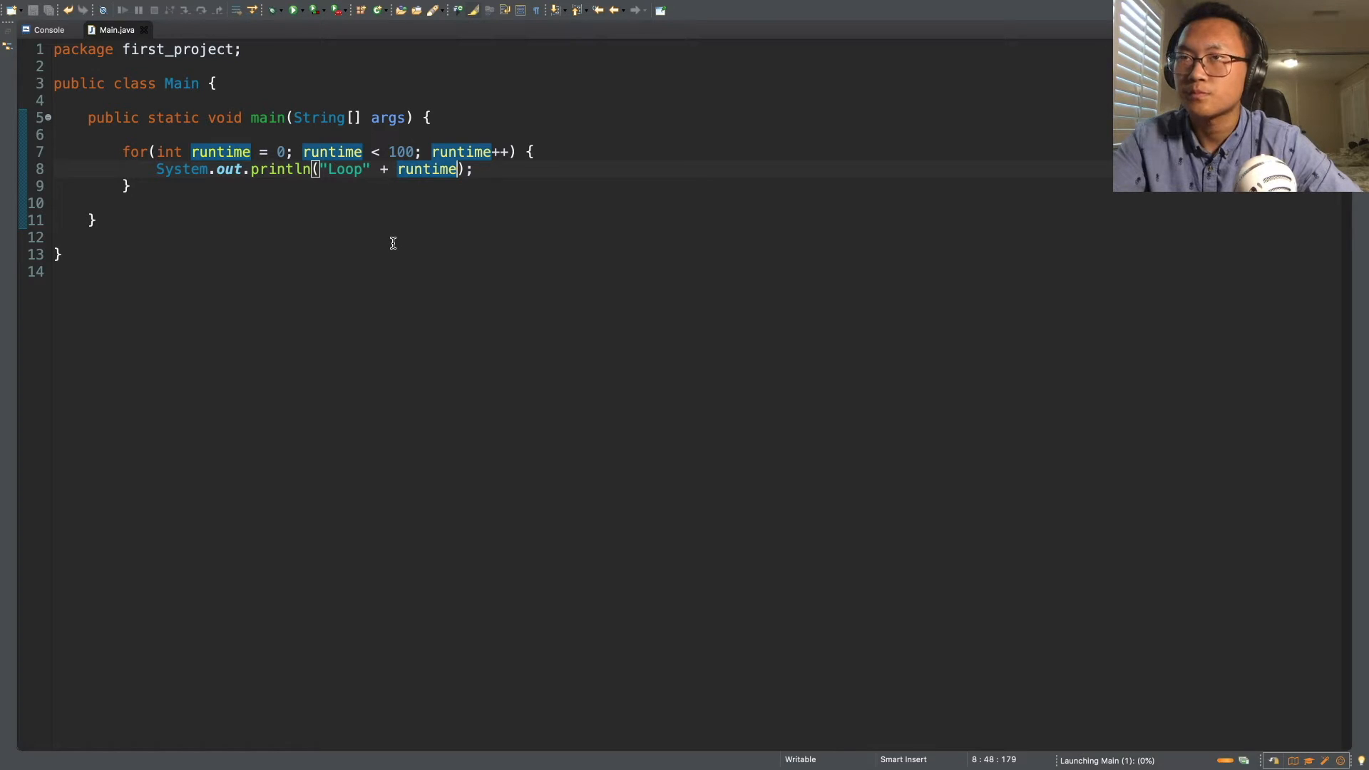
click(292, 9)
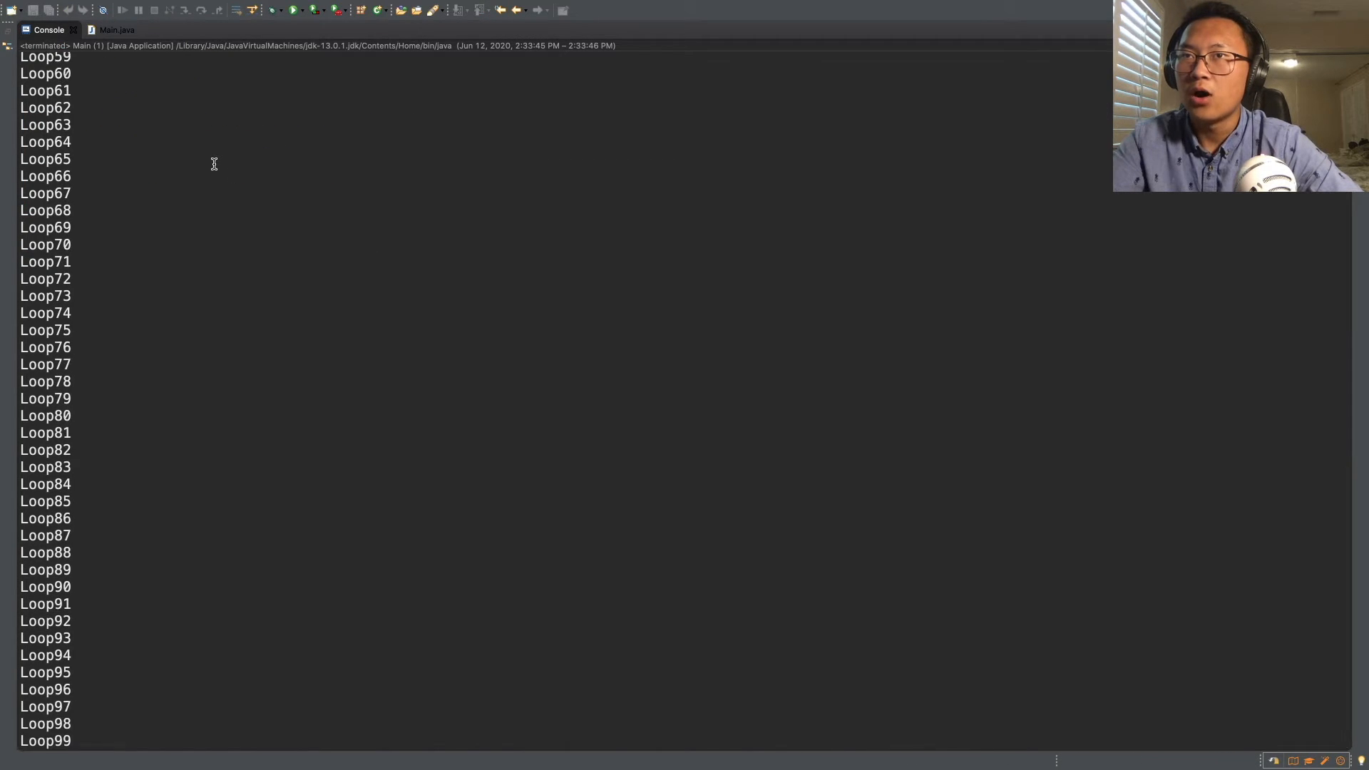
scroll(up, 3)
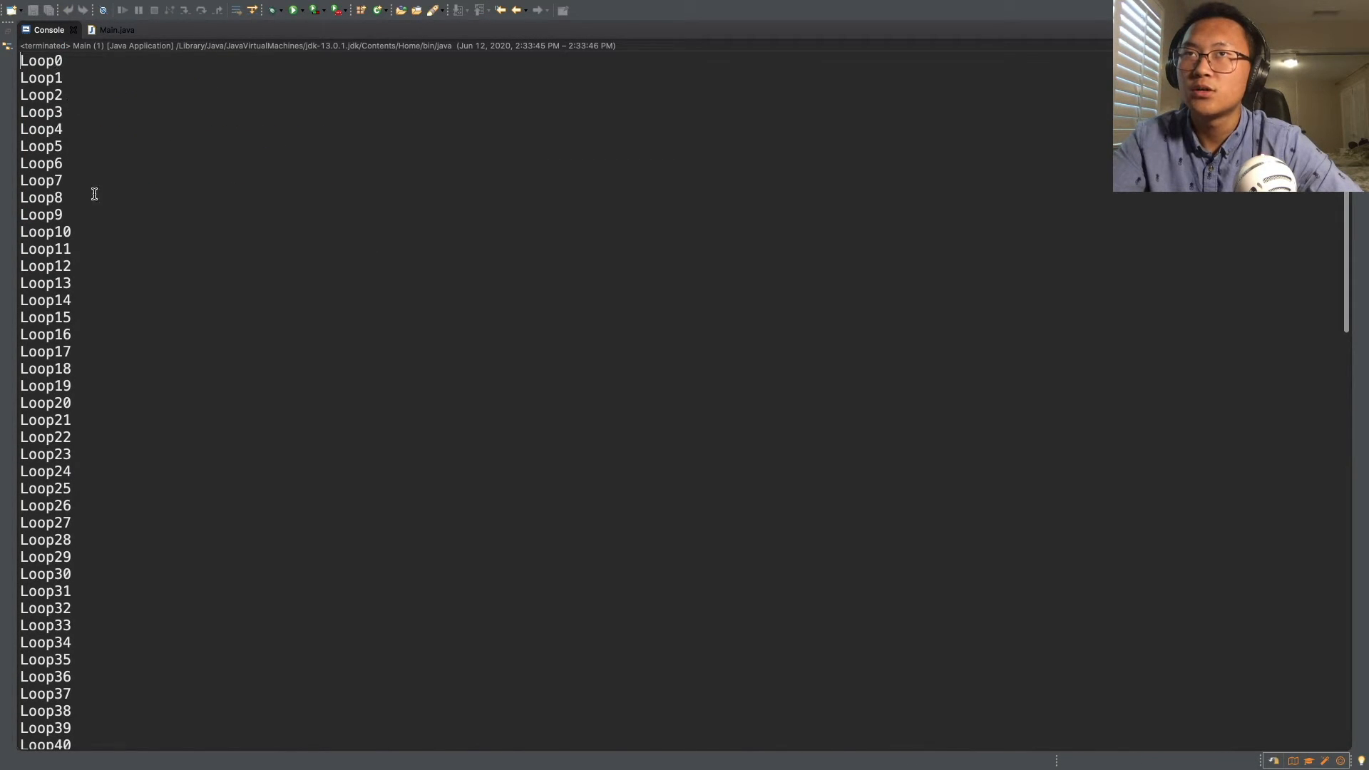
scroll(down, 3)
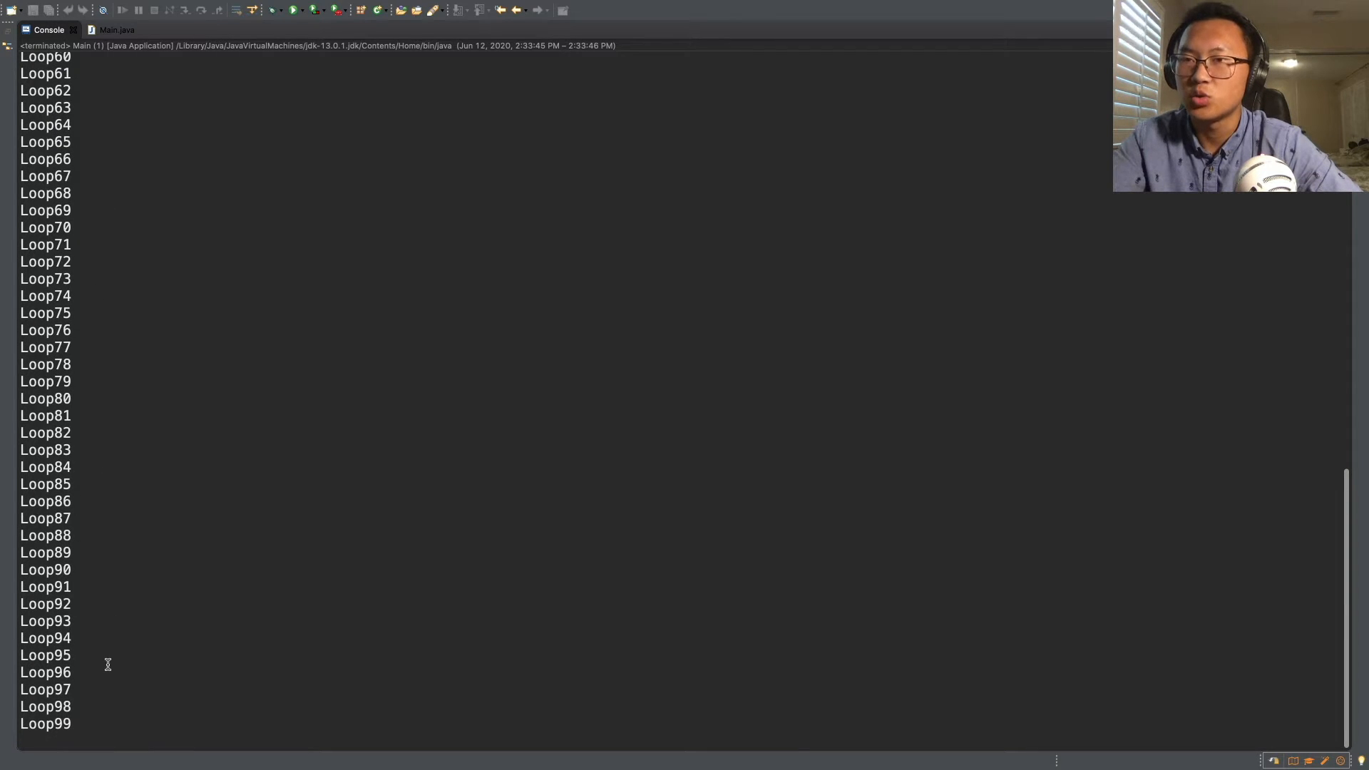
click(117, 28)
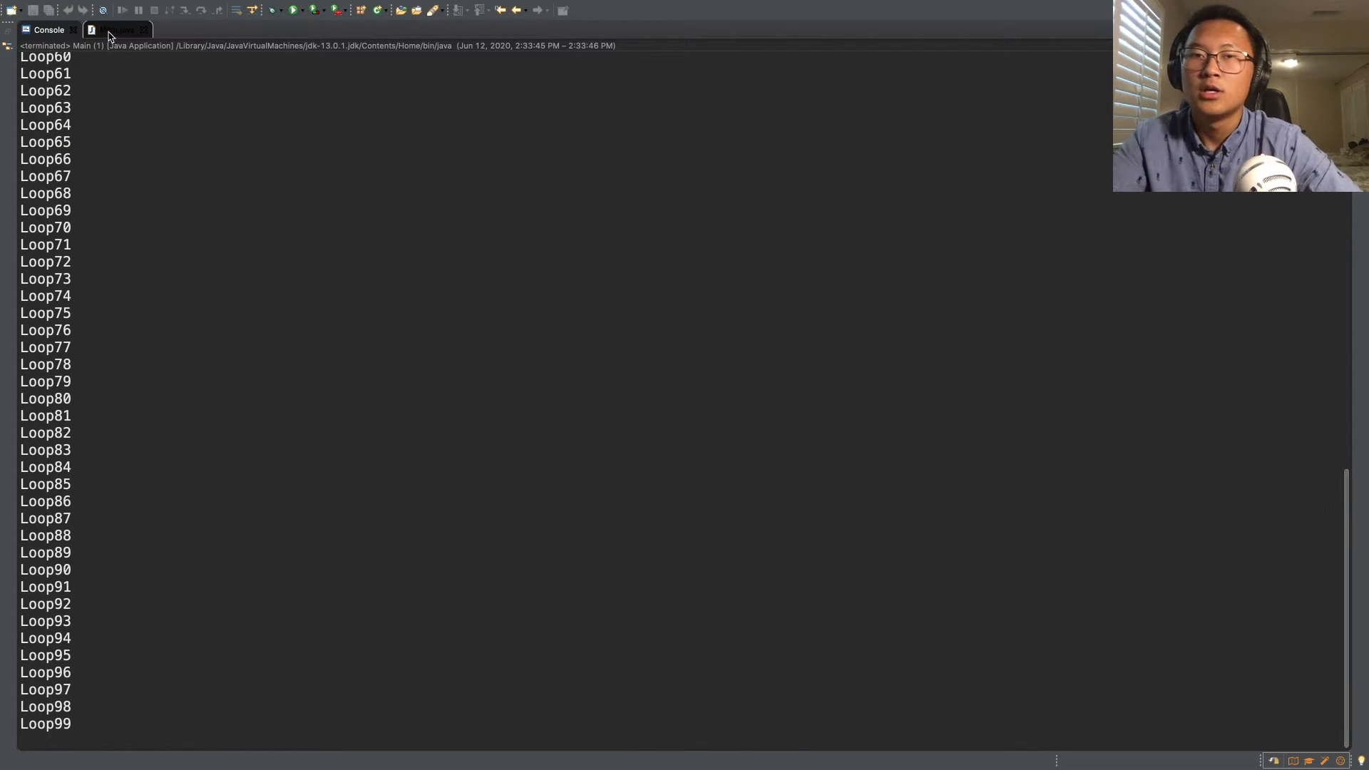
click(117, 29)
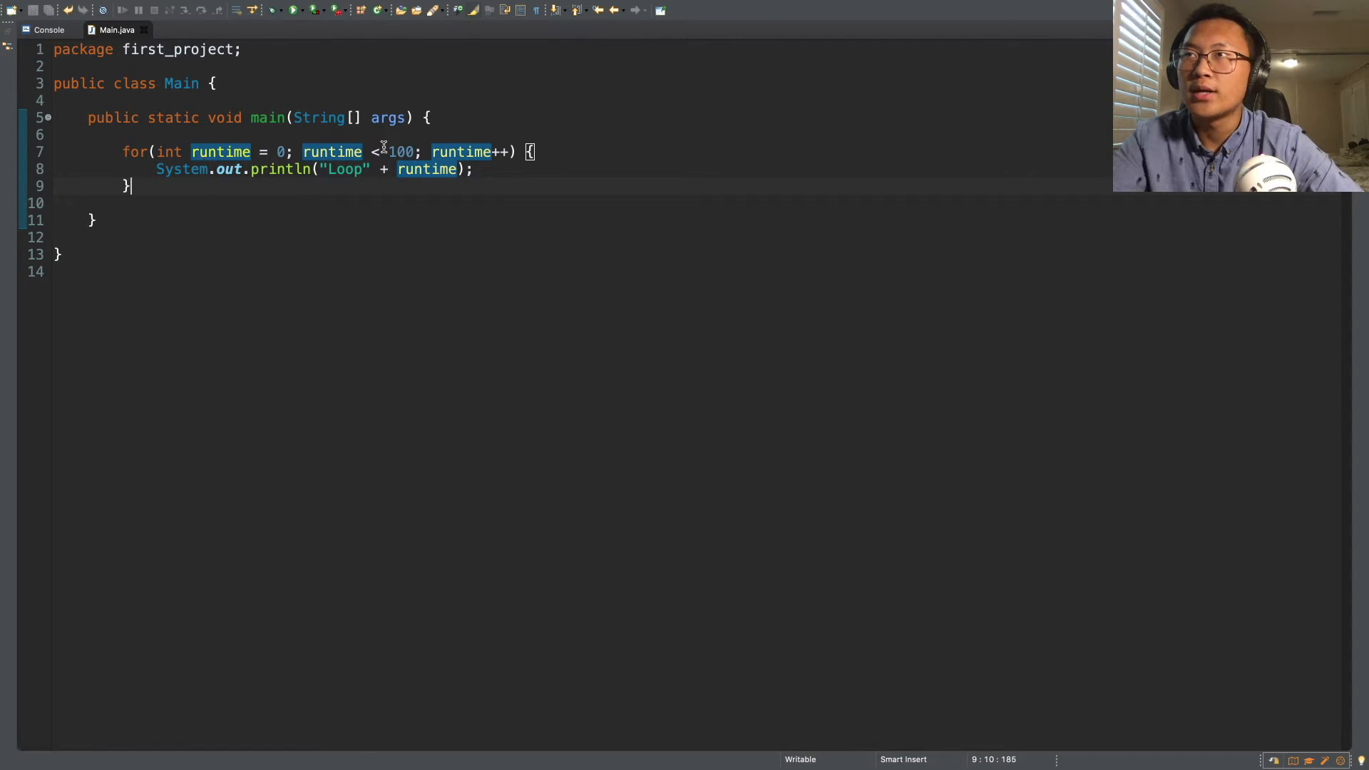
click(478, 170)
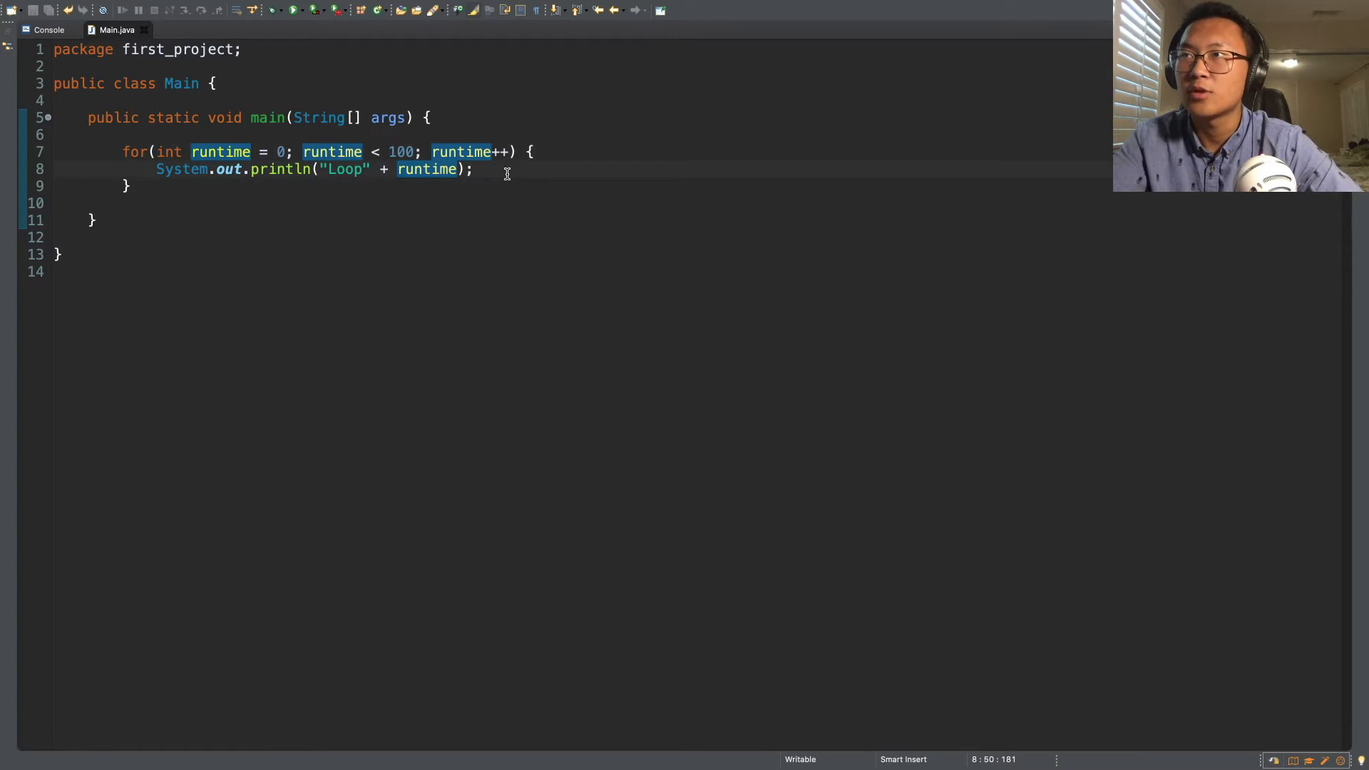
mouse_move(300, 172)
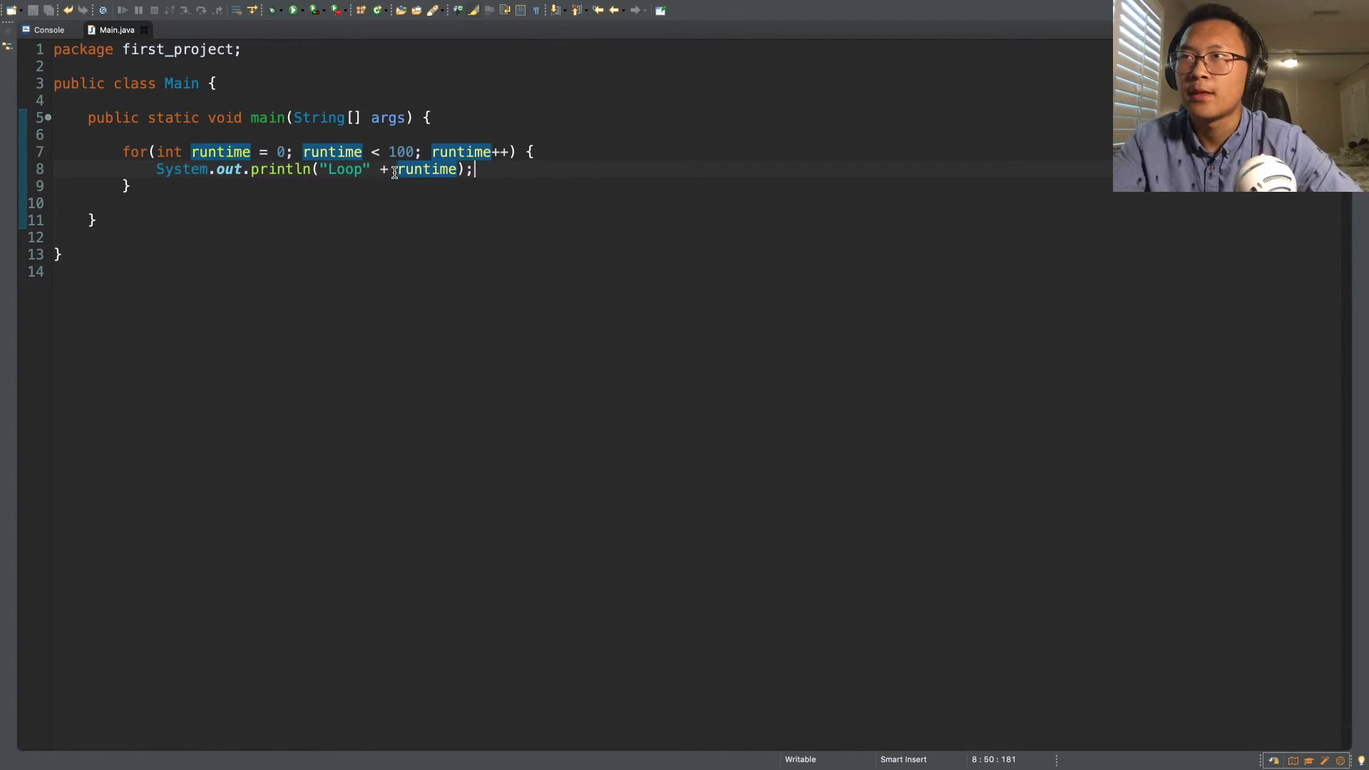
click(384, 170)
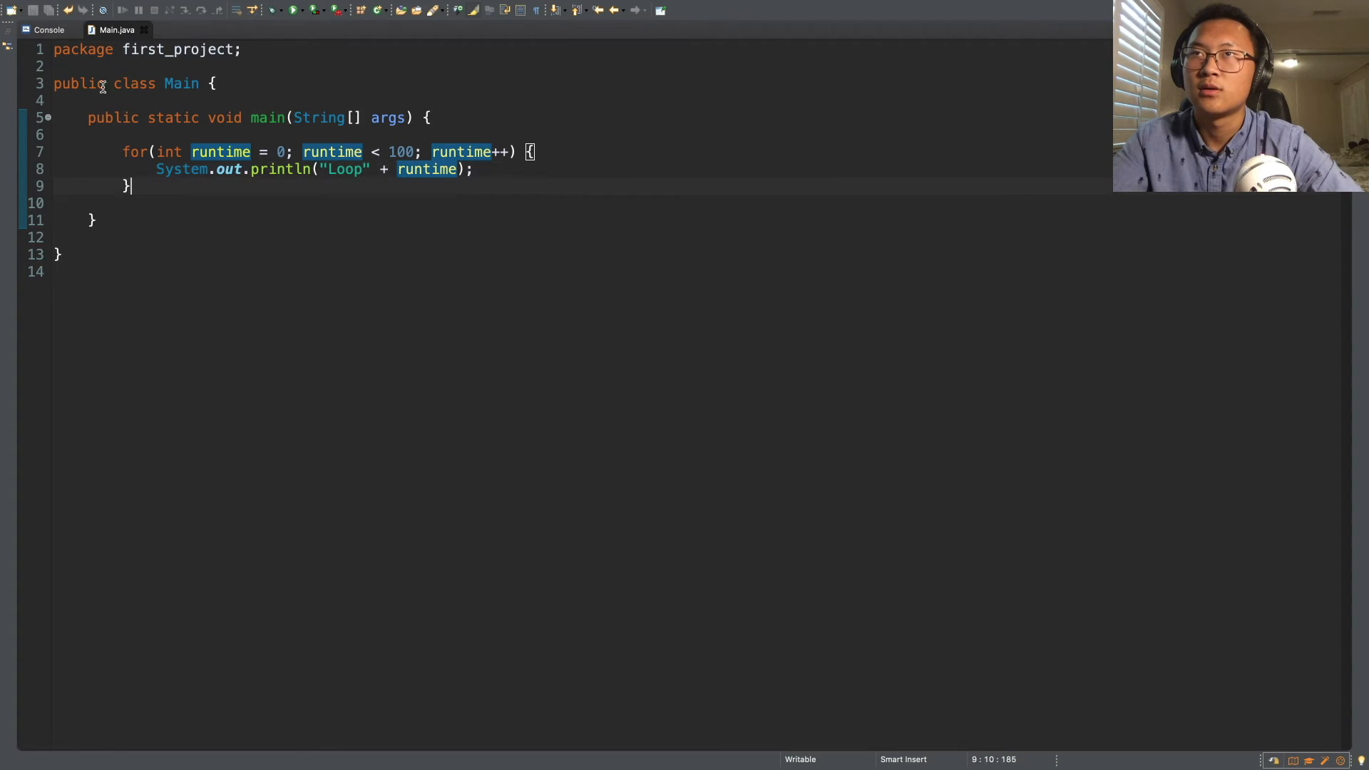
click(279, 10)
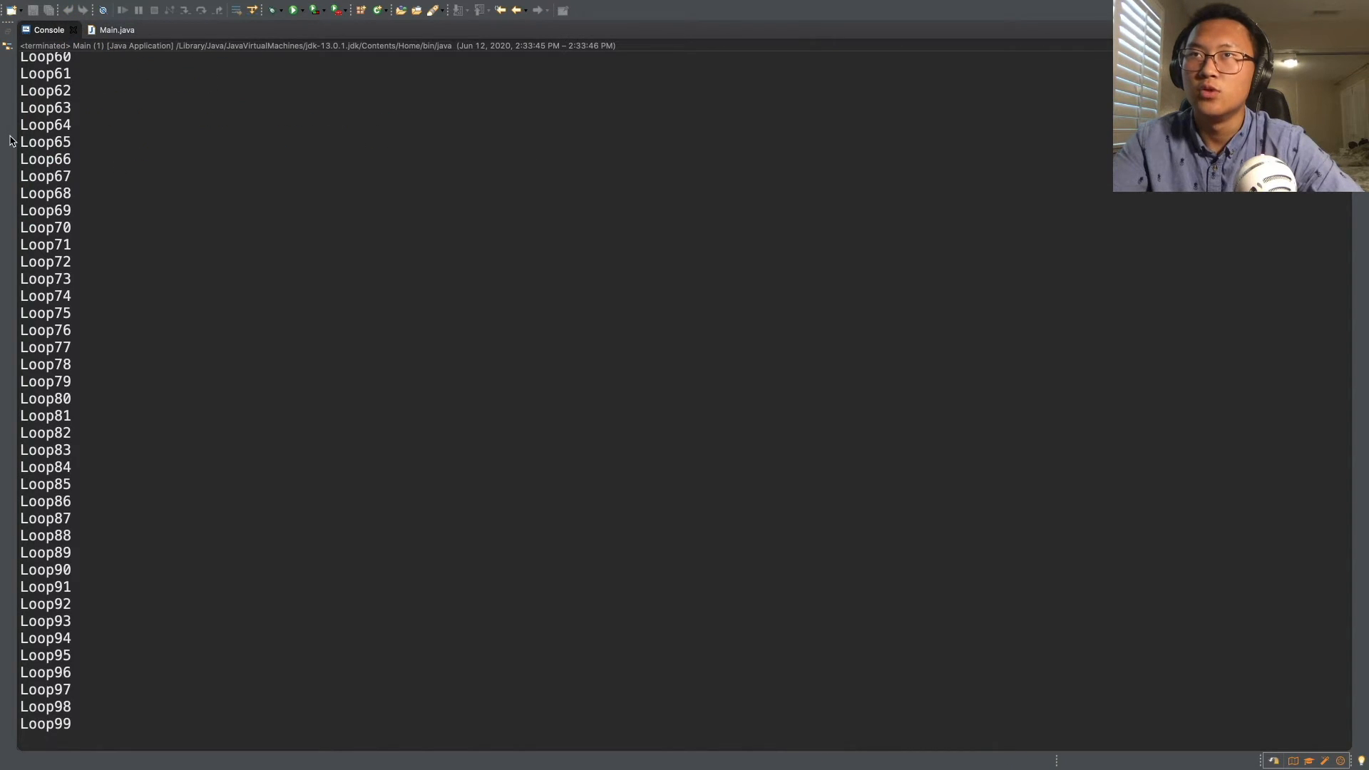
click(116, 28)
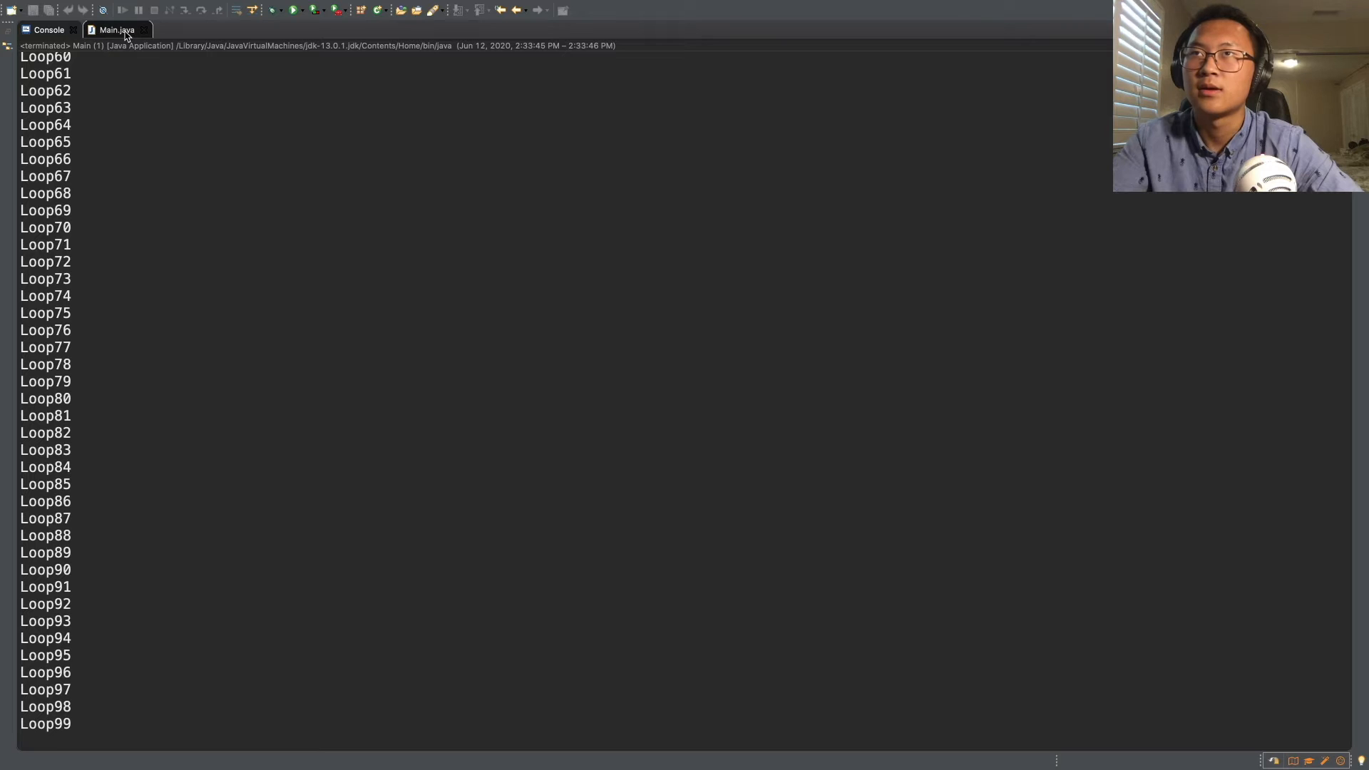
click(115, 28)
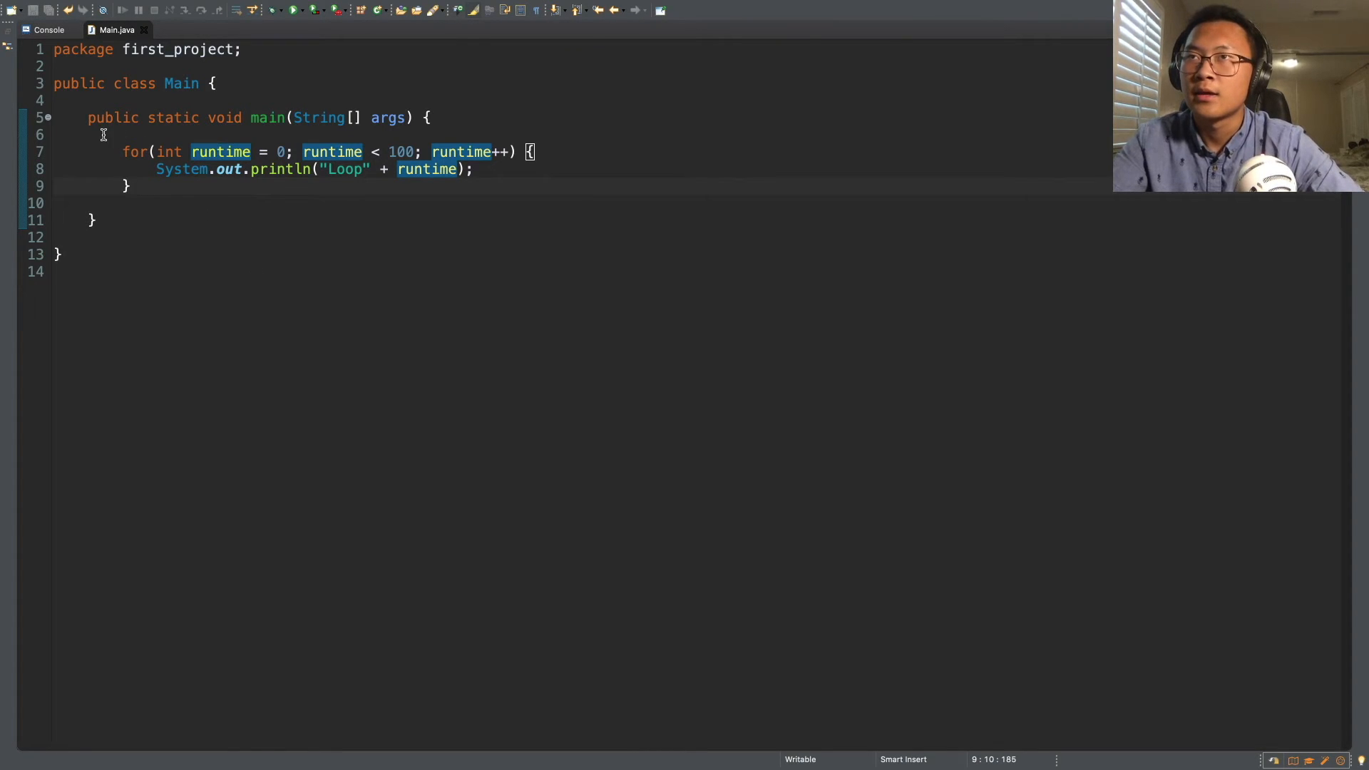
Replace the for loop on lines 7–9 with an empty while loop skeleton
drag(133, 151, 133, 186)
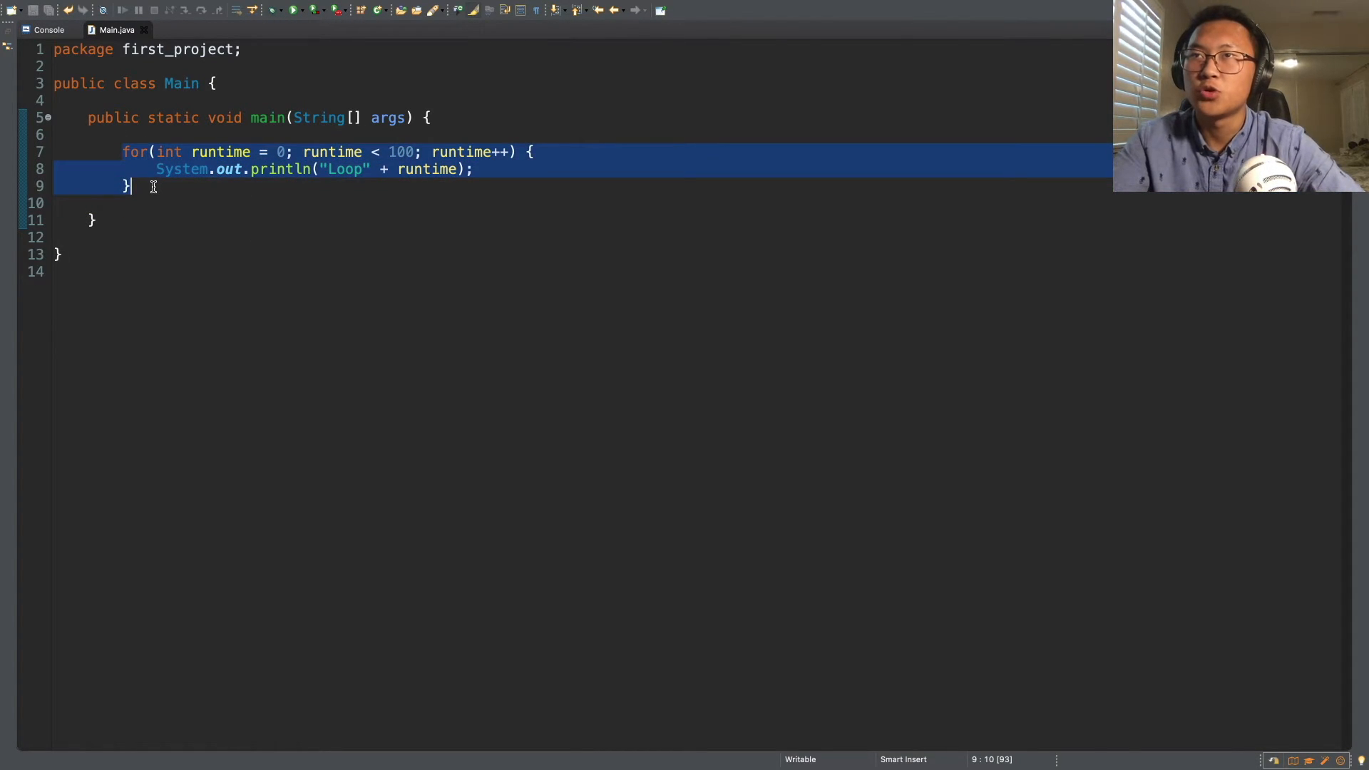
text(while)
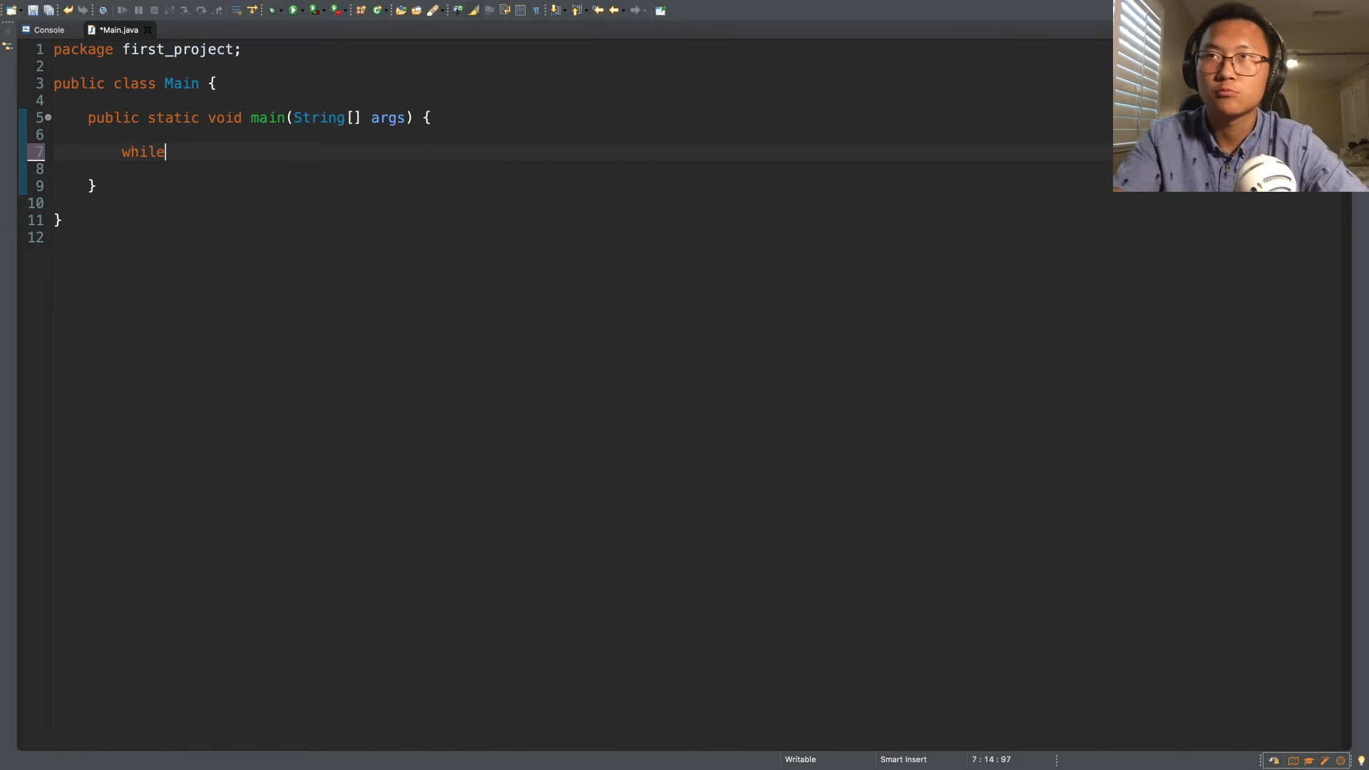
text(()
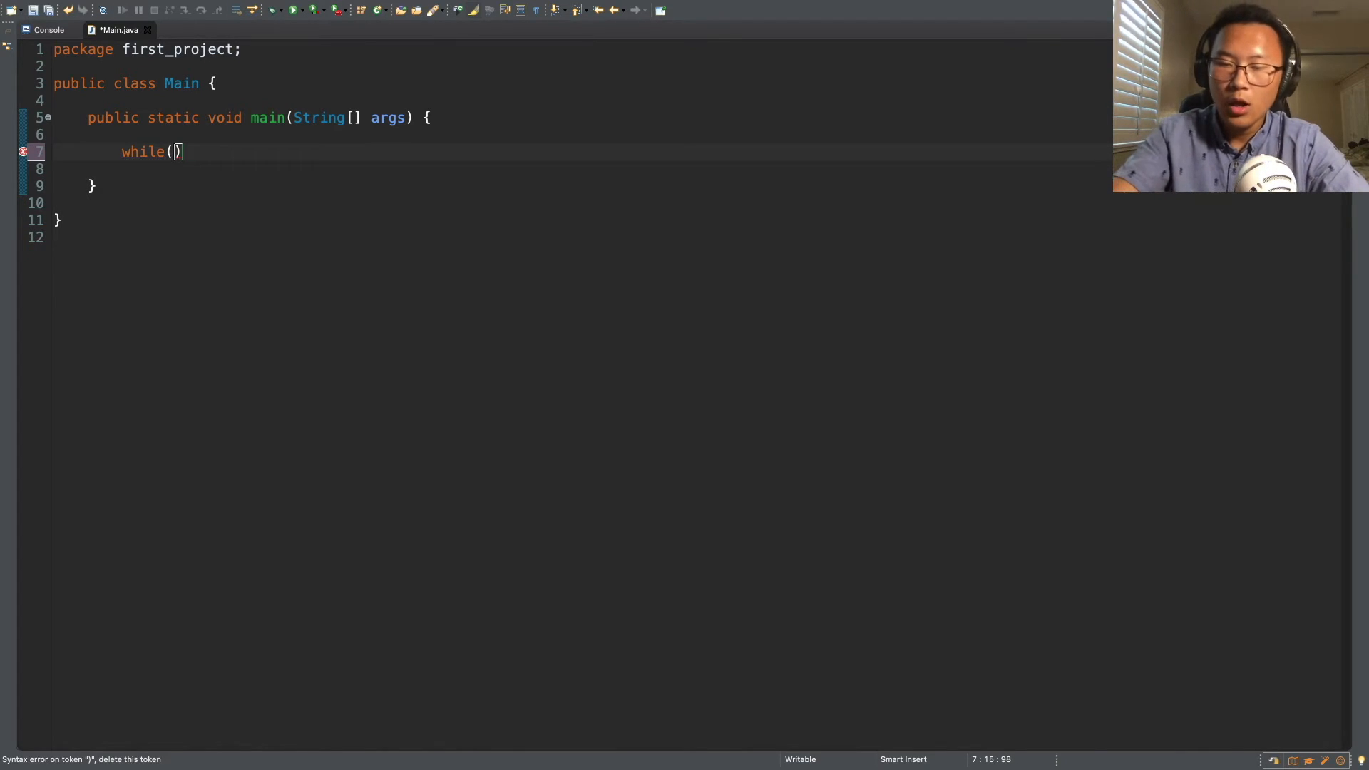
text({)
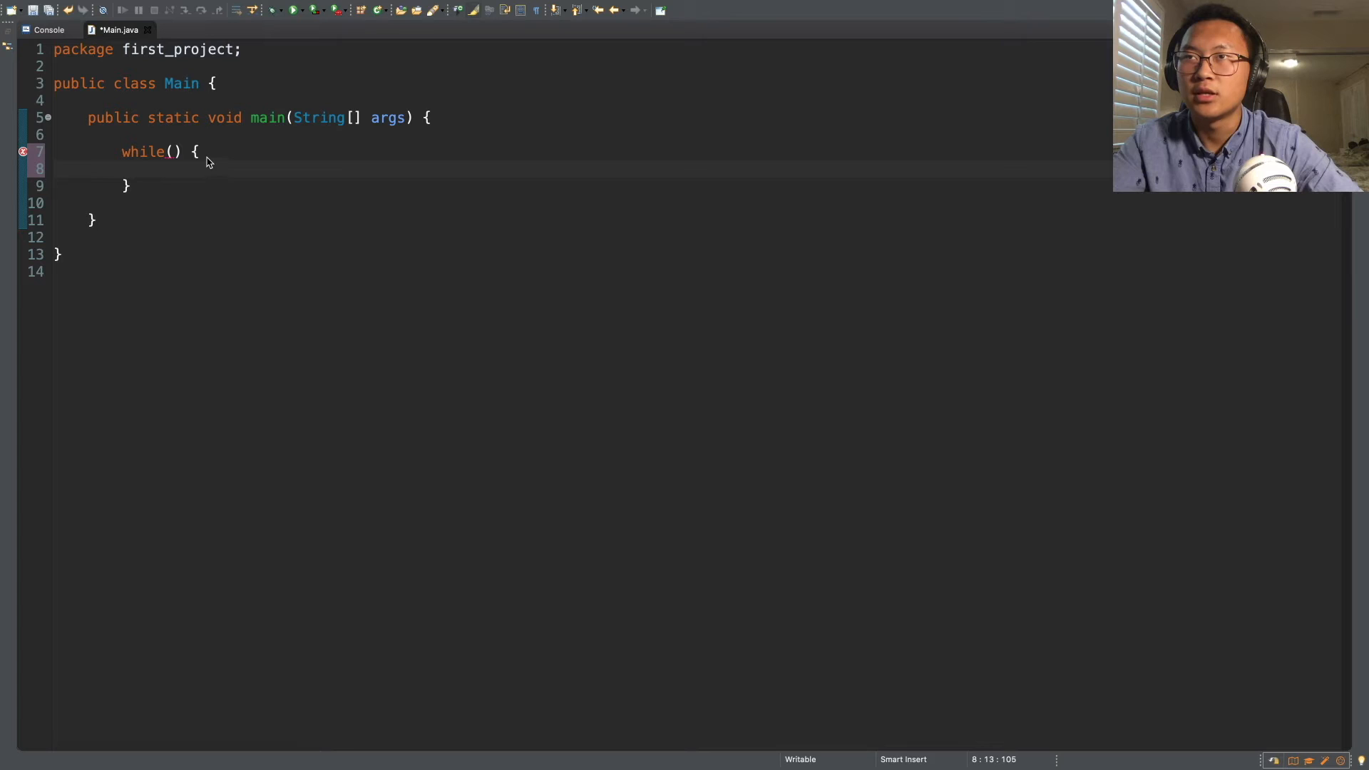
mouse_move(194, 180)
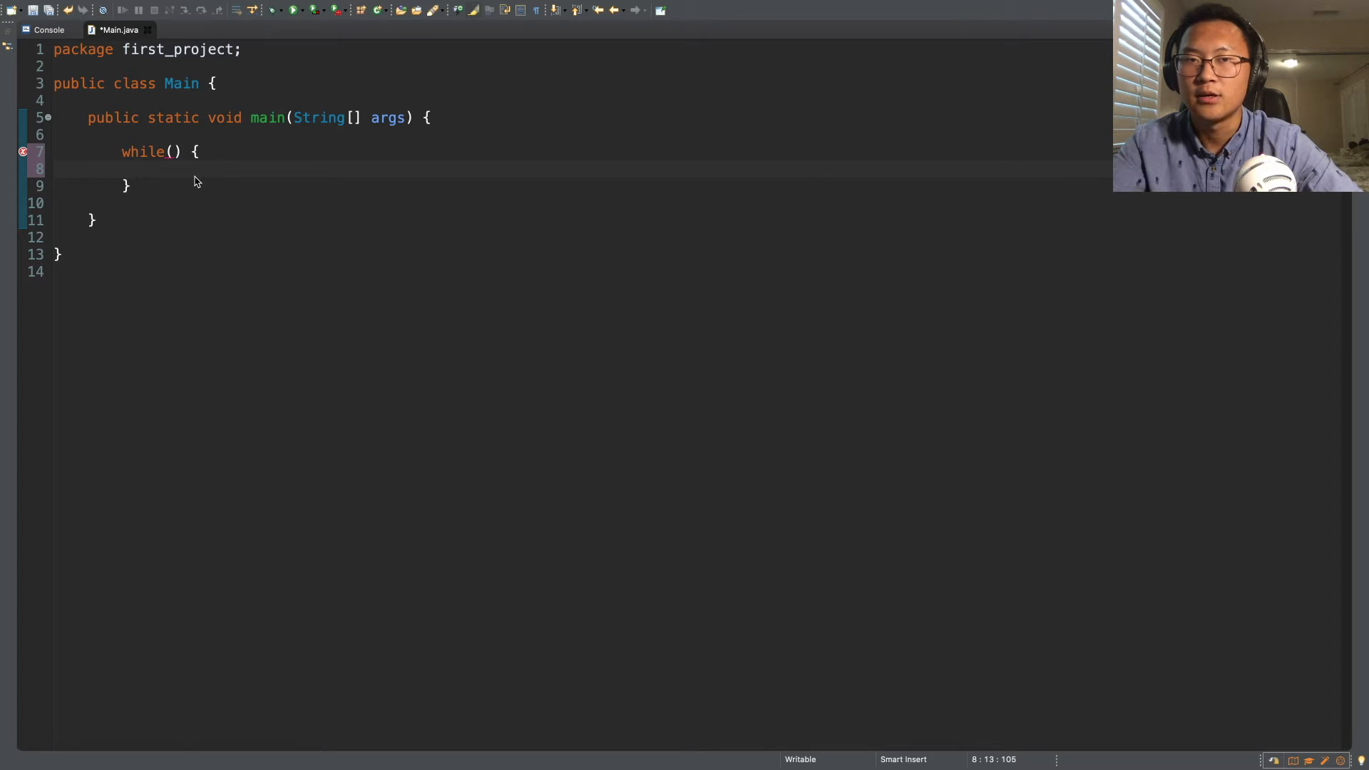
click(175, 151)
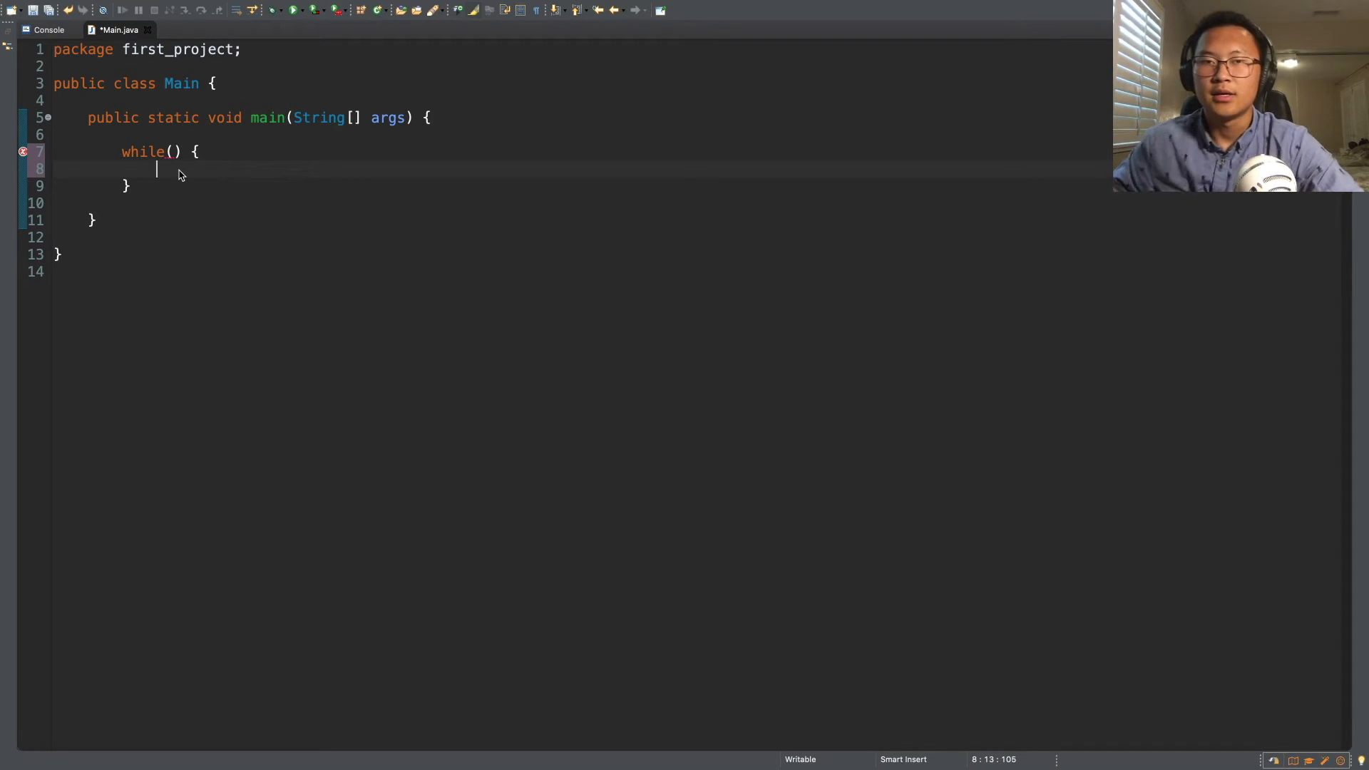
mouse_move(187, 157)
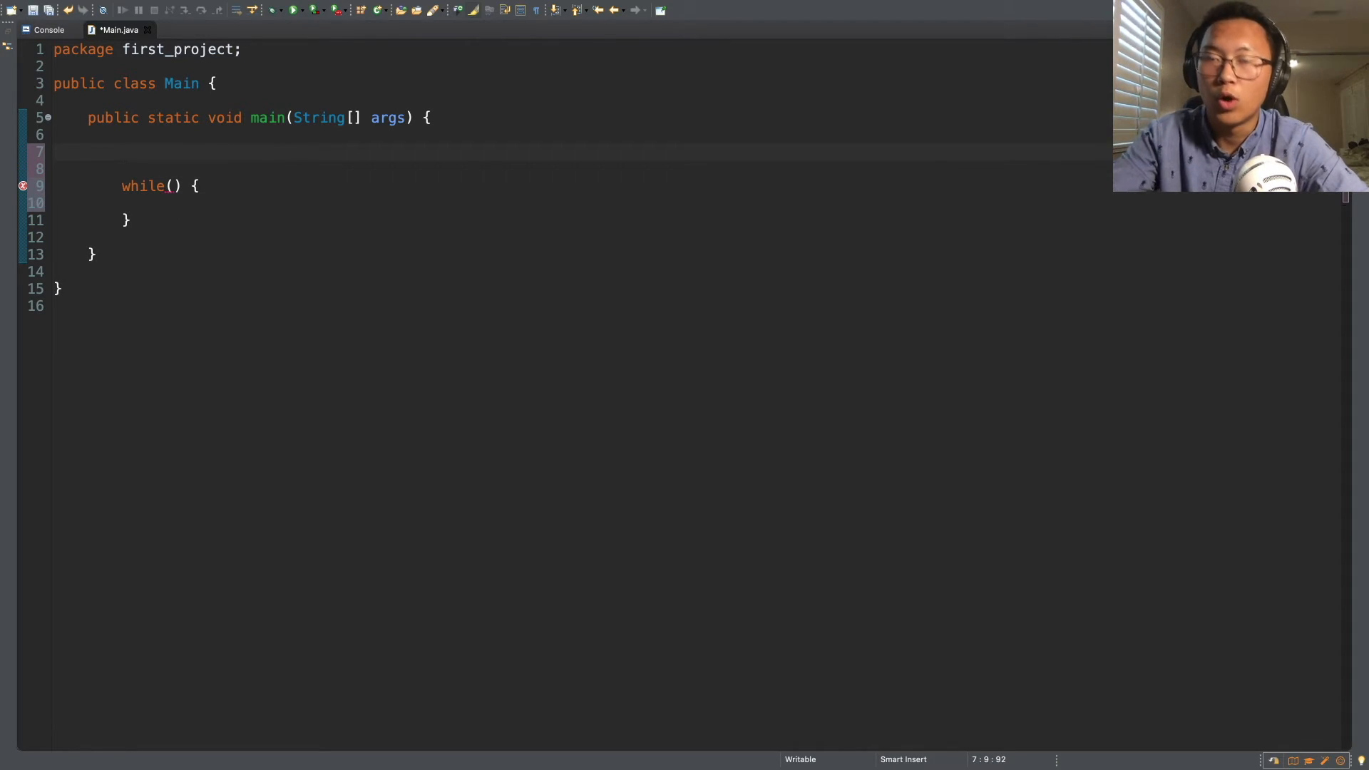
Declare boolean state = true and set the while condition to state == true
text(boolean)
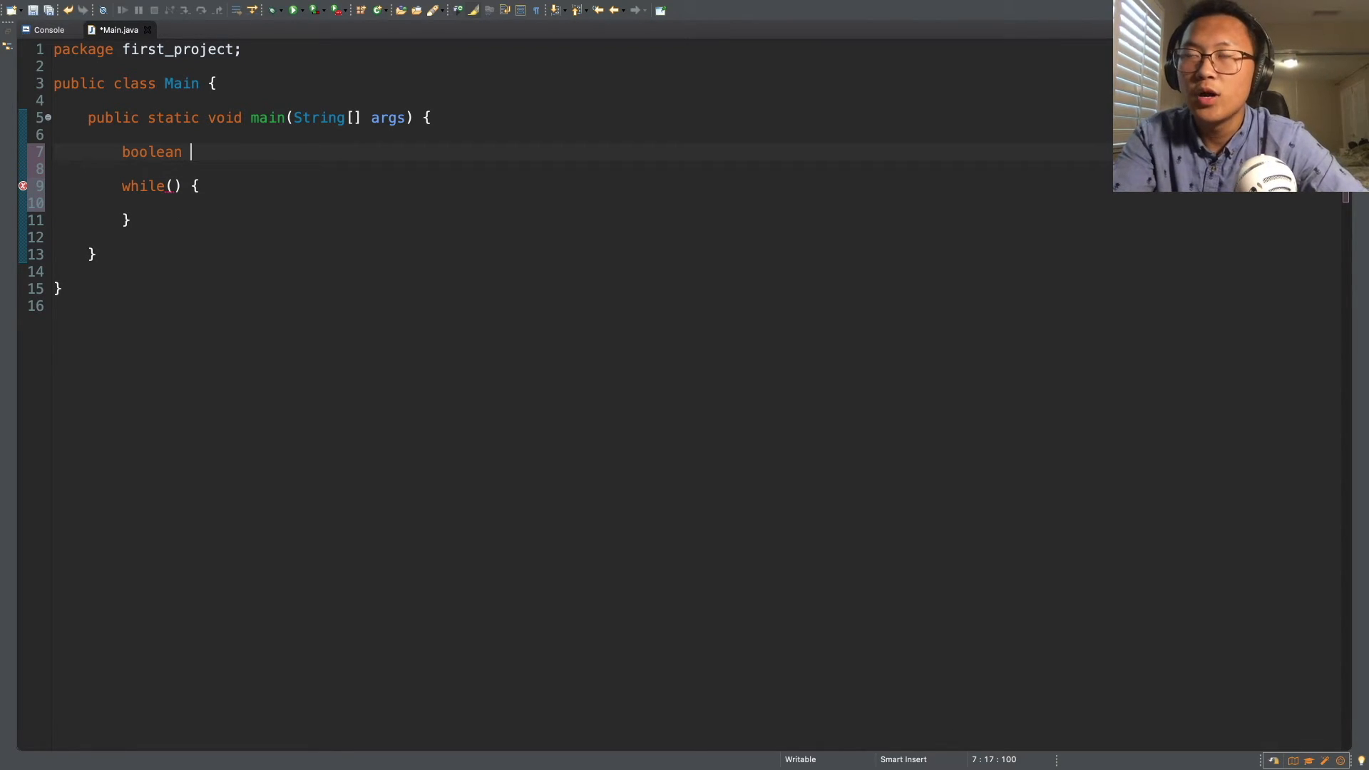
text(sta)
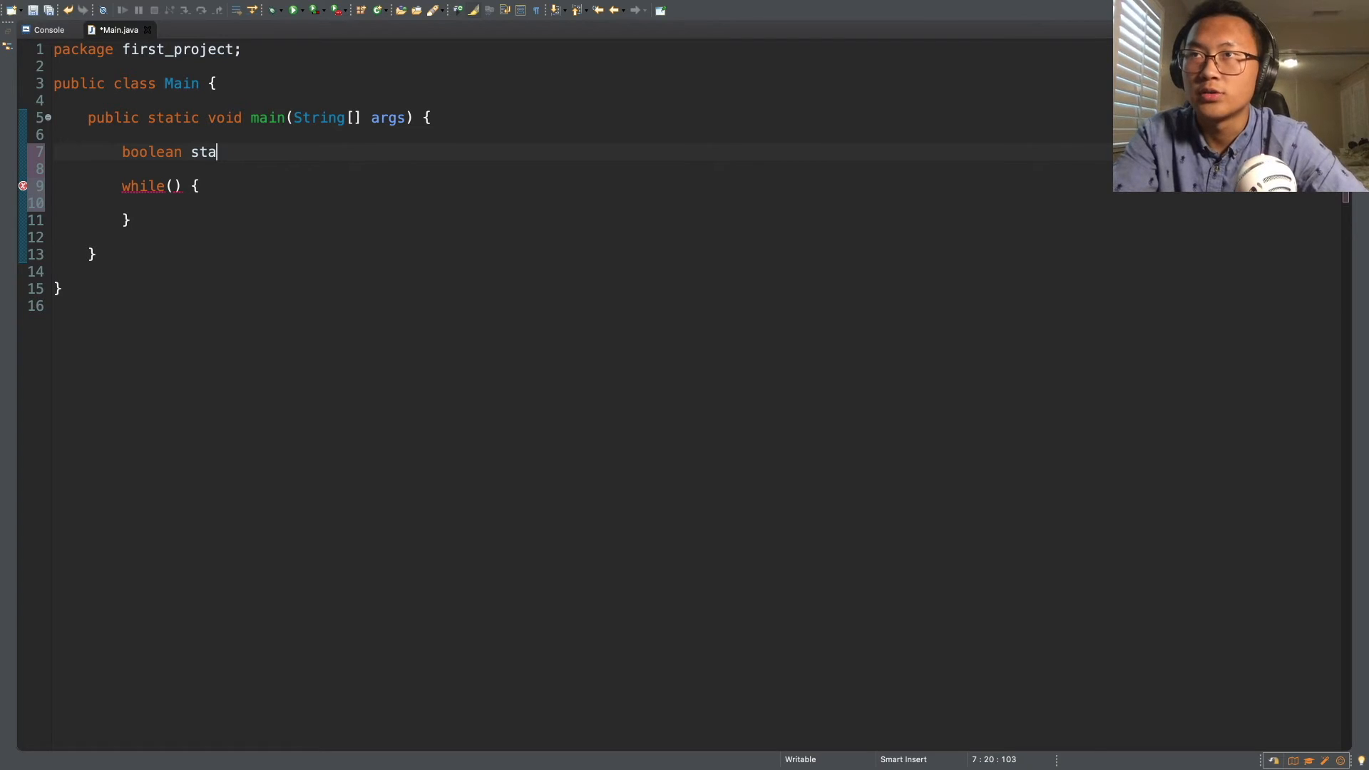
text(te =)
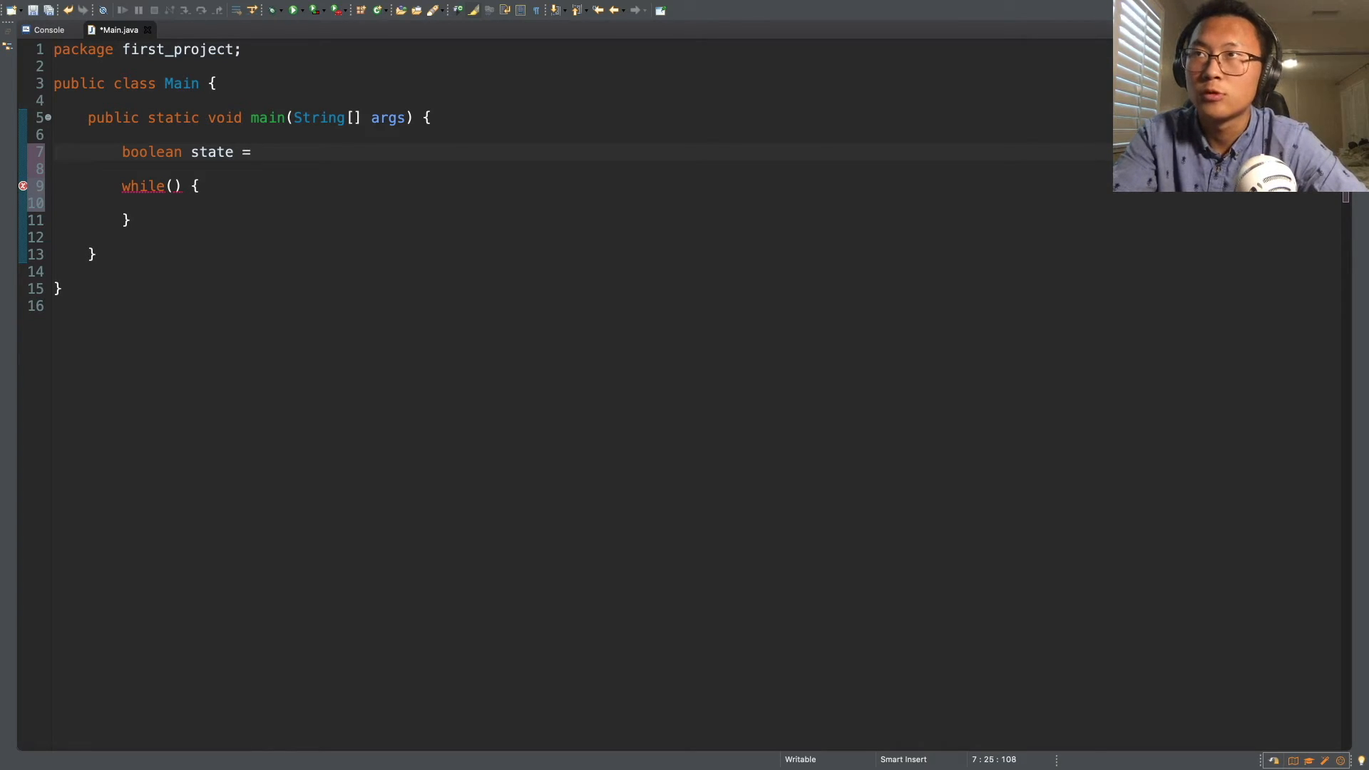
text(true;)
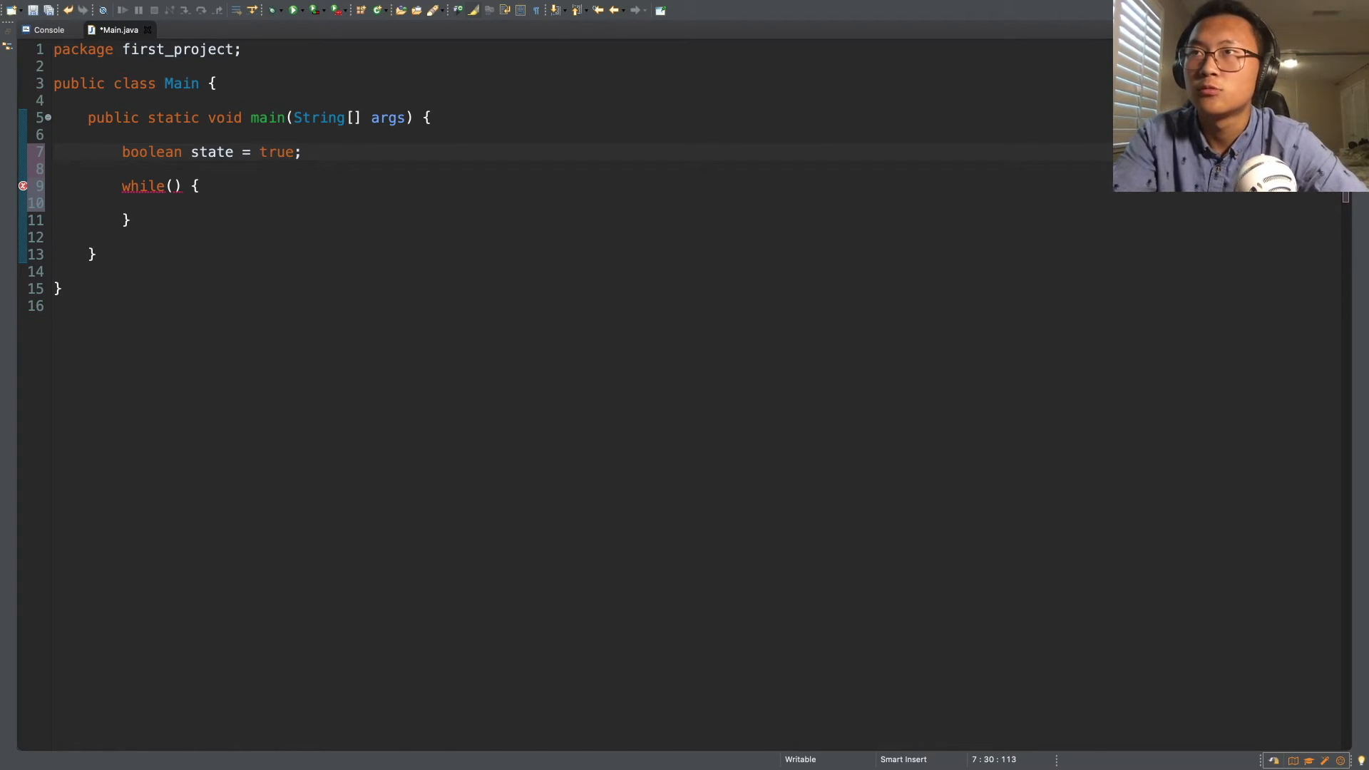
click(176, 186)
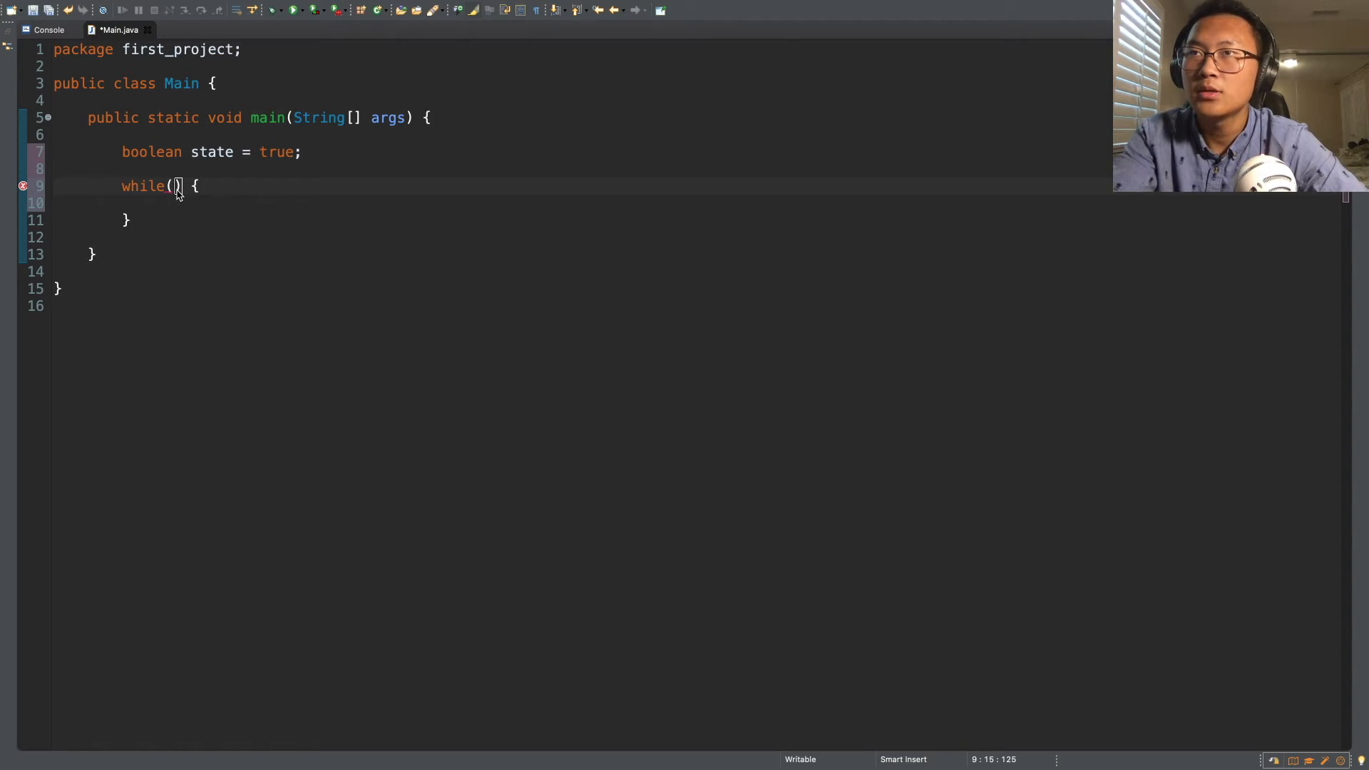
text(state == true)
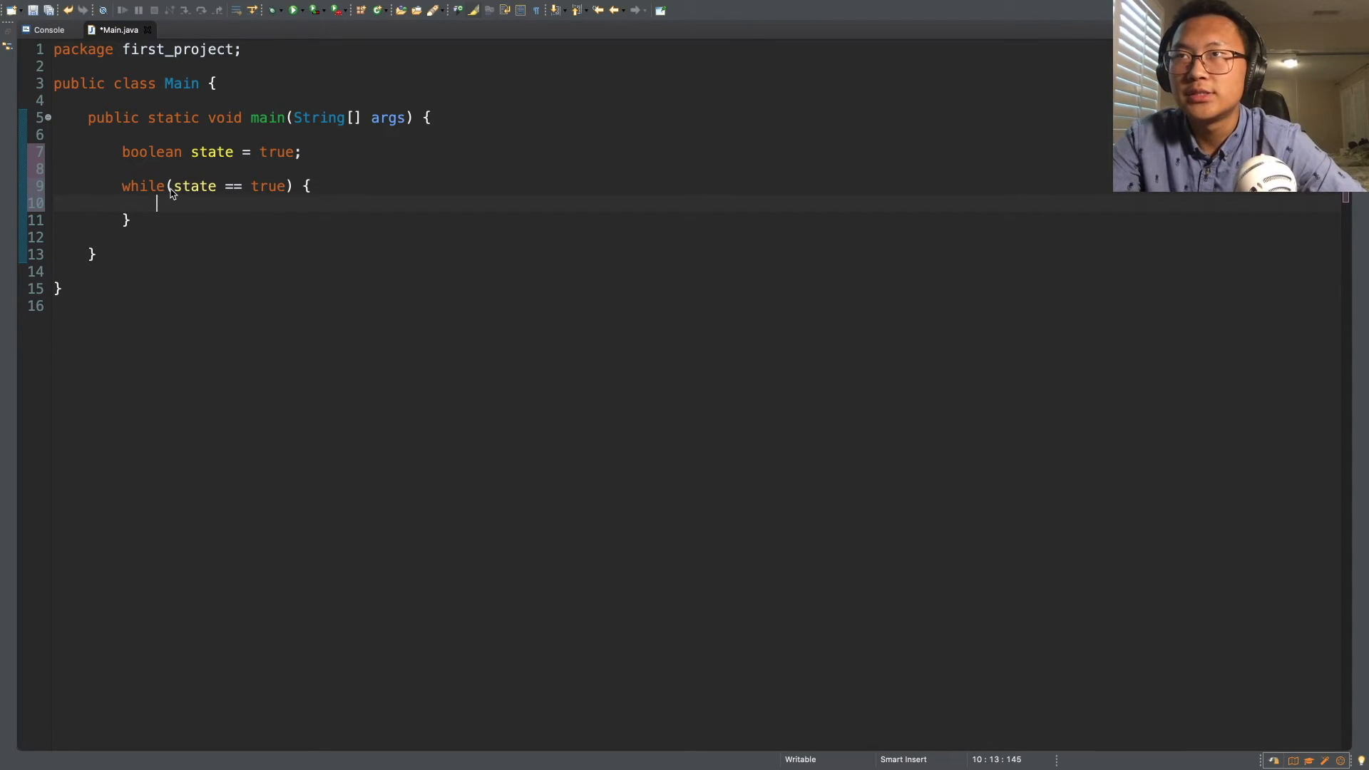
click(277, 186)
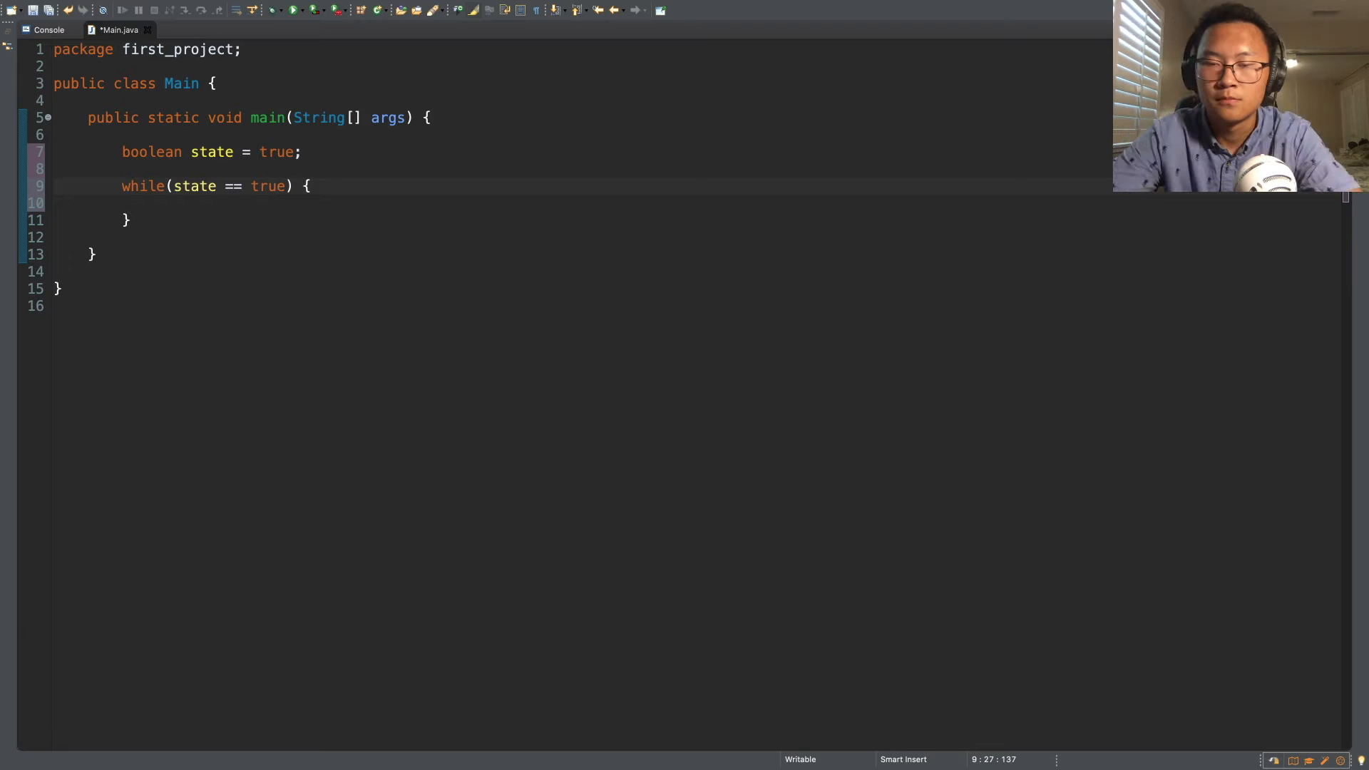
Add System.out.println("Anime is cool"); inside the while loop body
click(215, 203)
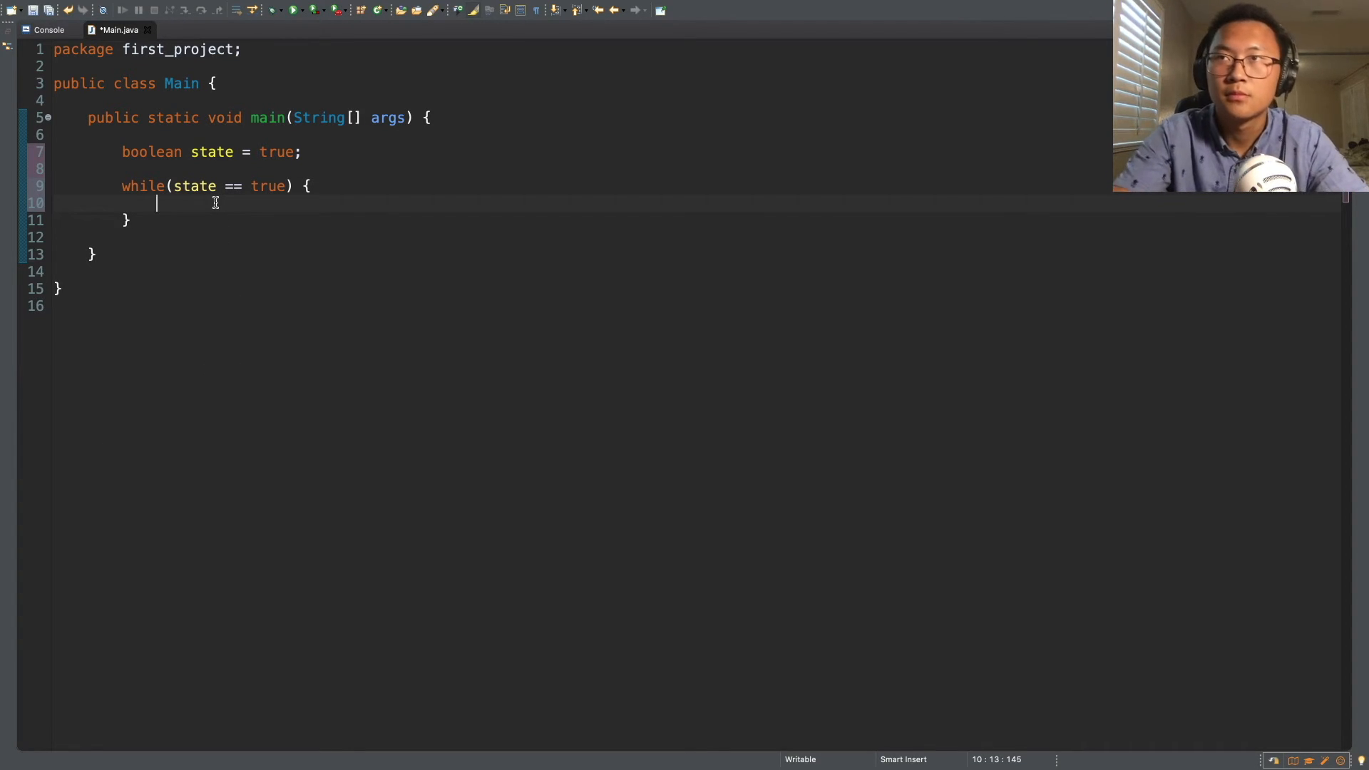
text(Sys)
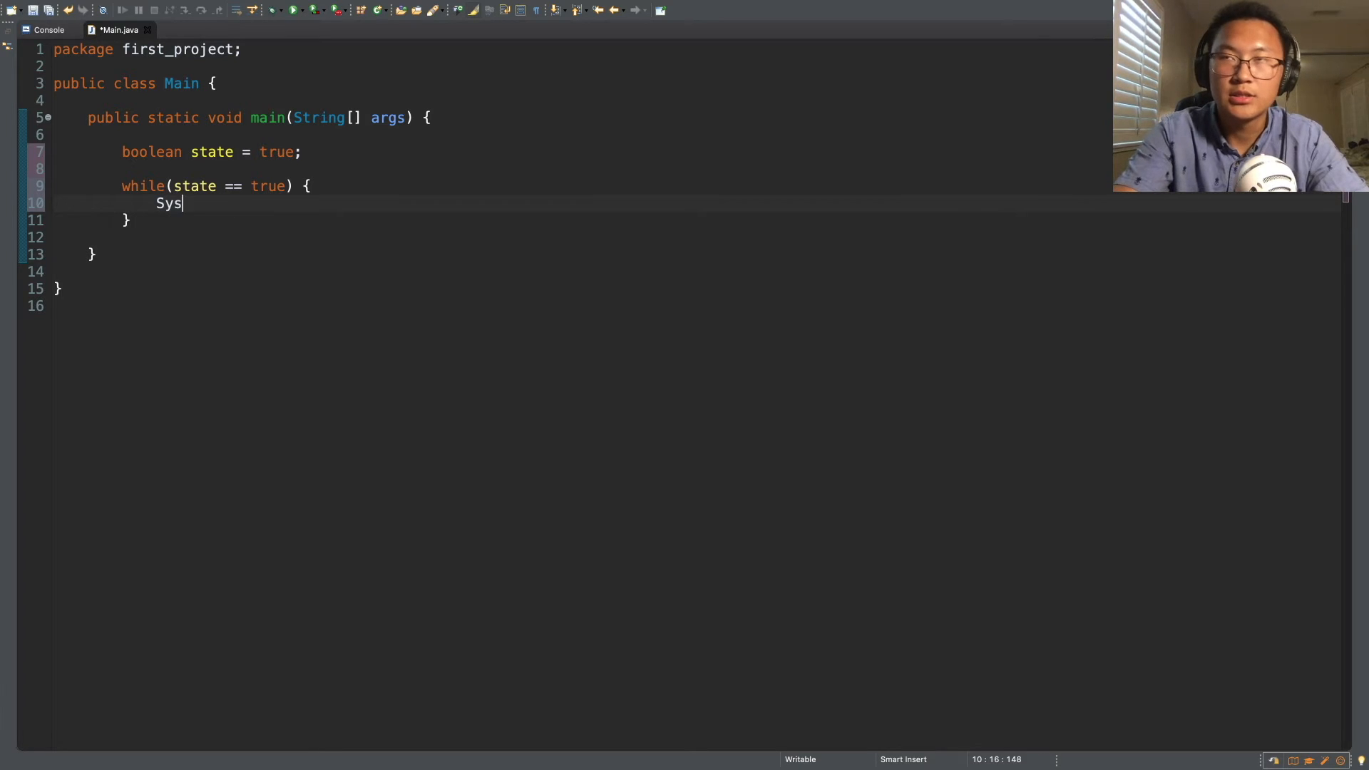
text(tem.out.)
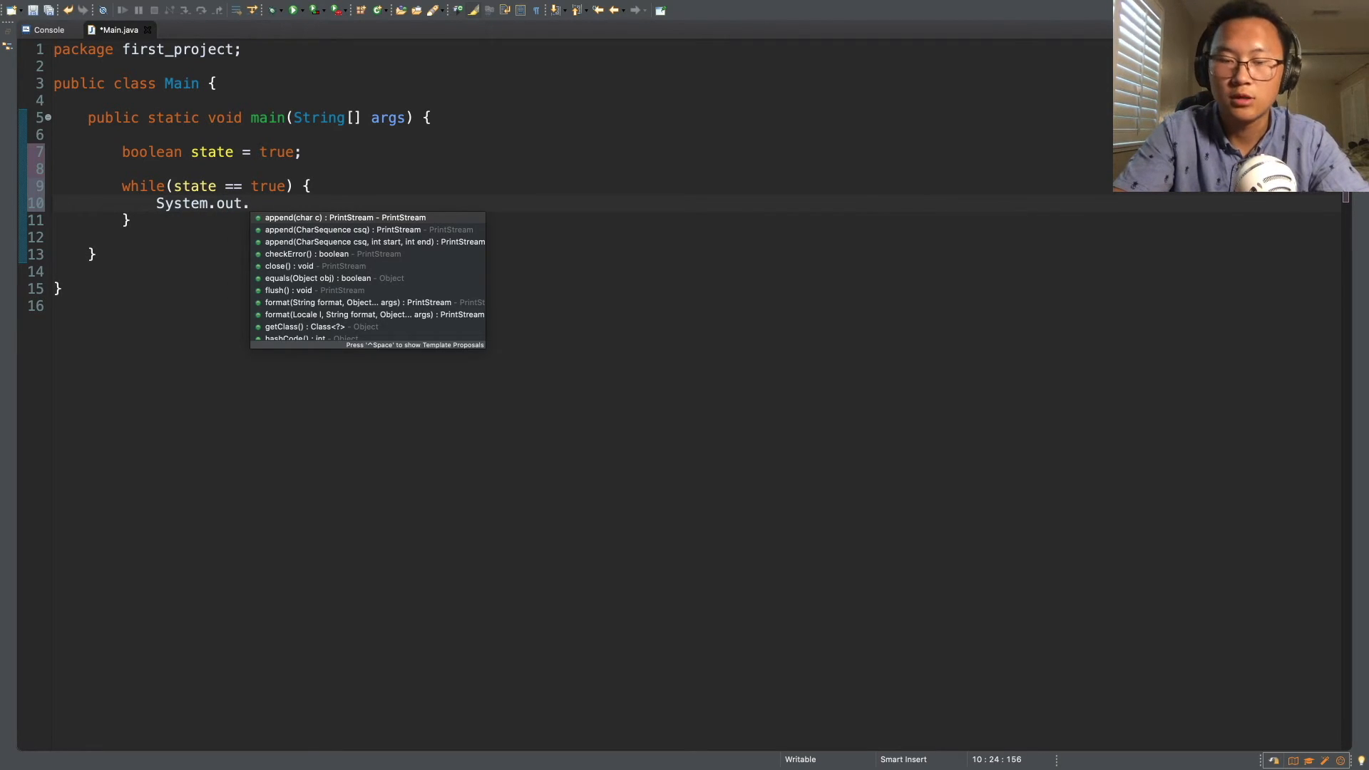
text(println()
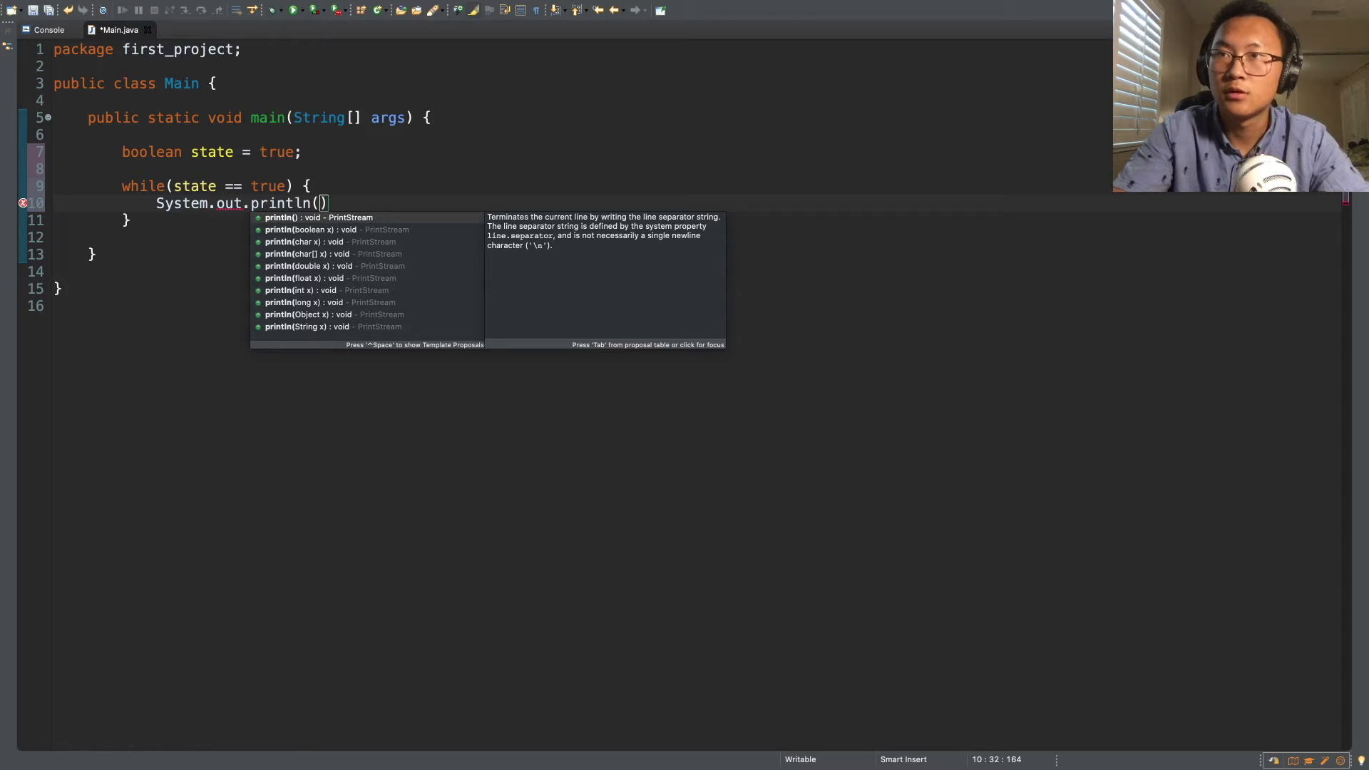
text("")
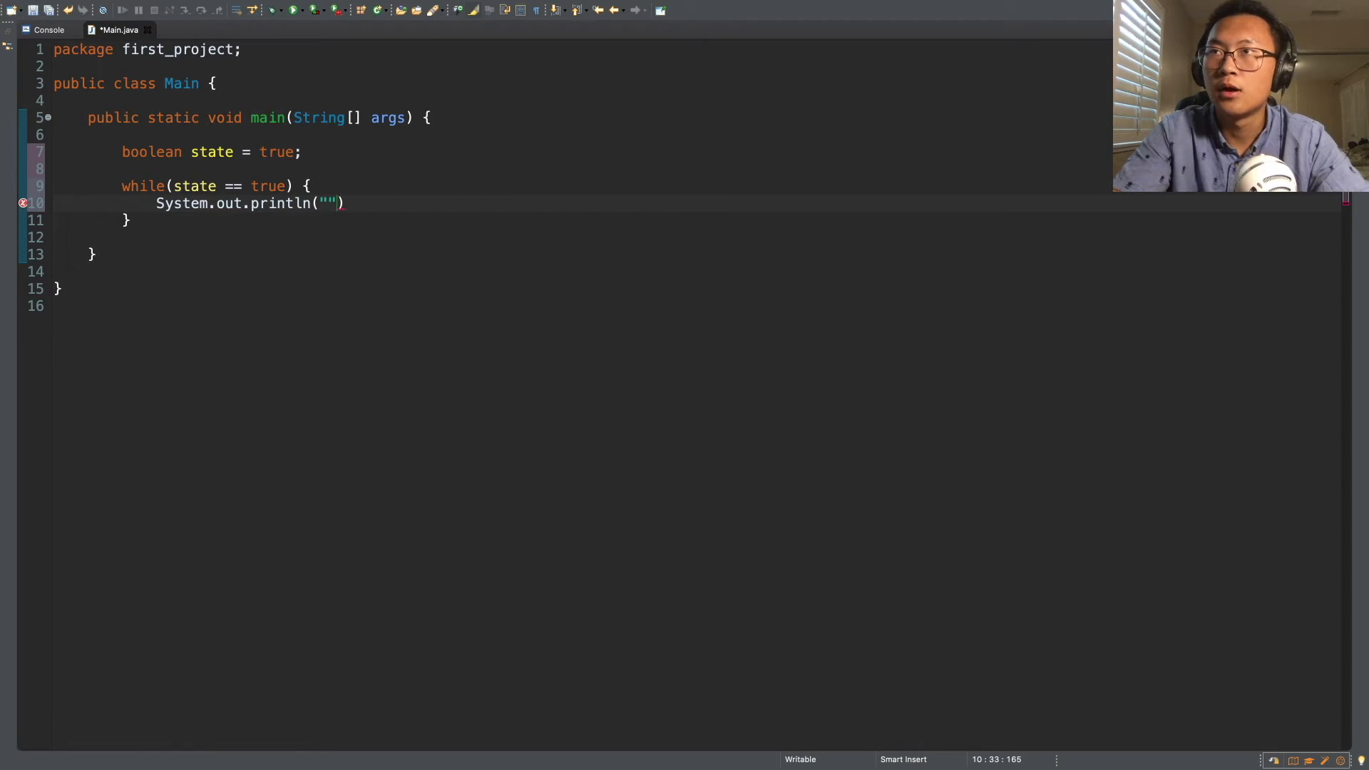
text(An)
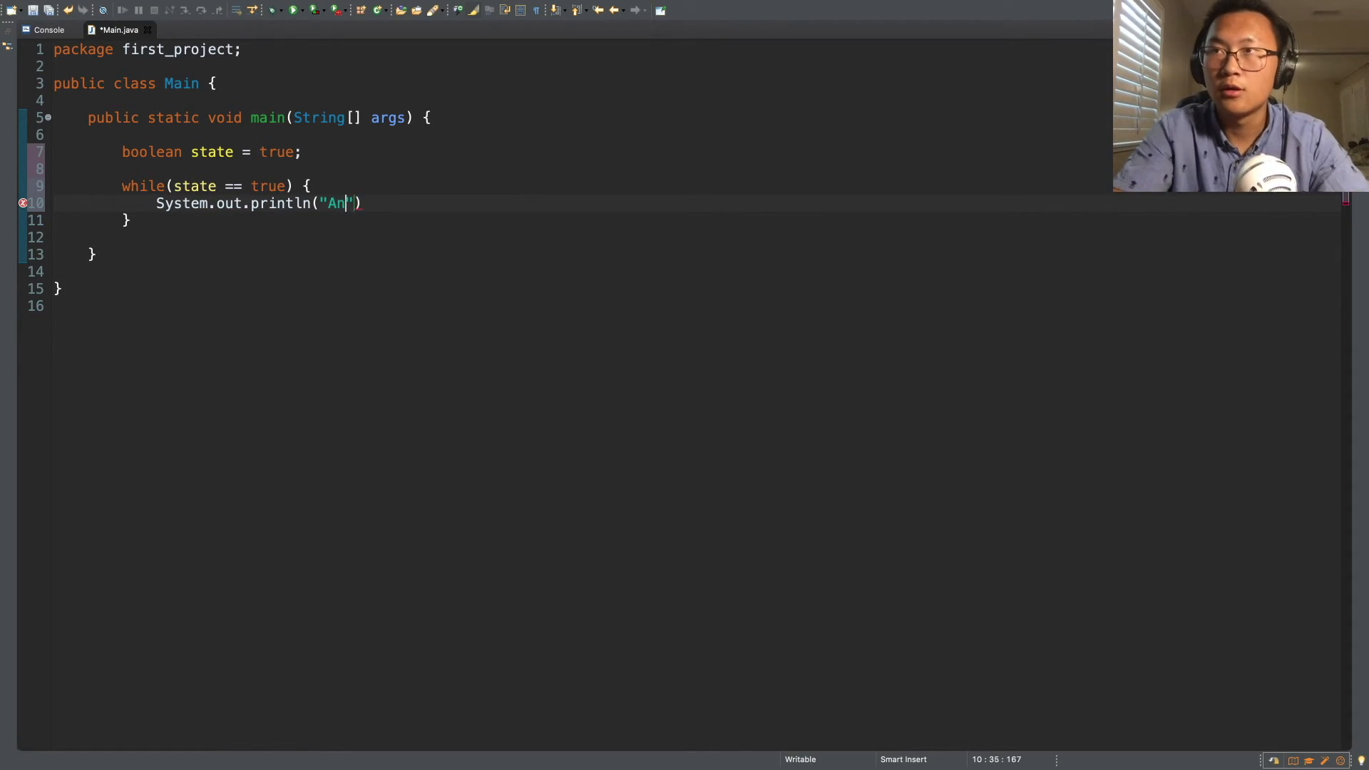
text(ime is cool)
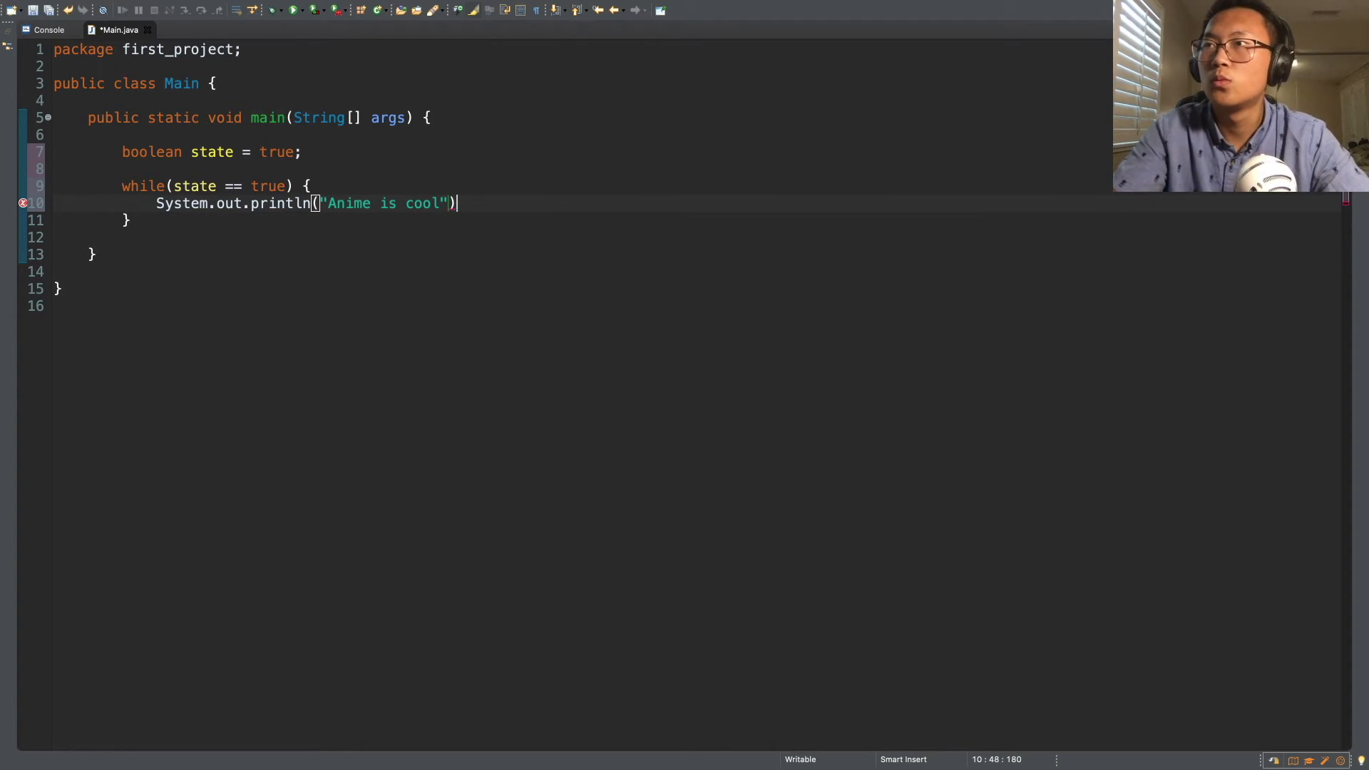
text(;)
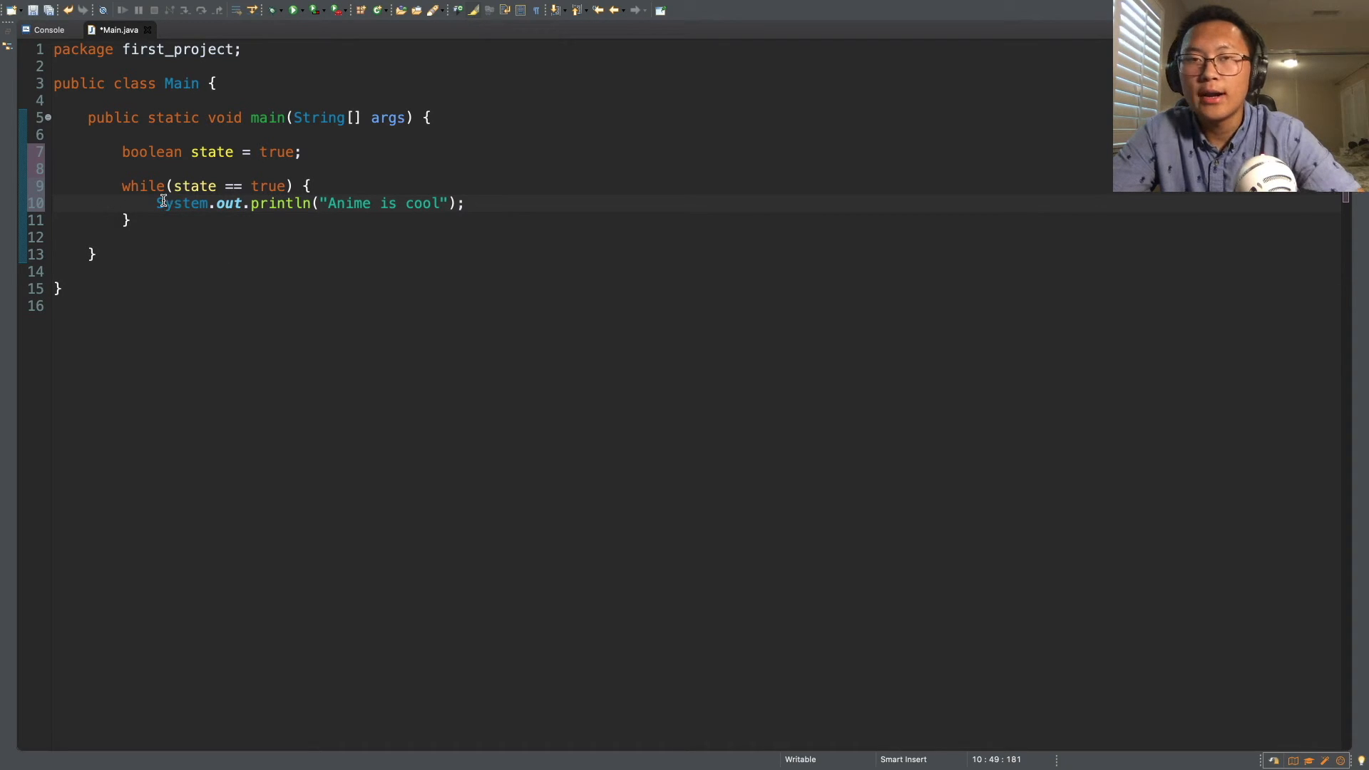
Remove an accidentally typed letter from the loop condition
drag(160, 203, 160, 229)
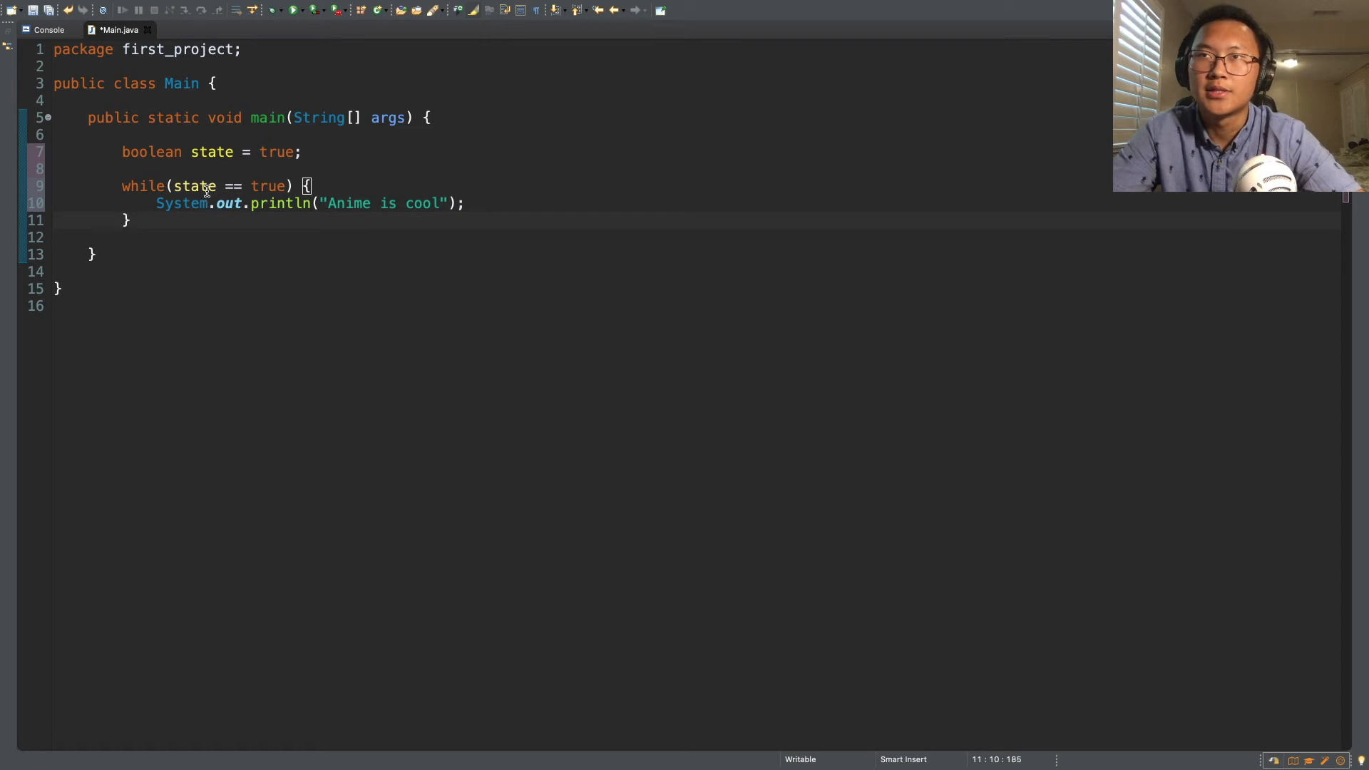
click(248, 186)
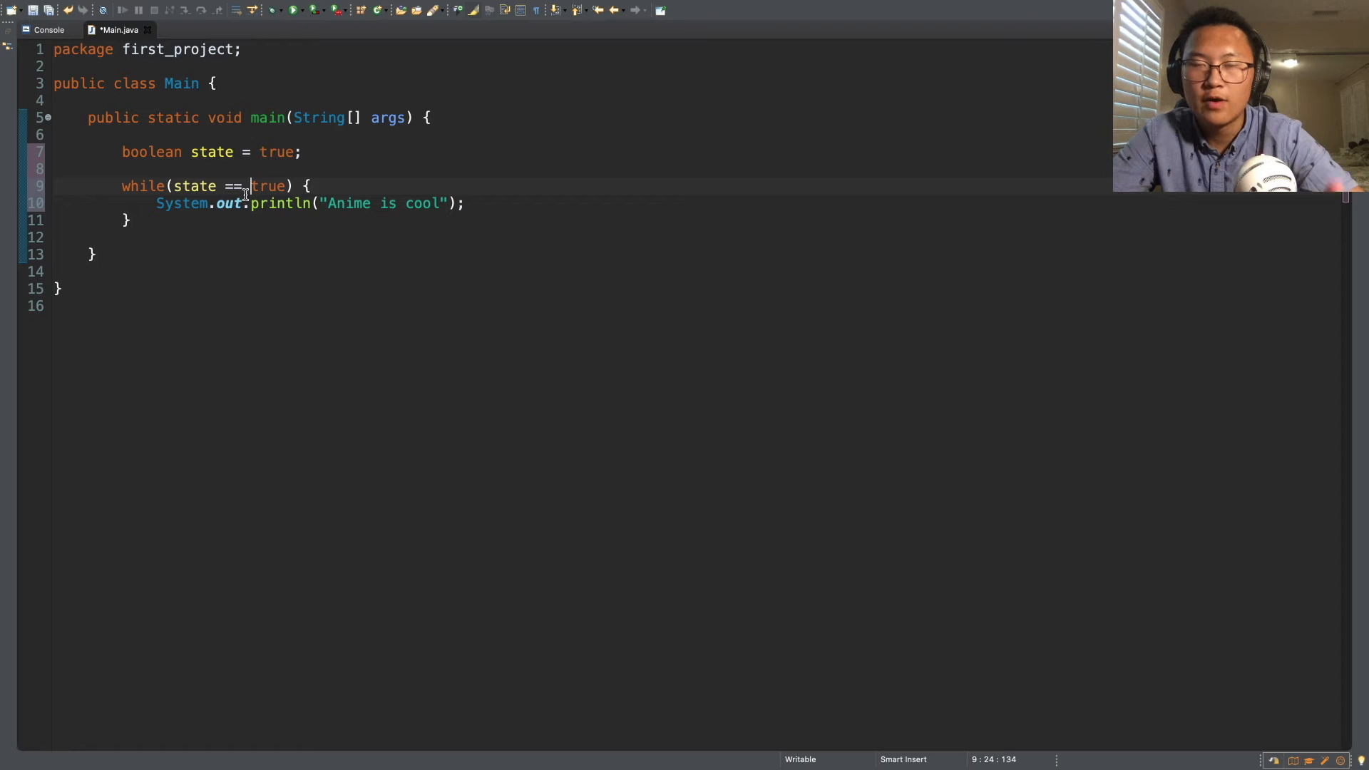
text(d)
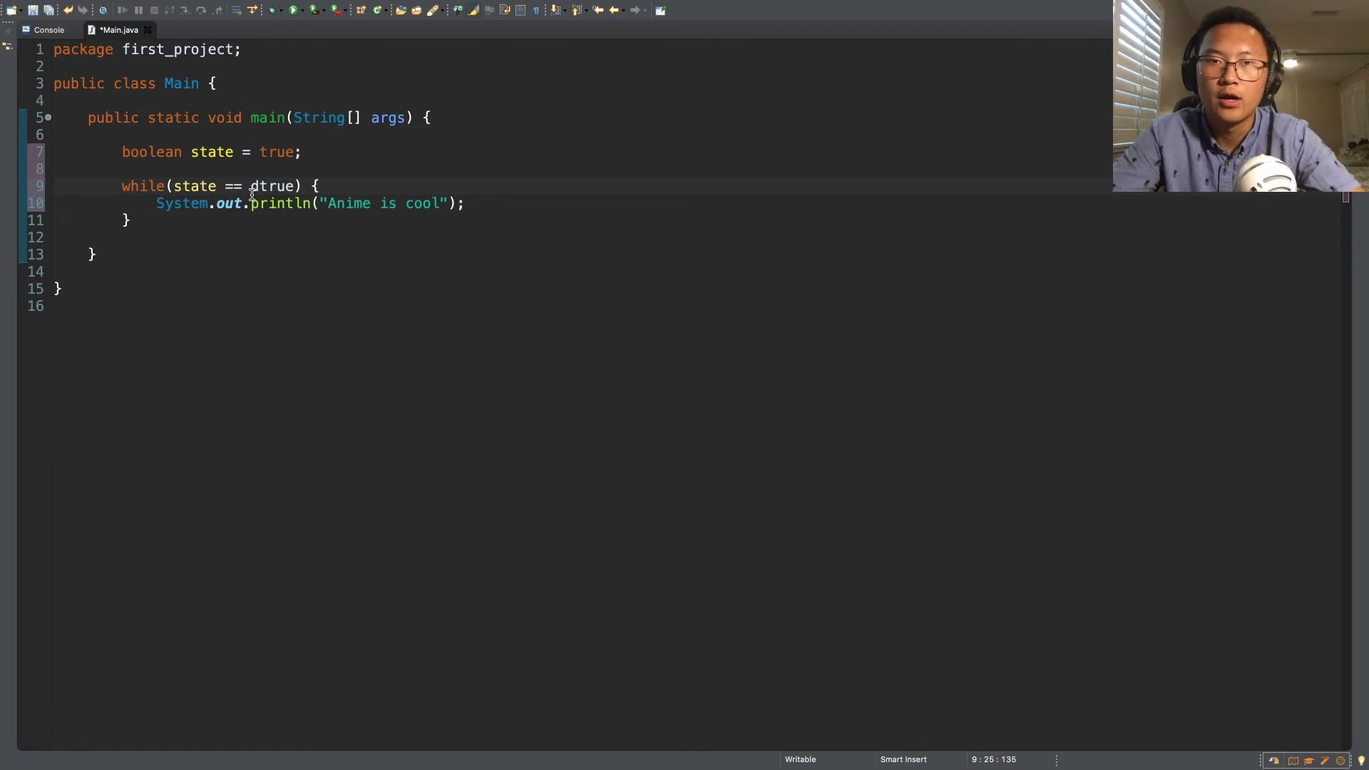
key(Backspace)
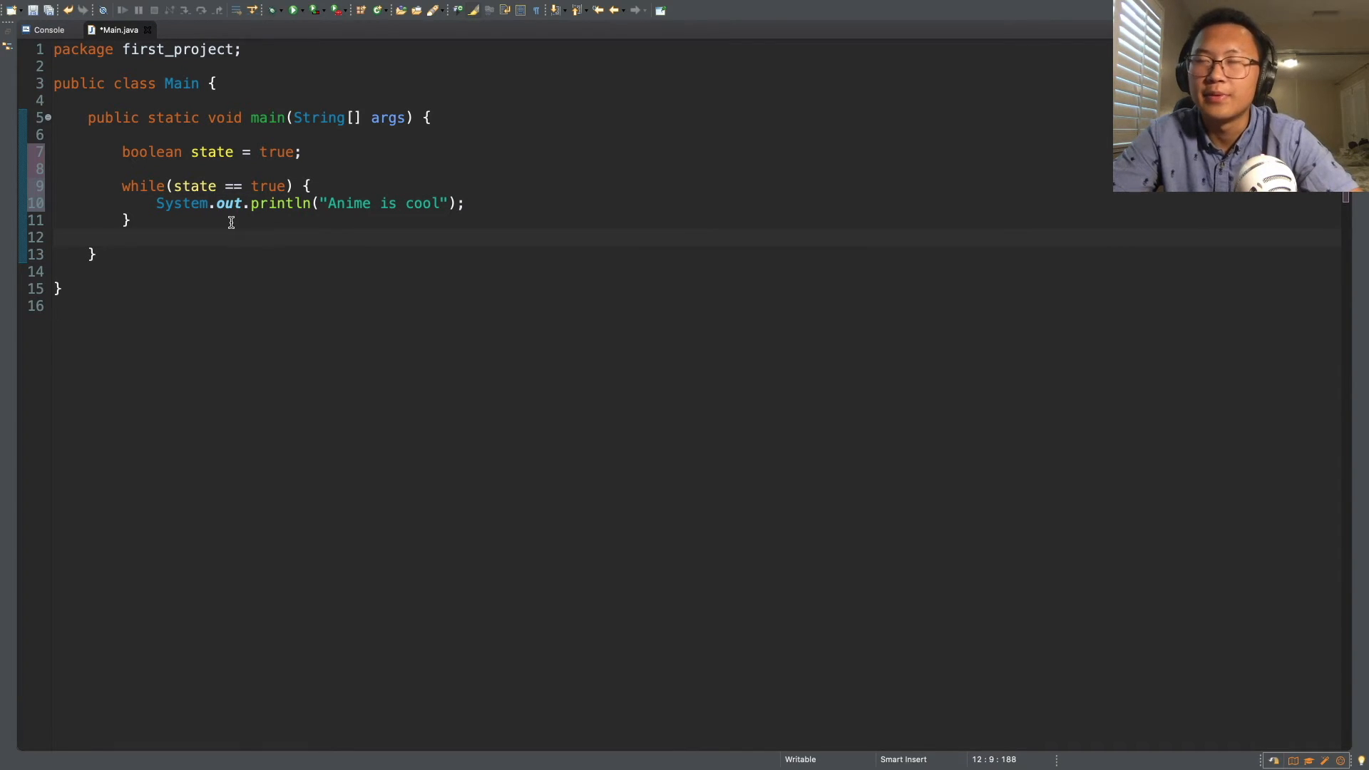
click(122, 237)
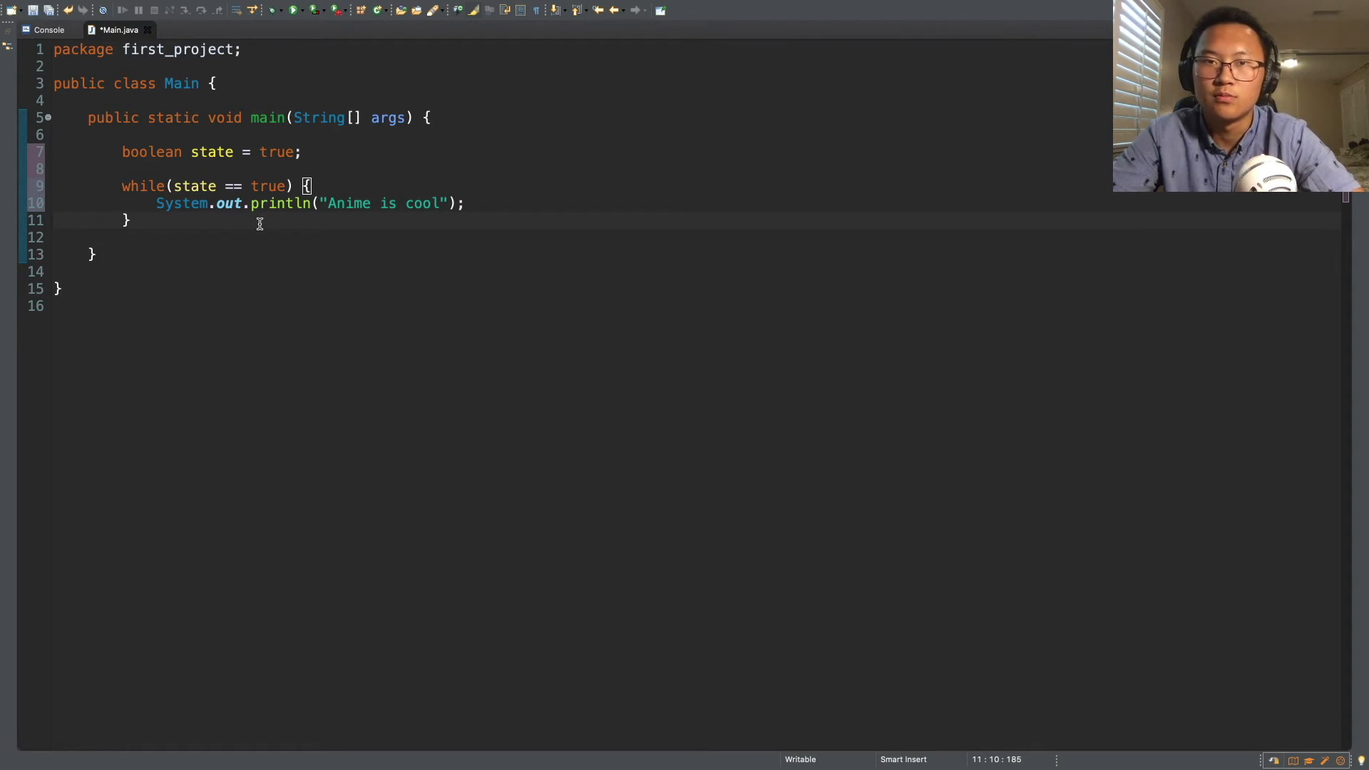
mouse_move(339, 186)
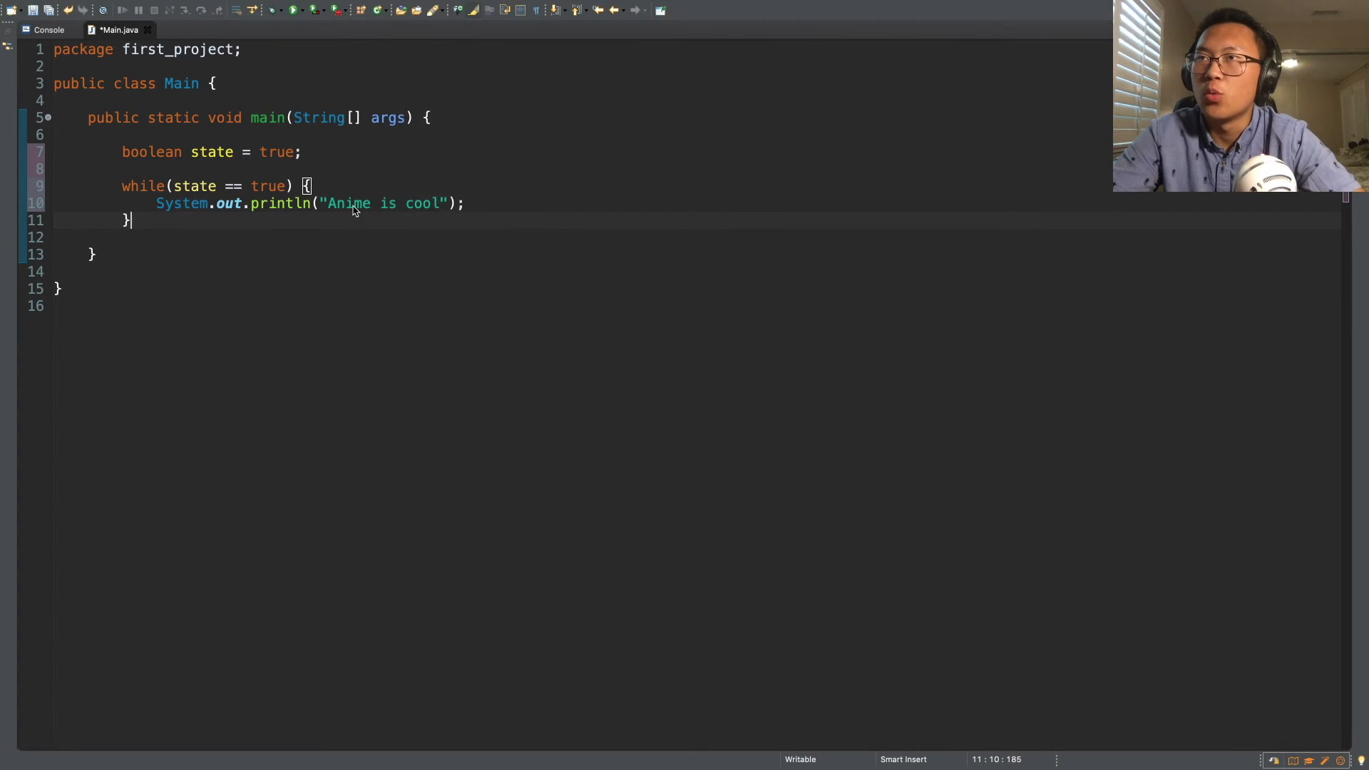
Run Main to see endless "Anime is cool" output, then return to Main.java
click(292, 9)
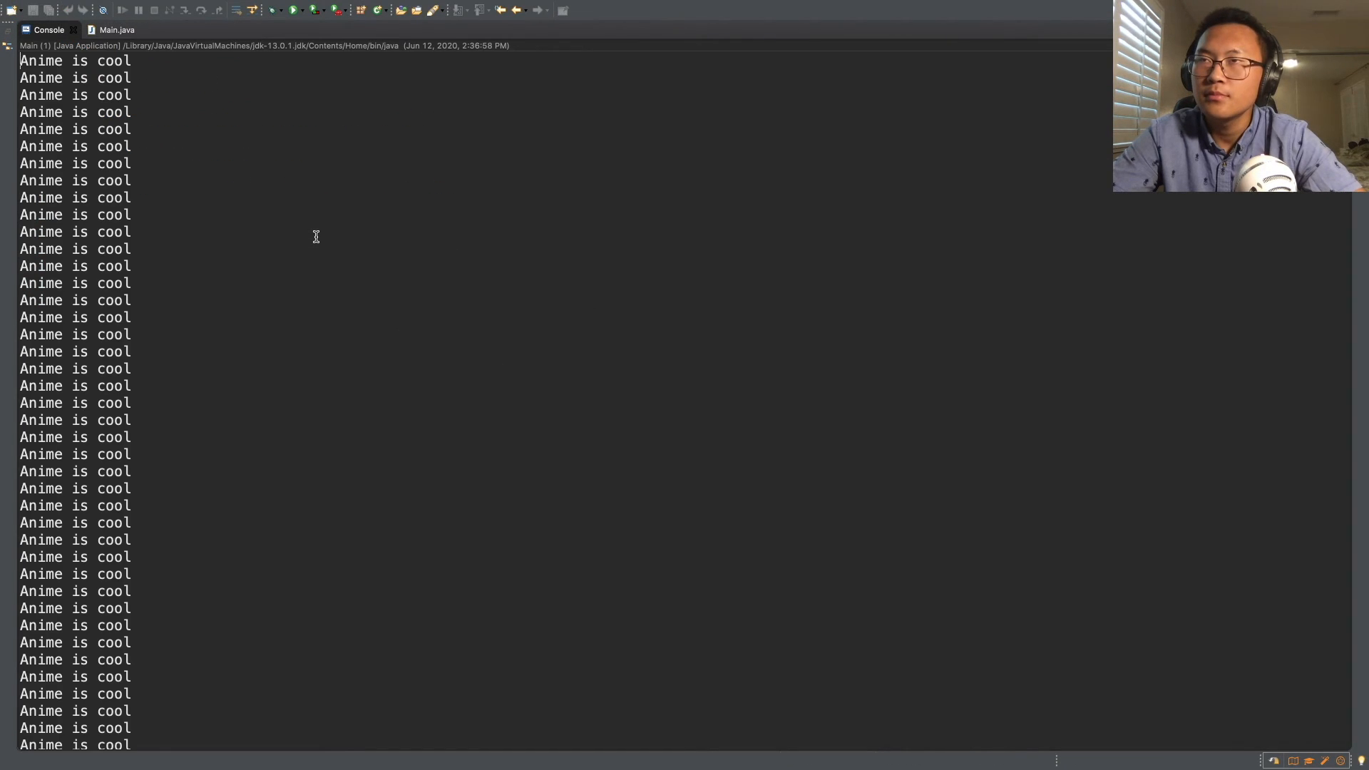
mouse_move(222, 292)
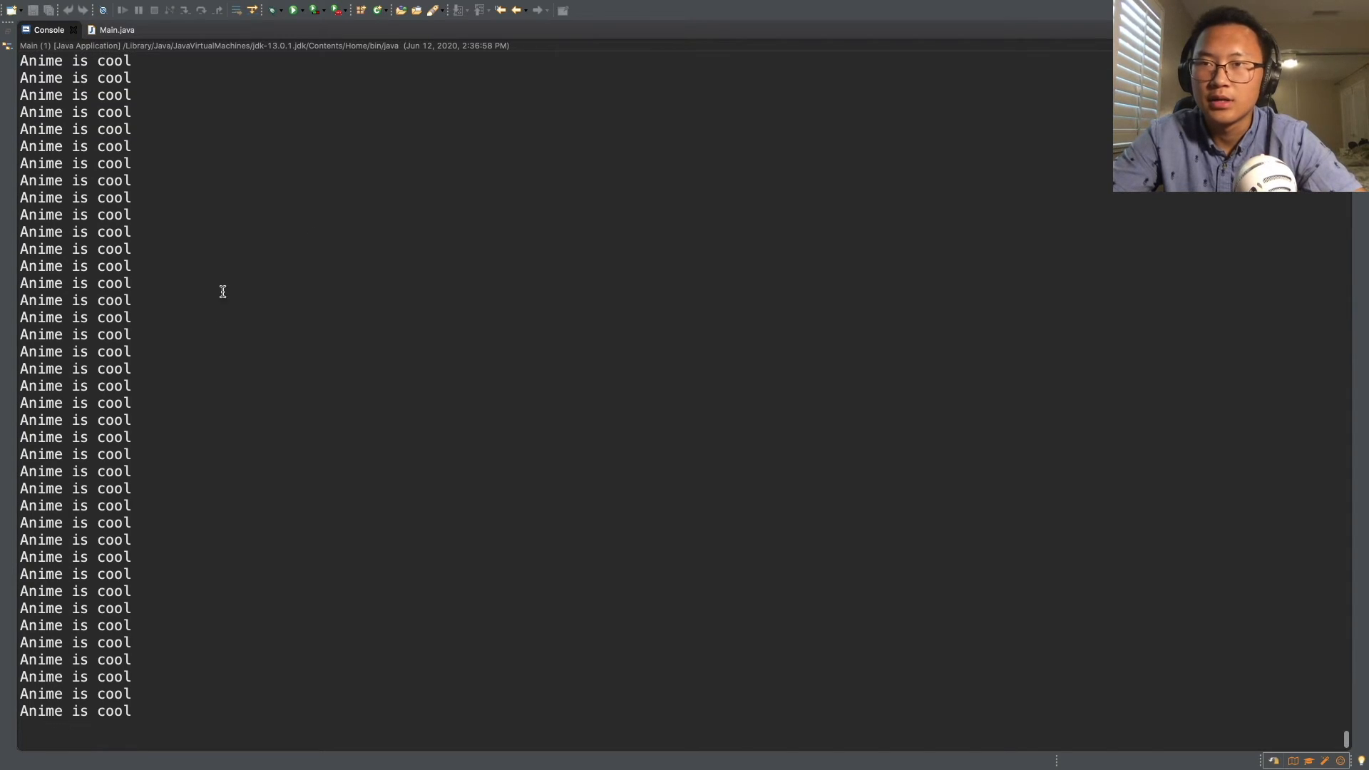
mouse_move(122, 485)
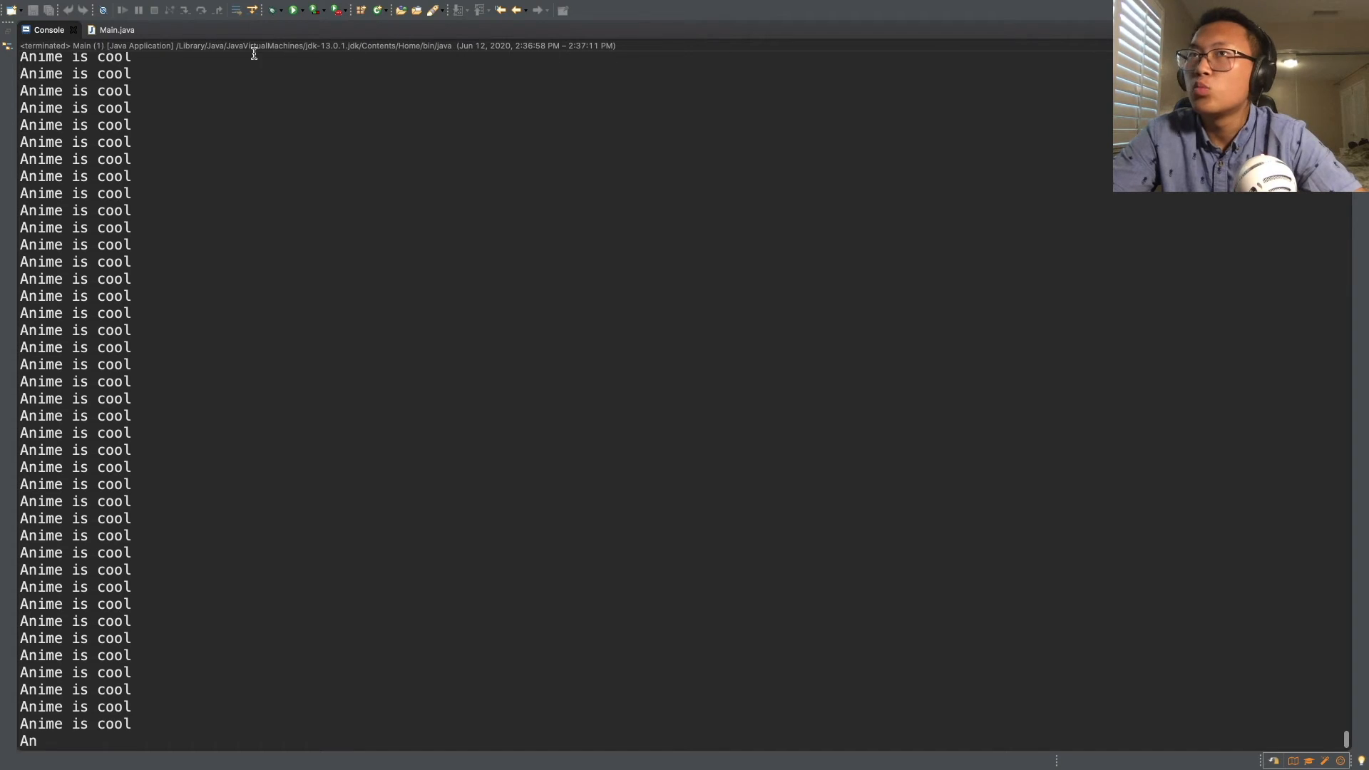
click(117, 29)
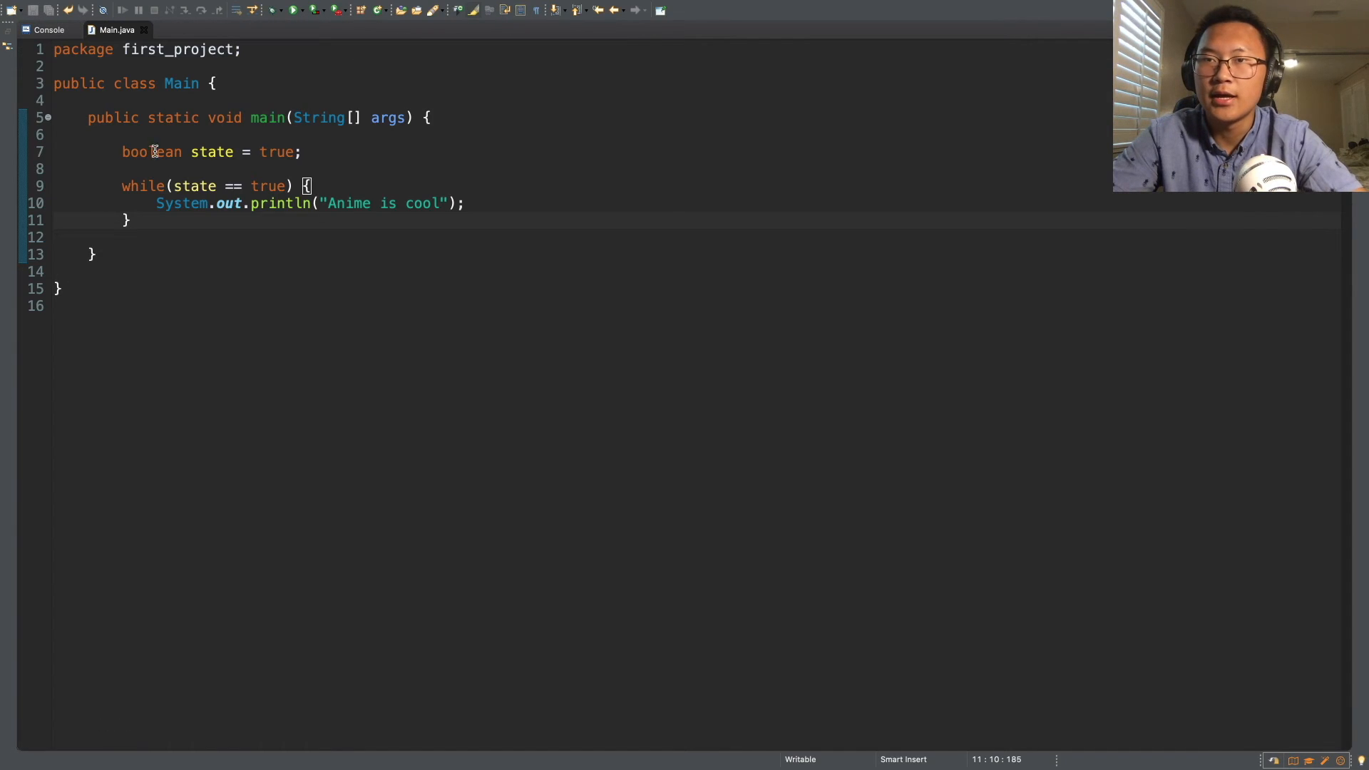
Declare int counter = 1; below the boolean state declaration
click(169, 186)
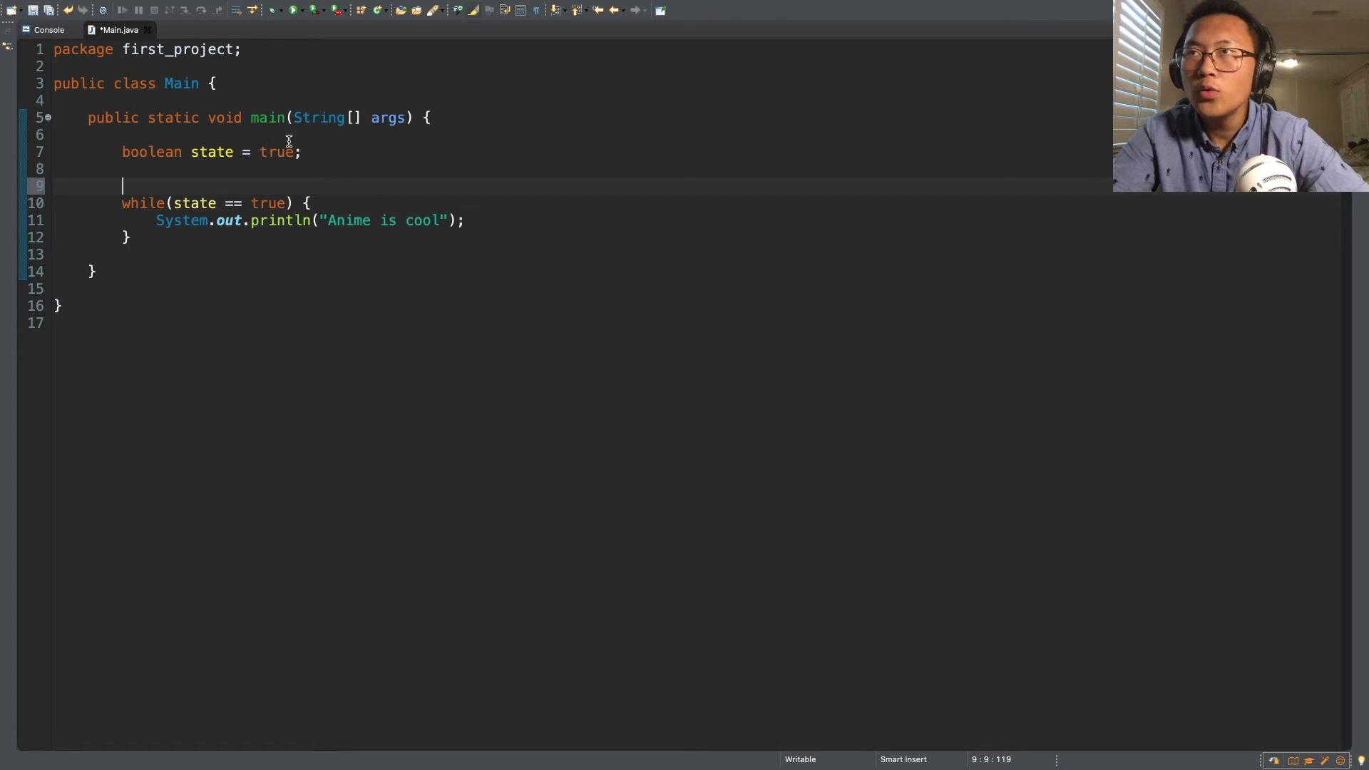
click(279, 168)
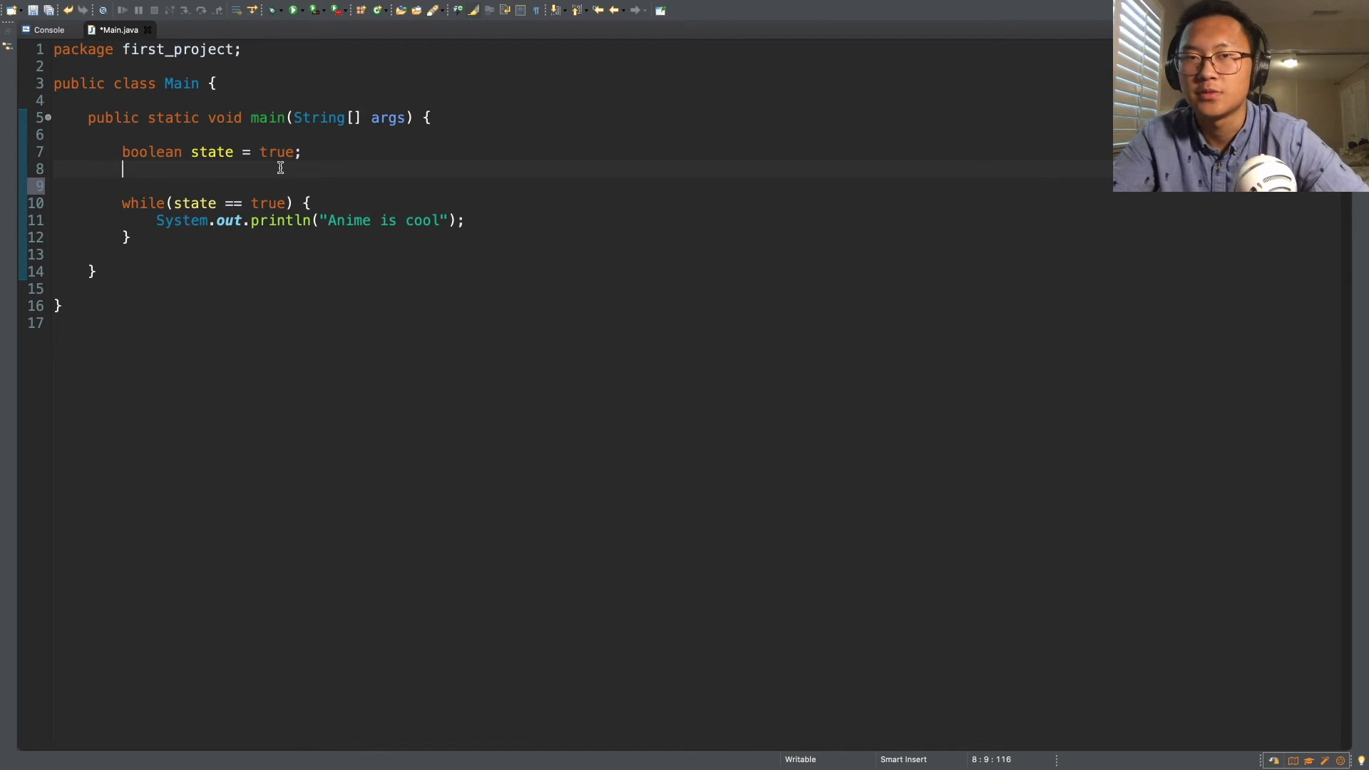
text(int)
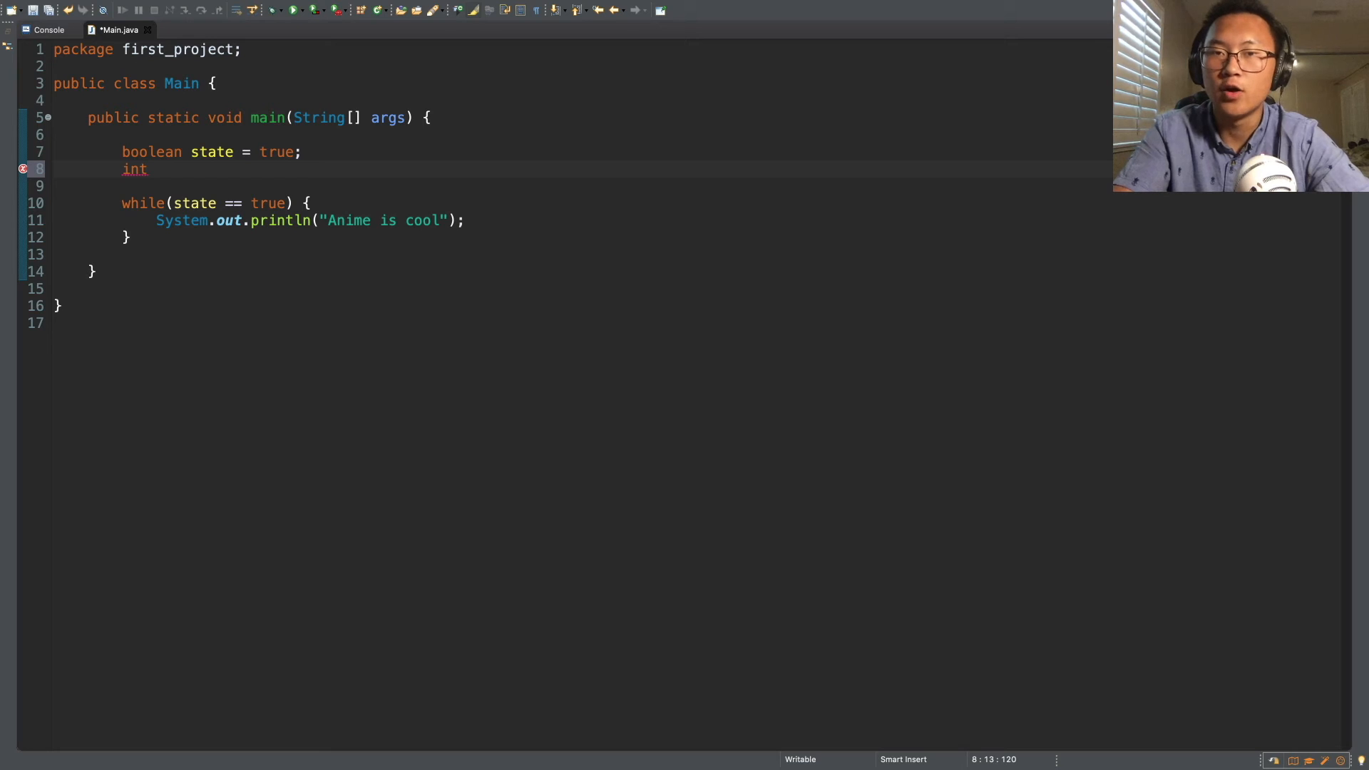
text(counter)
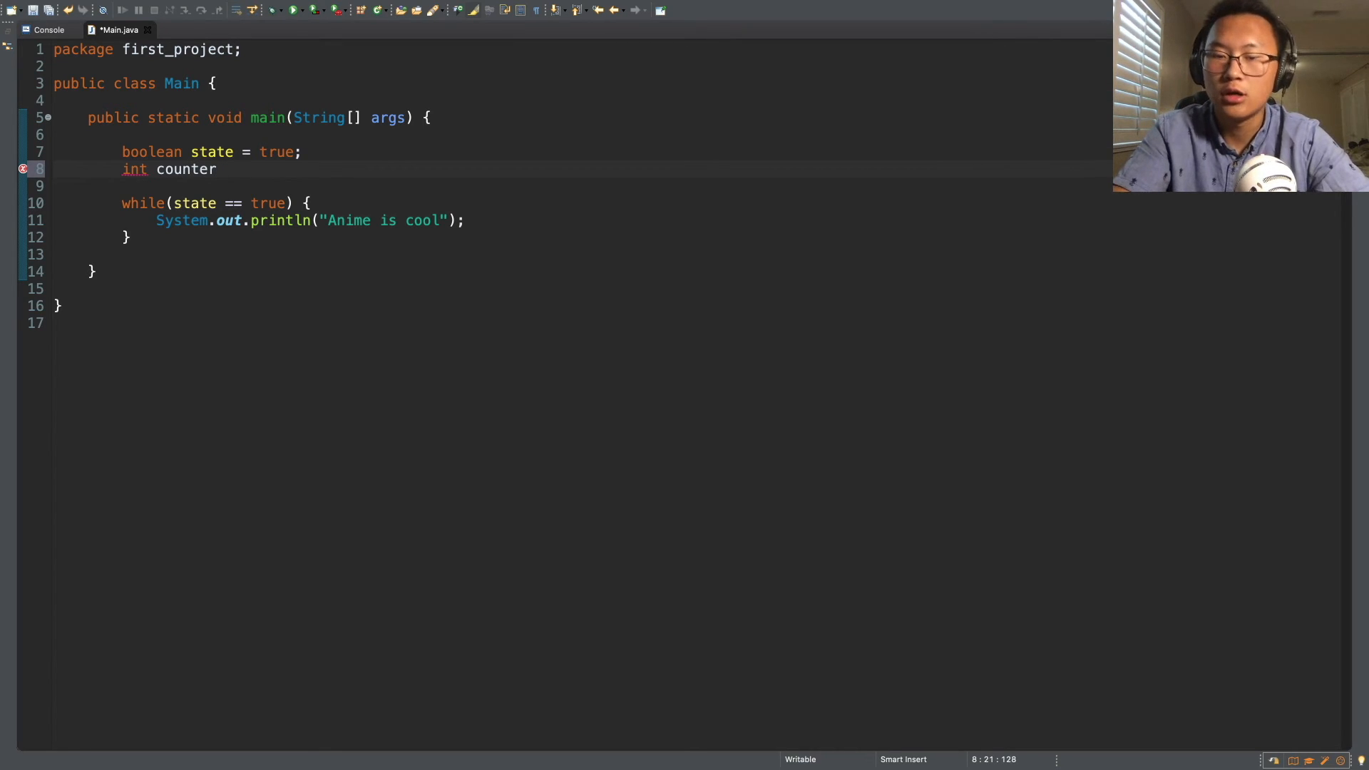
text(= 1;)
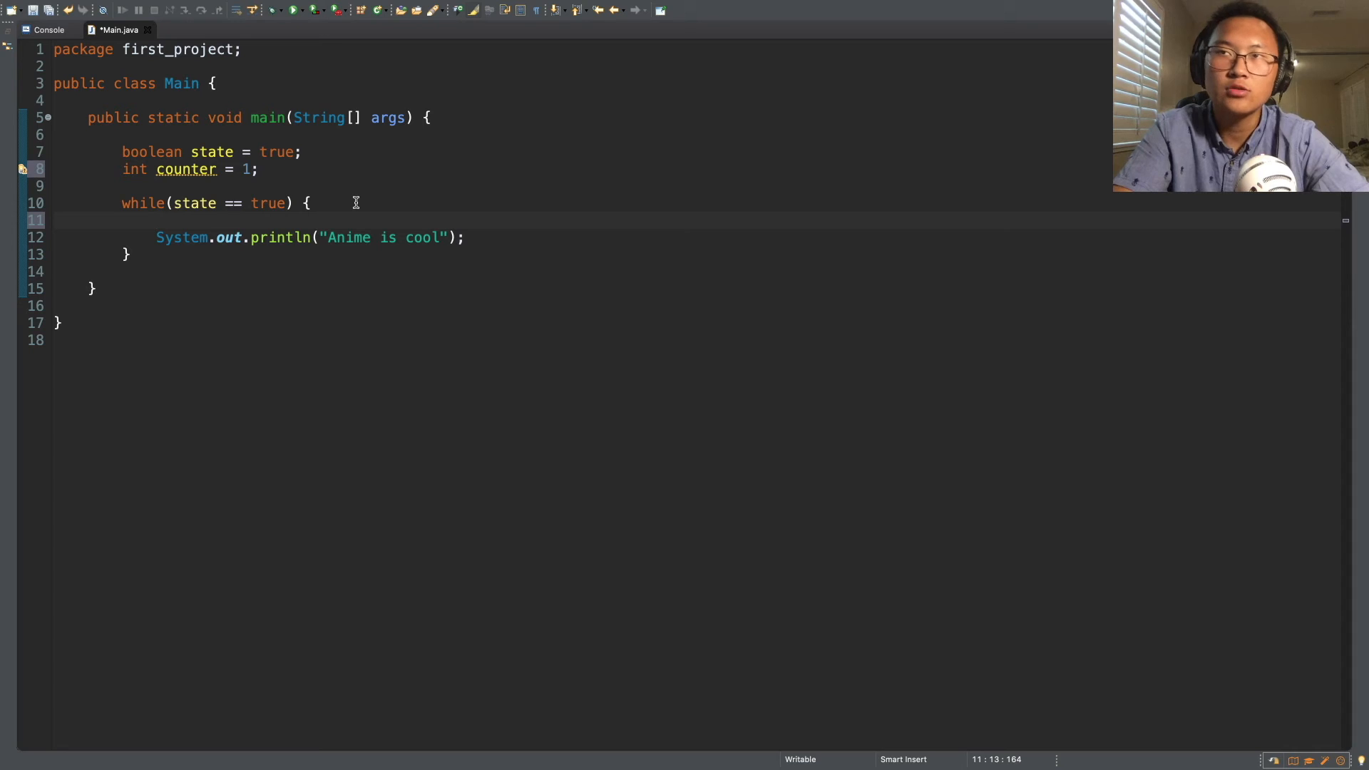
Add if(counter == 1000) { state = false; } inside the while loop
text(if(counter == 1)
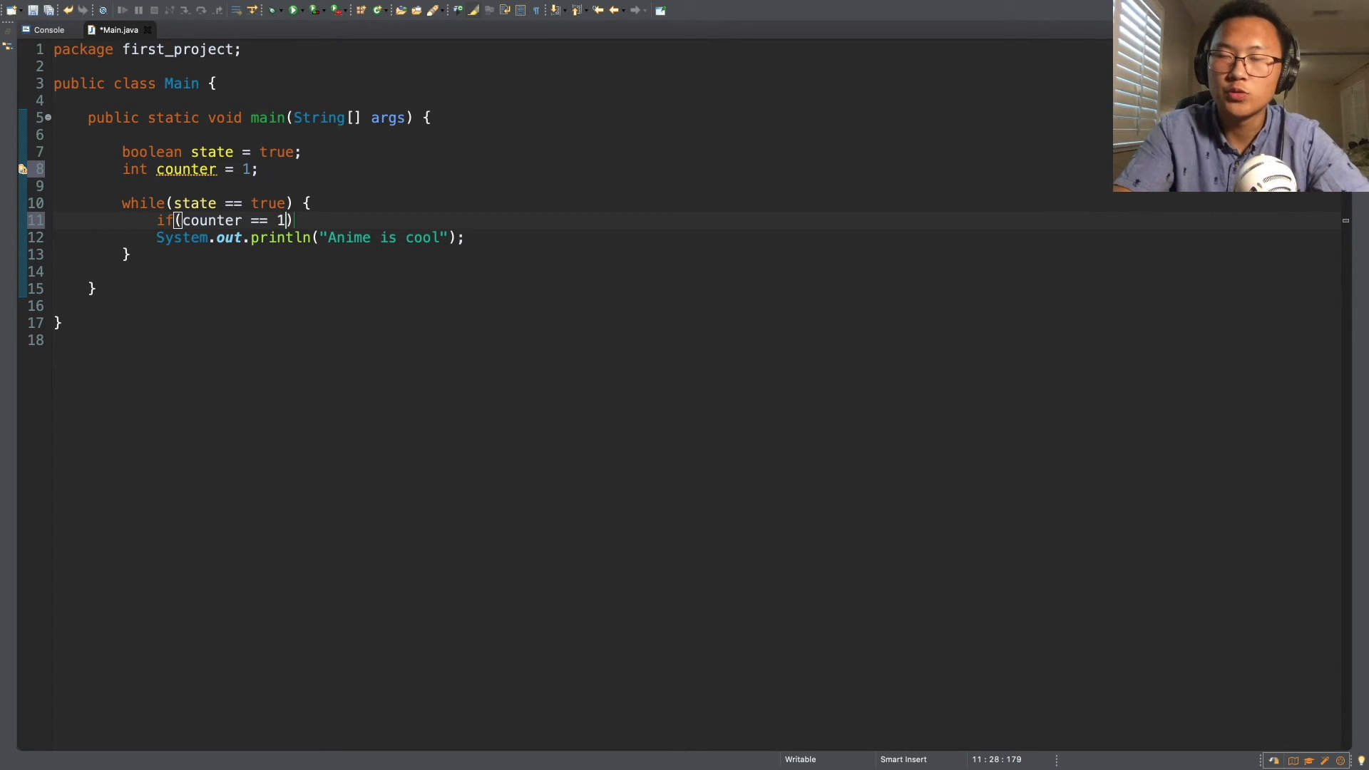
text(000)
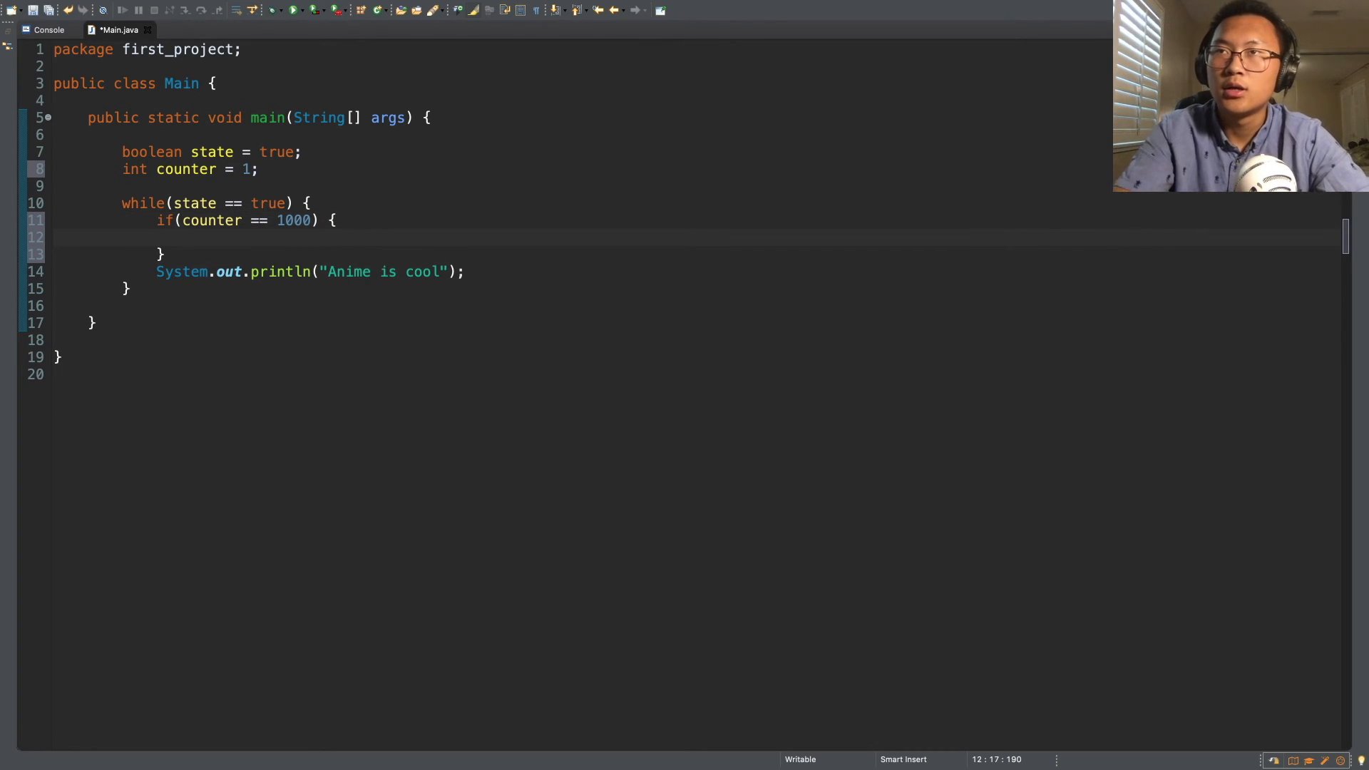
mouse_move(317, 187)
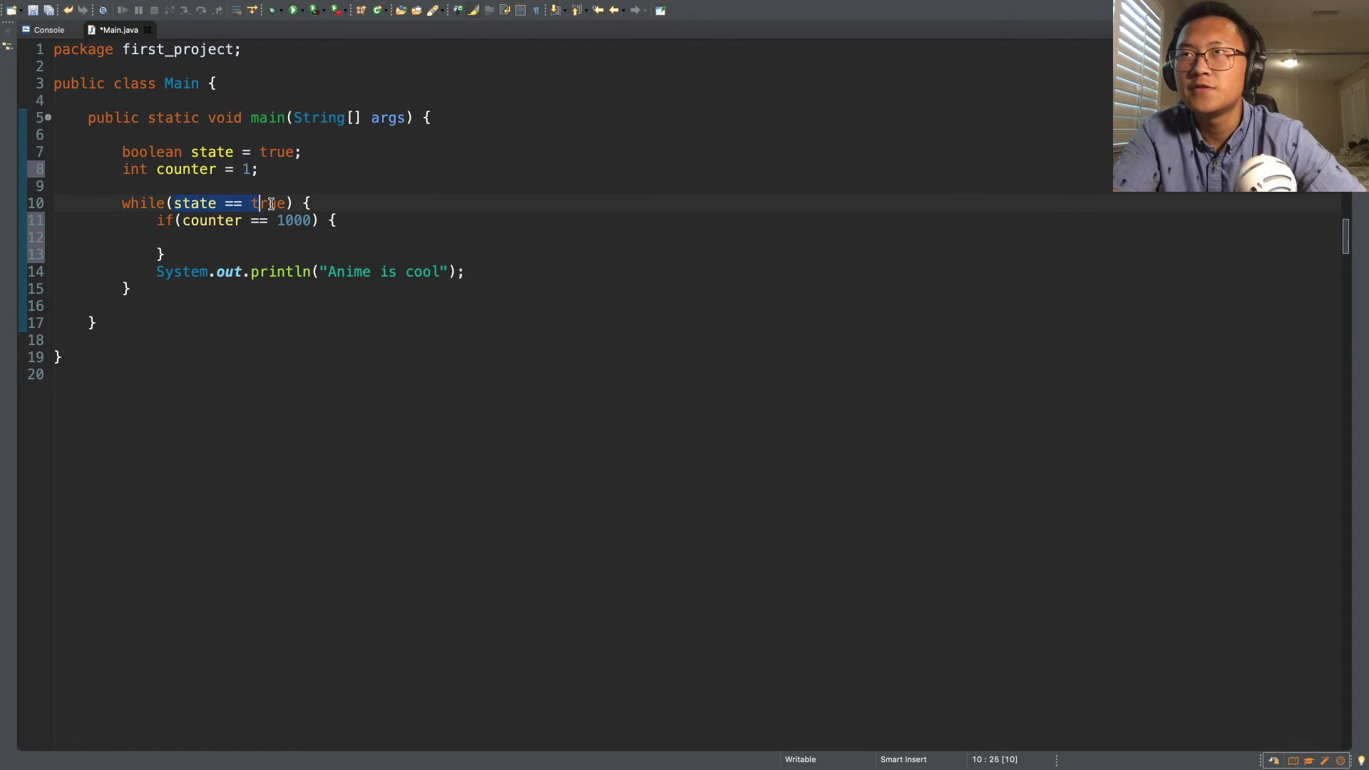
text(state = false;)
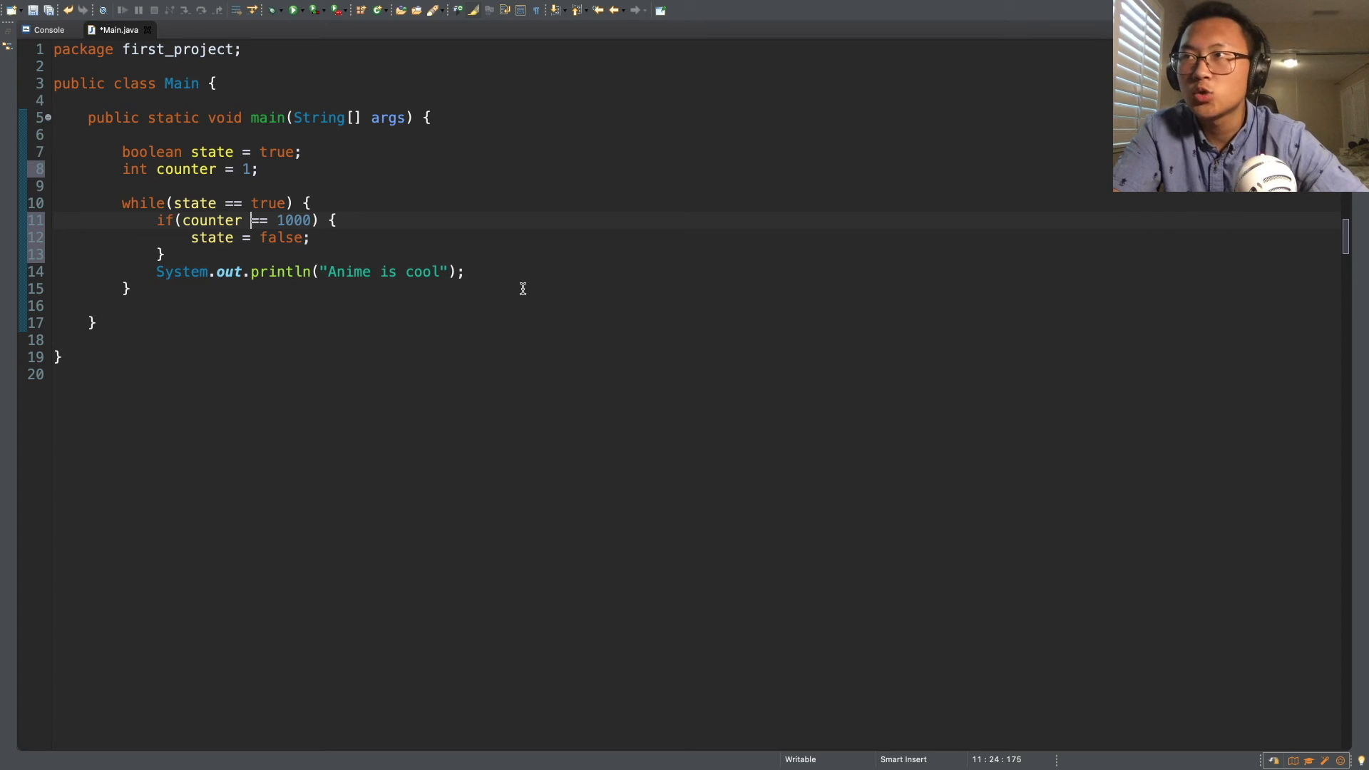
Increment counter after the print, rewriting counter = counter + 1; as counter++;
text(c)
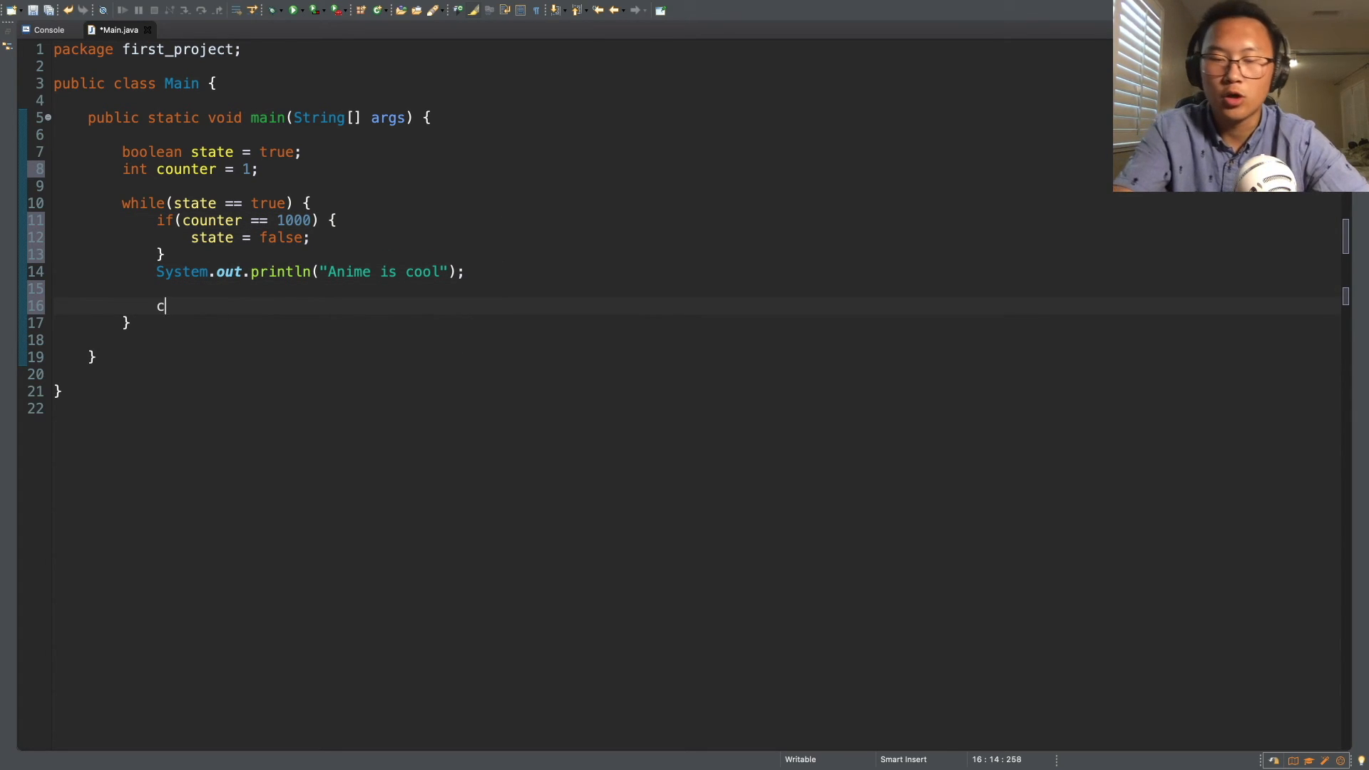
text(out)
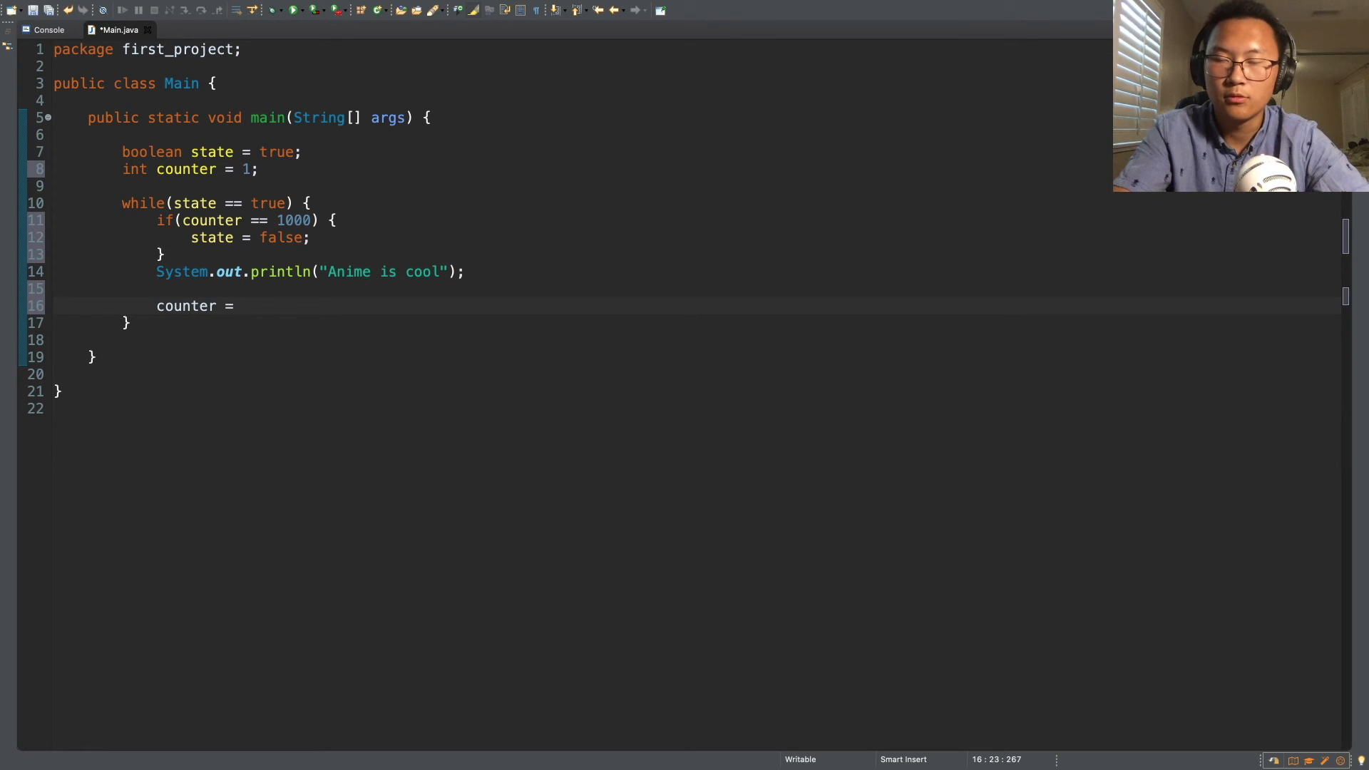
text(counter +)
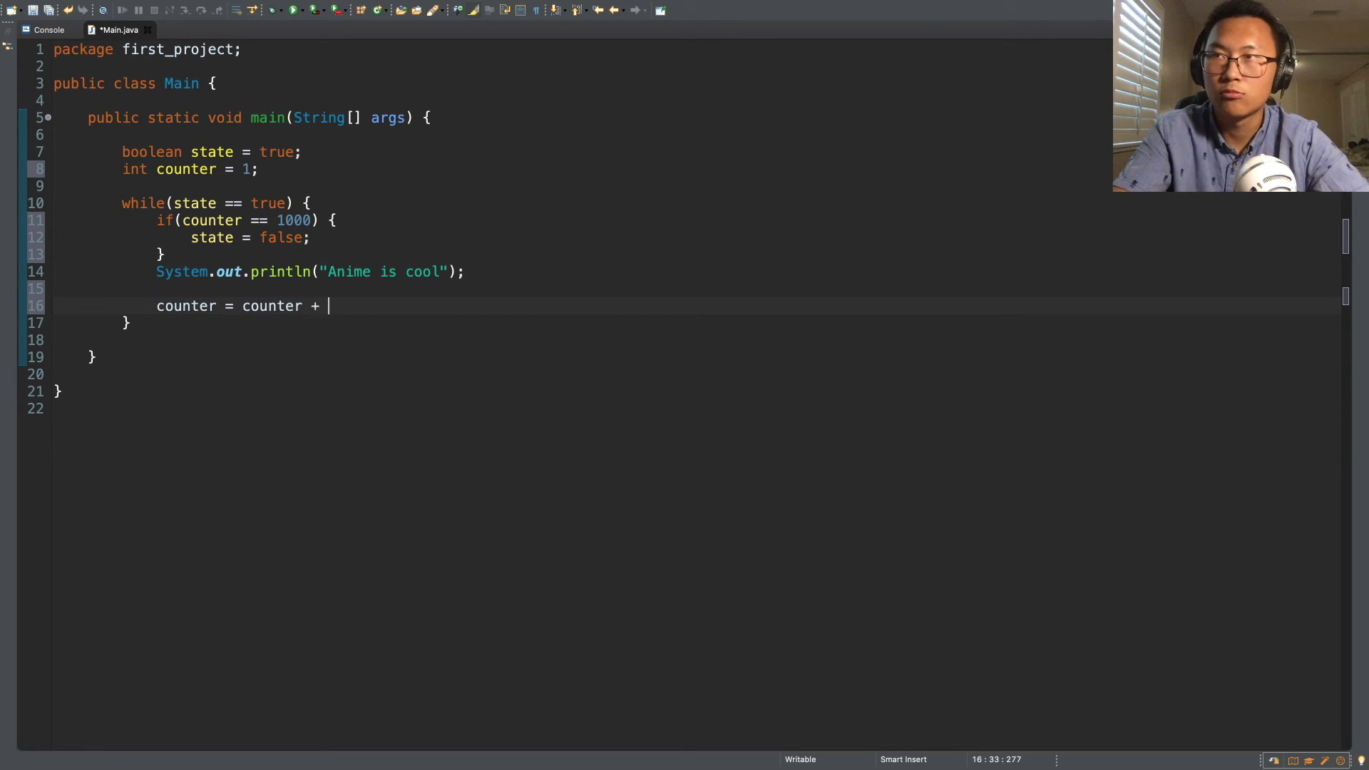
text(1;)
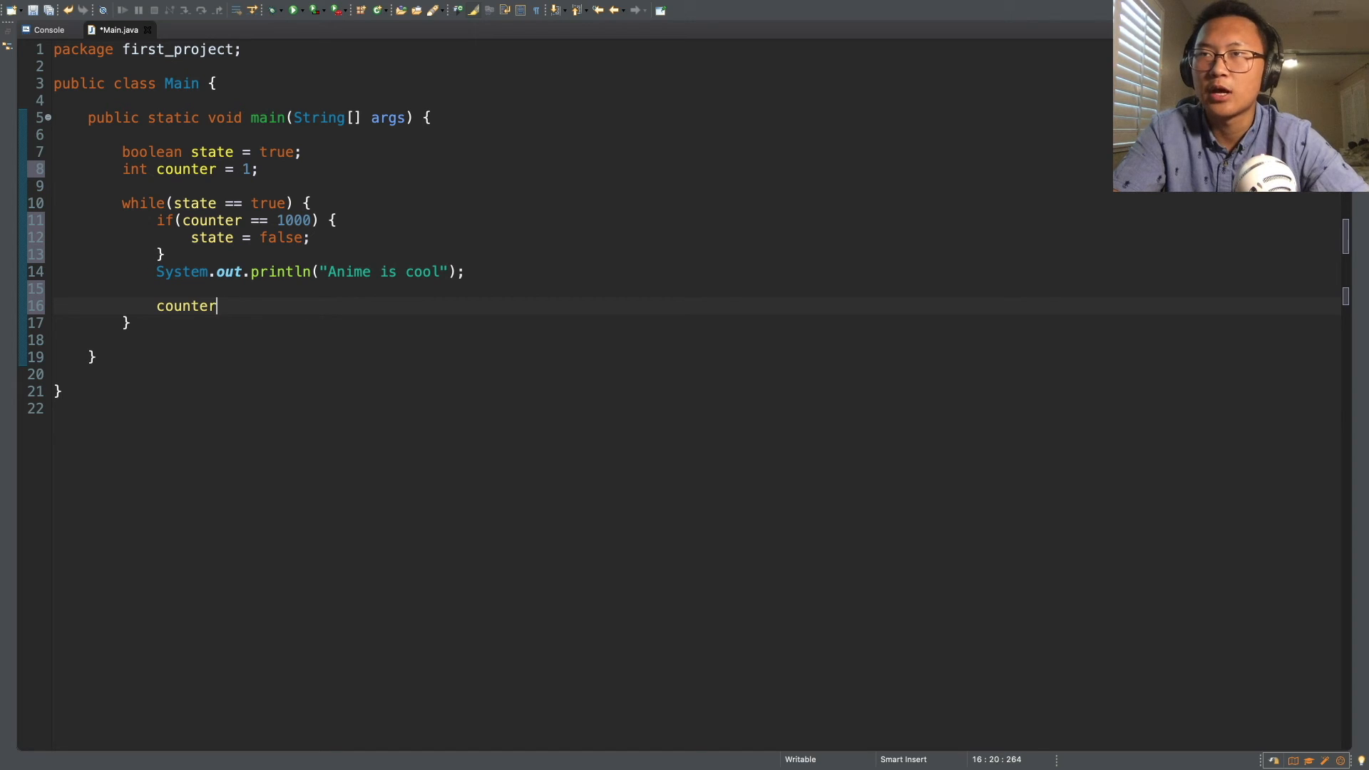
double_click(186, 305)
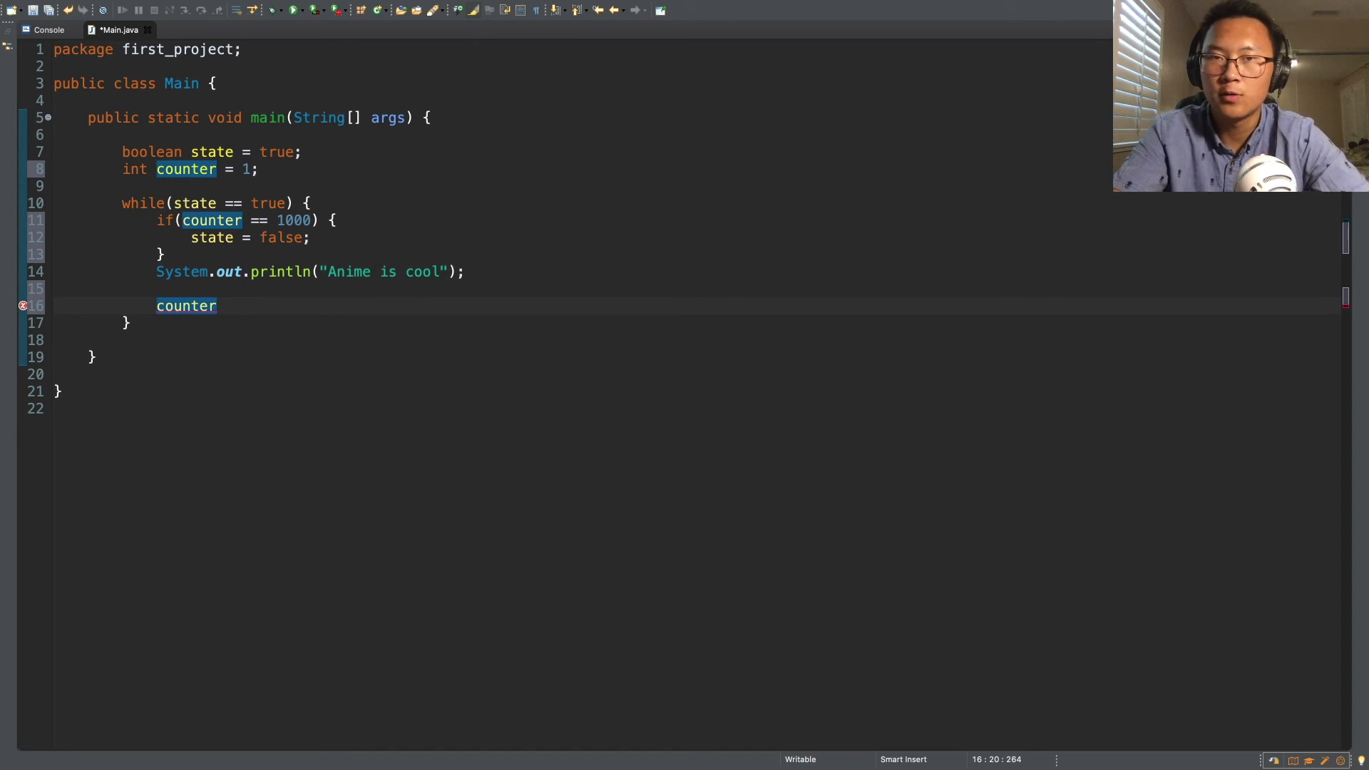
text(++)
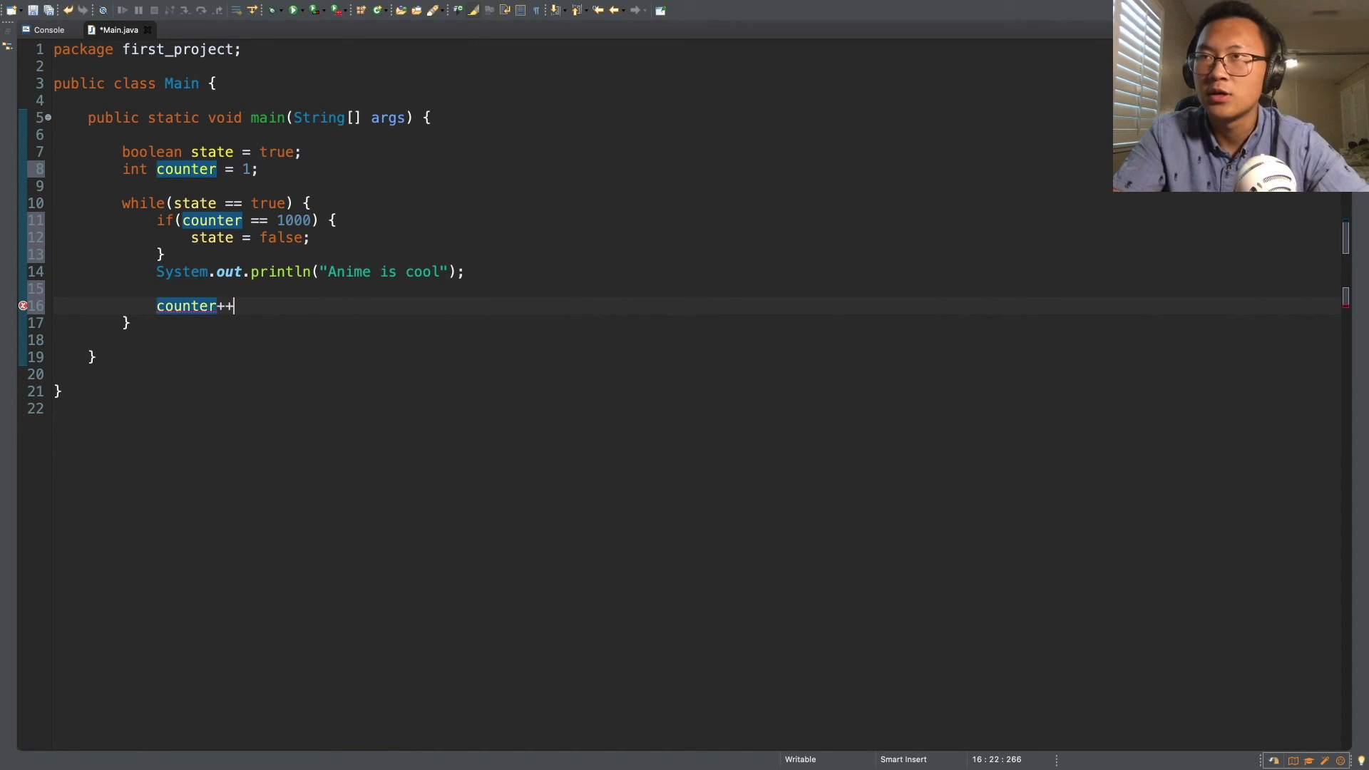
text(;)
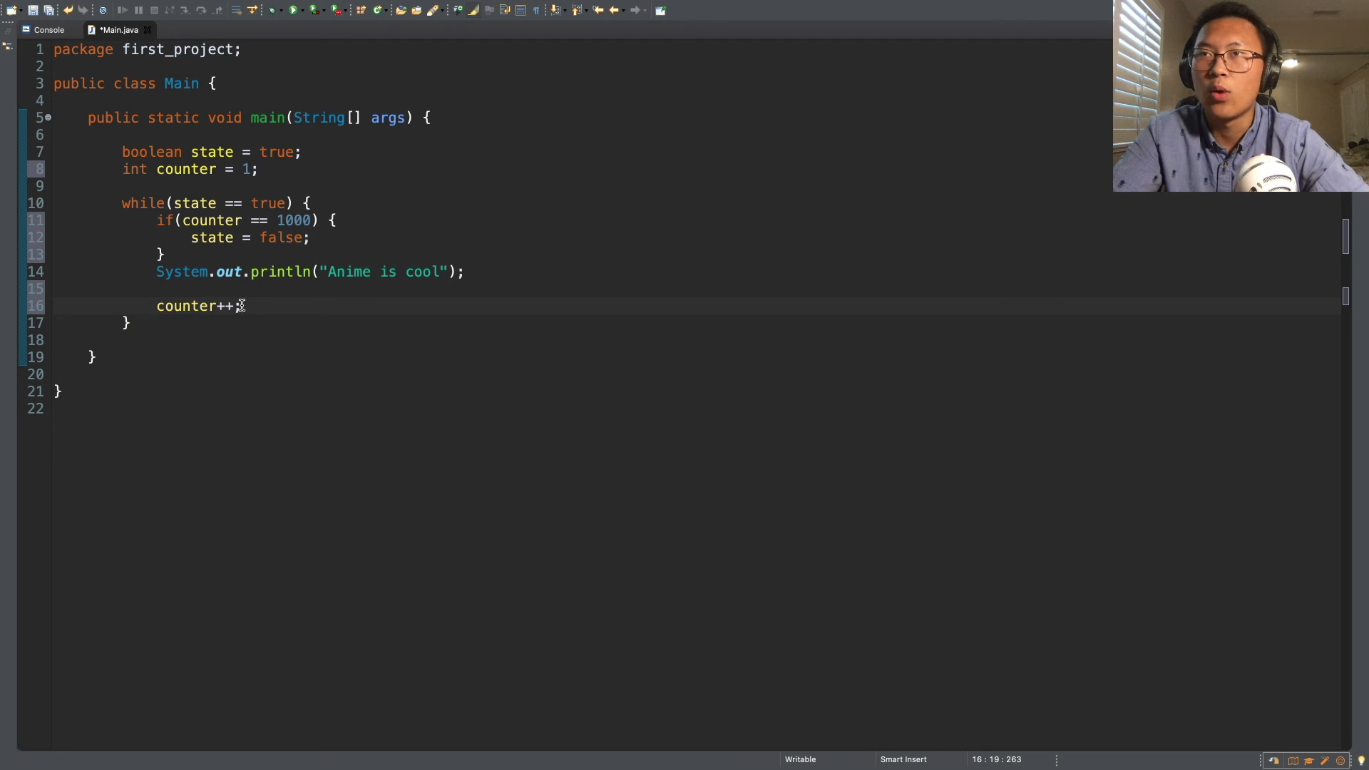
click(159, 306)
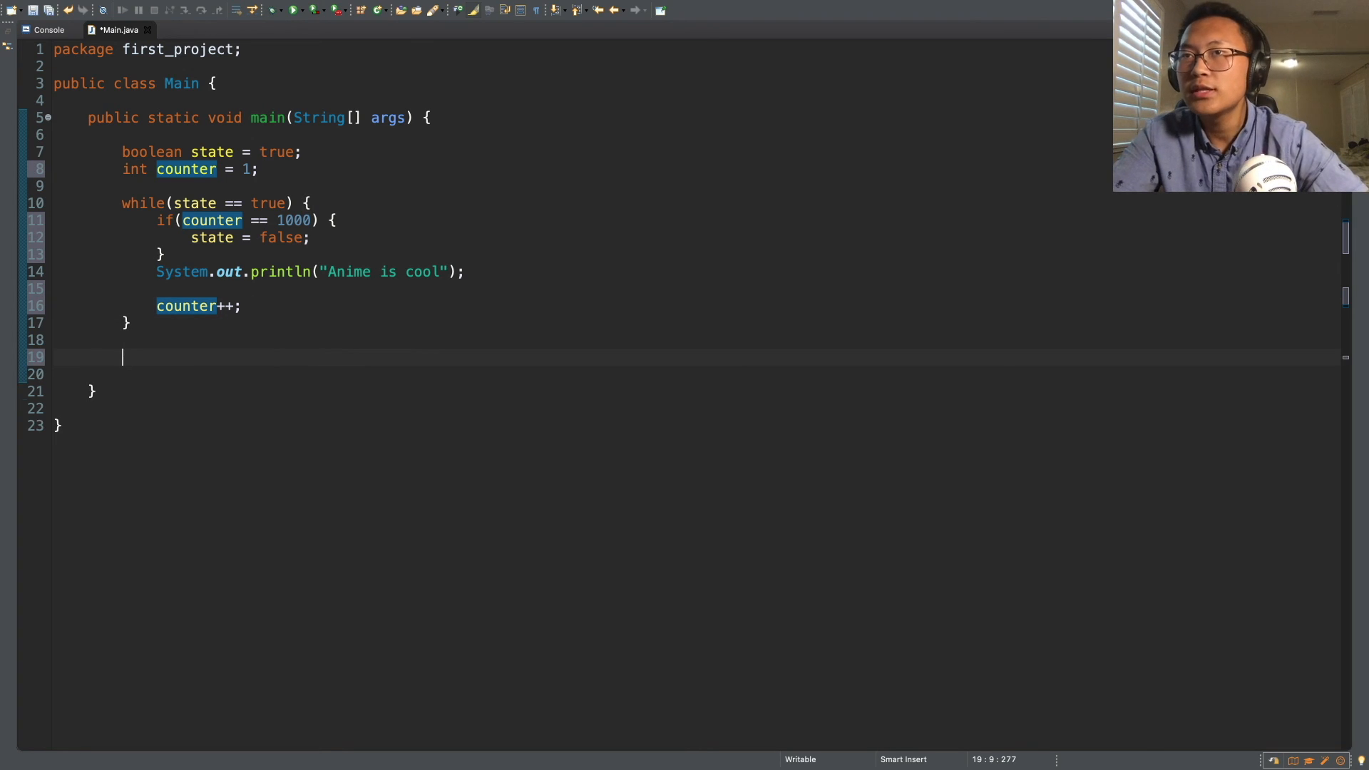
After the while loop, add System.out.println("Anime is always cool");
text(System)
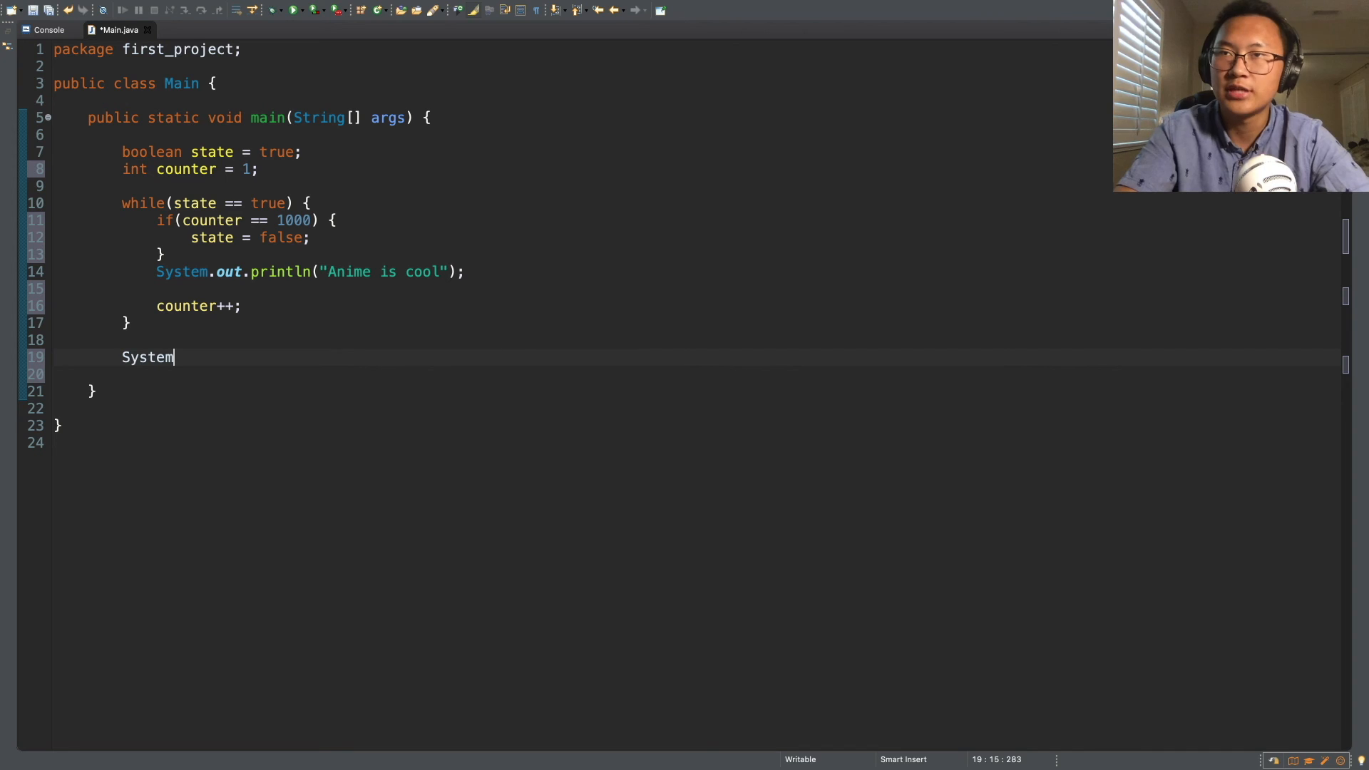
text(.out.println(")
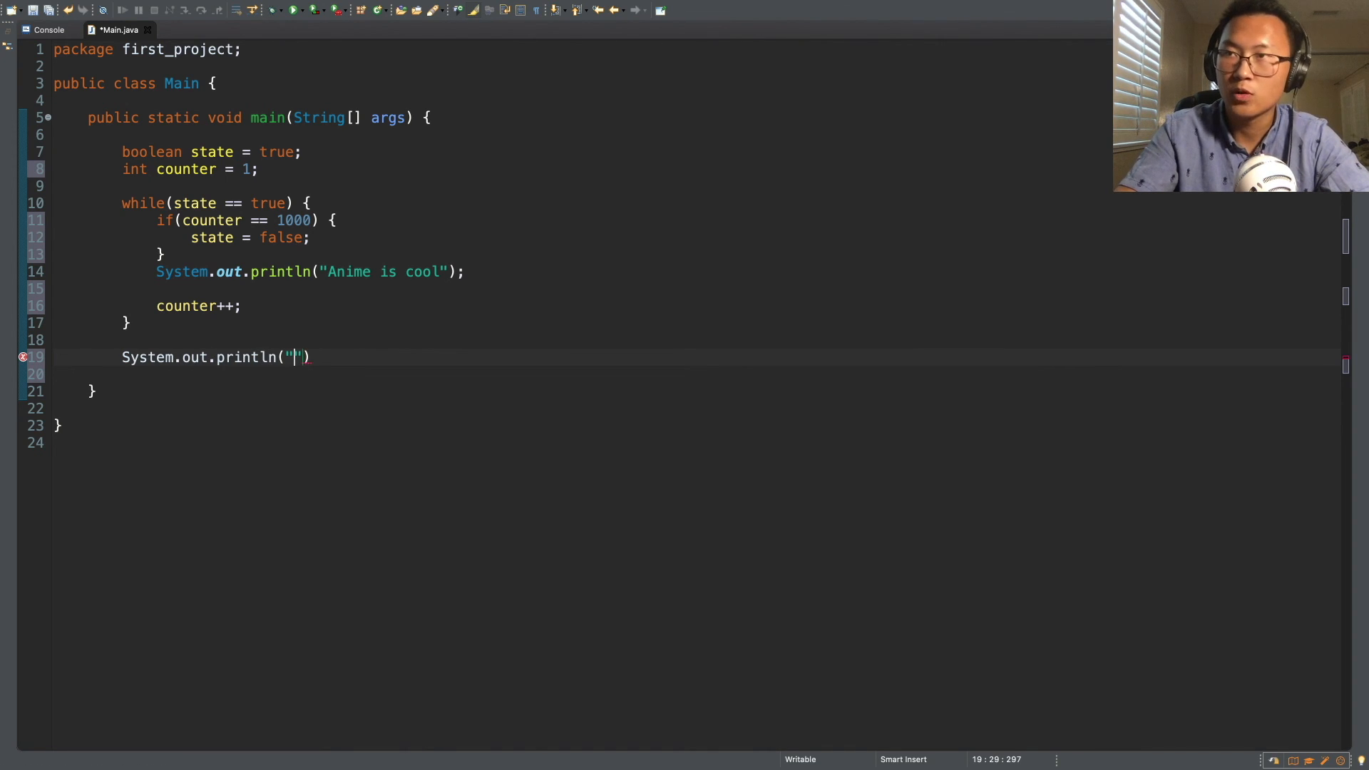
text(Anime is)
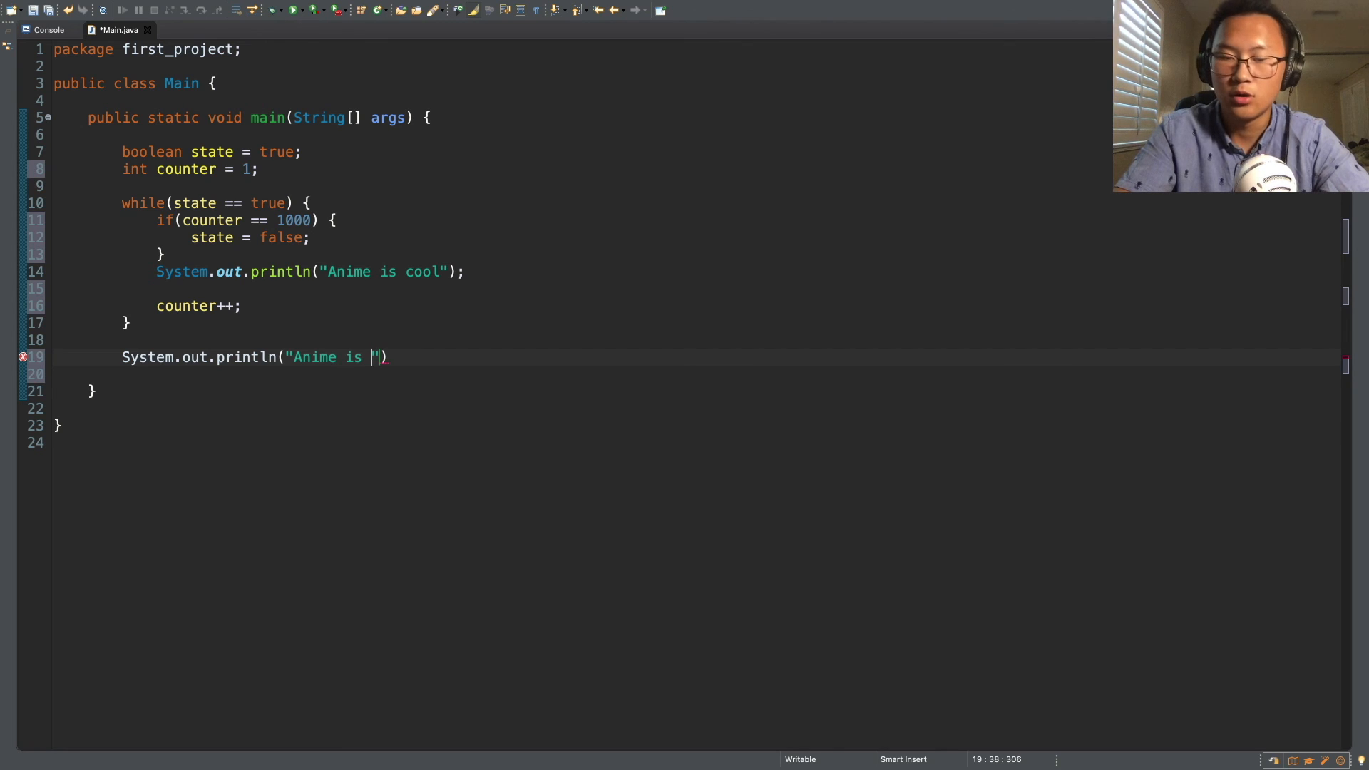
text(always cool)
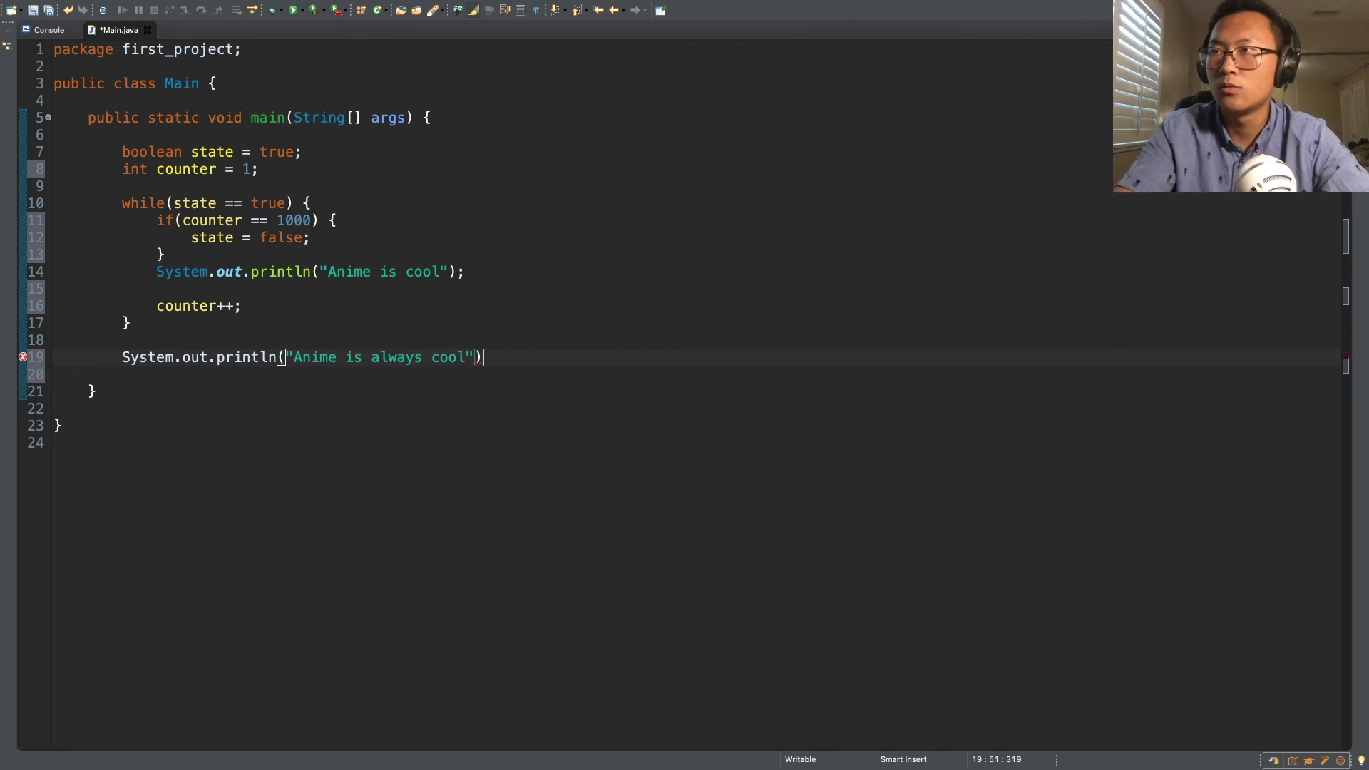
text(;)
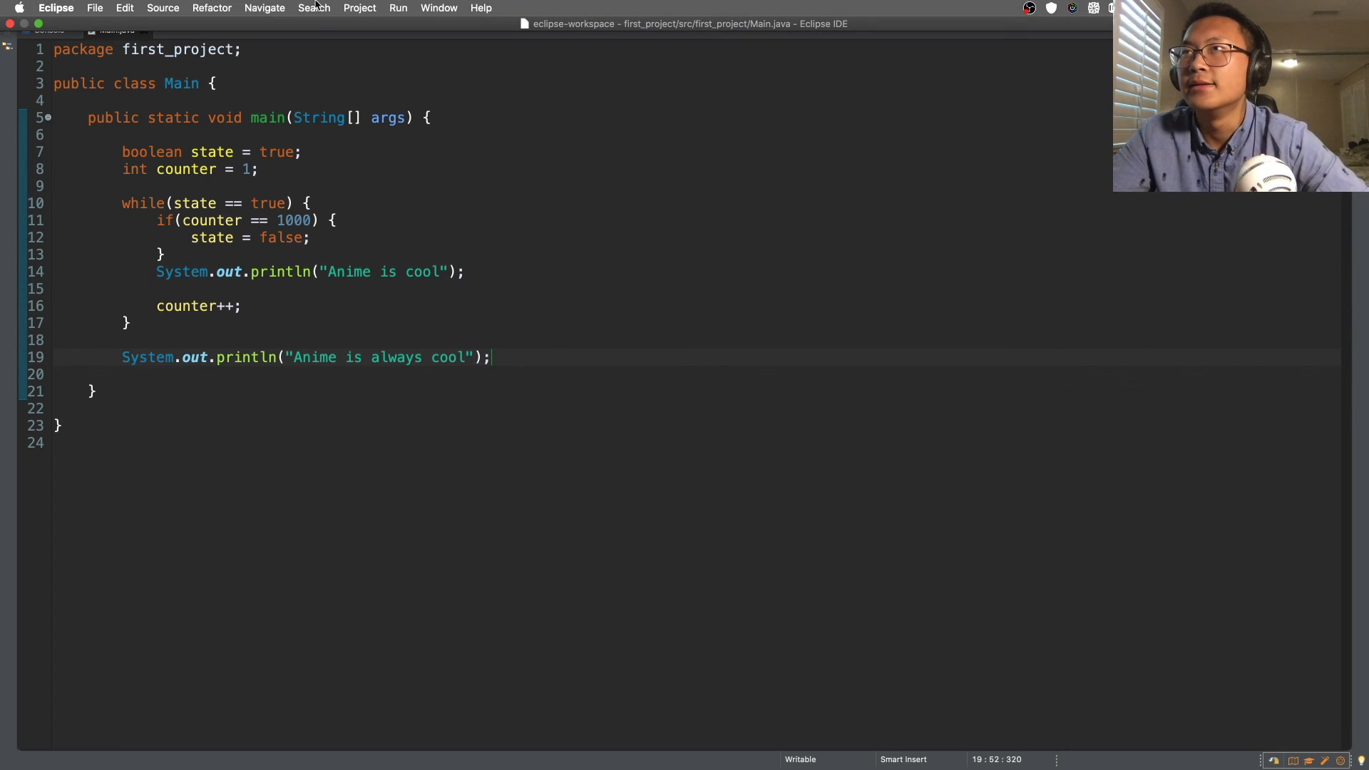
click(397, 7)
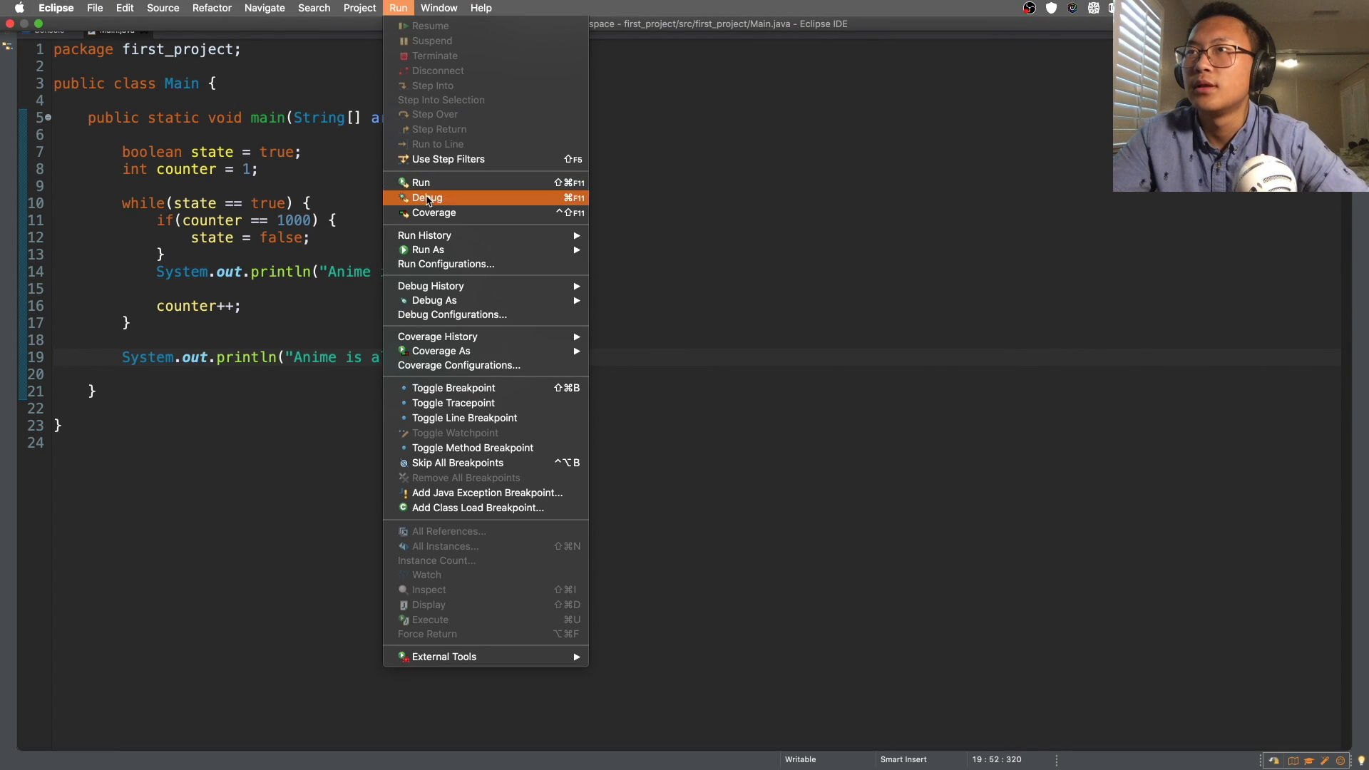
Run Main, check the repeated "Anime is cool" console output, and return to the code
click(427, 198)
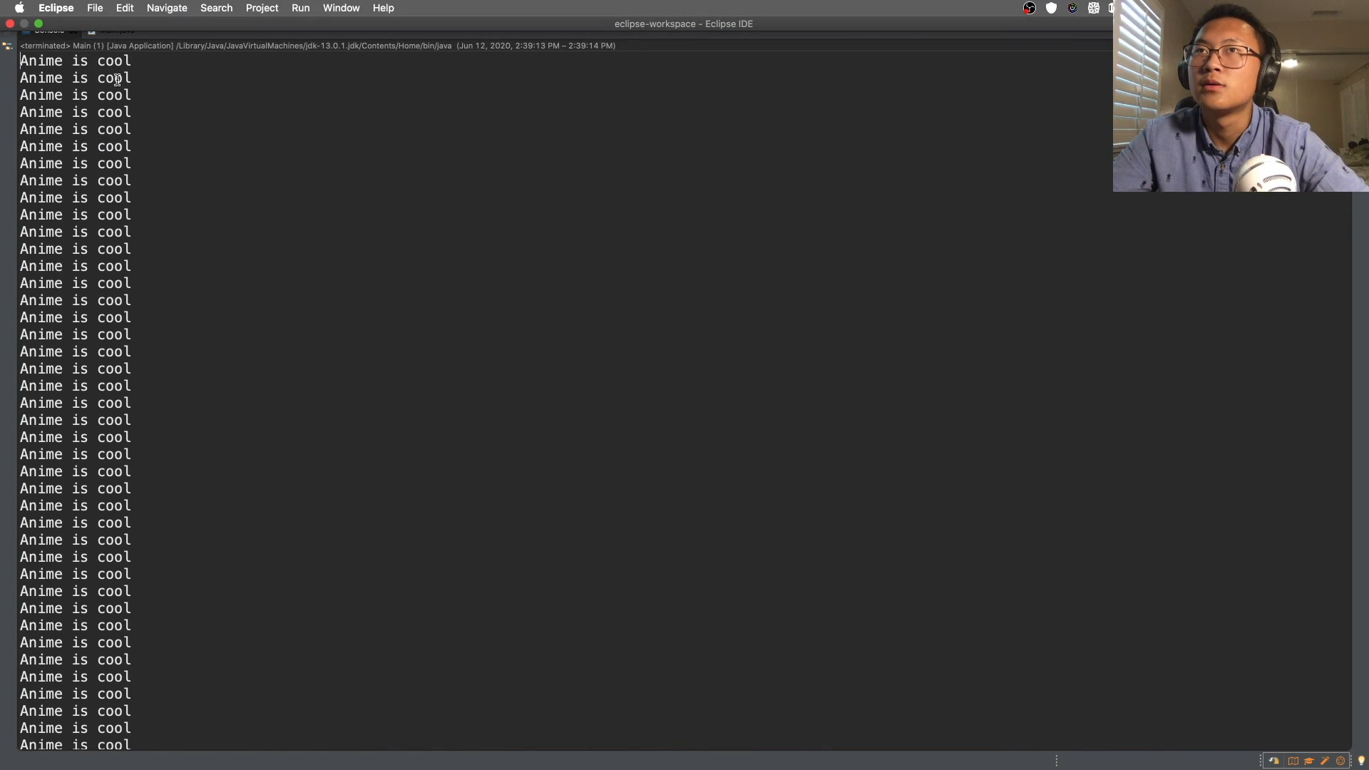
click(116, 29)
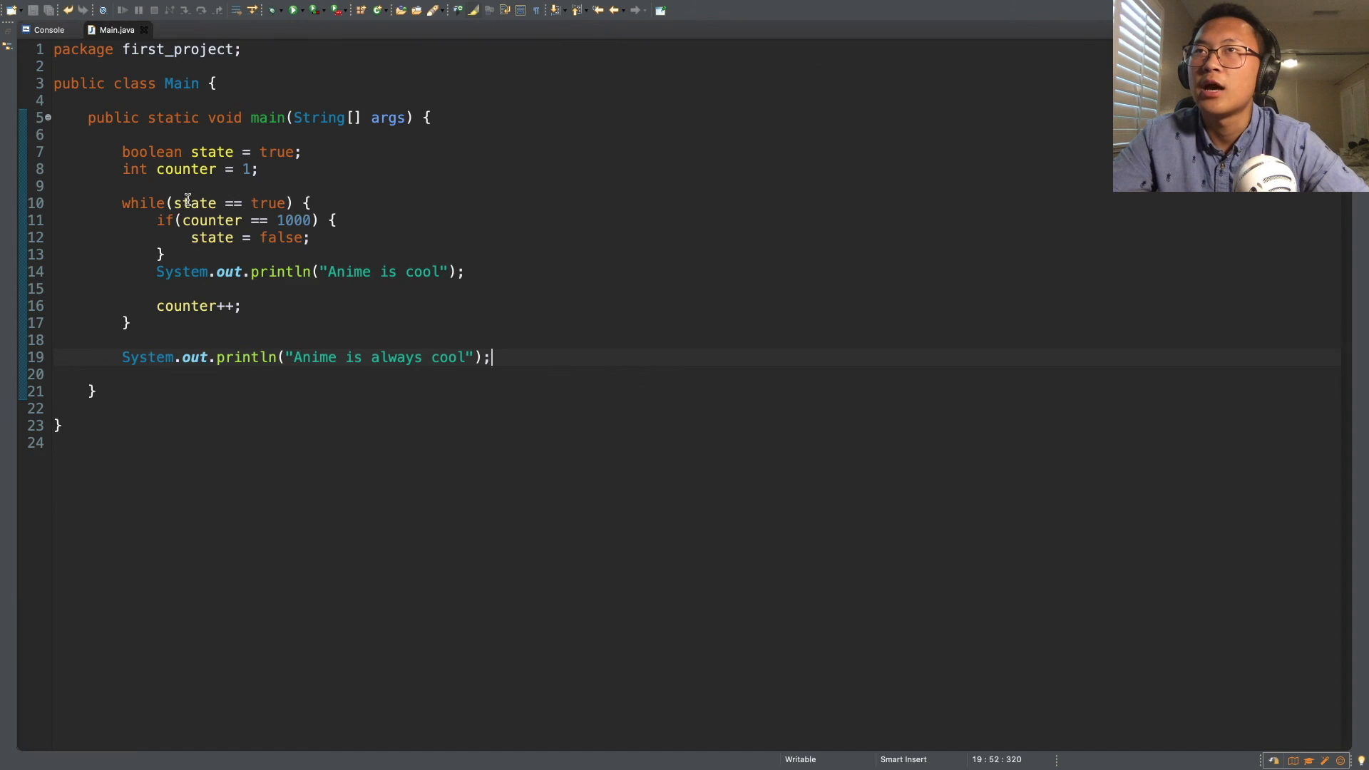
mouse_move(400, 326)
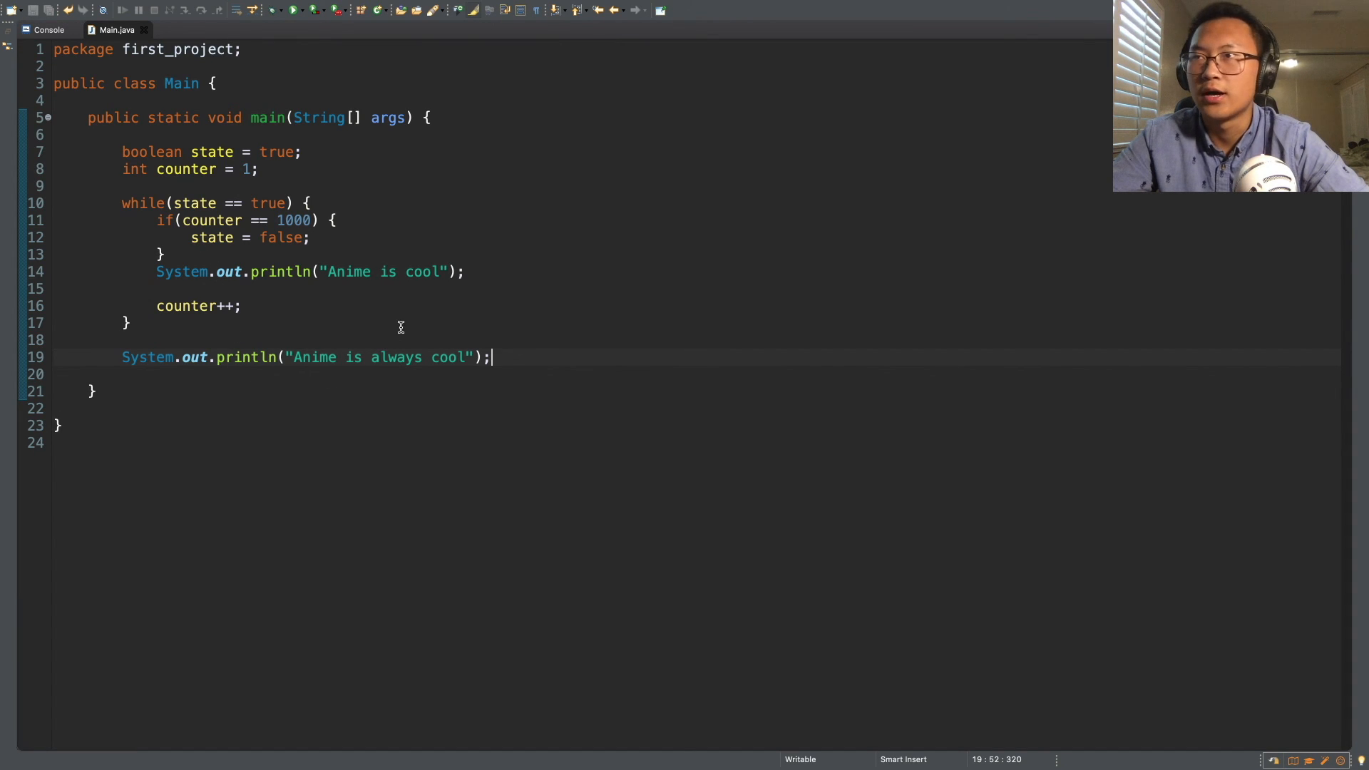
key(enter)
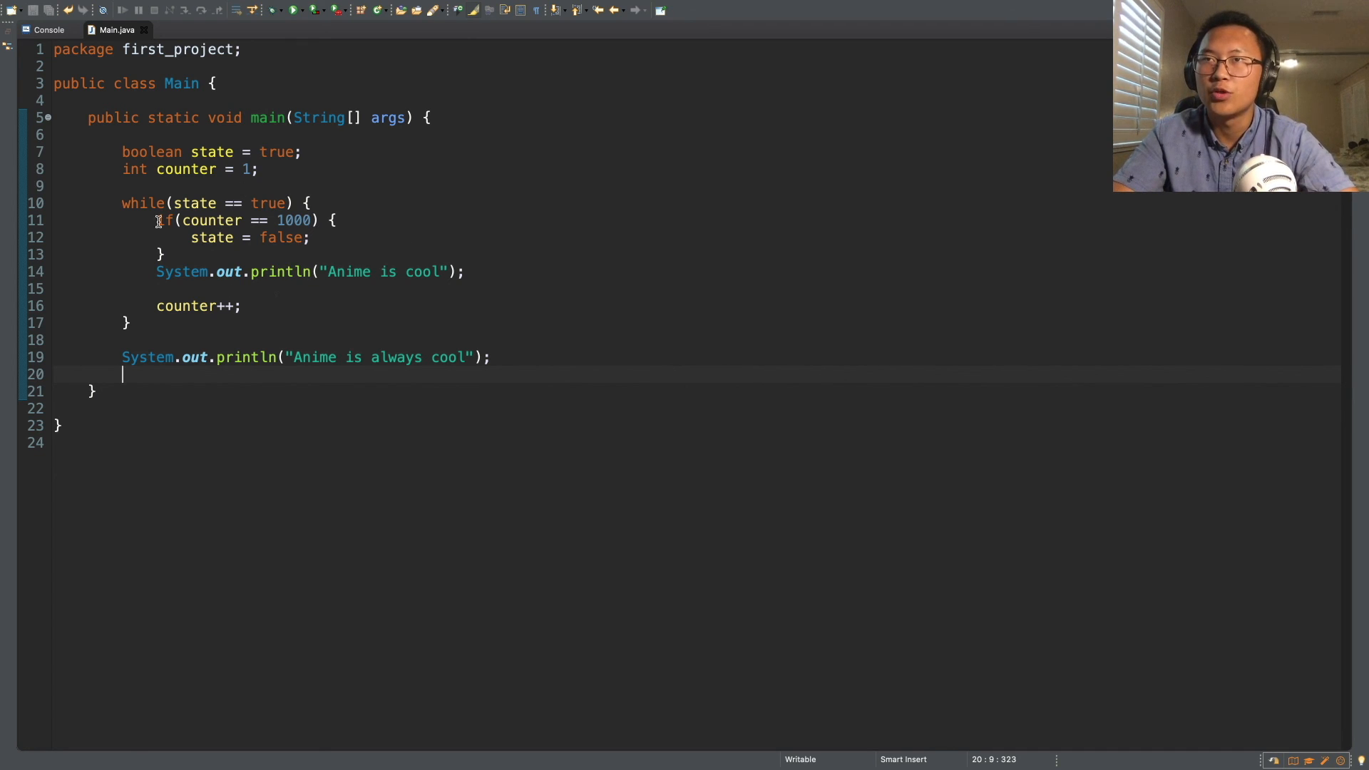
mouse_move(292, 172)
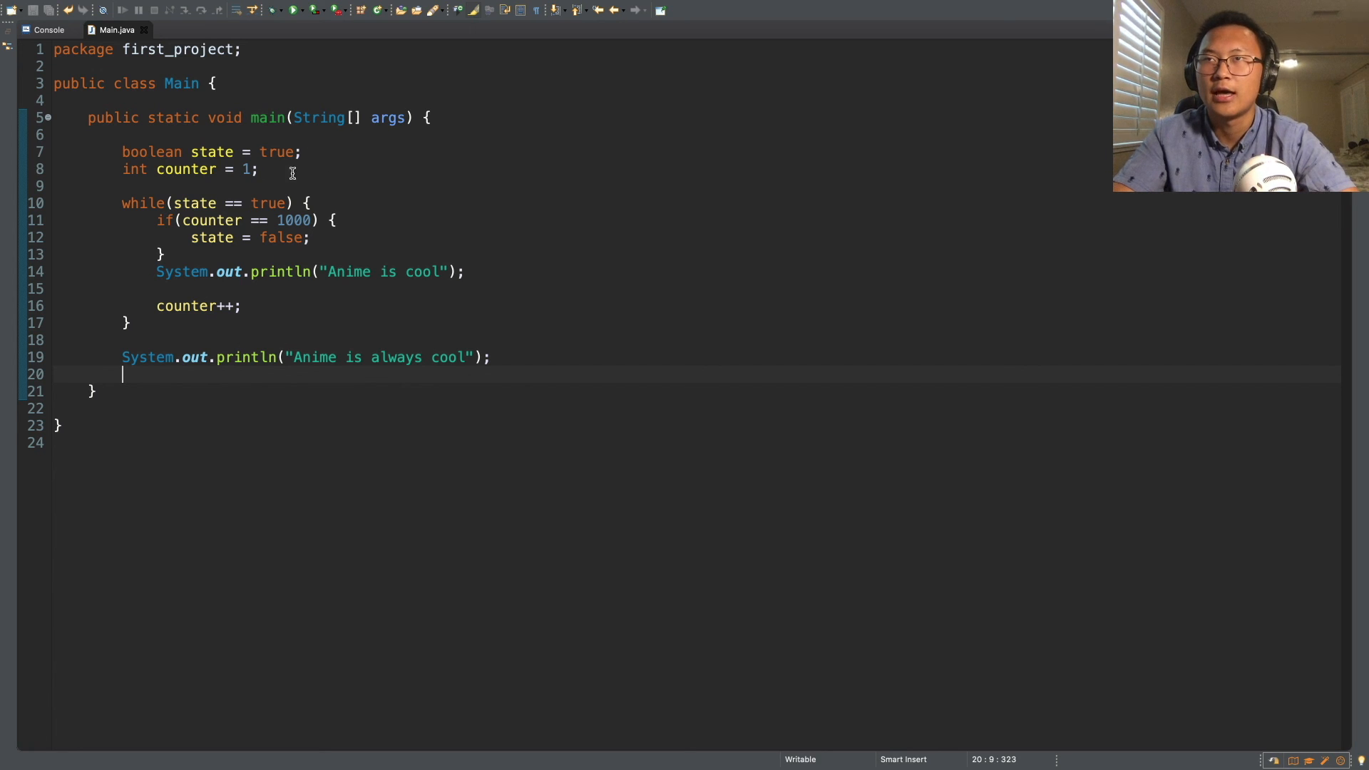
mouse_move(314, 374)
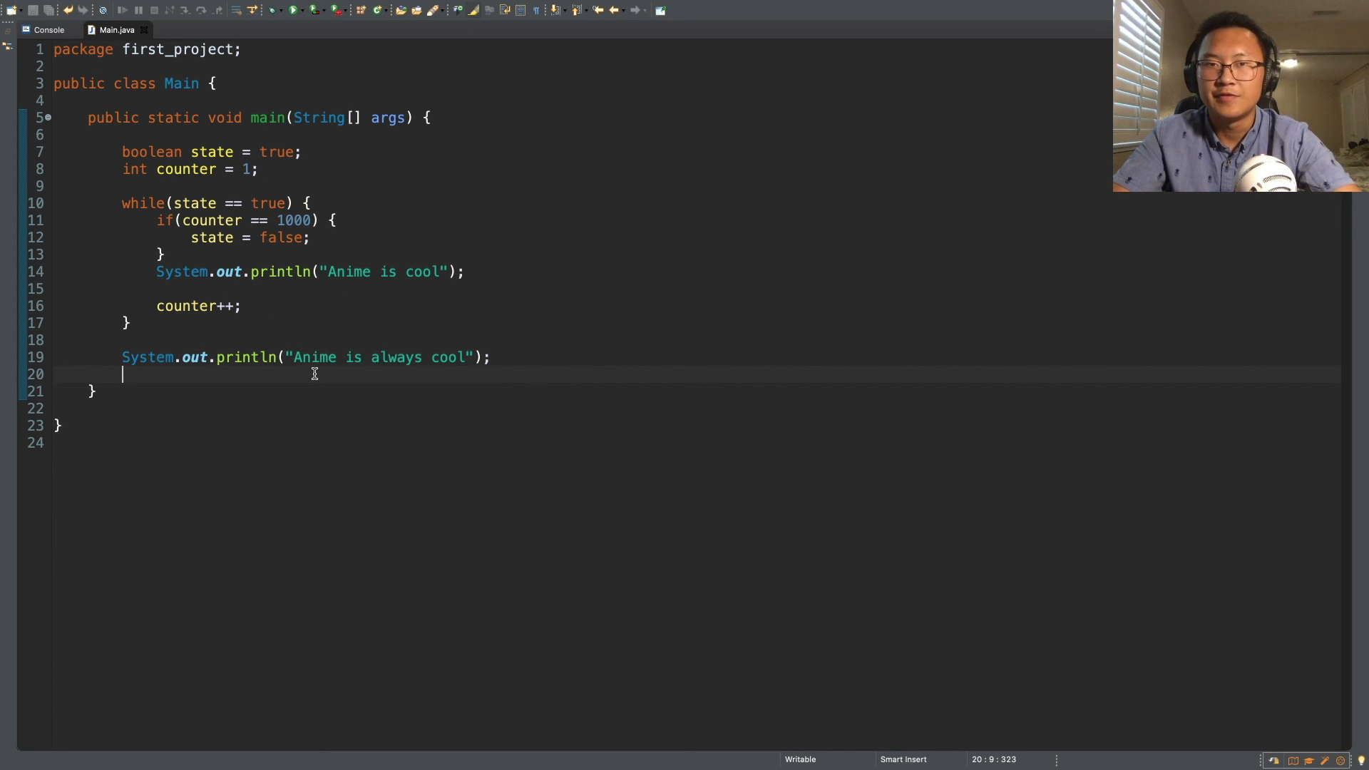